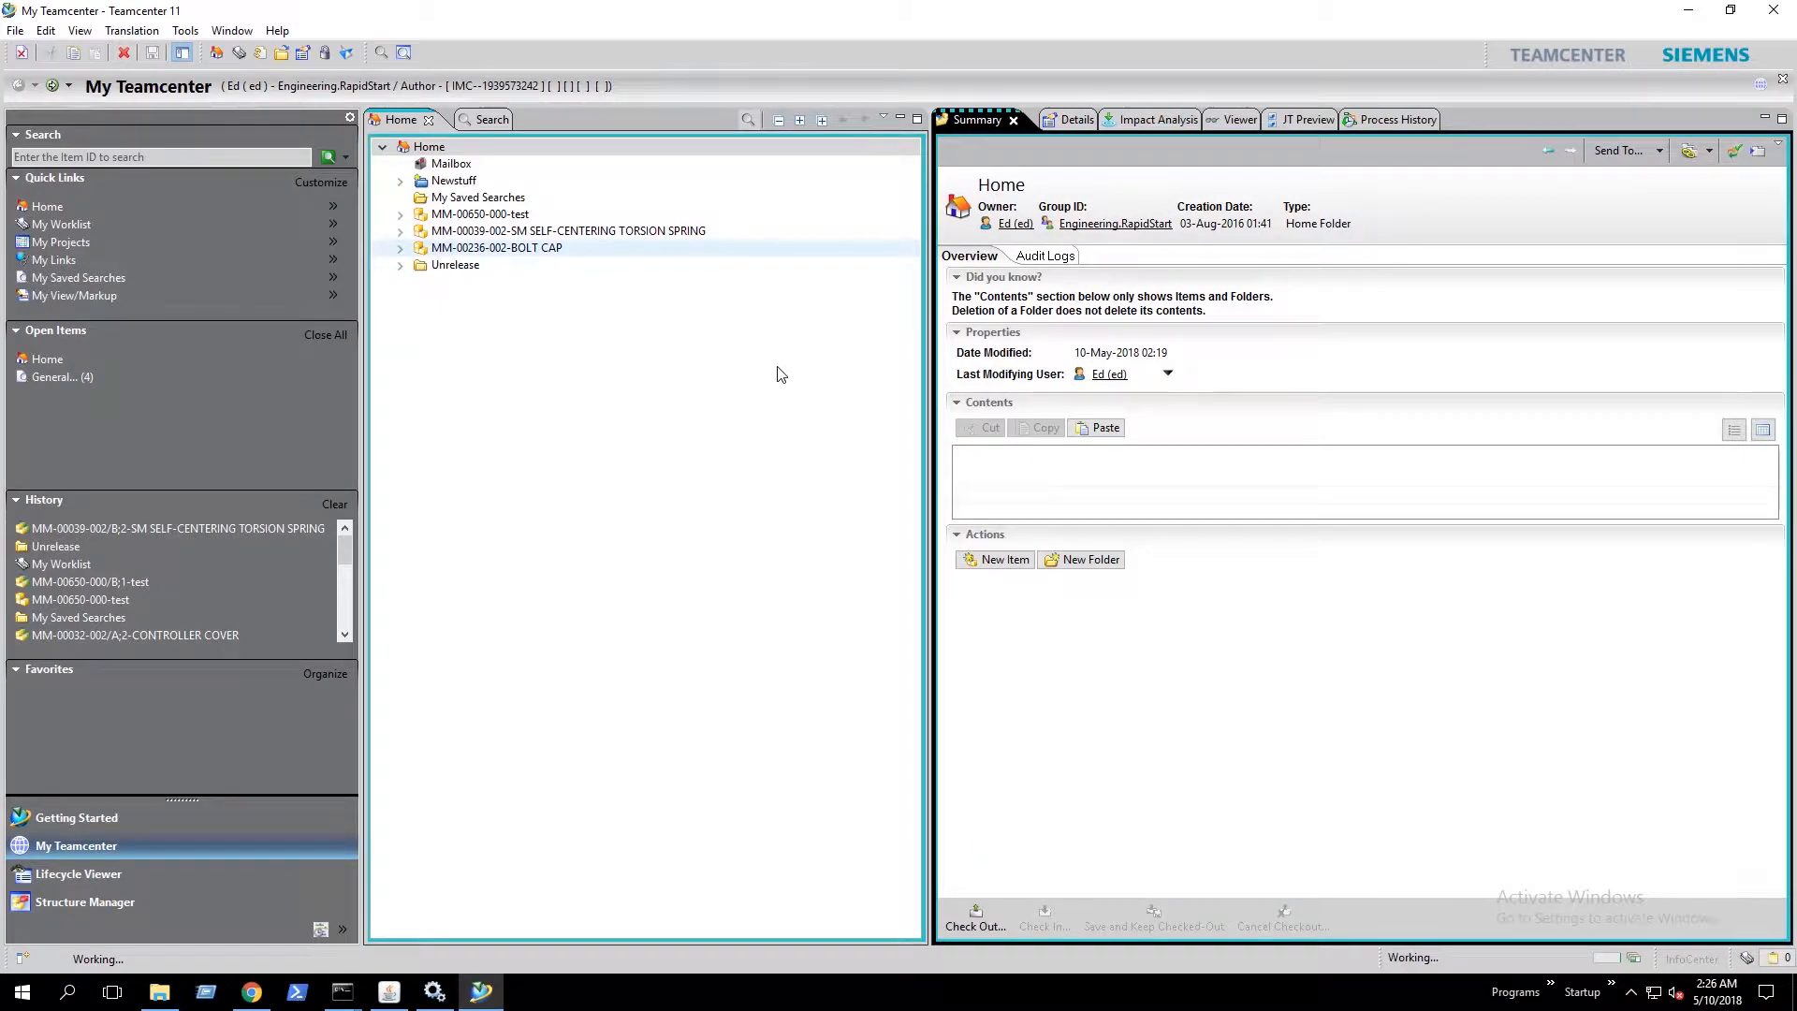
# Select the Home folder so its contents list with owners, groups and dates
pyautogui.click(429, 146)
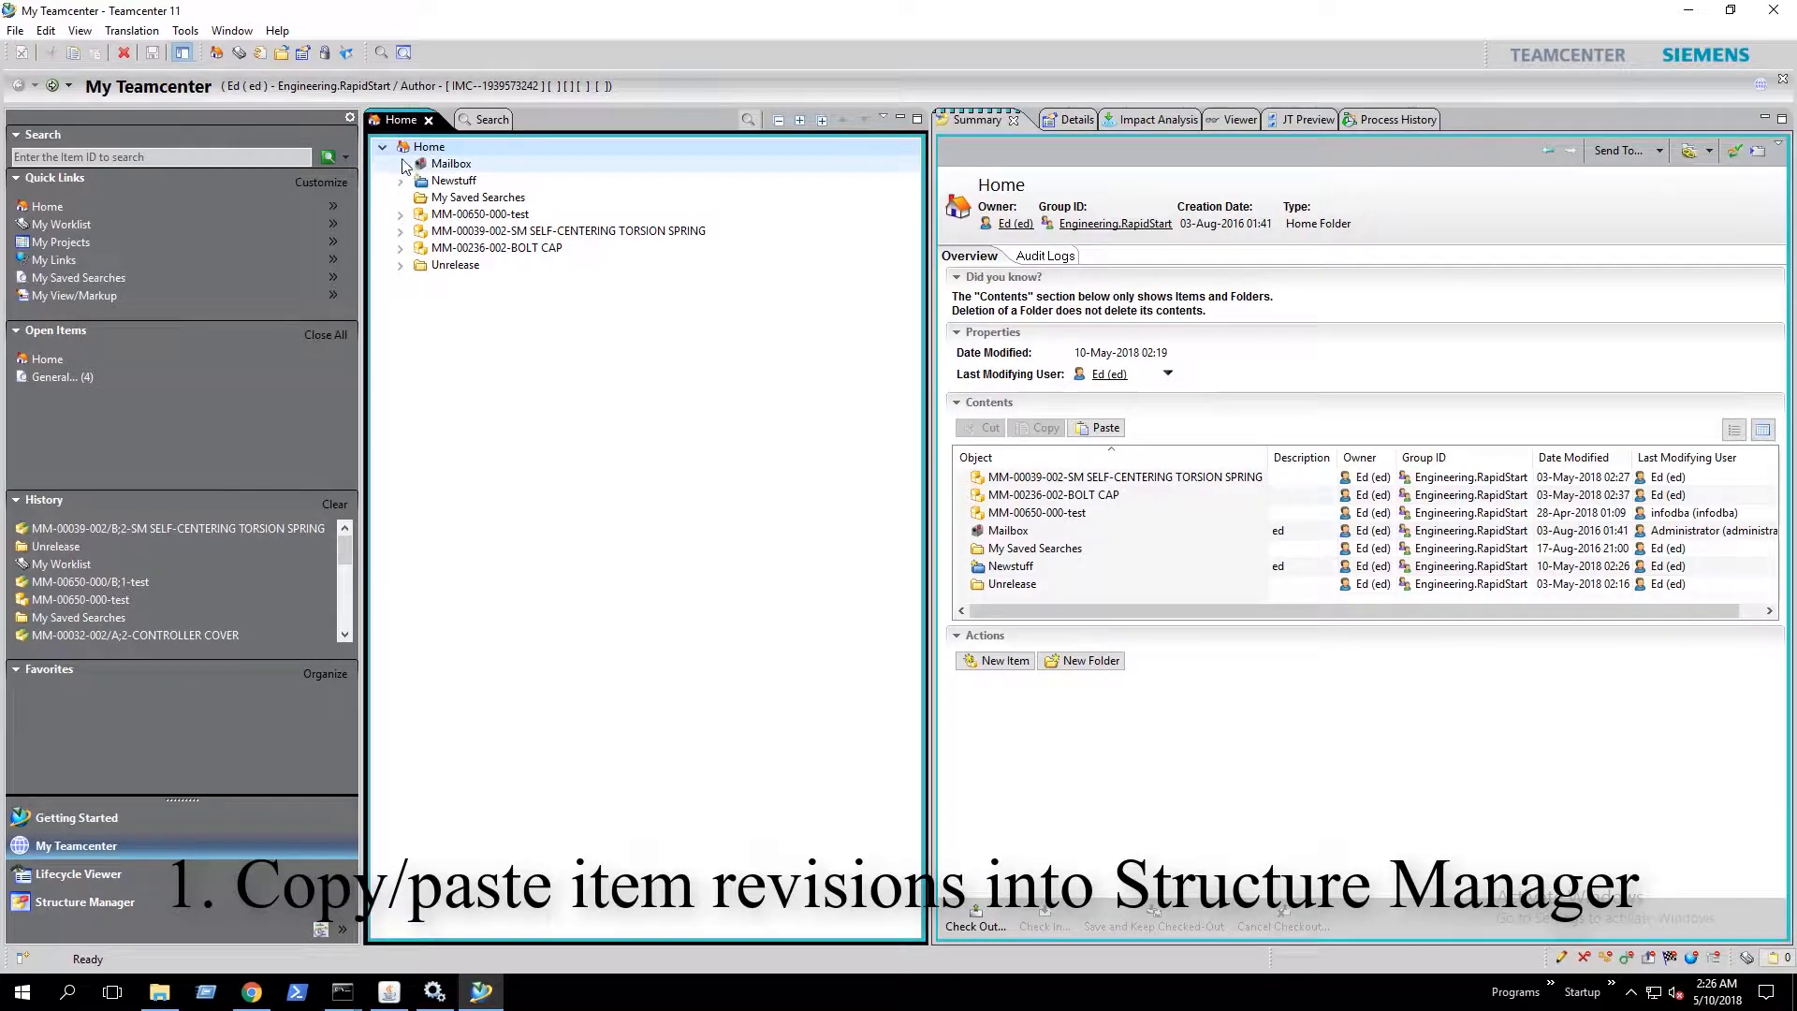
# Create a new Item with an assigned ID and the name 'Top Level Assembly'
pyautogui.click(17, 32)
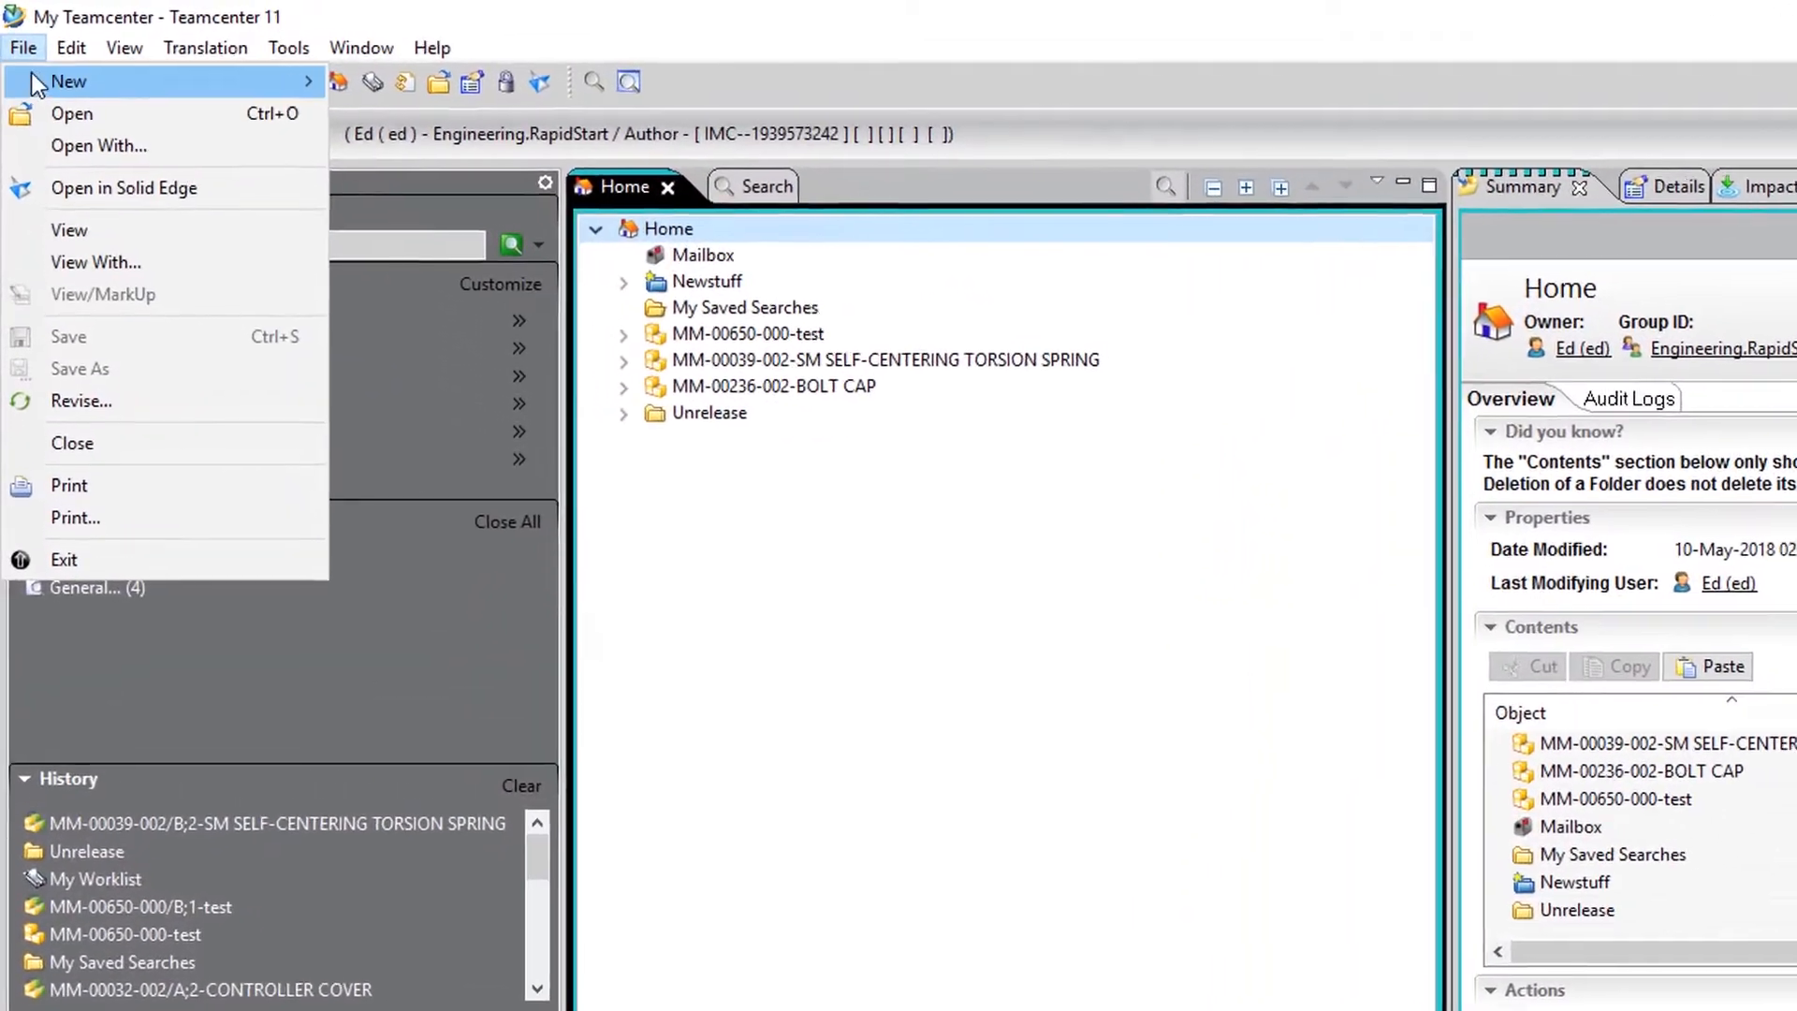
pyautogui.click(68, 80)
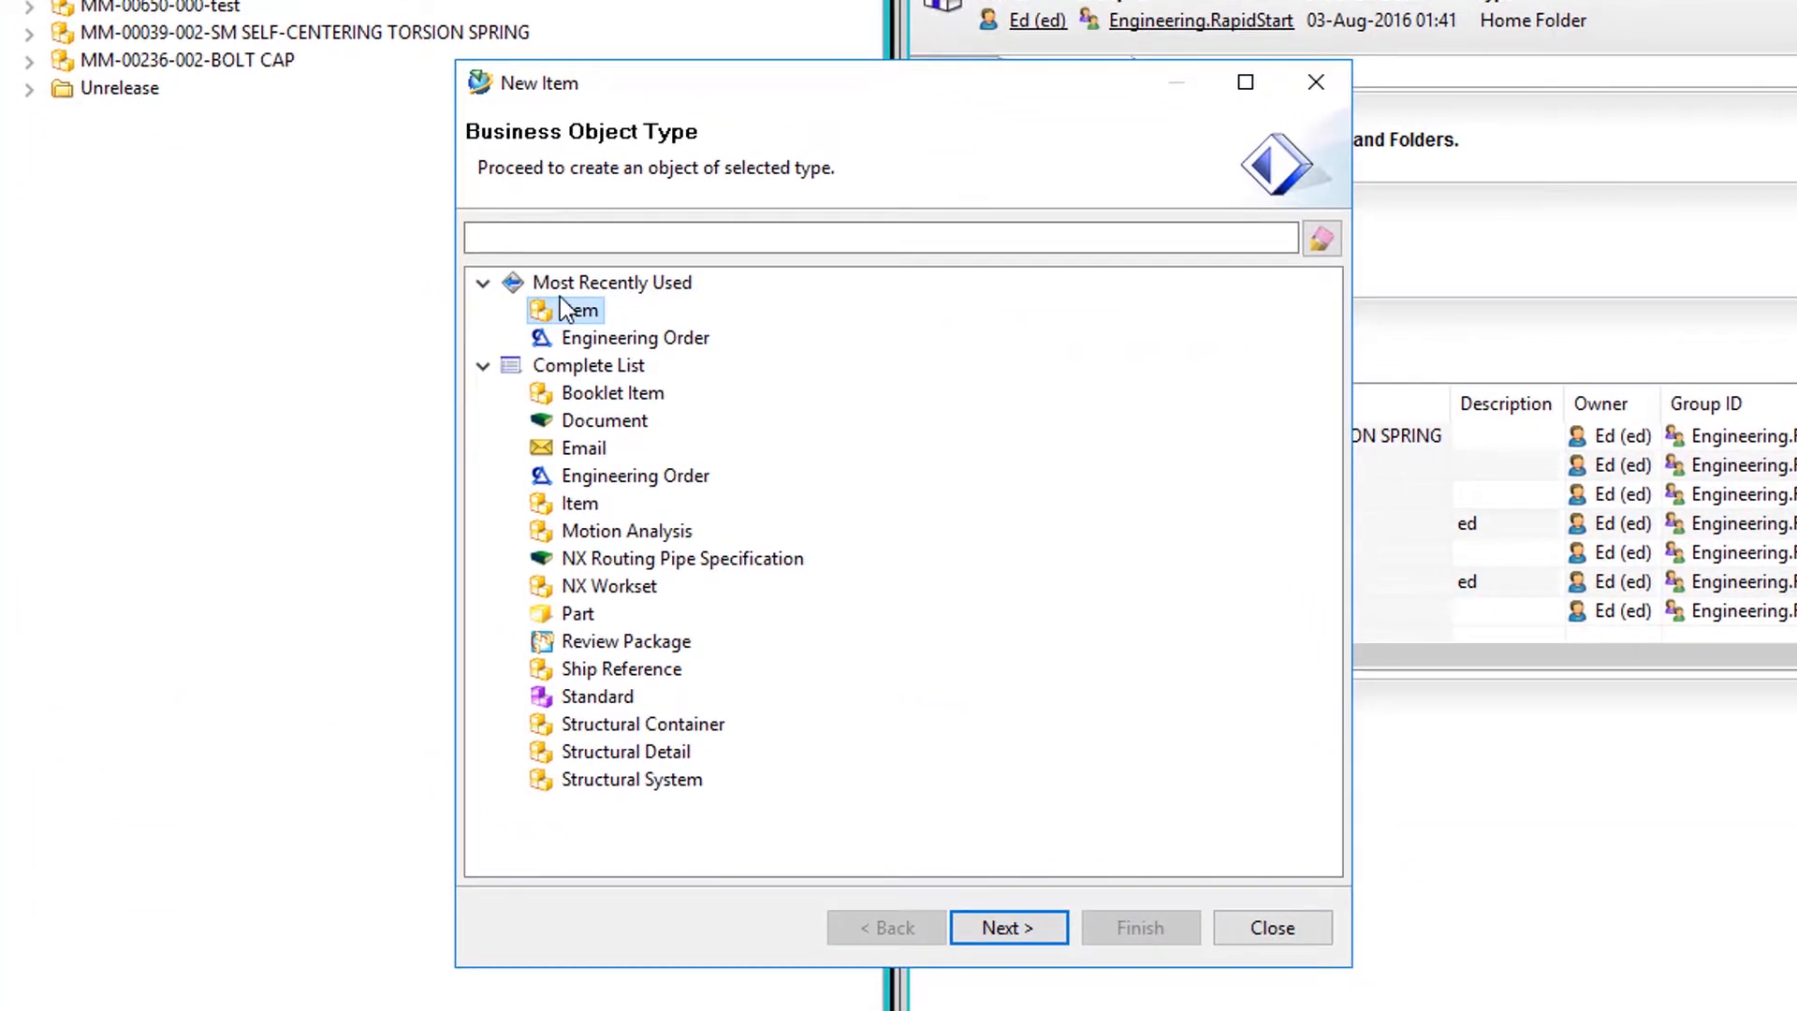
pyautogui.click(1007, 926)
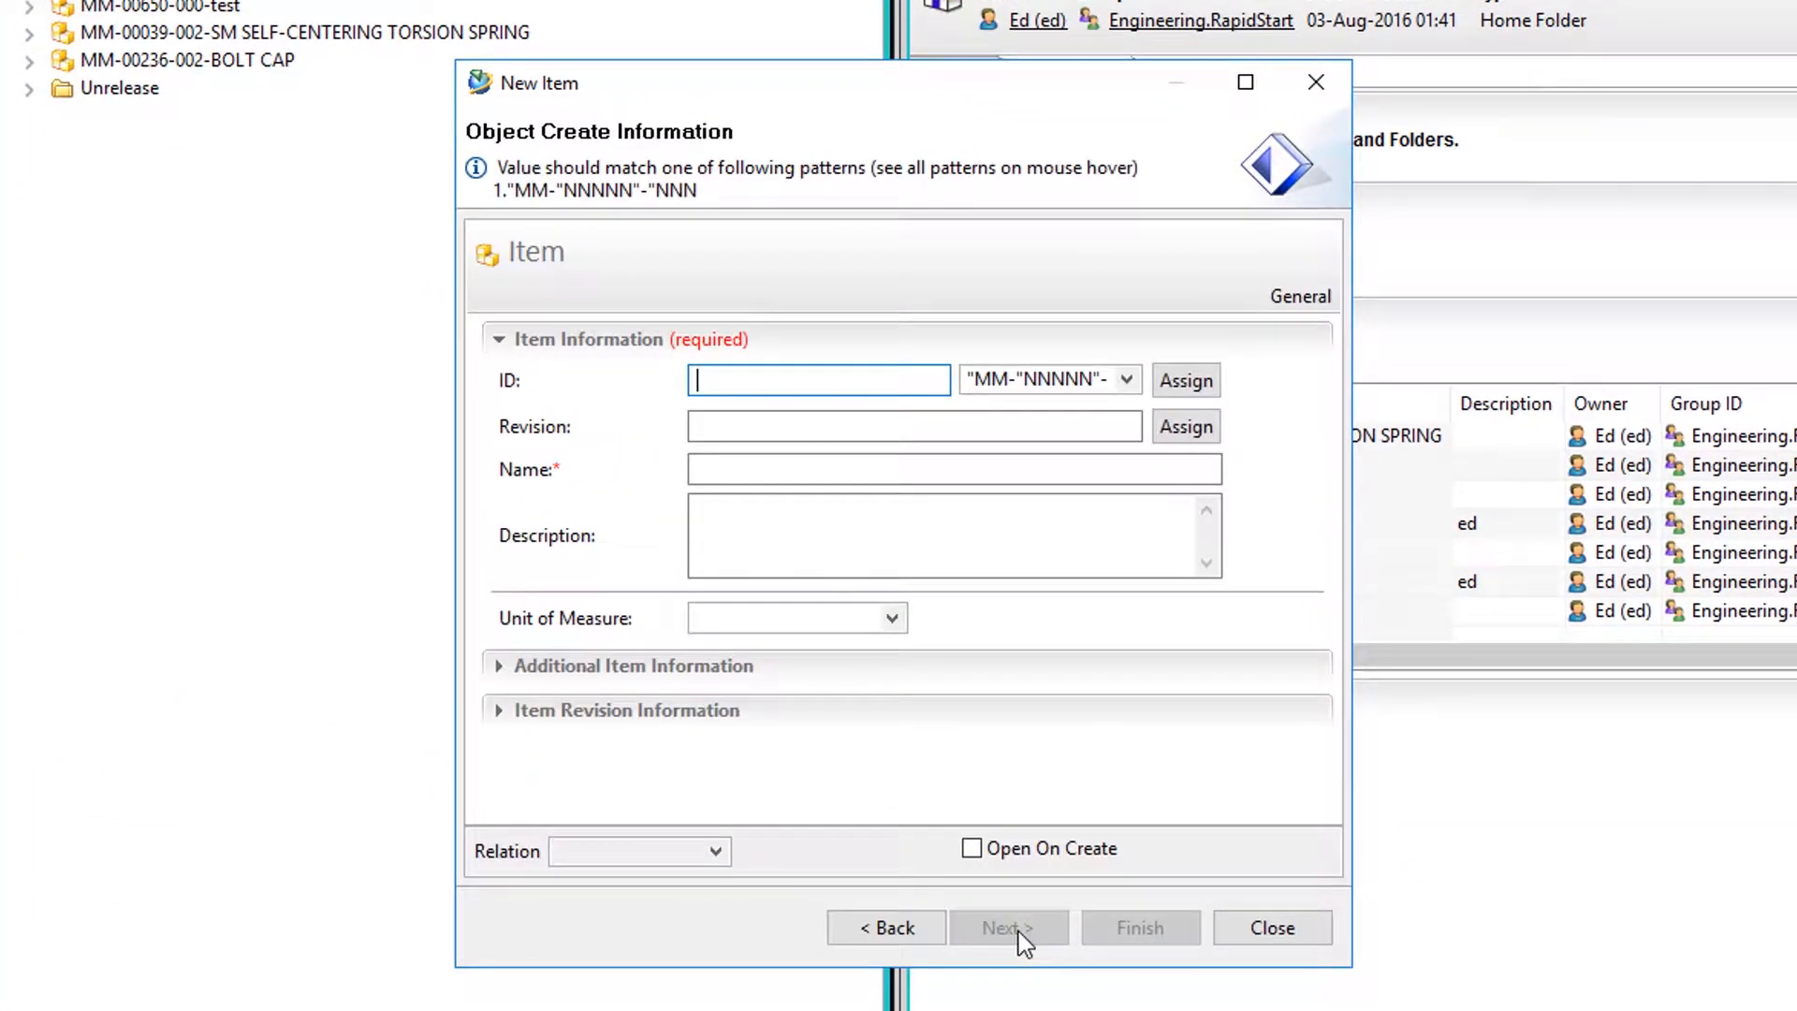
pyautogui.moveTo(1186, 380)
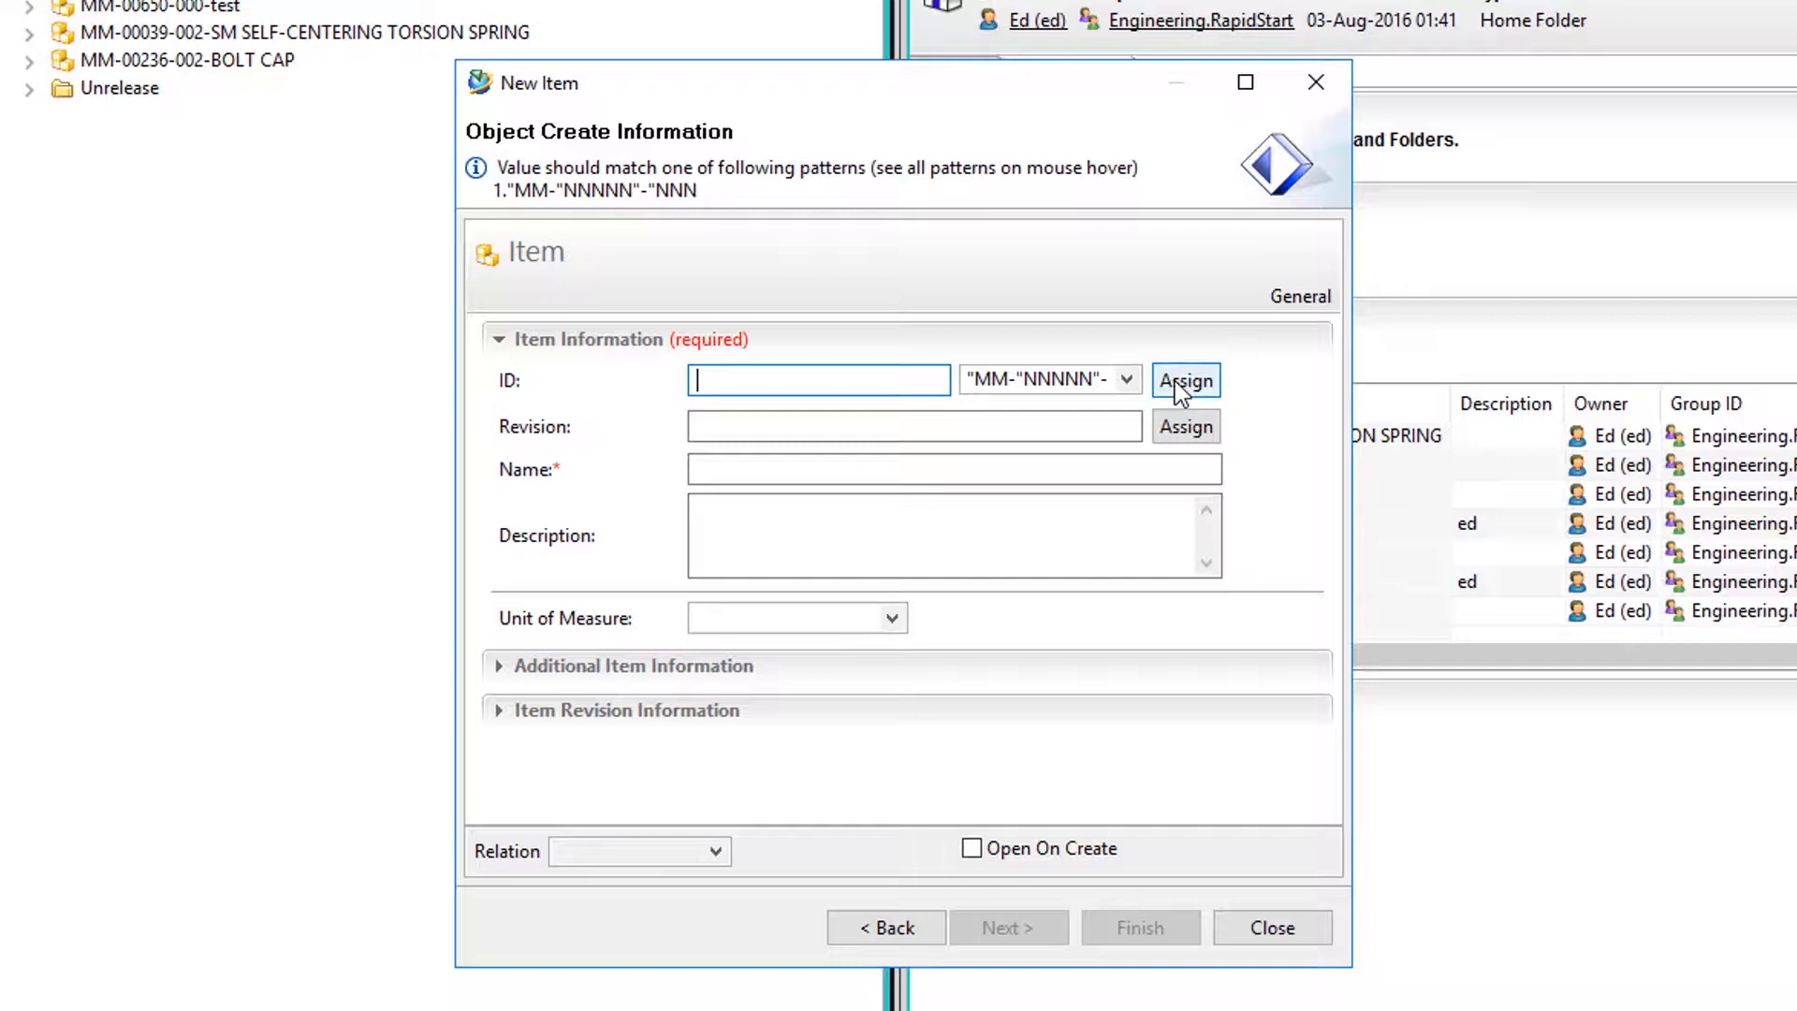
pyautogui.click(1187, 380)
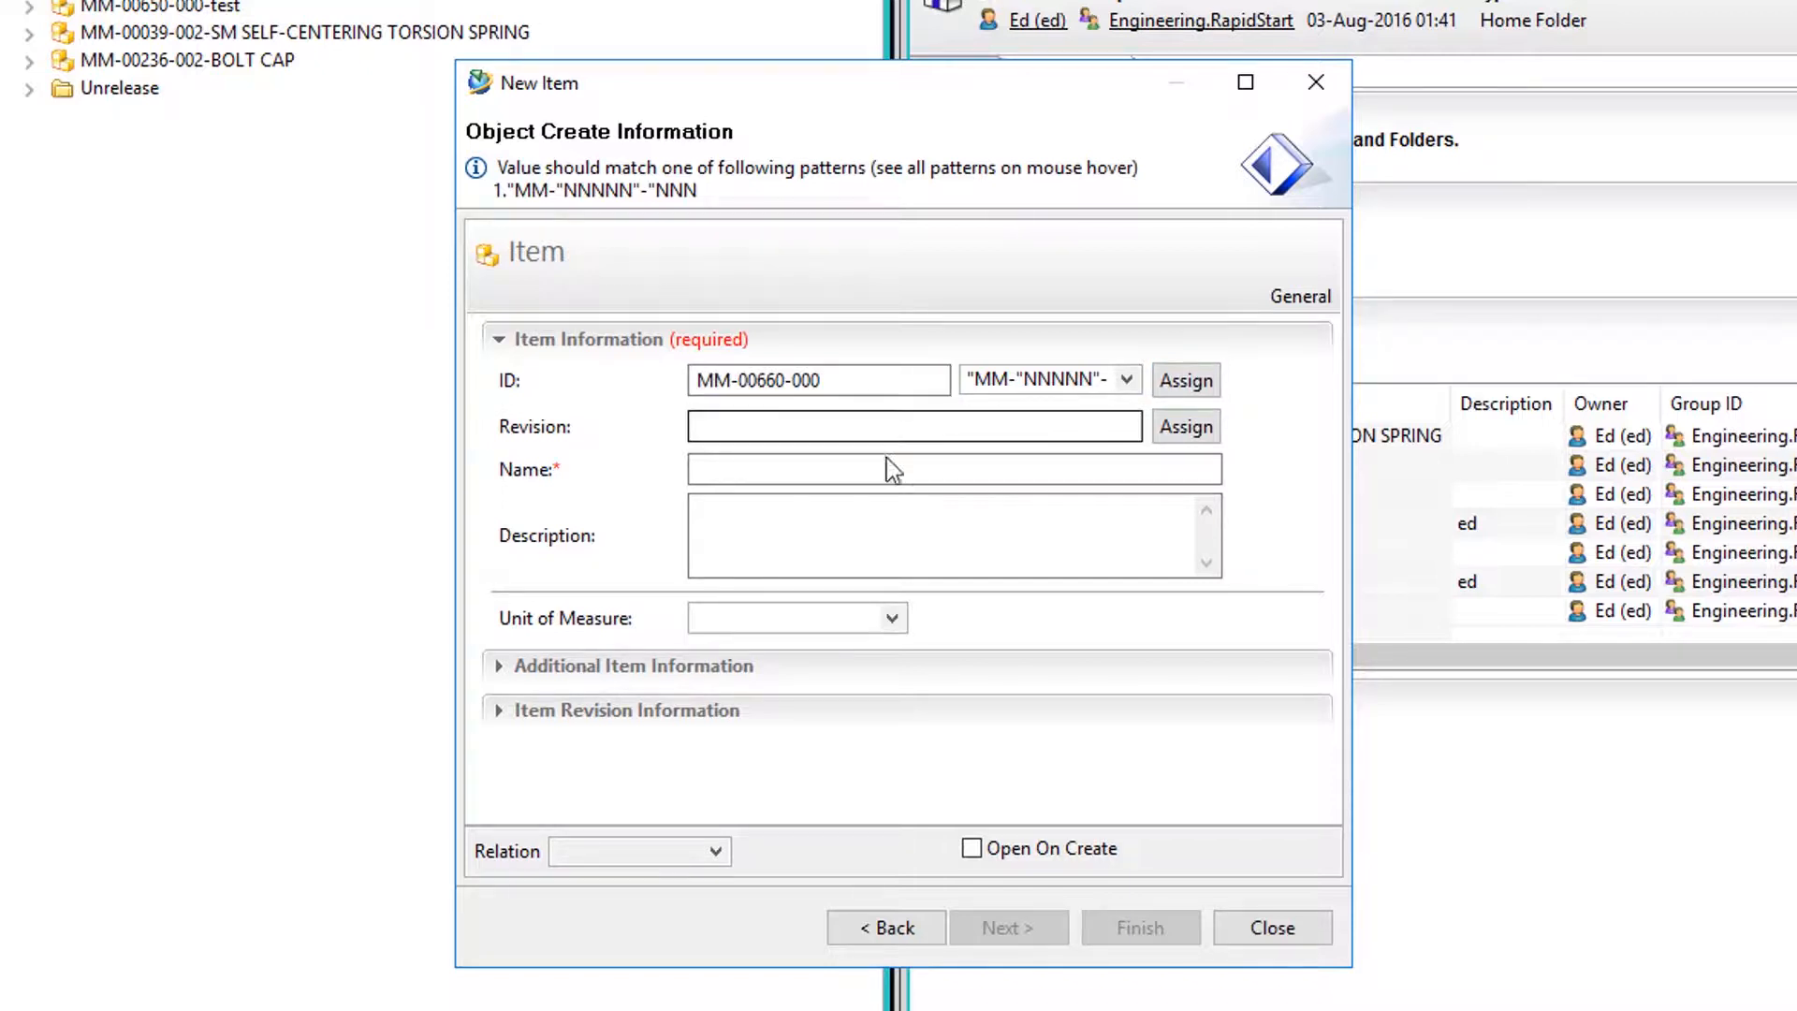
pyautogui.write('Top')
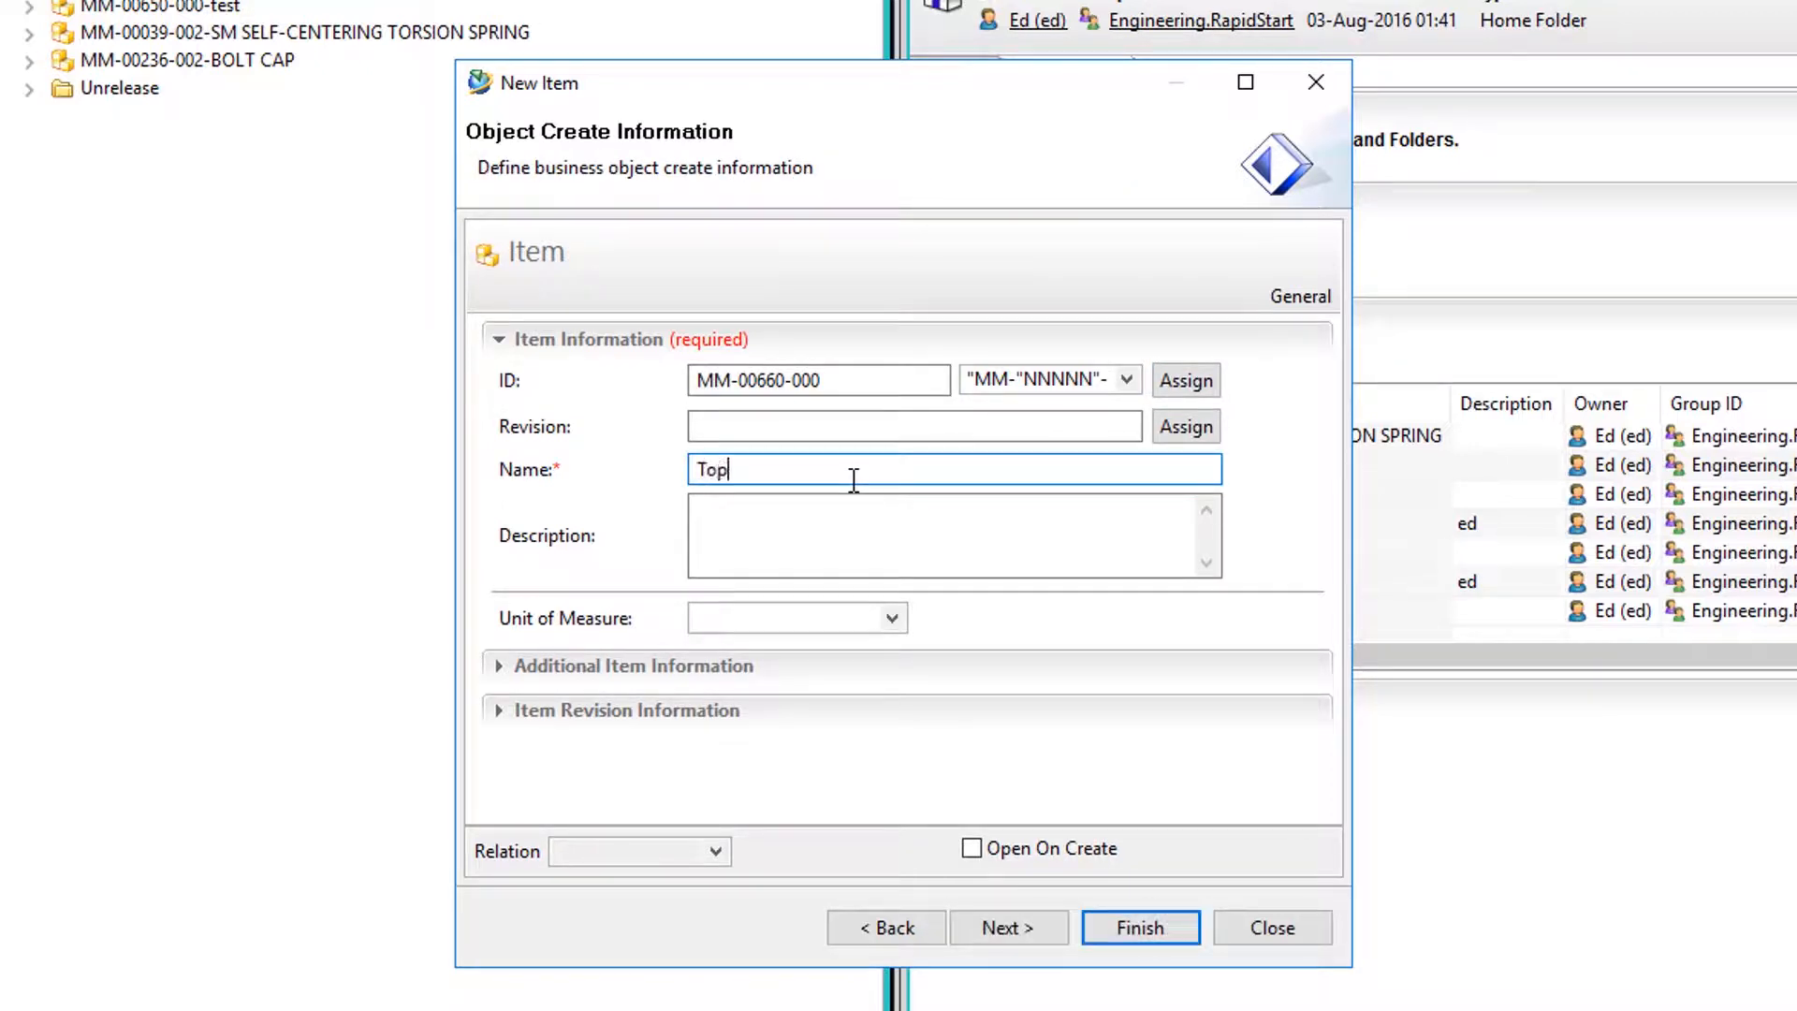
pyautogui.write('Level Asse')
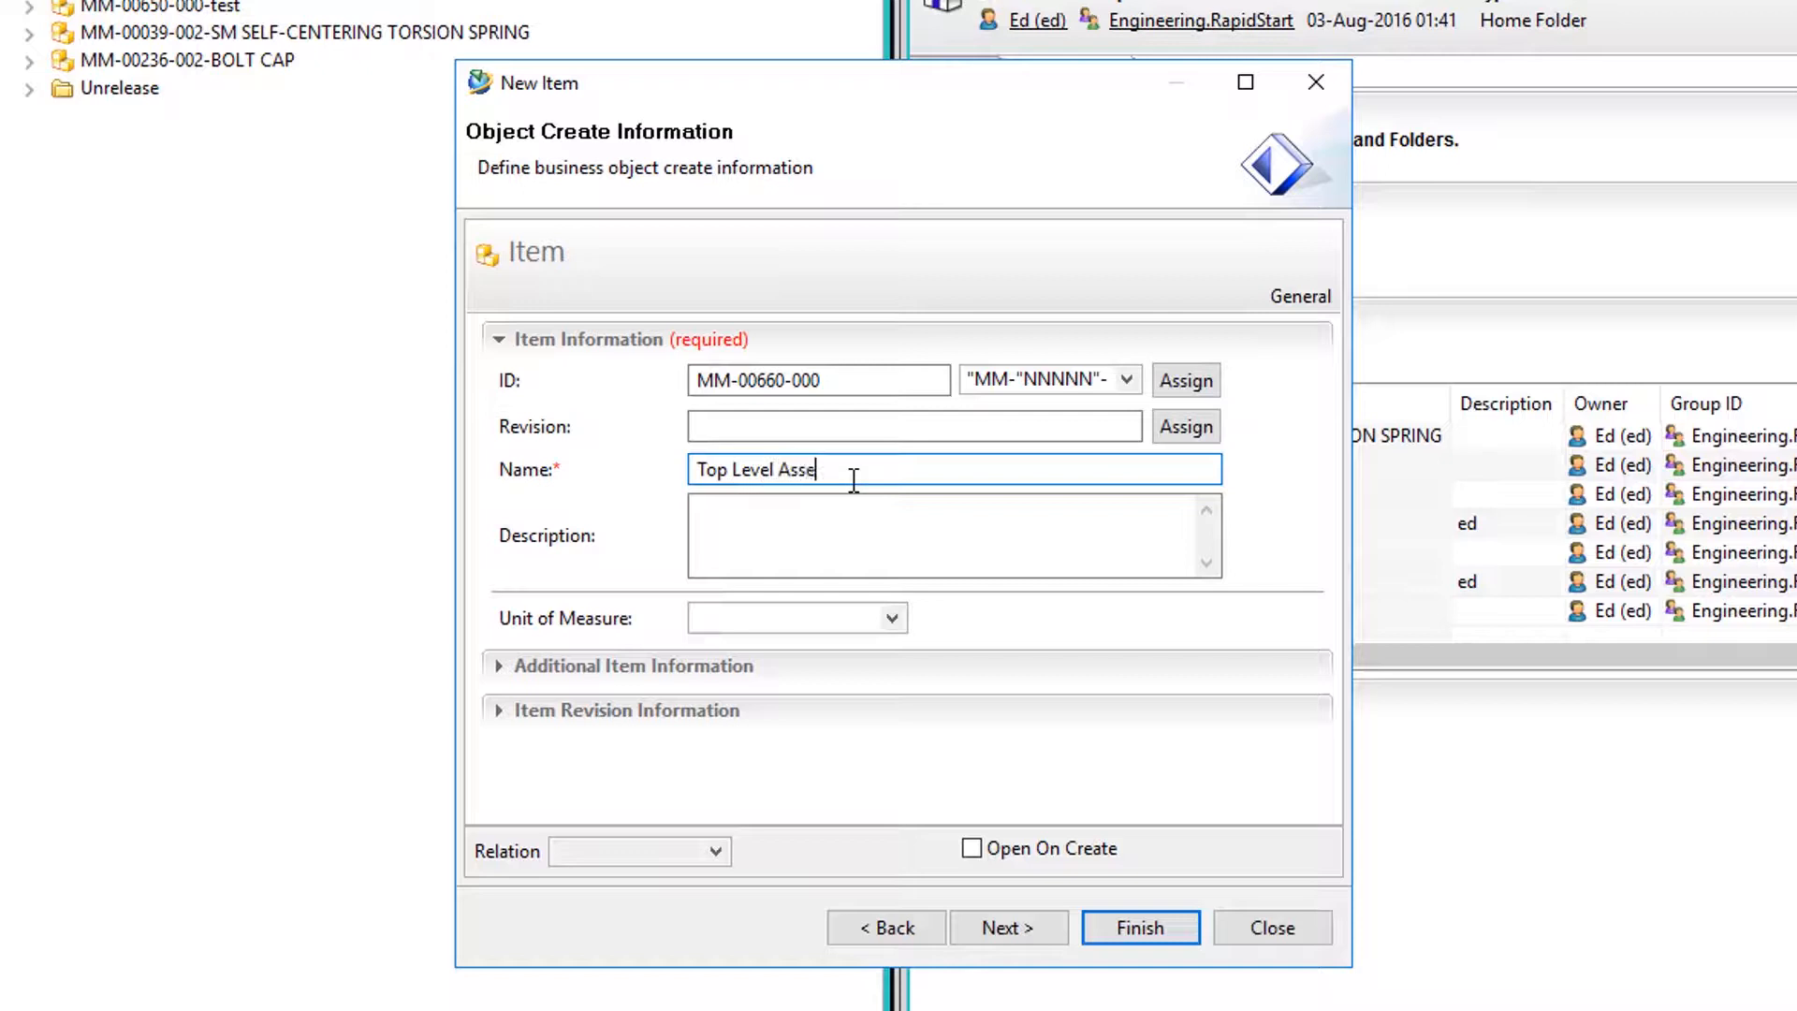
pyautogui.write('mbly')
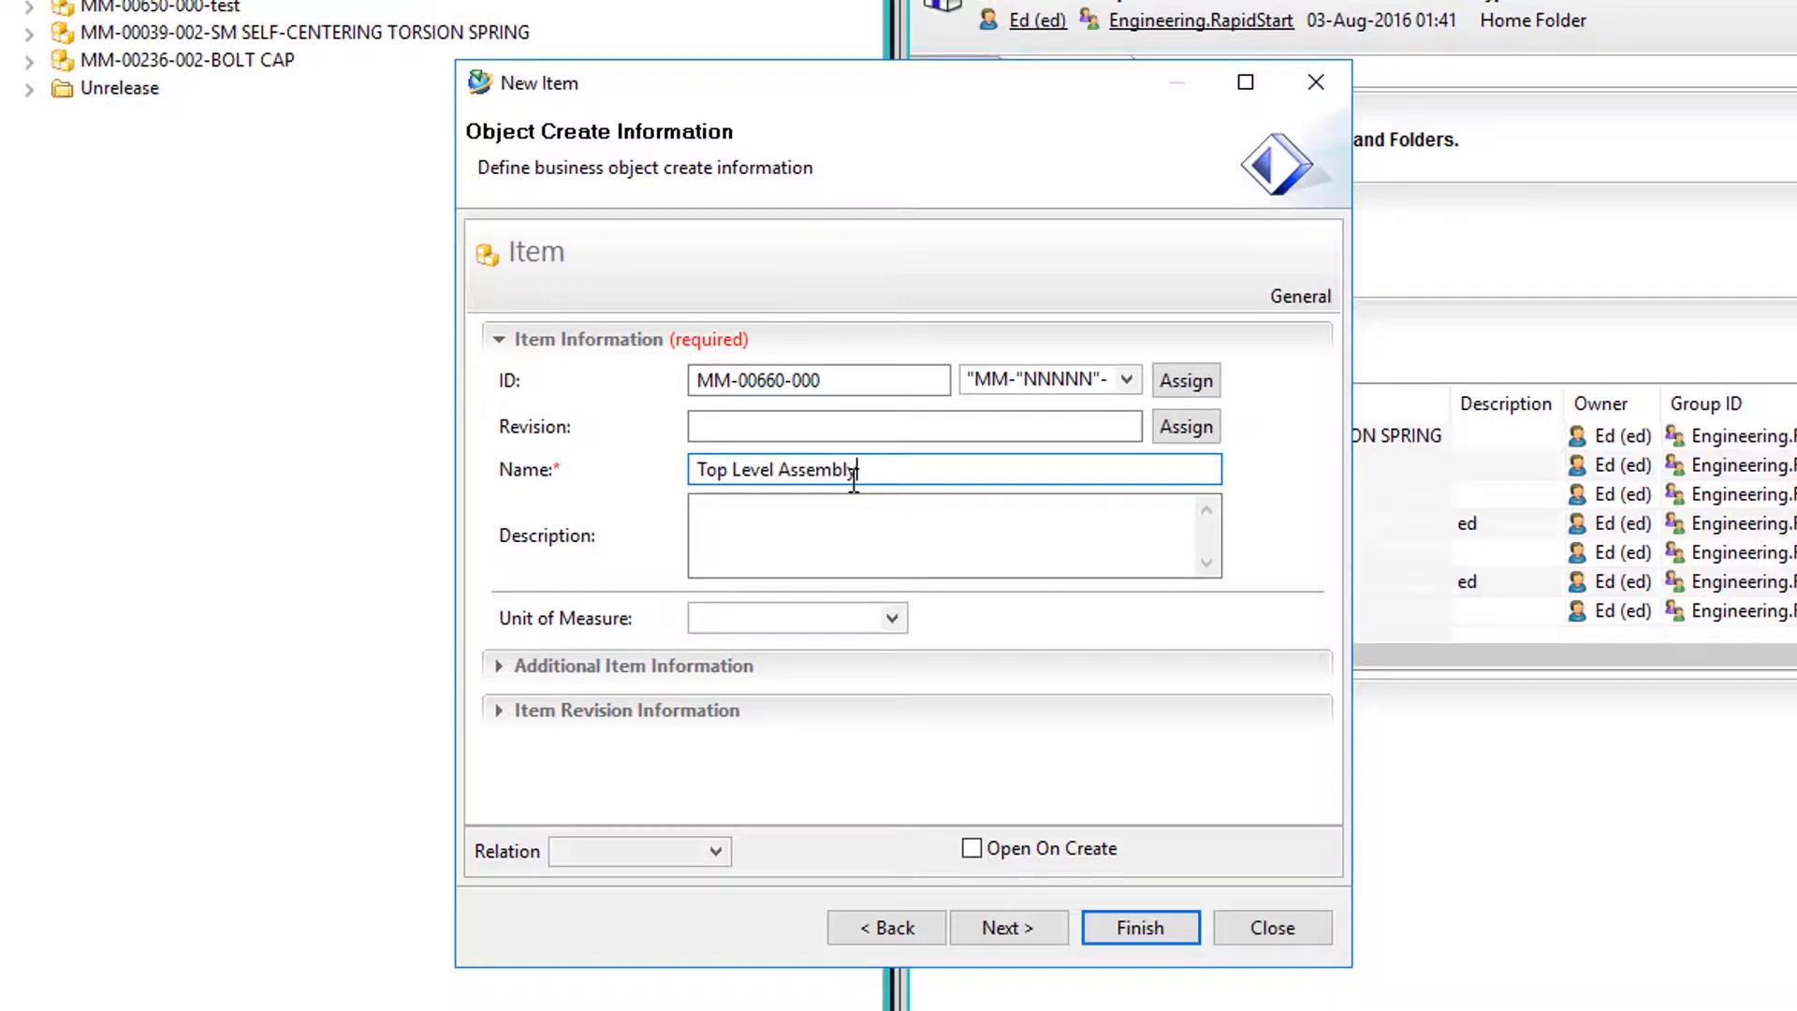
pyautogui.click(1140, 927)
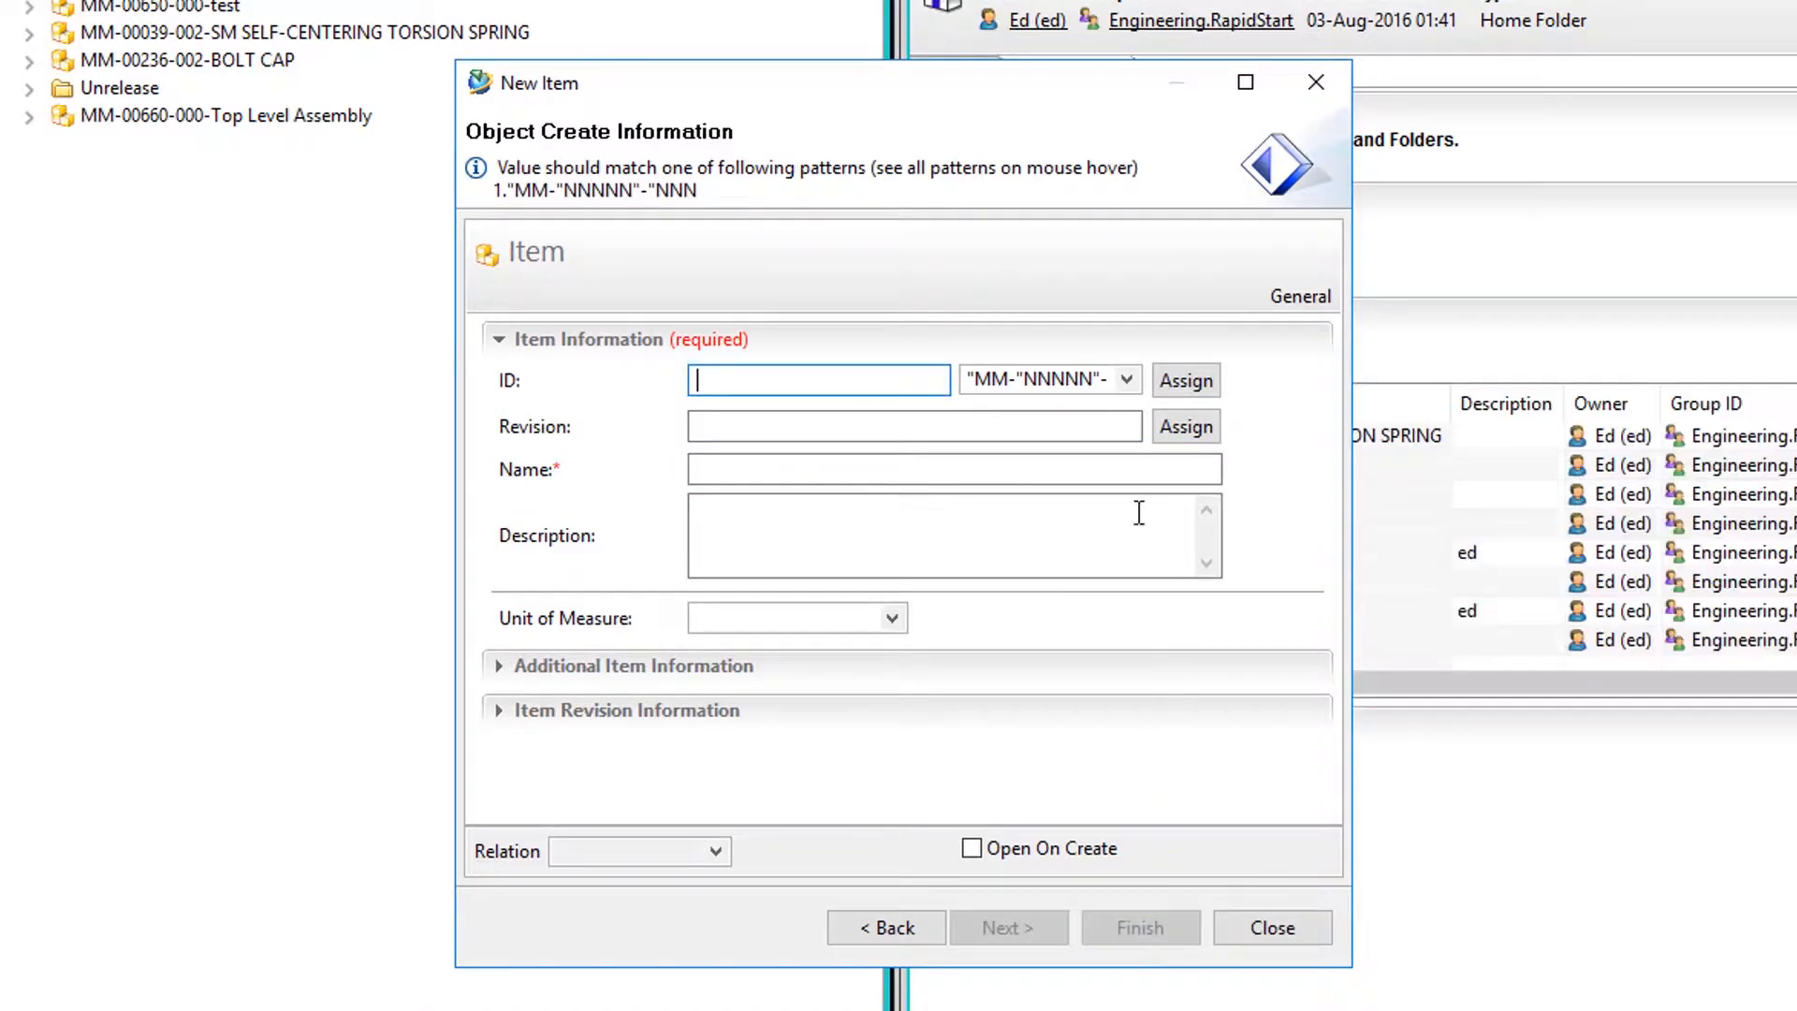
# Create another Item with an assigned ID named 'Lower Level Assembly'
pyautogui.click(1186, 380)
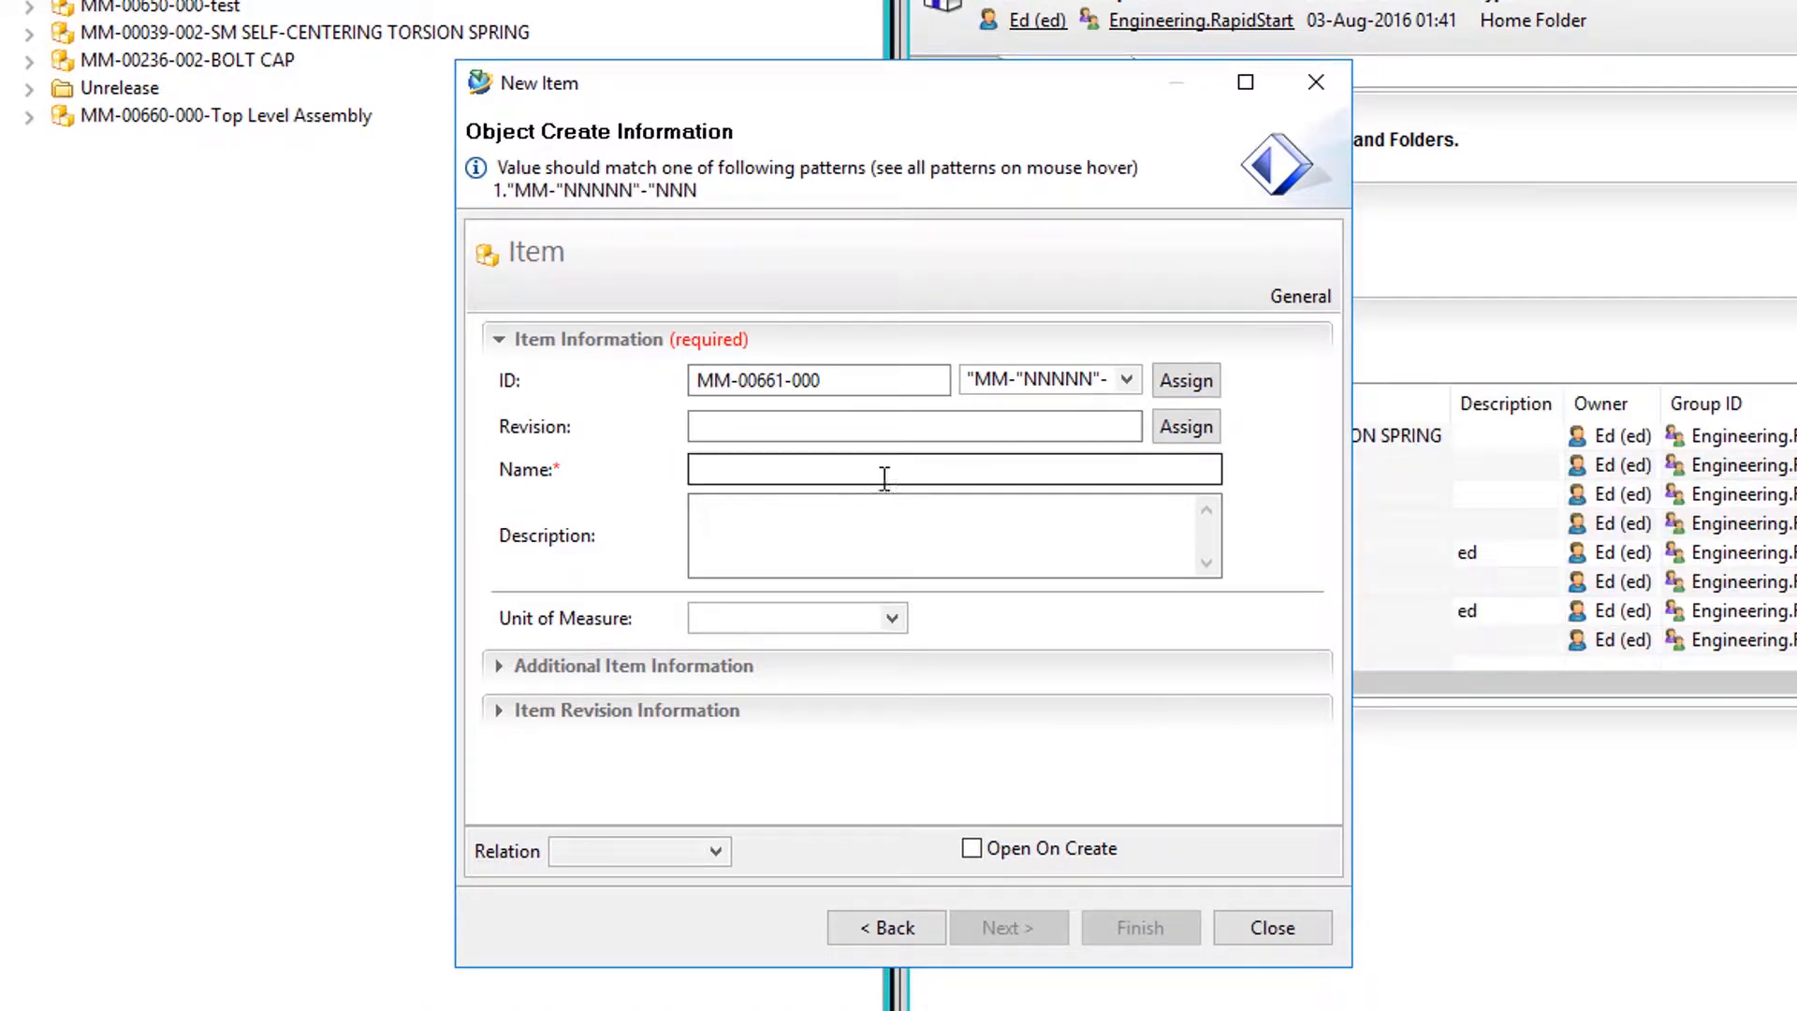
pyautogui.write('Lower Level Assemb')
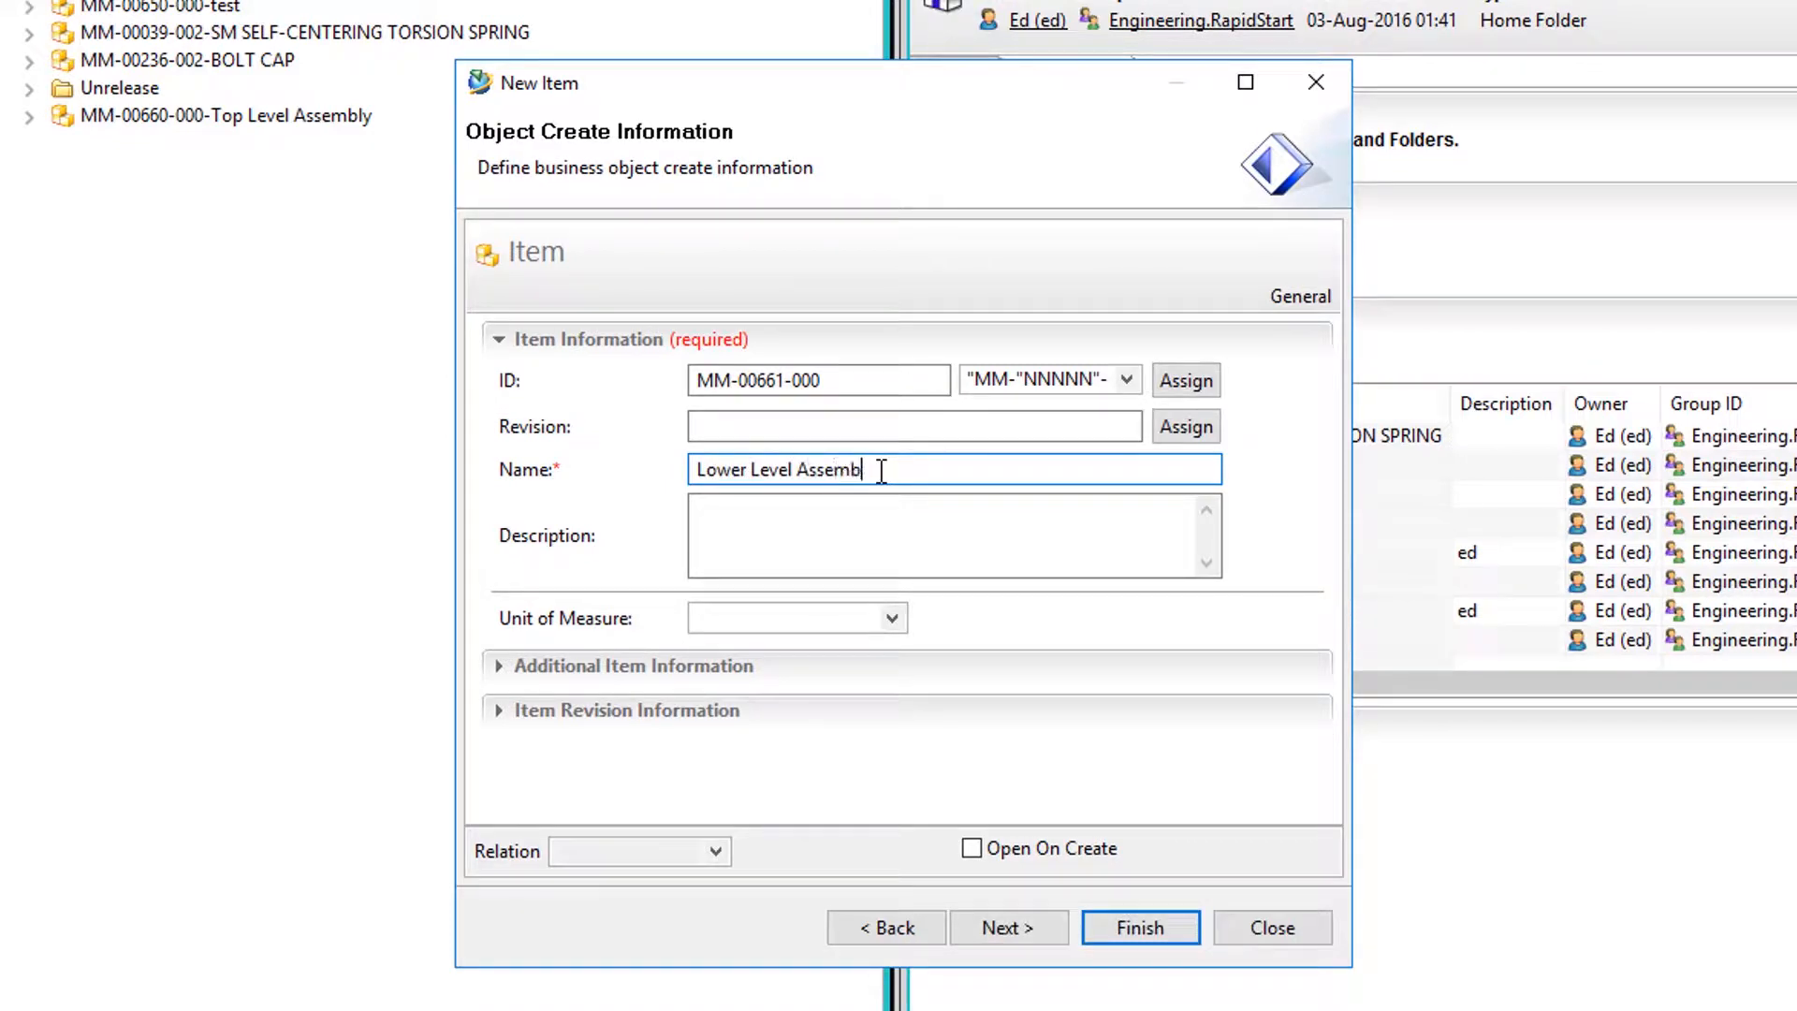
pyautogui.write('ly')
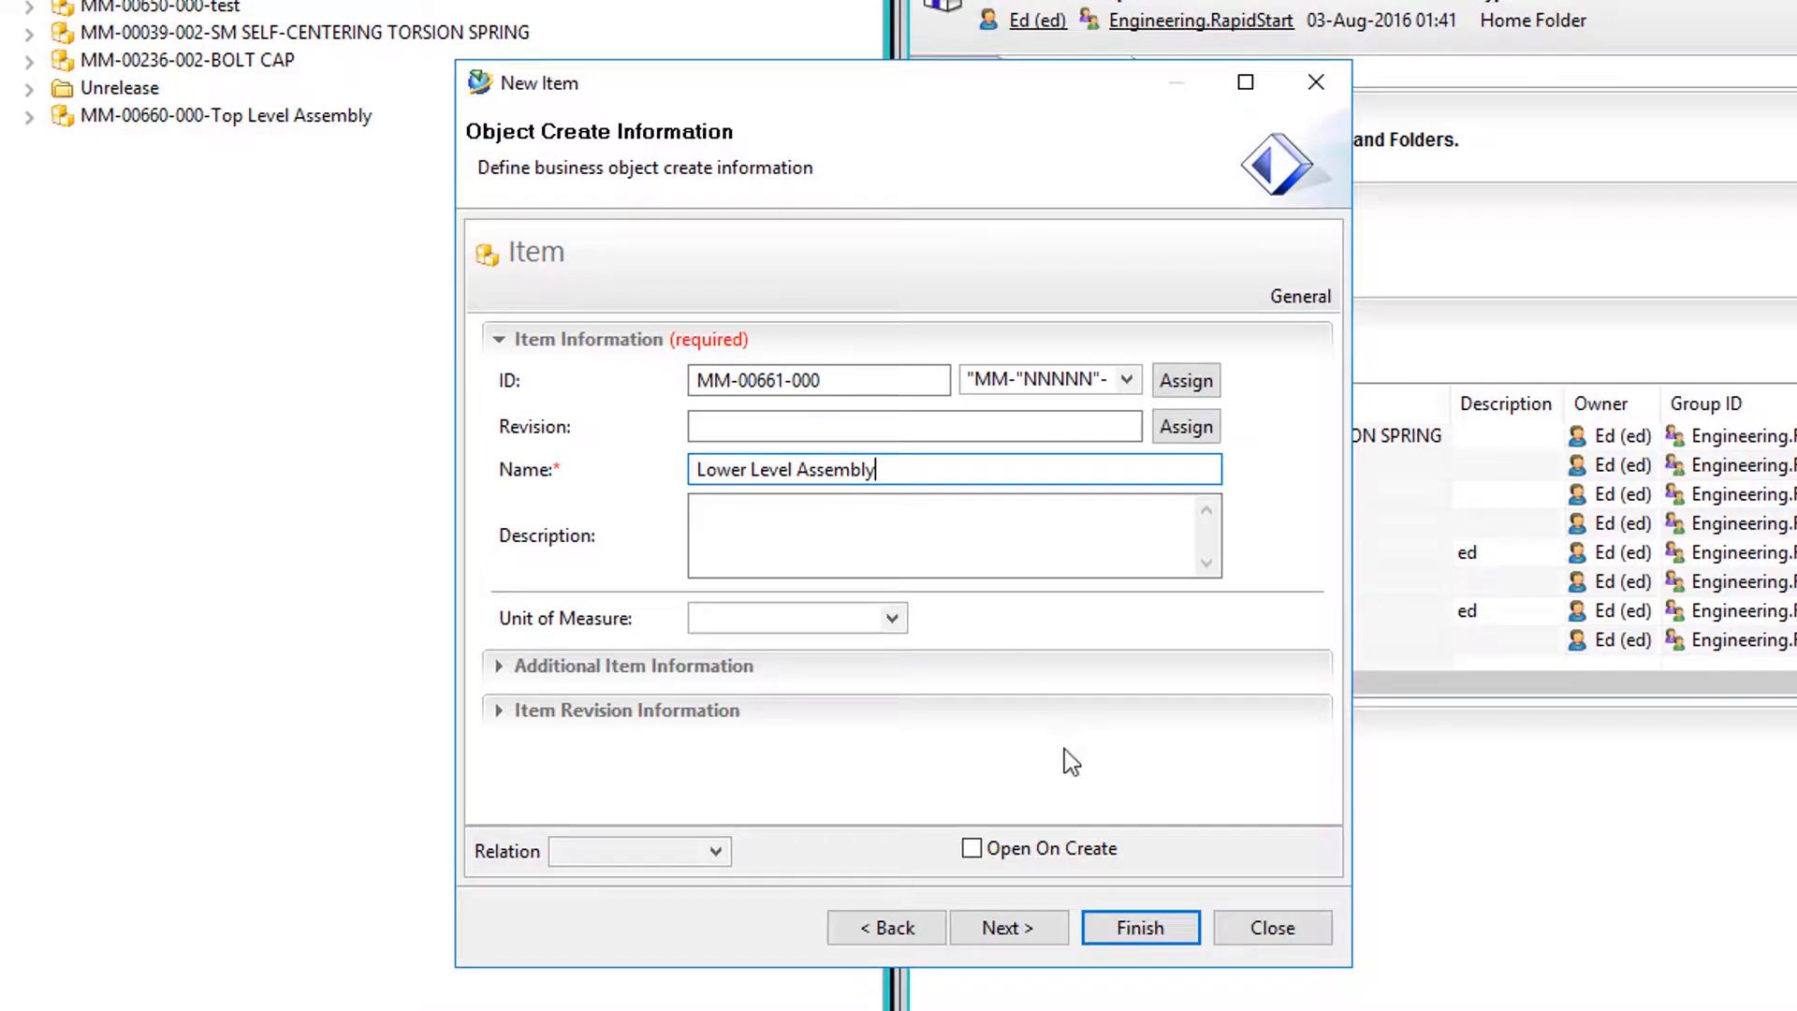
pyautogui.click(1140, 927)
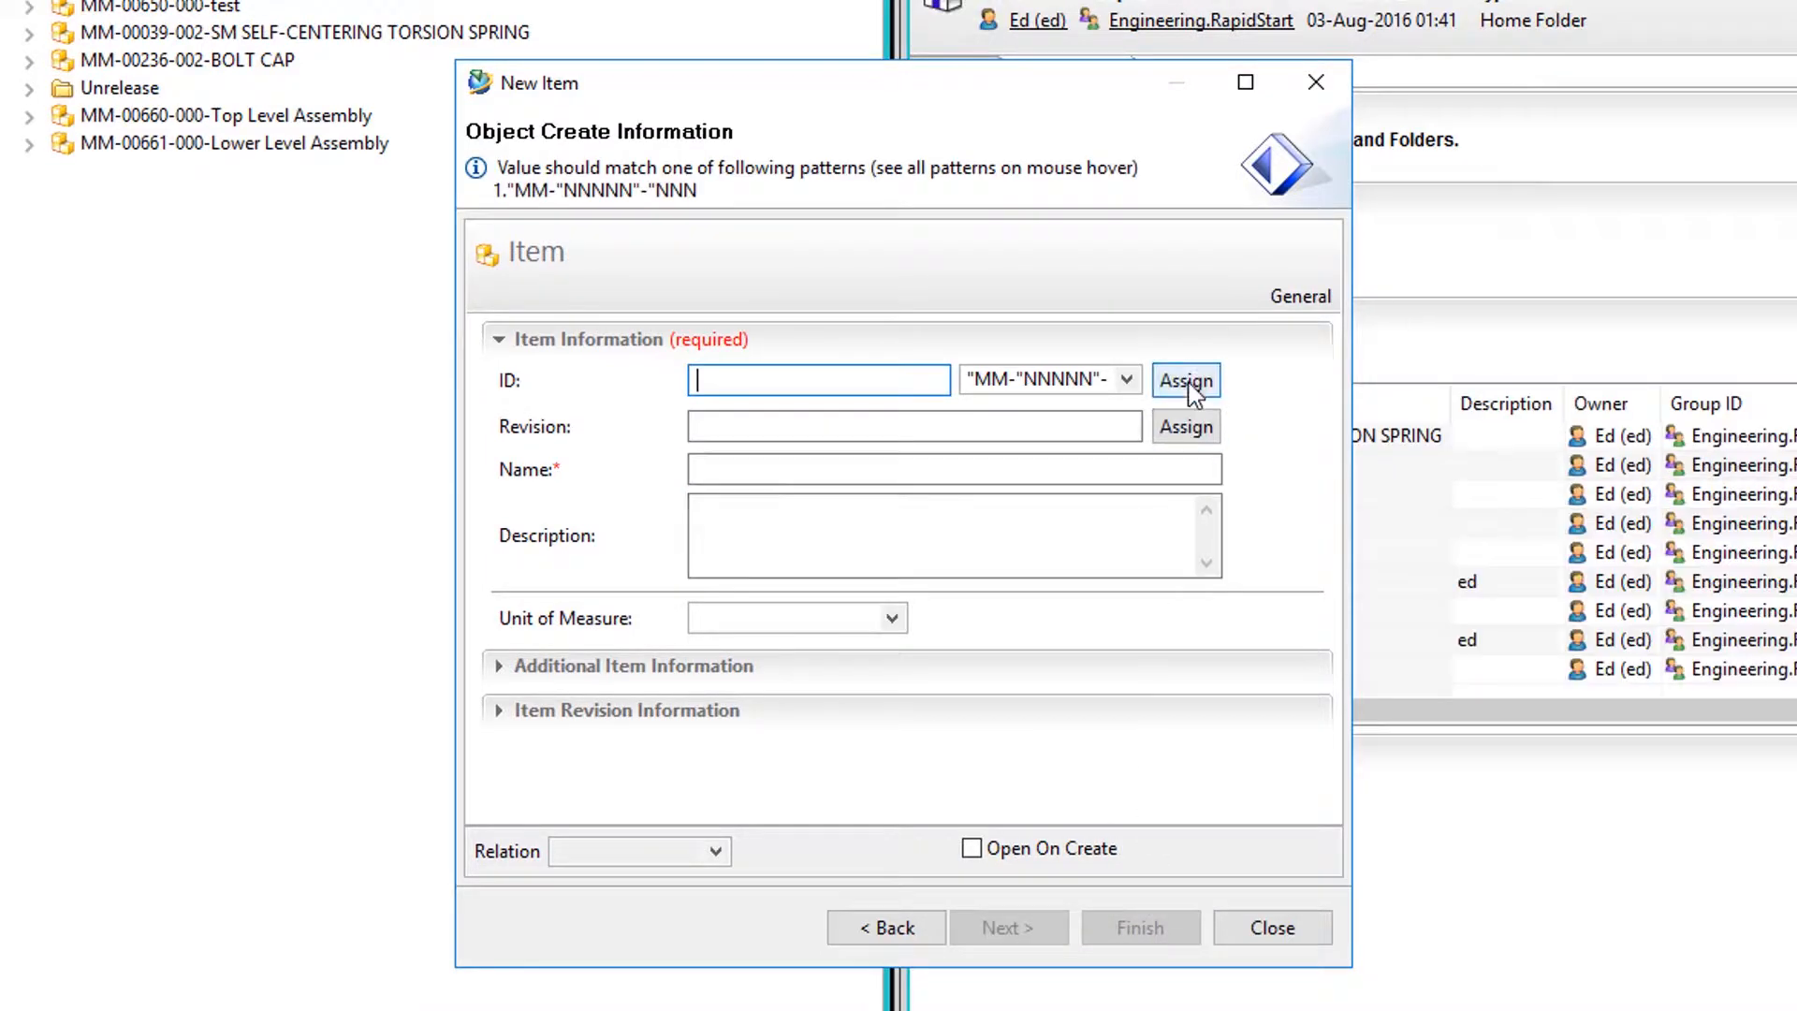
# Create three more Items with assigned IDs named Component 1, Component 2 and Component 3
pyautogui.click(1187, 380)
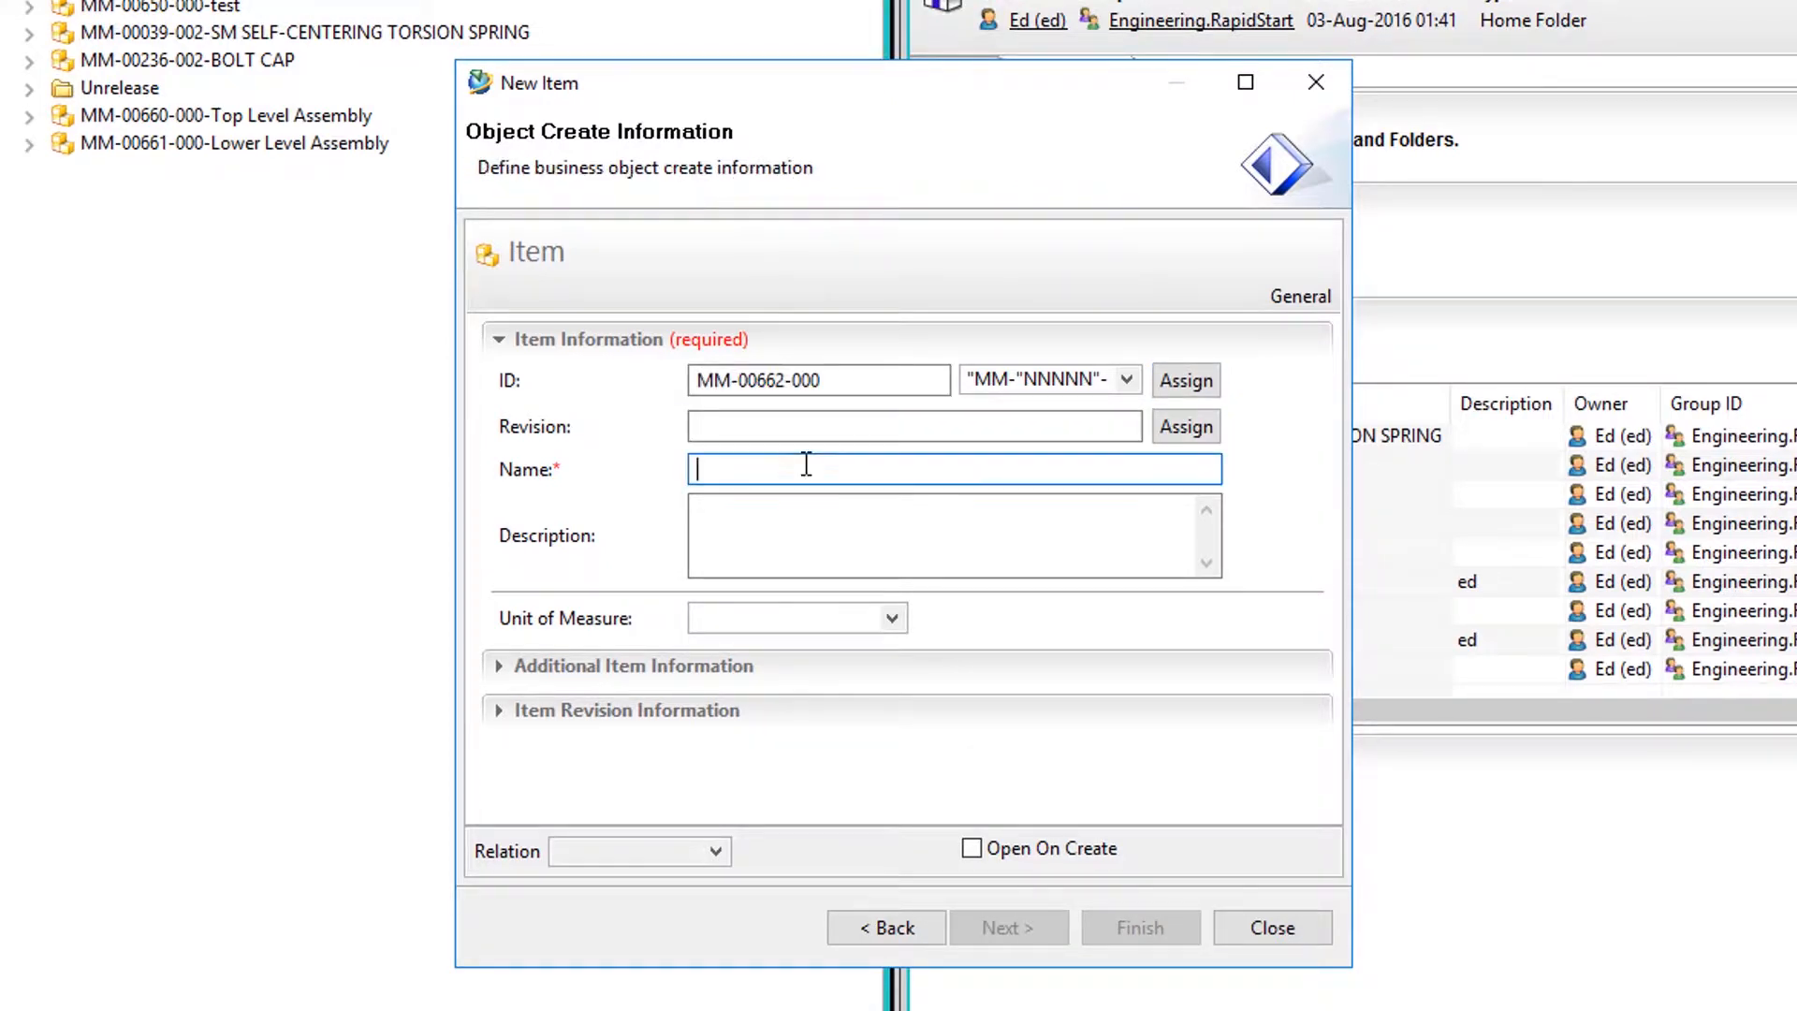
pyautogui.write('C')
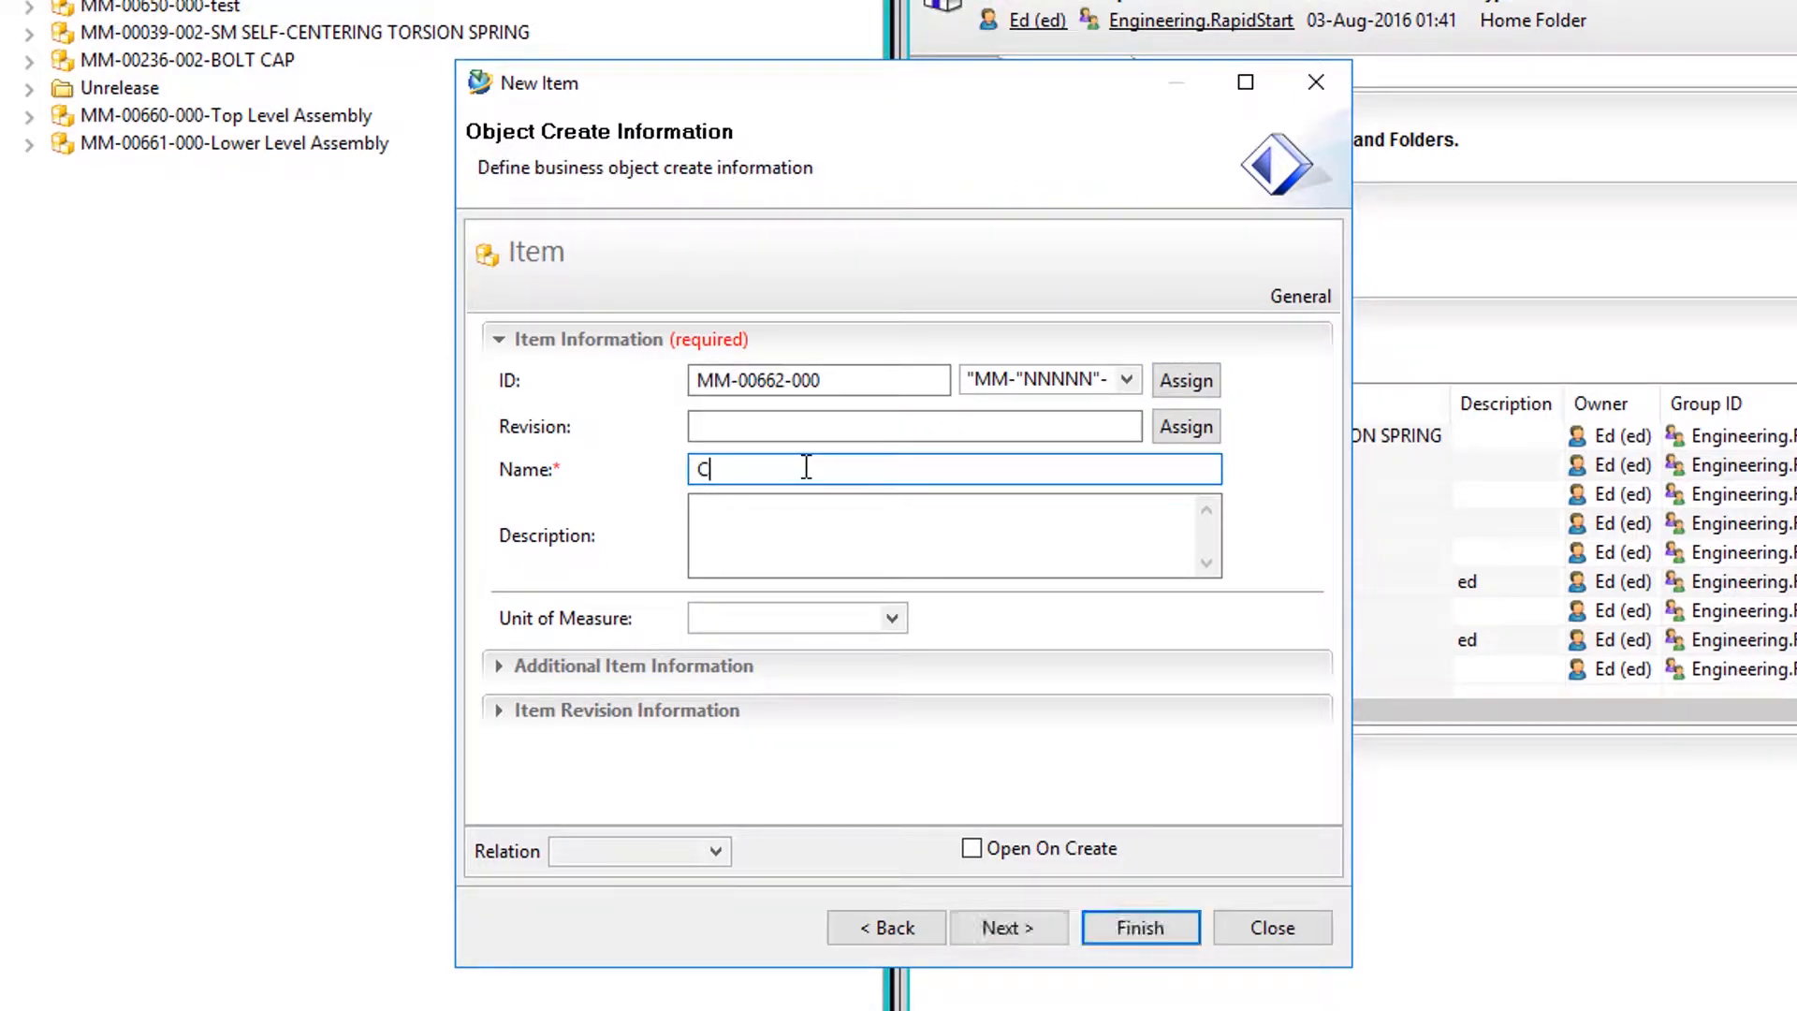
pyautogui.write('omponent')
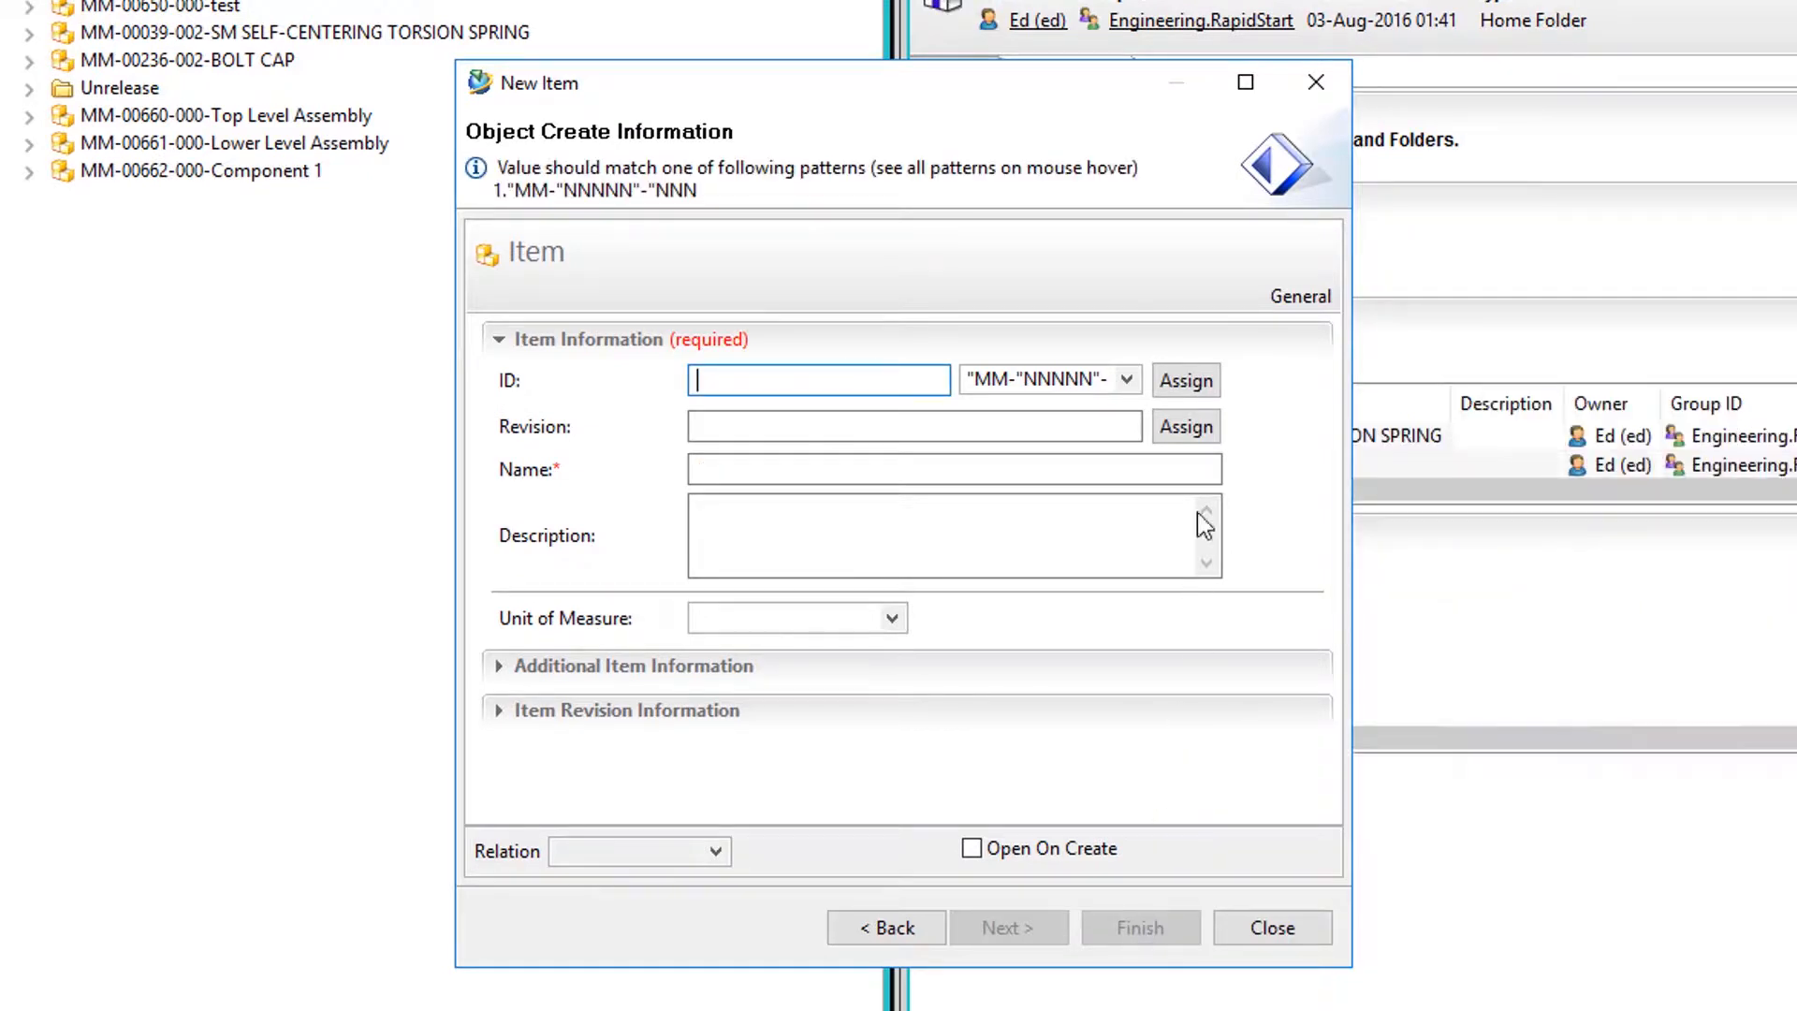
pyautogui.click(1187, 380)
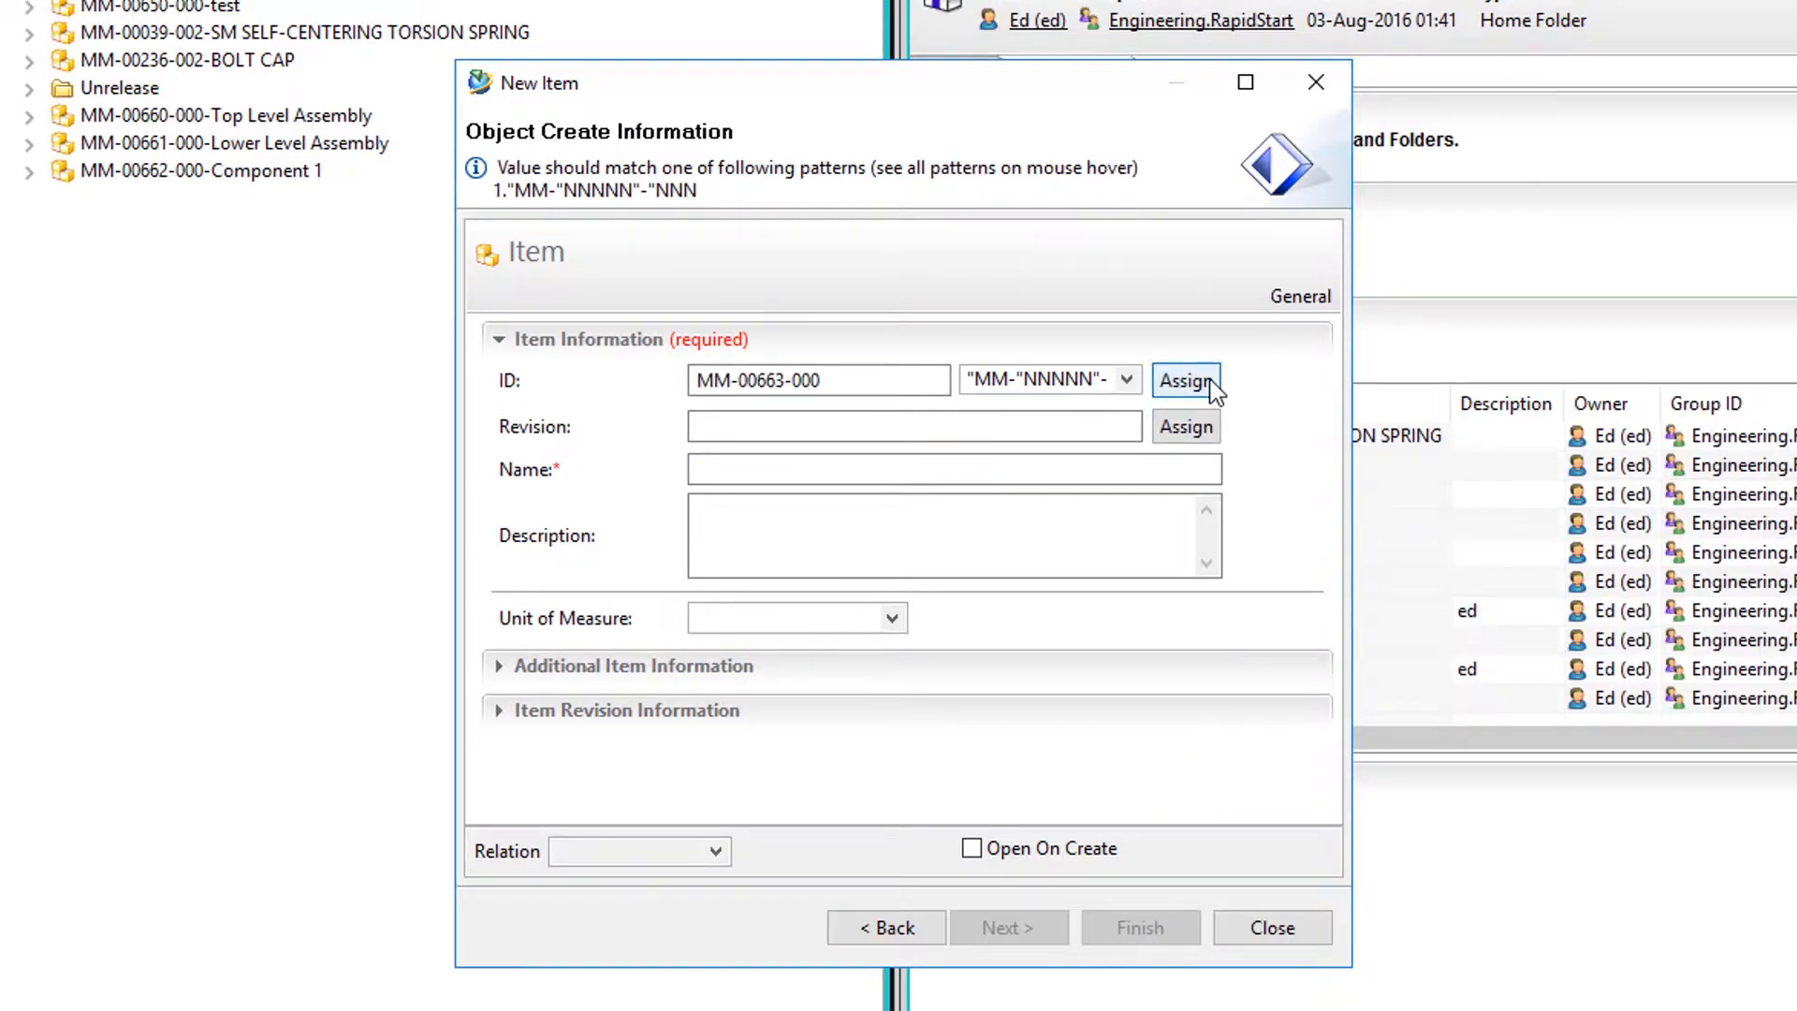
pyautogui.click(952, 468)
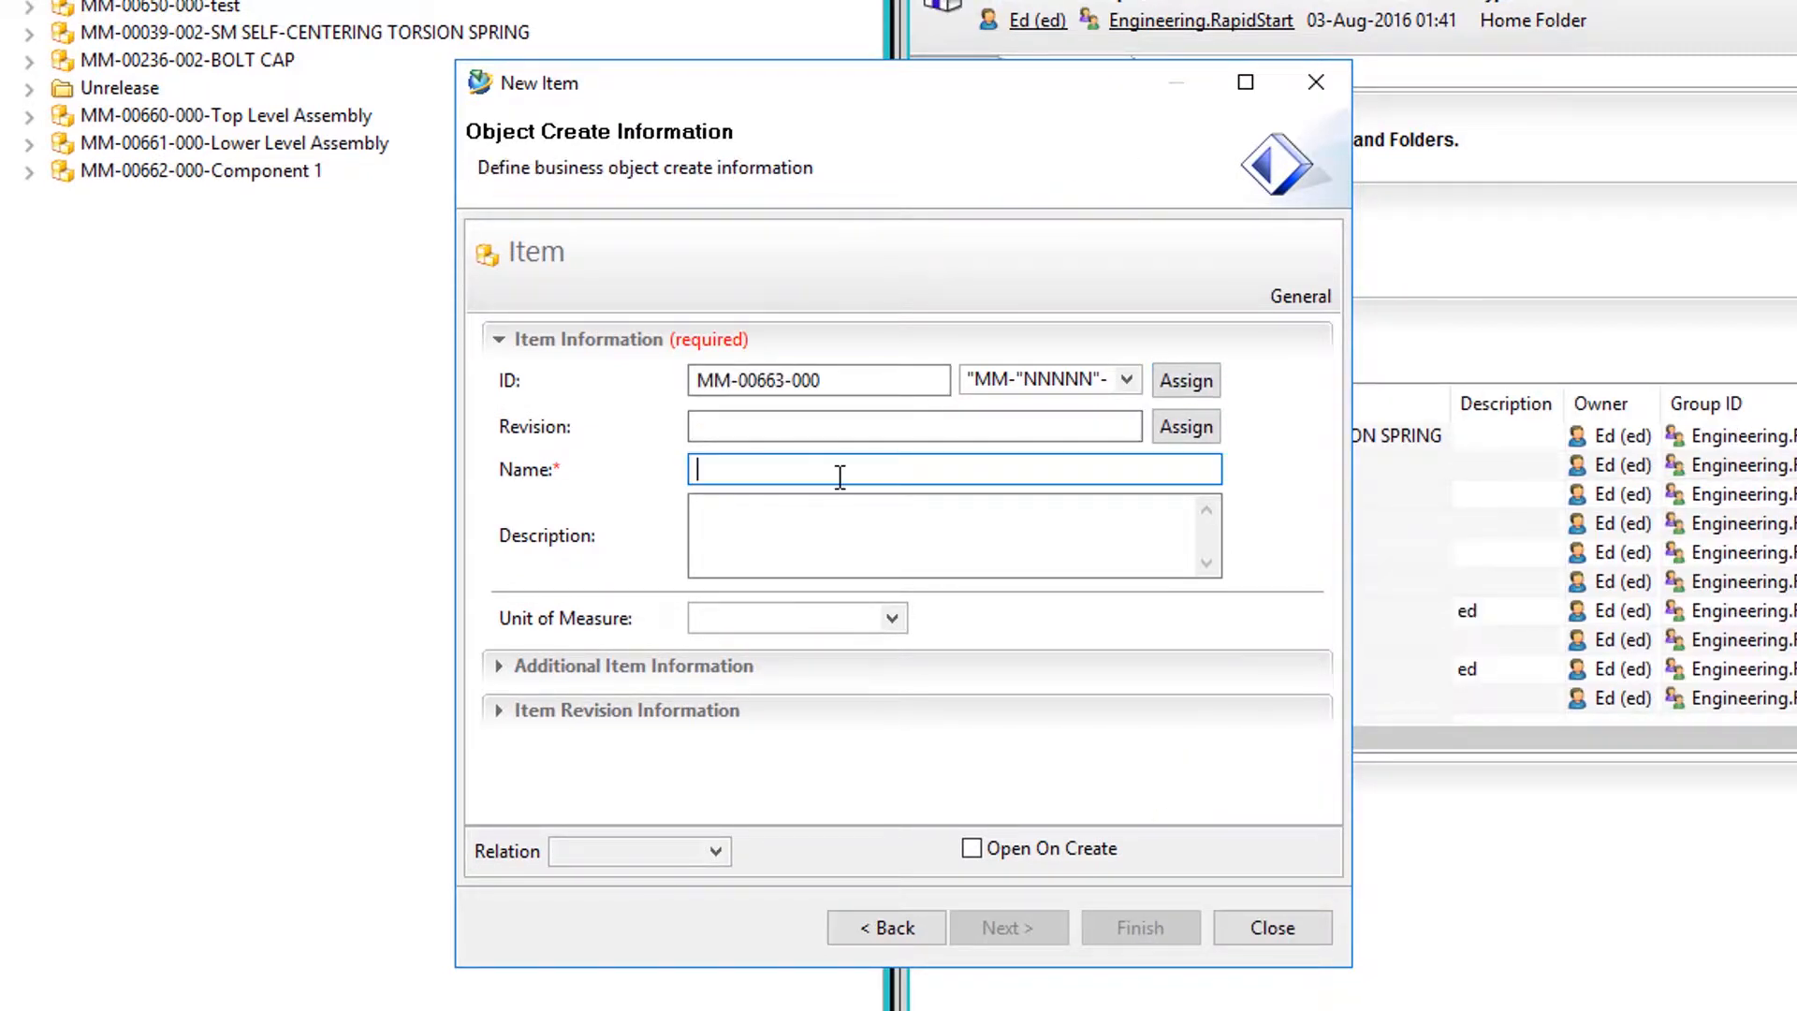
pyautogui.write('Component 2')
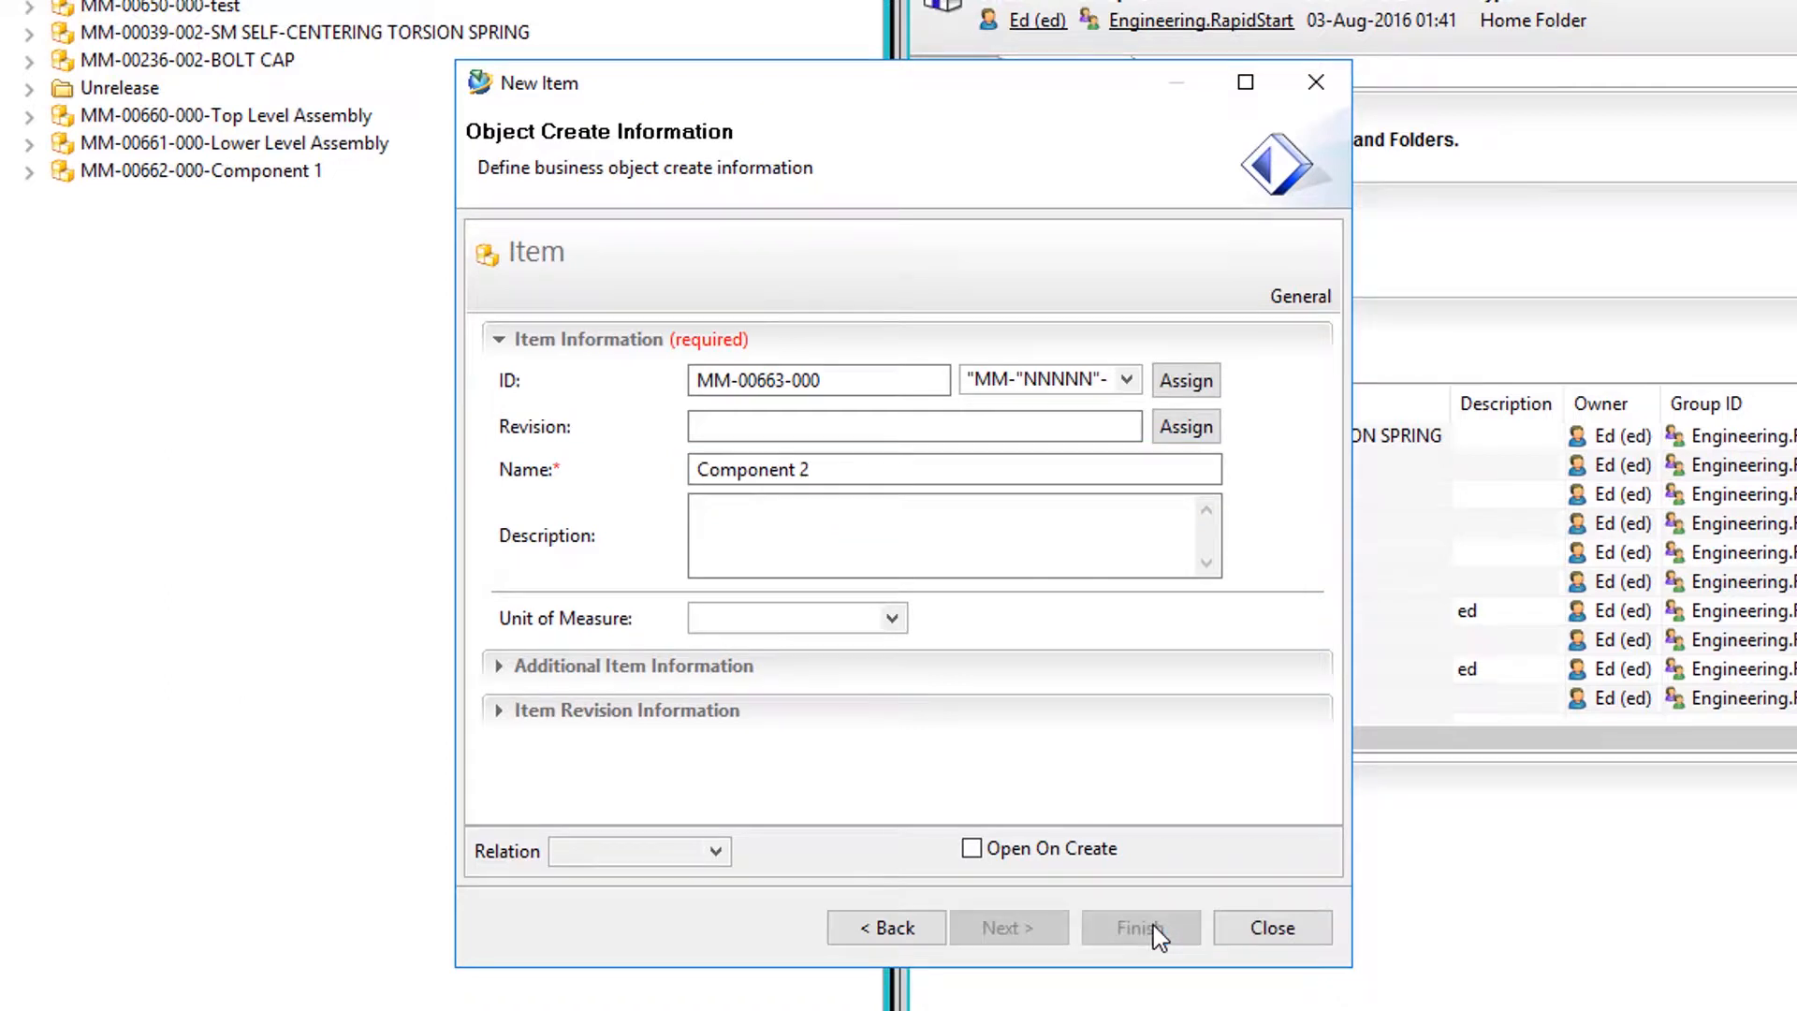
pyautogui.click(1138, 927)
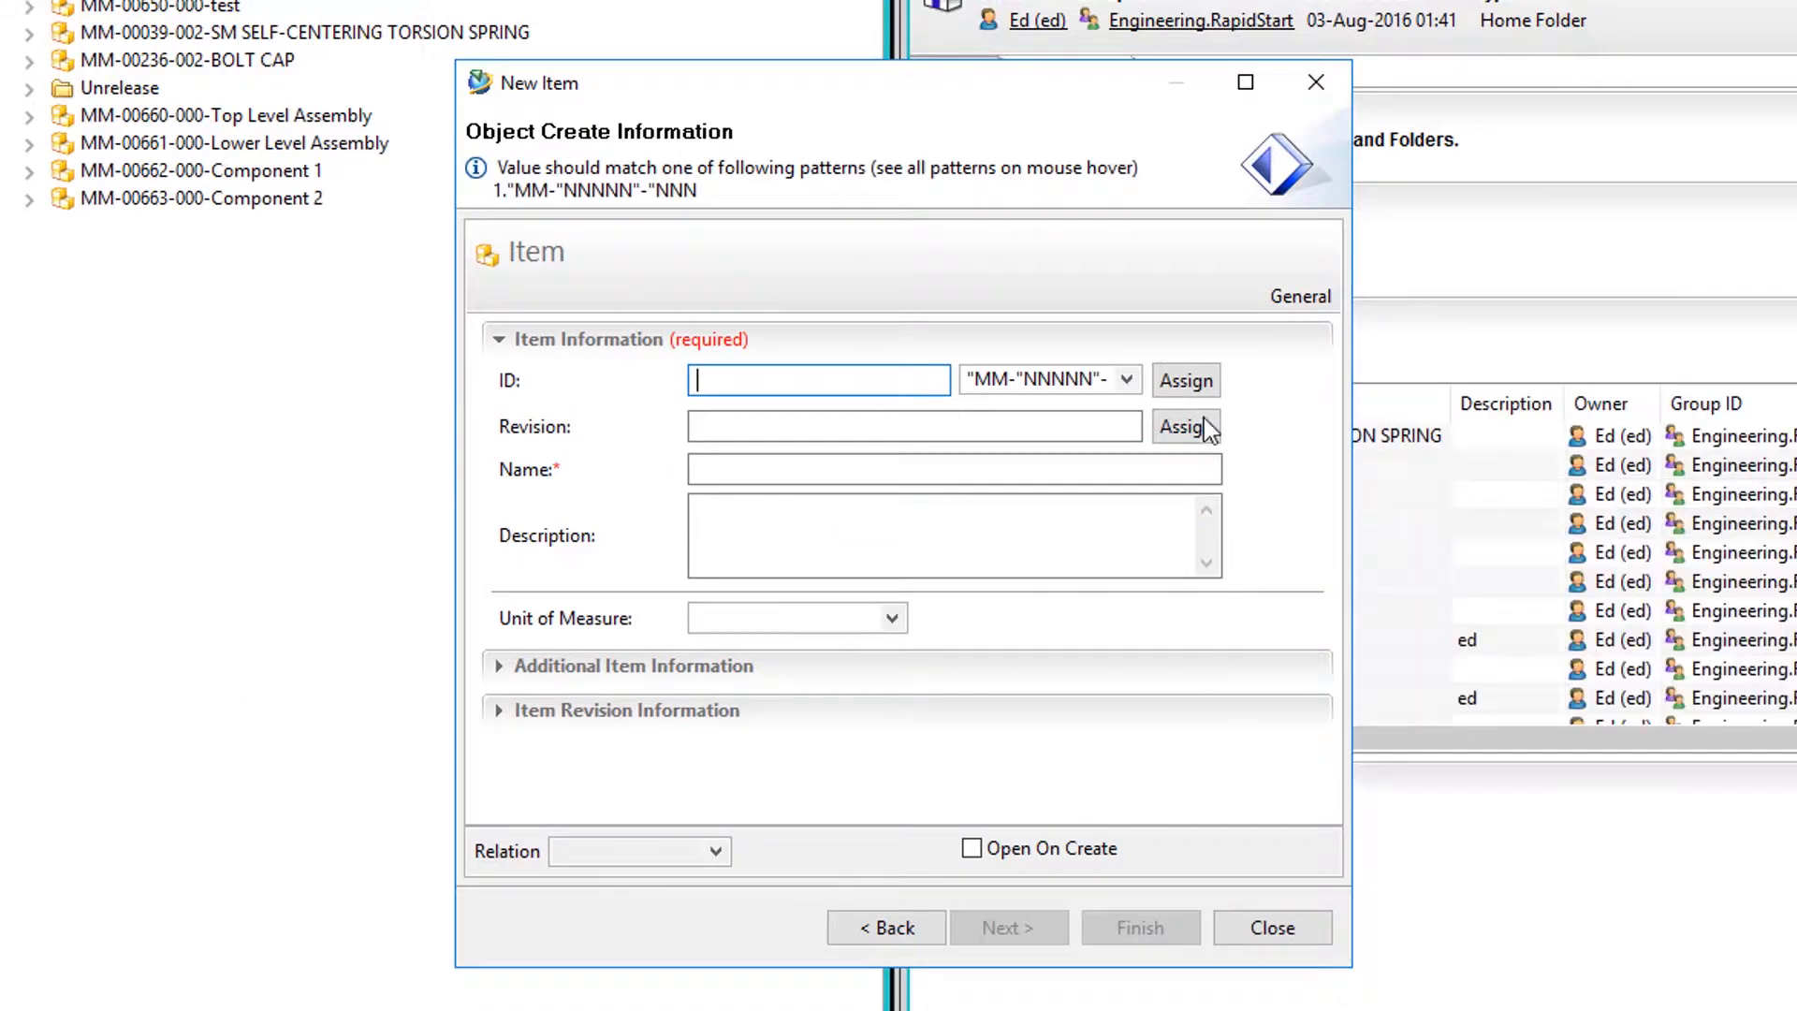
pyautogui.click(1187, 380)
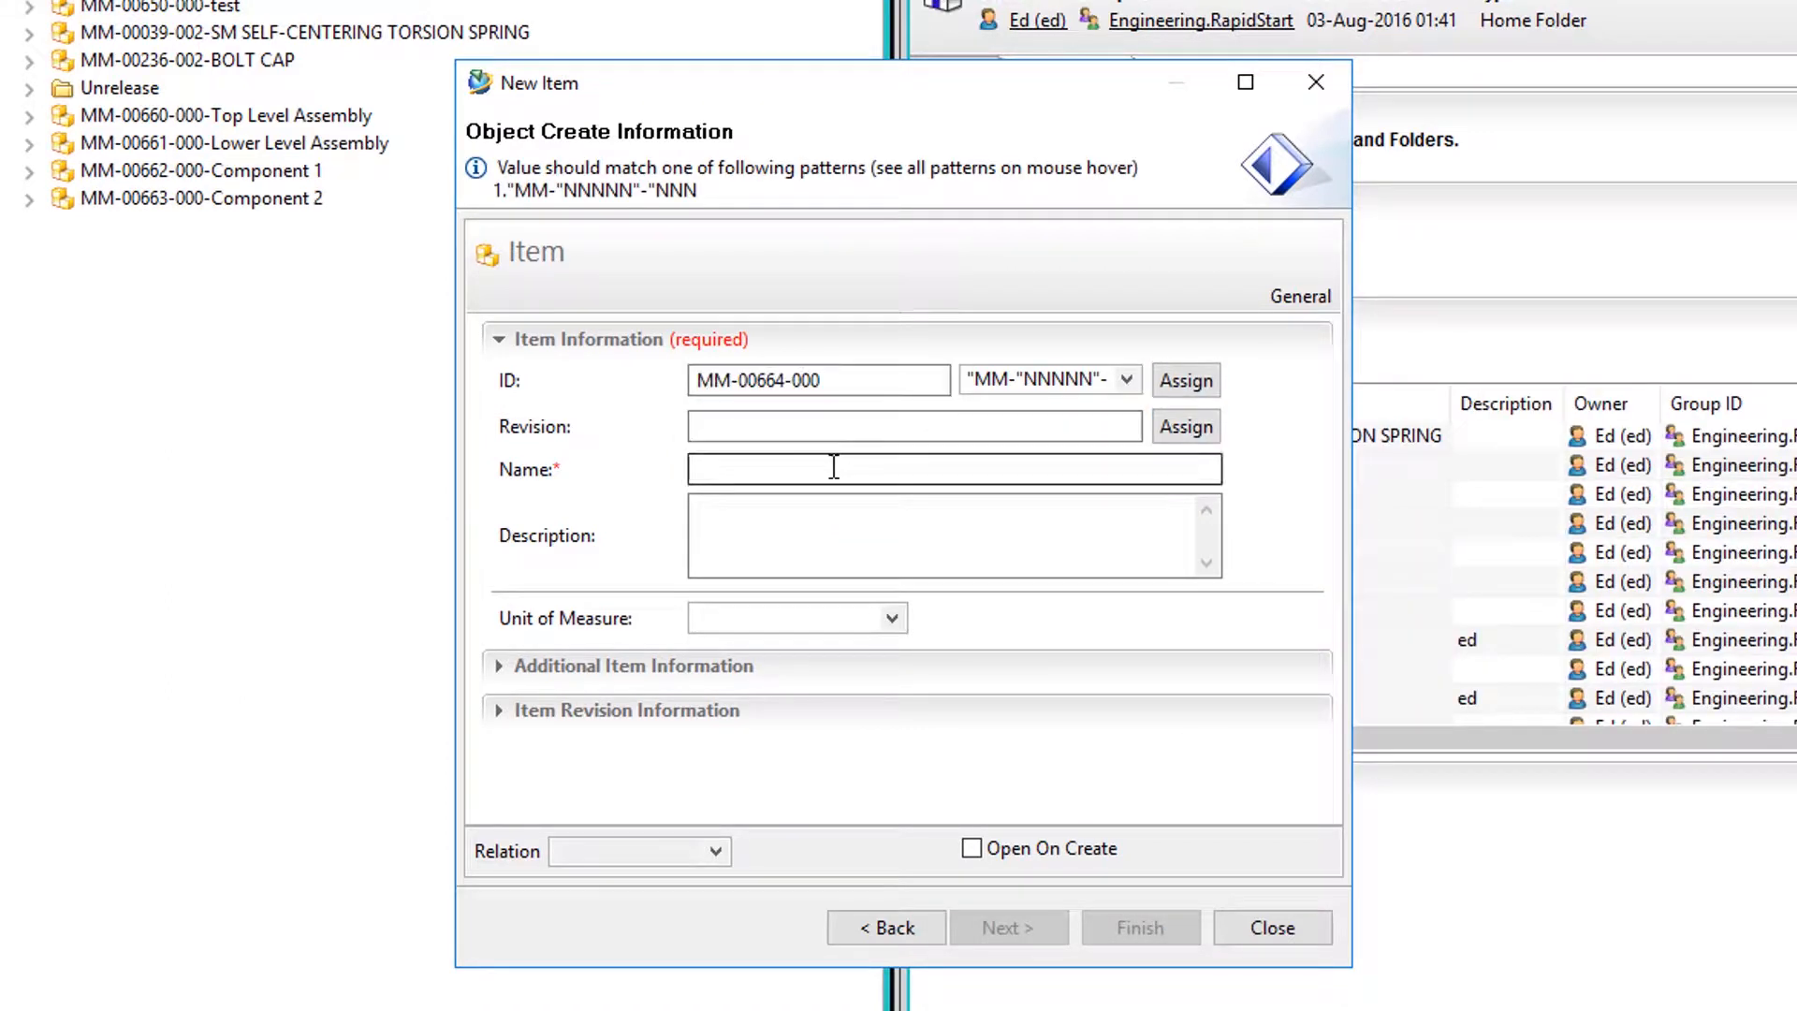
pyautogui.write('Comp')
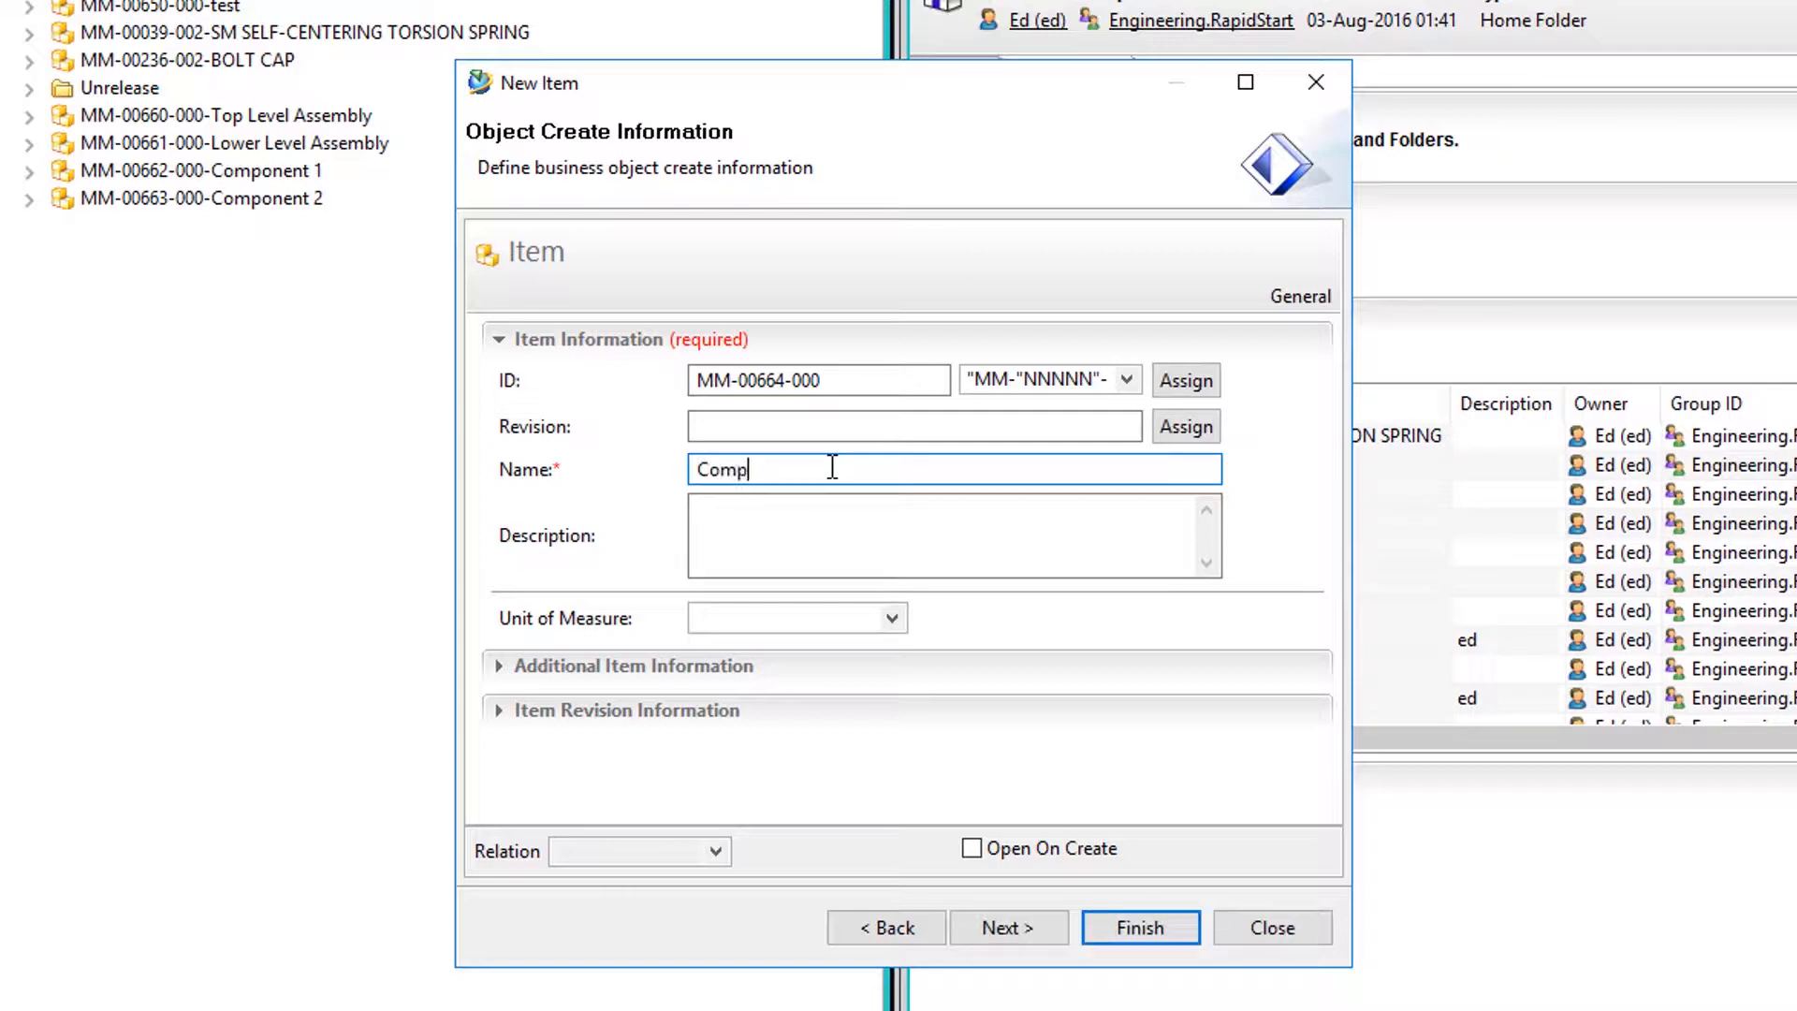
pyautogui.write('onent')
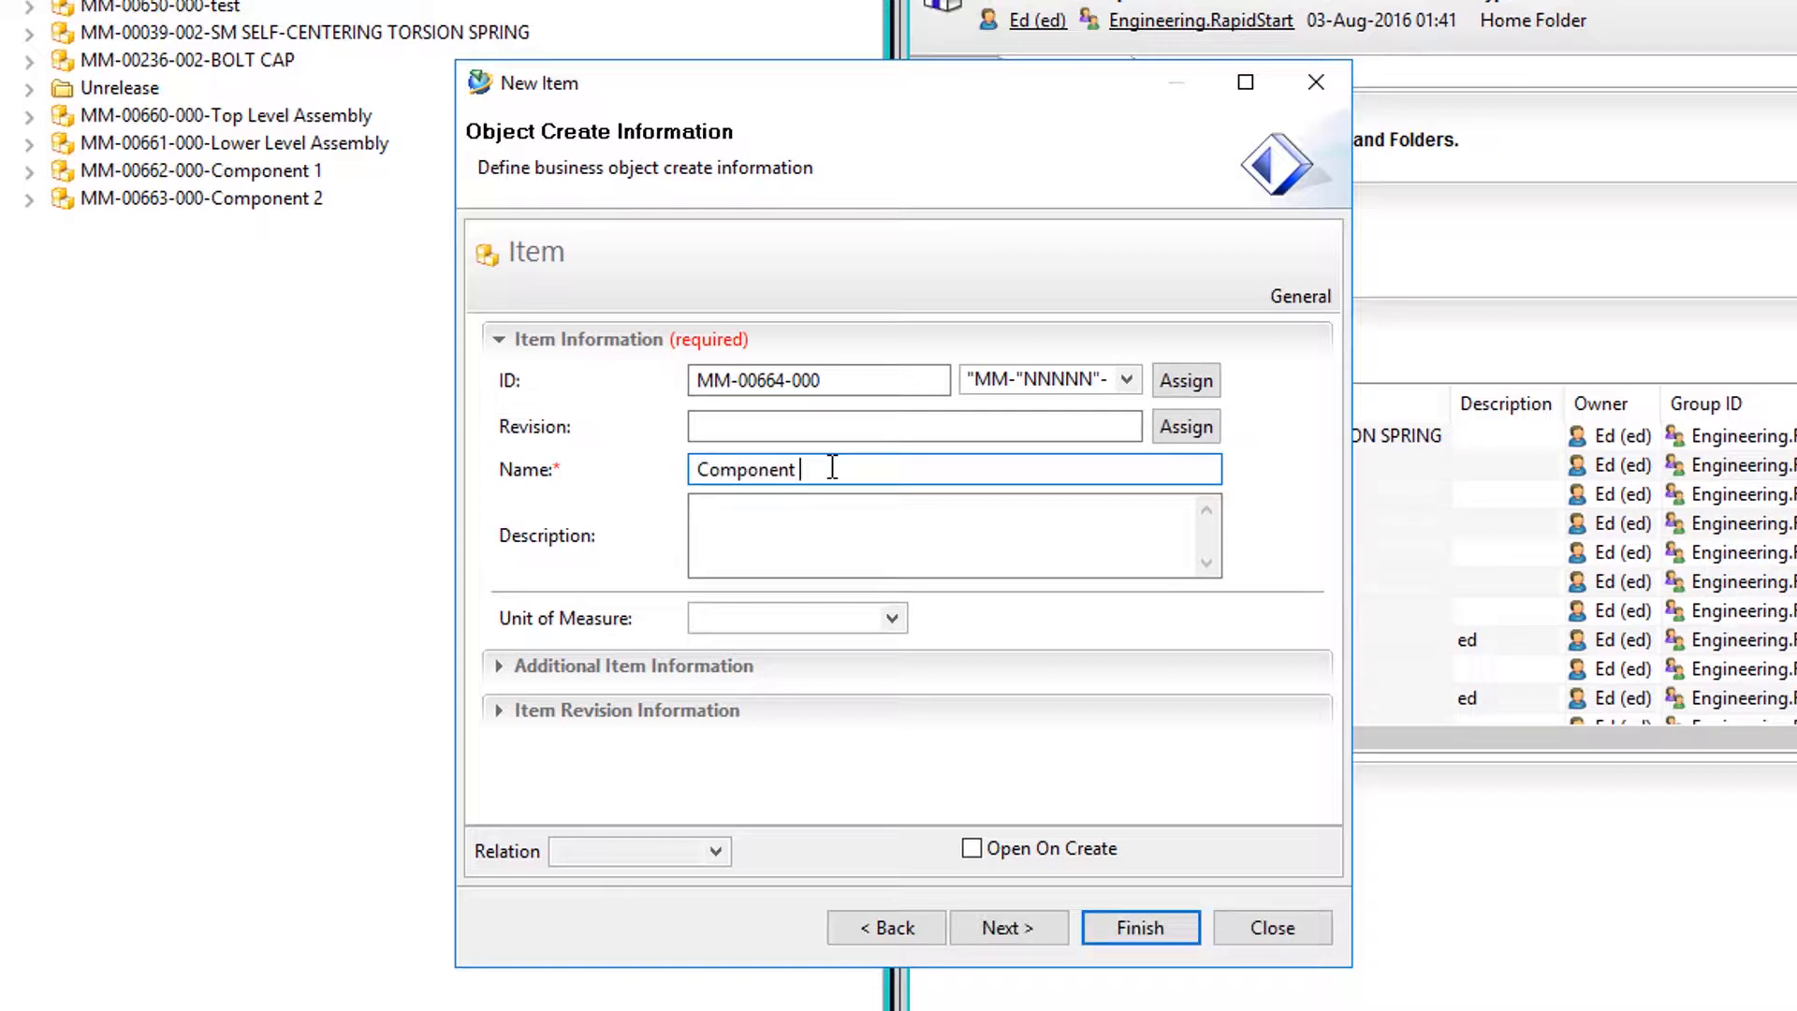
pyautogui.write('3')
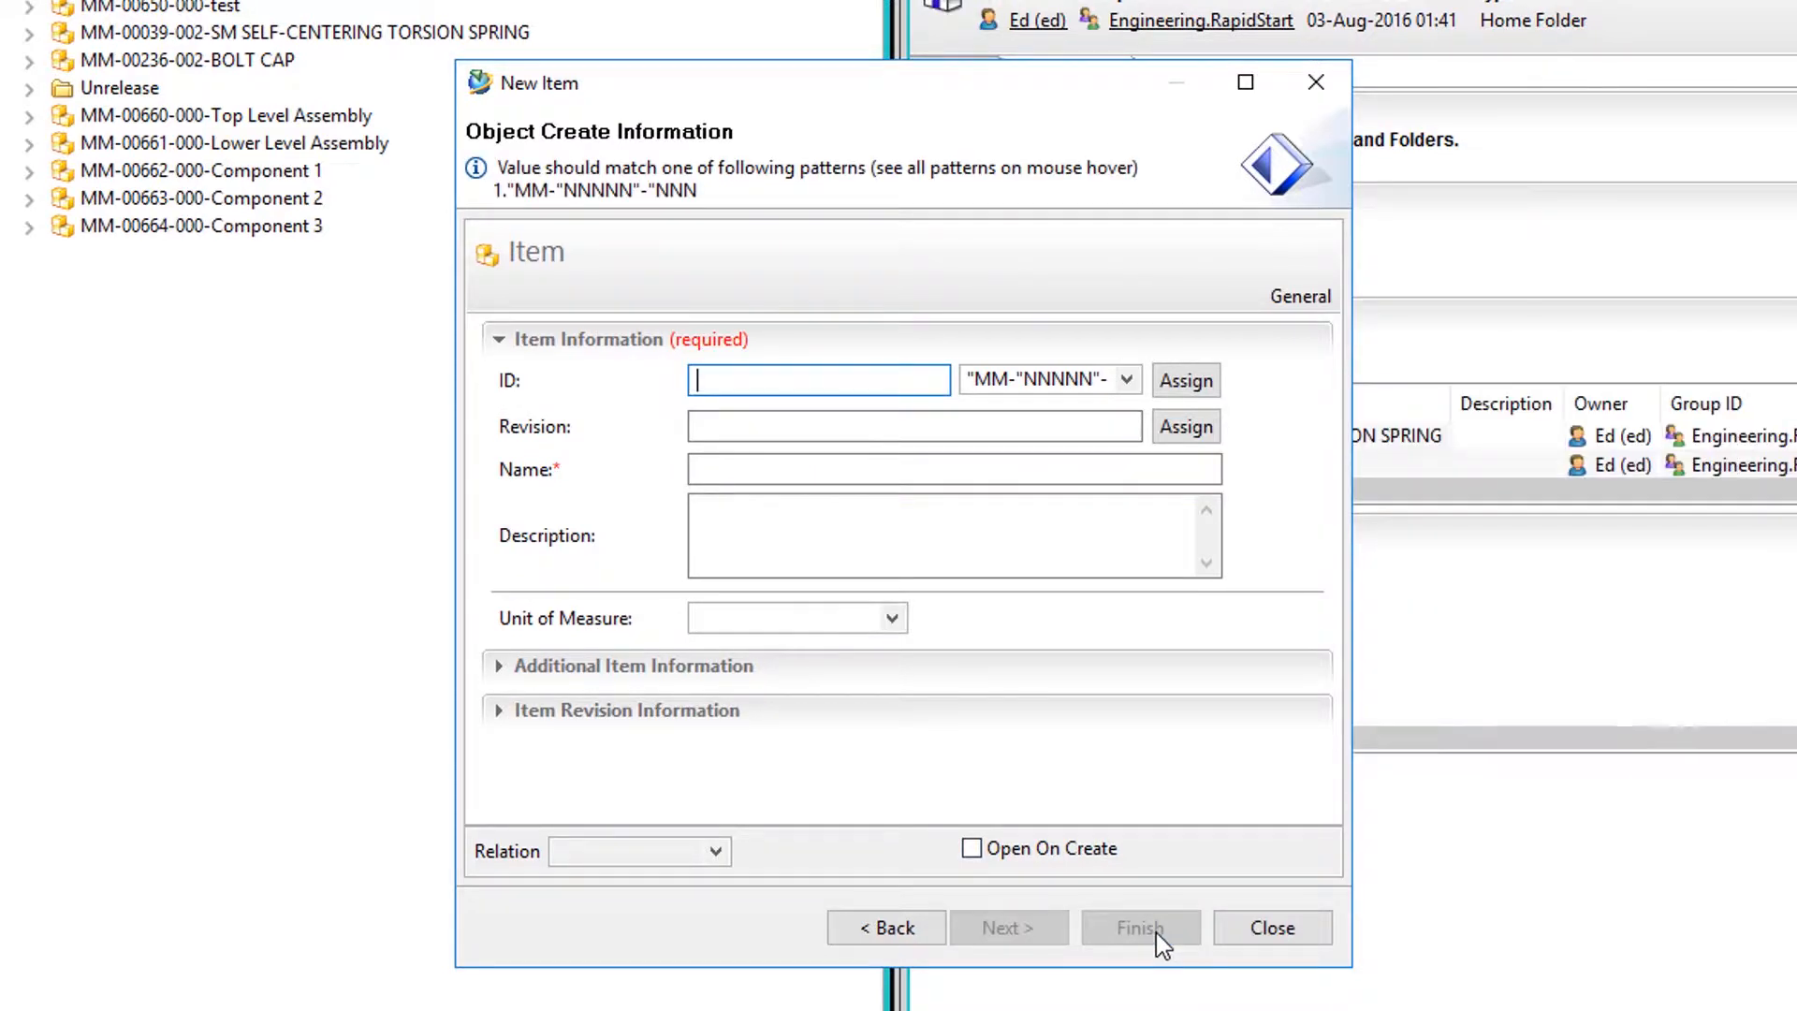
# Close the New Item dialog and send Top Level Assembly revision MM-00660-000/A to Structure Manager
pyautogui.click(1271, 927)
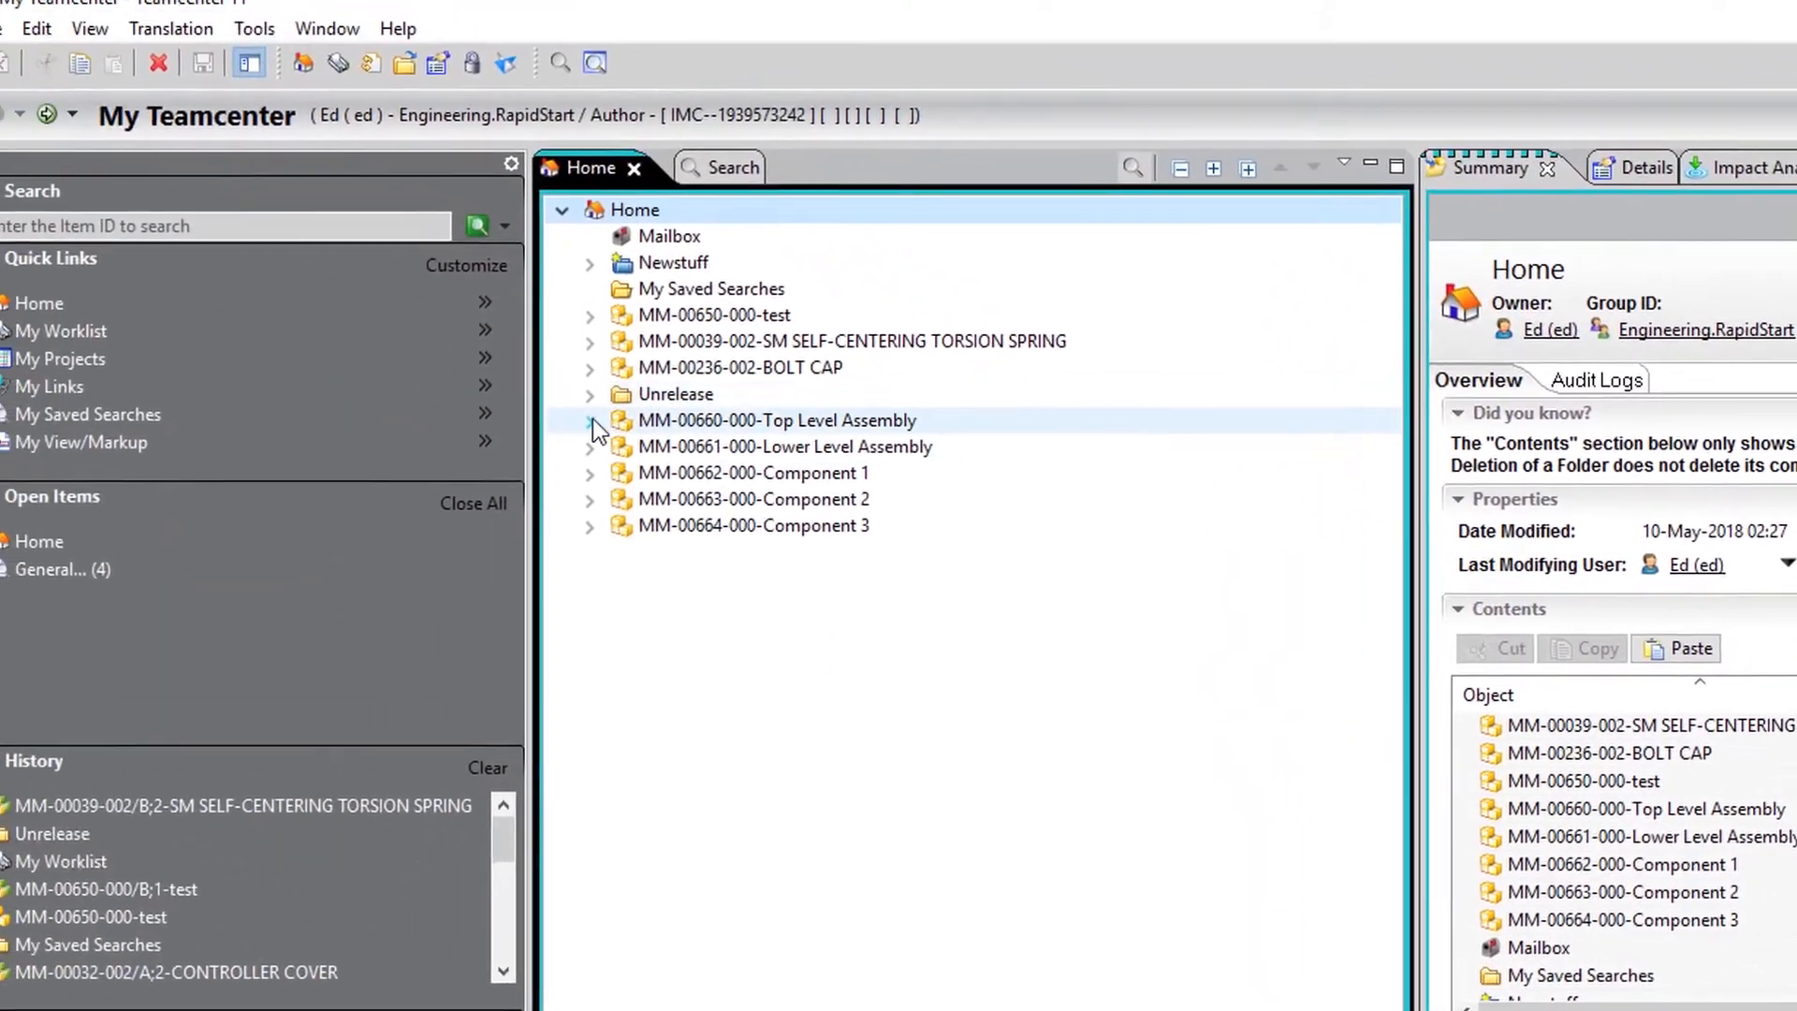
pyautogui.click(590, 419)
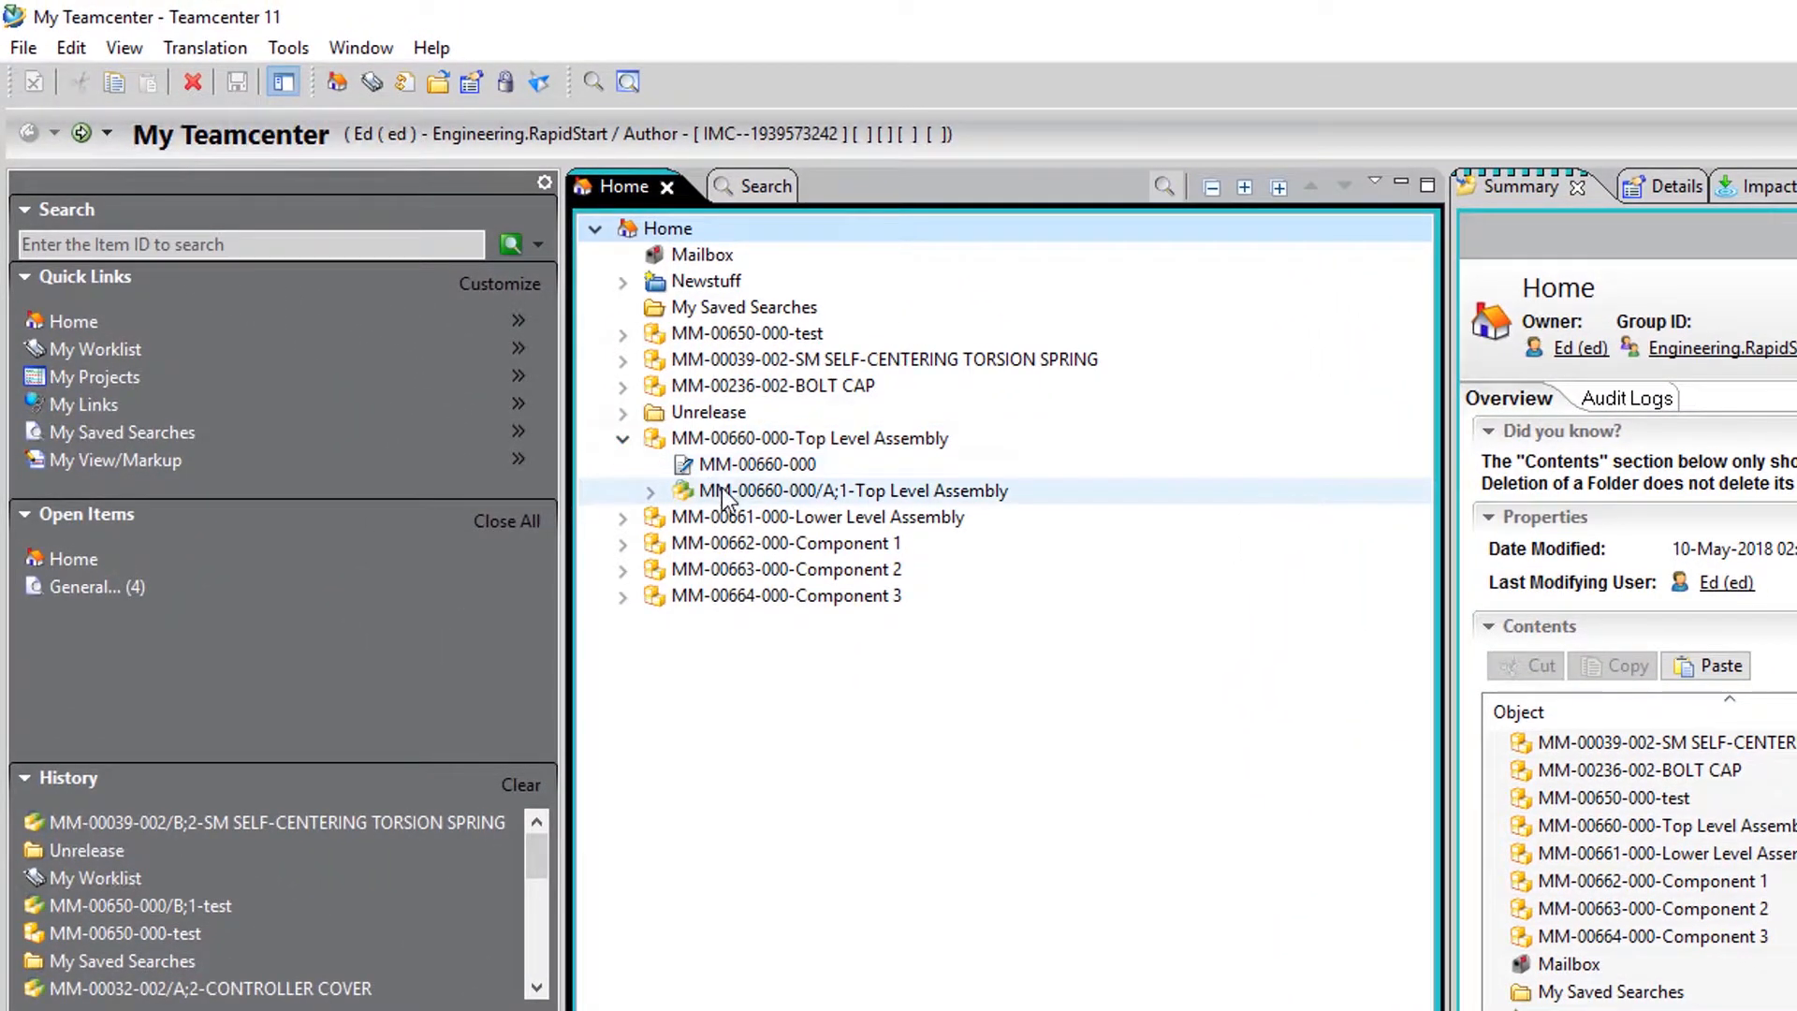
pyautogui.rightClick(853, 490)
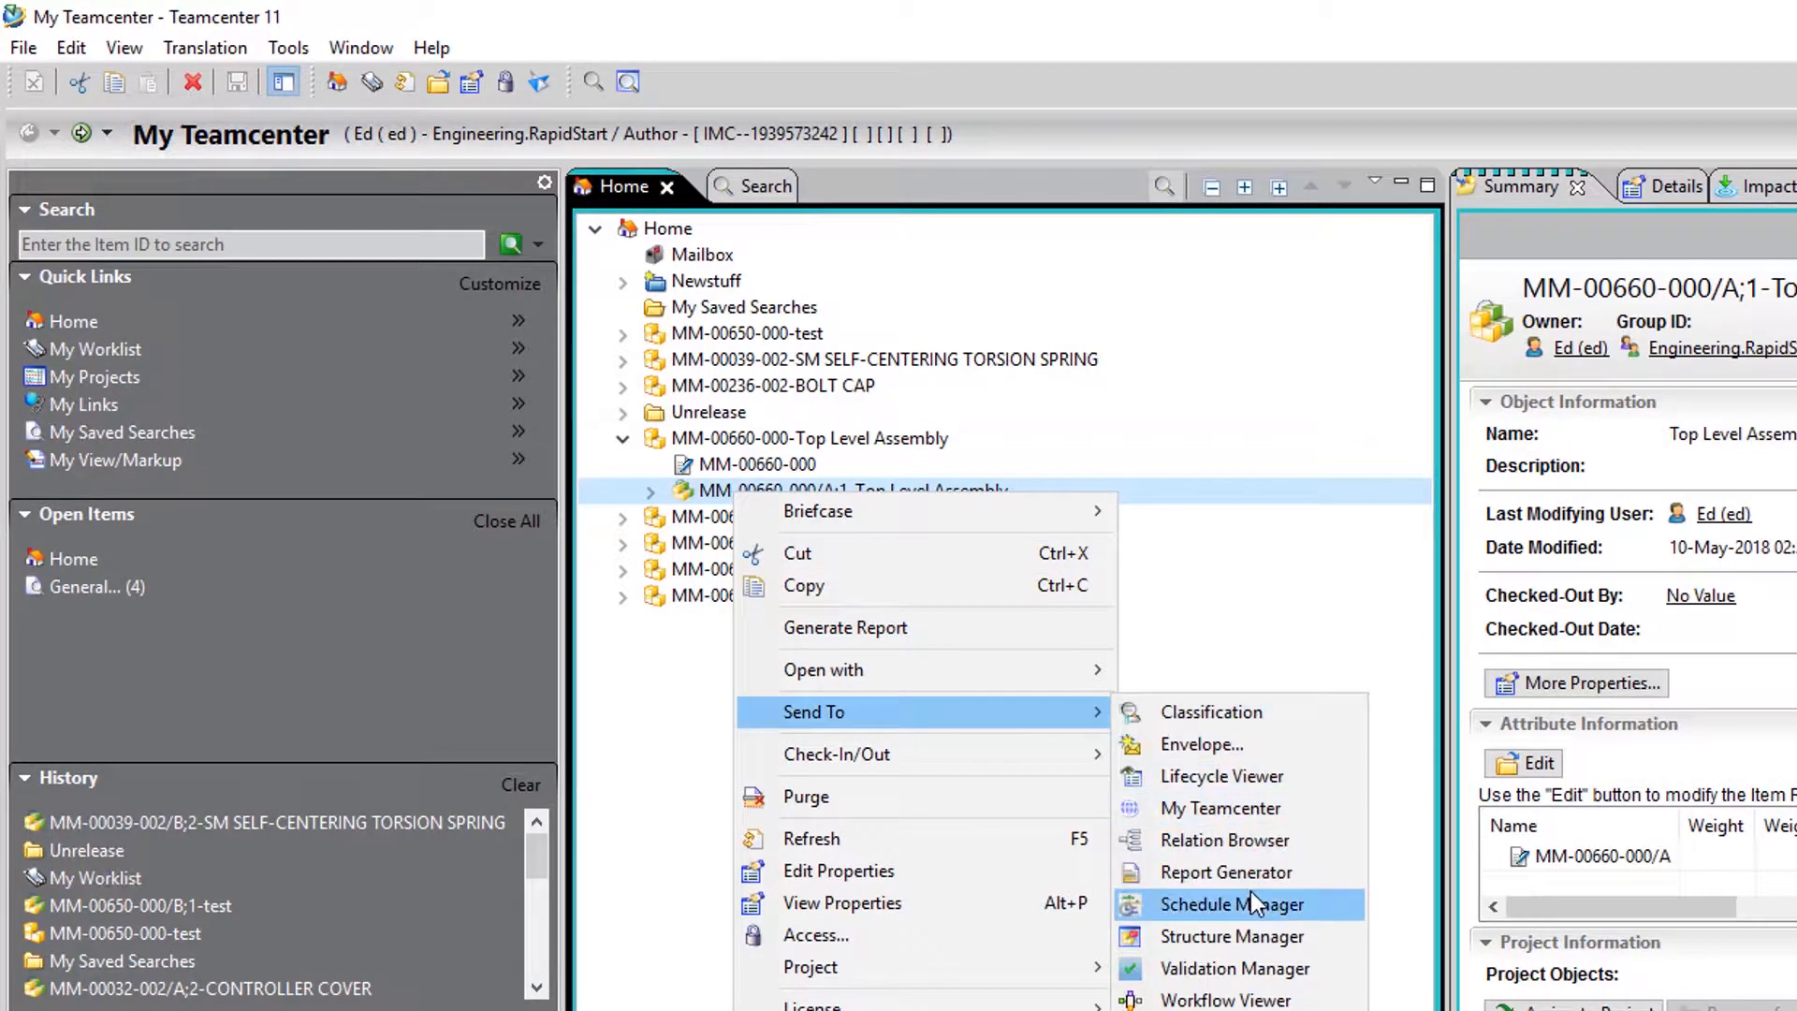
pyautogui.click(1231, 936)
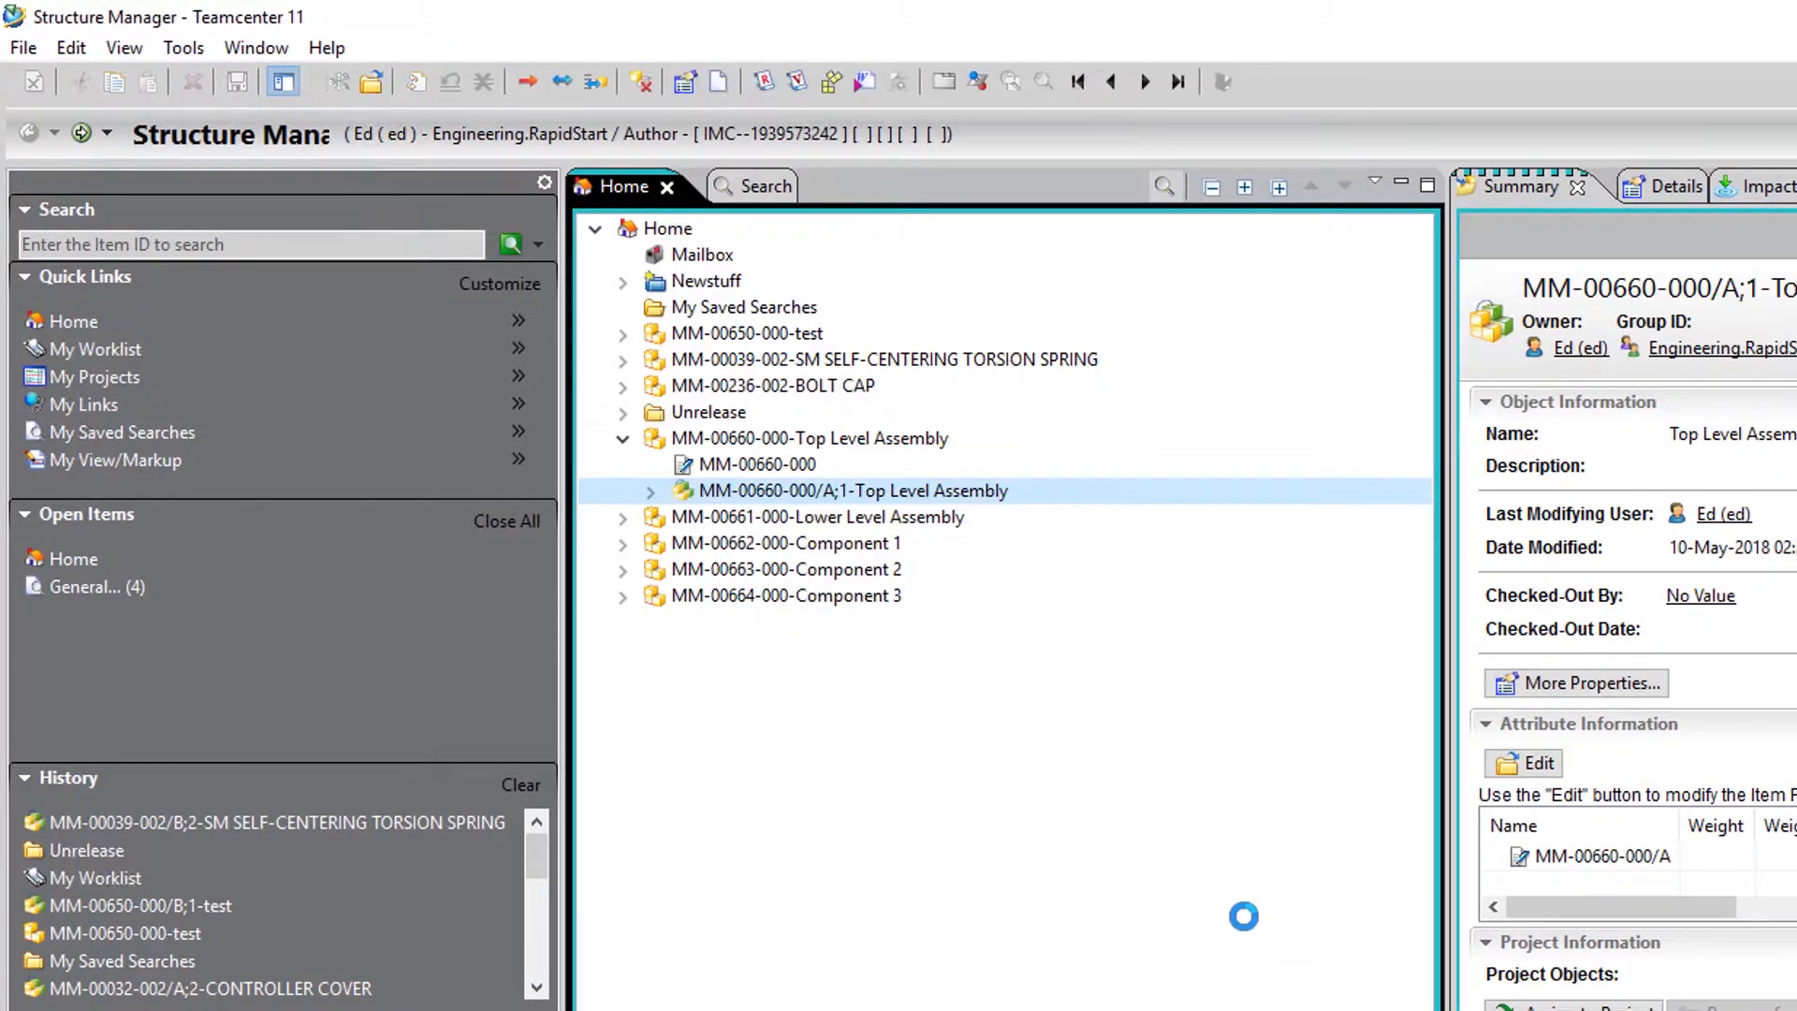
# Copy the Lower Level Assembly revision from My Teamcenter and paste it under Top Level Assembly
pyautogui.doubleClick(853, 490)
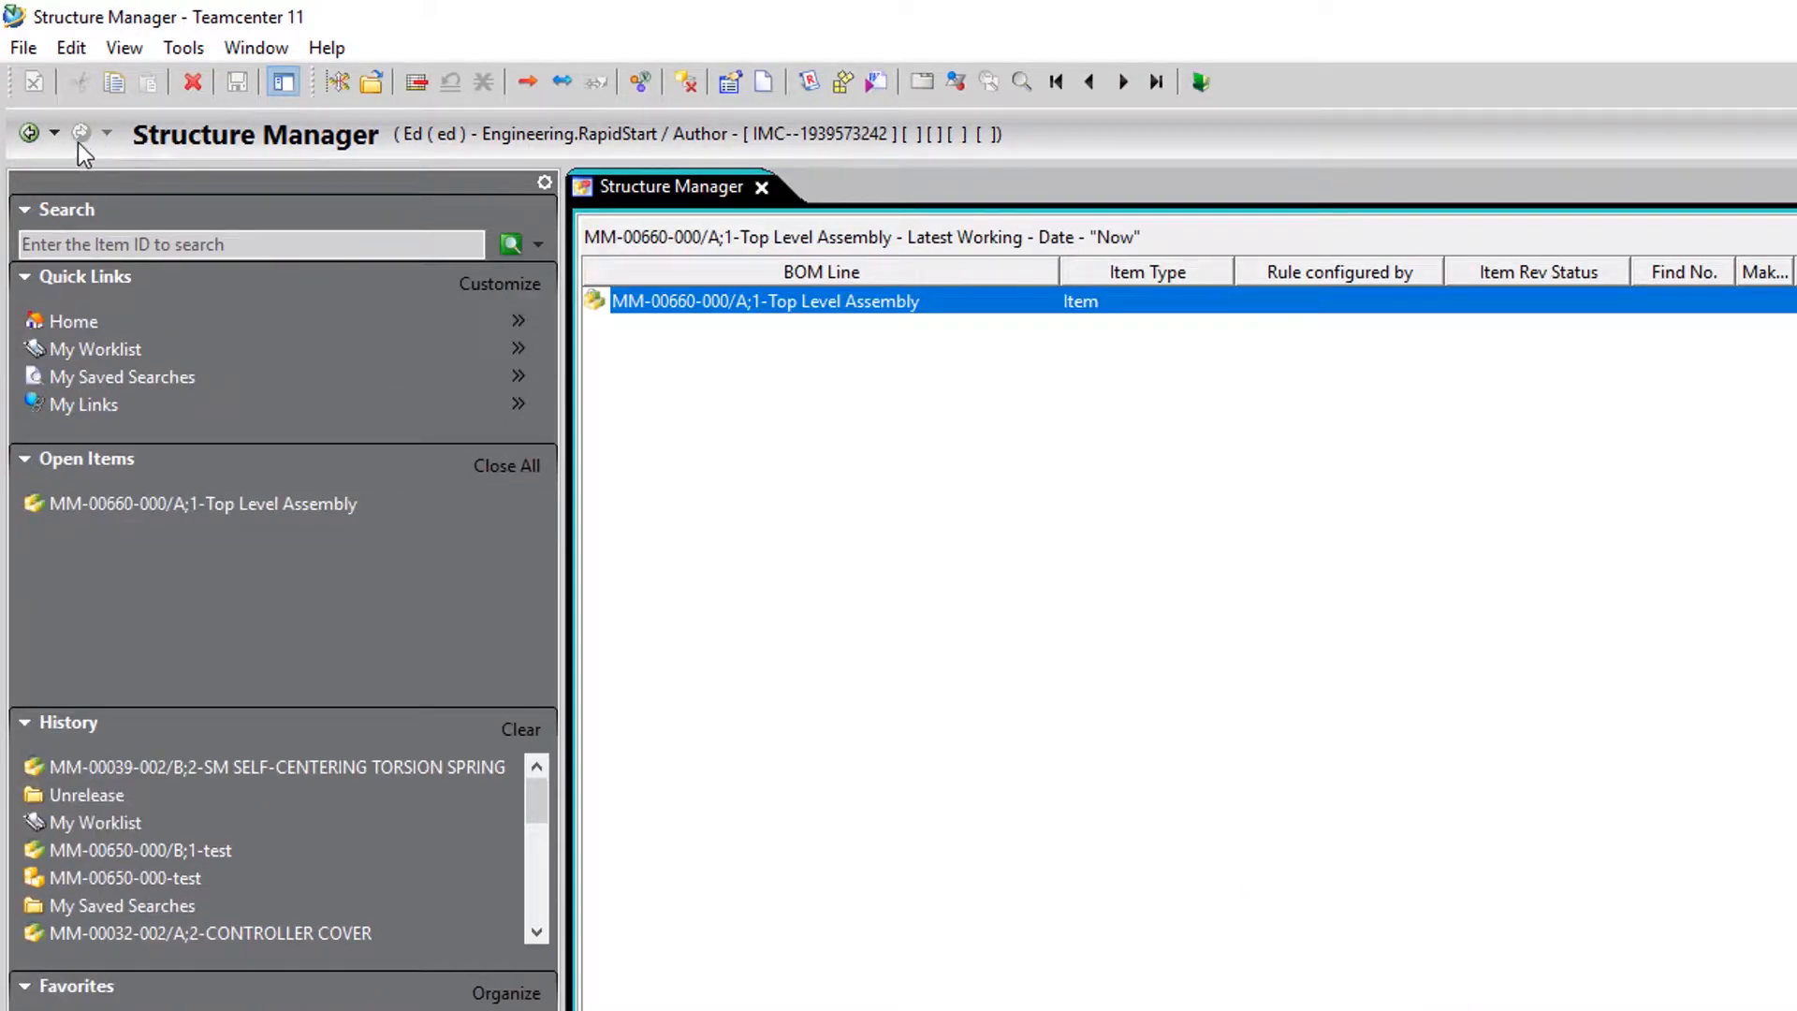
pyautogui.click(81, 133)
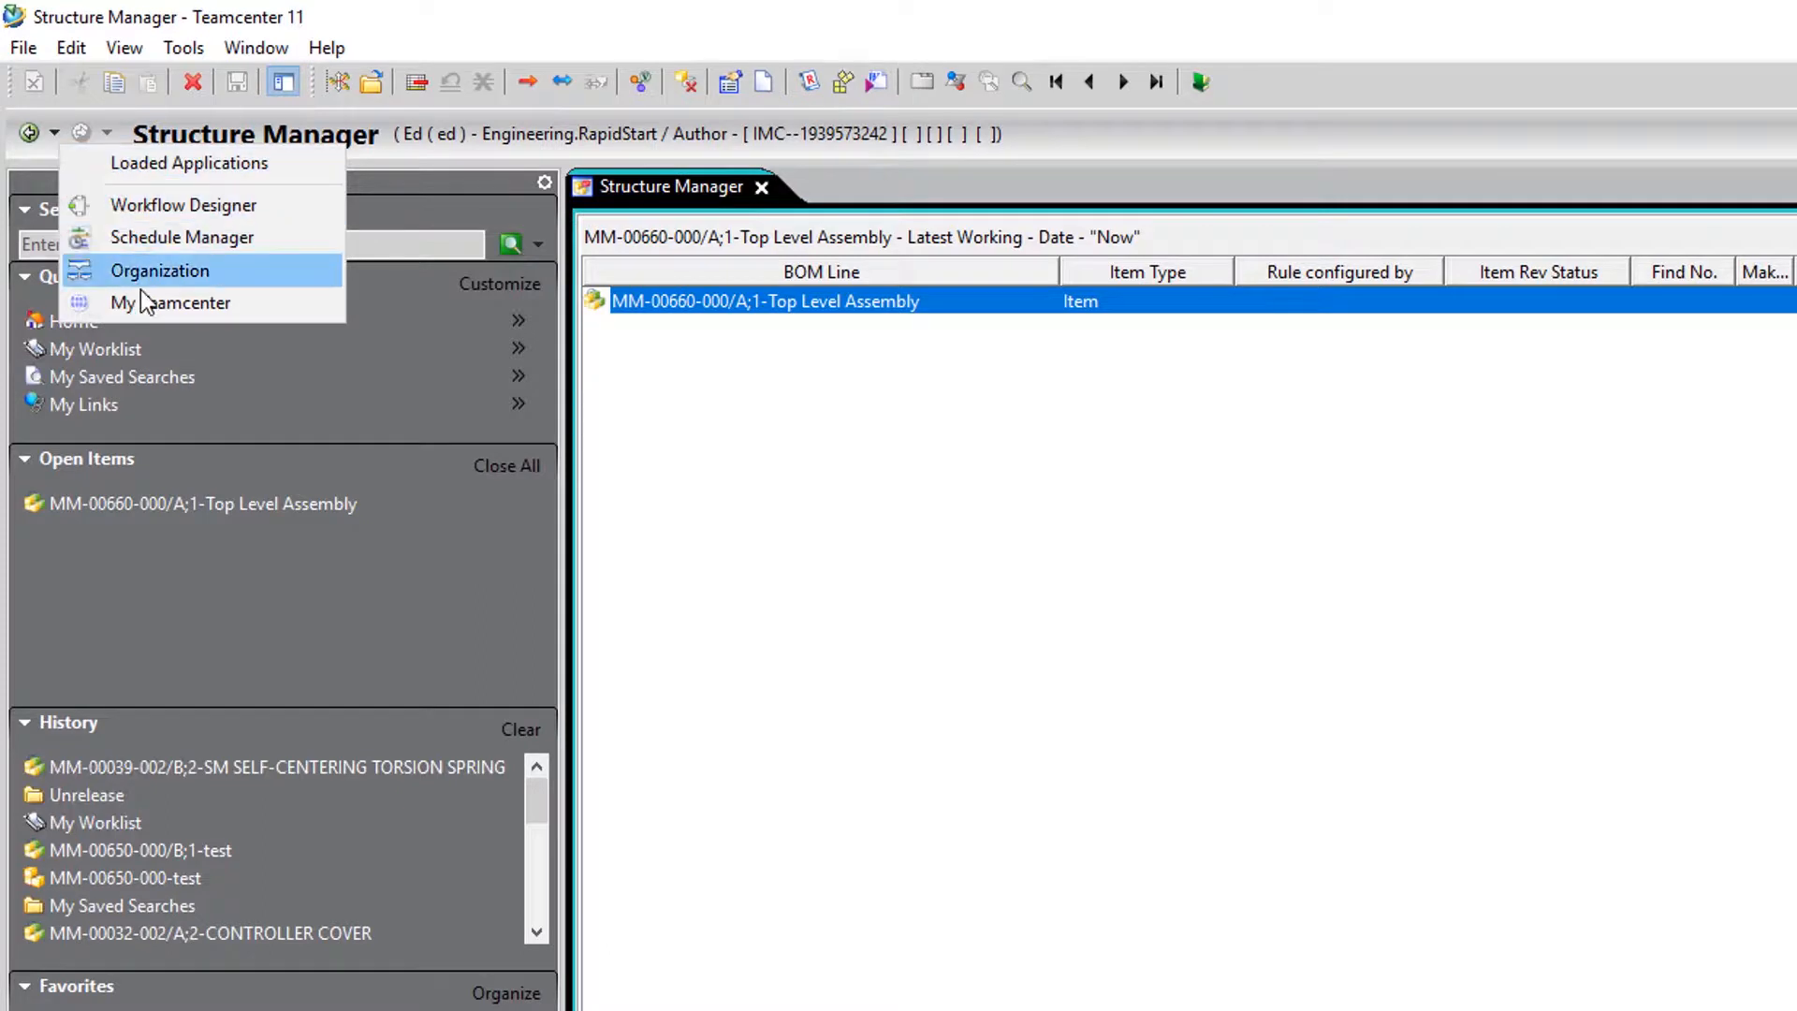
pyautogui.click(171, 304)
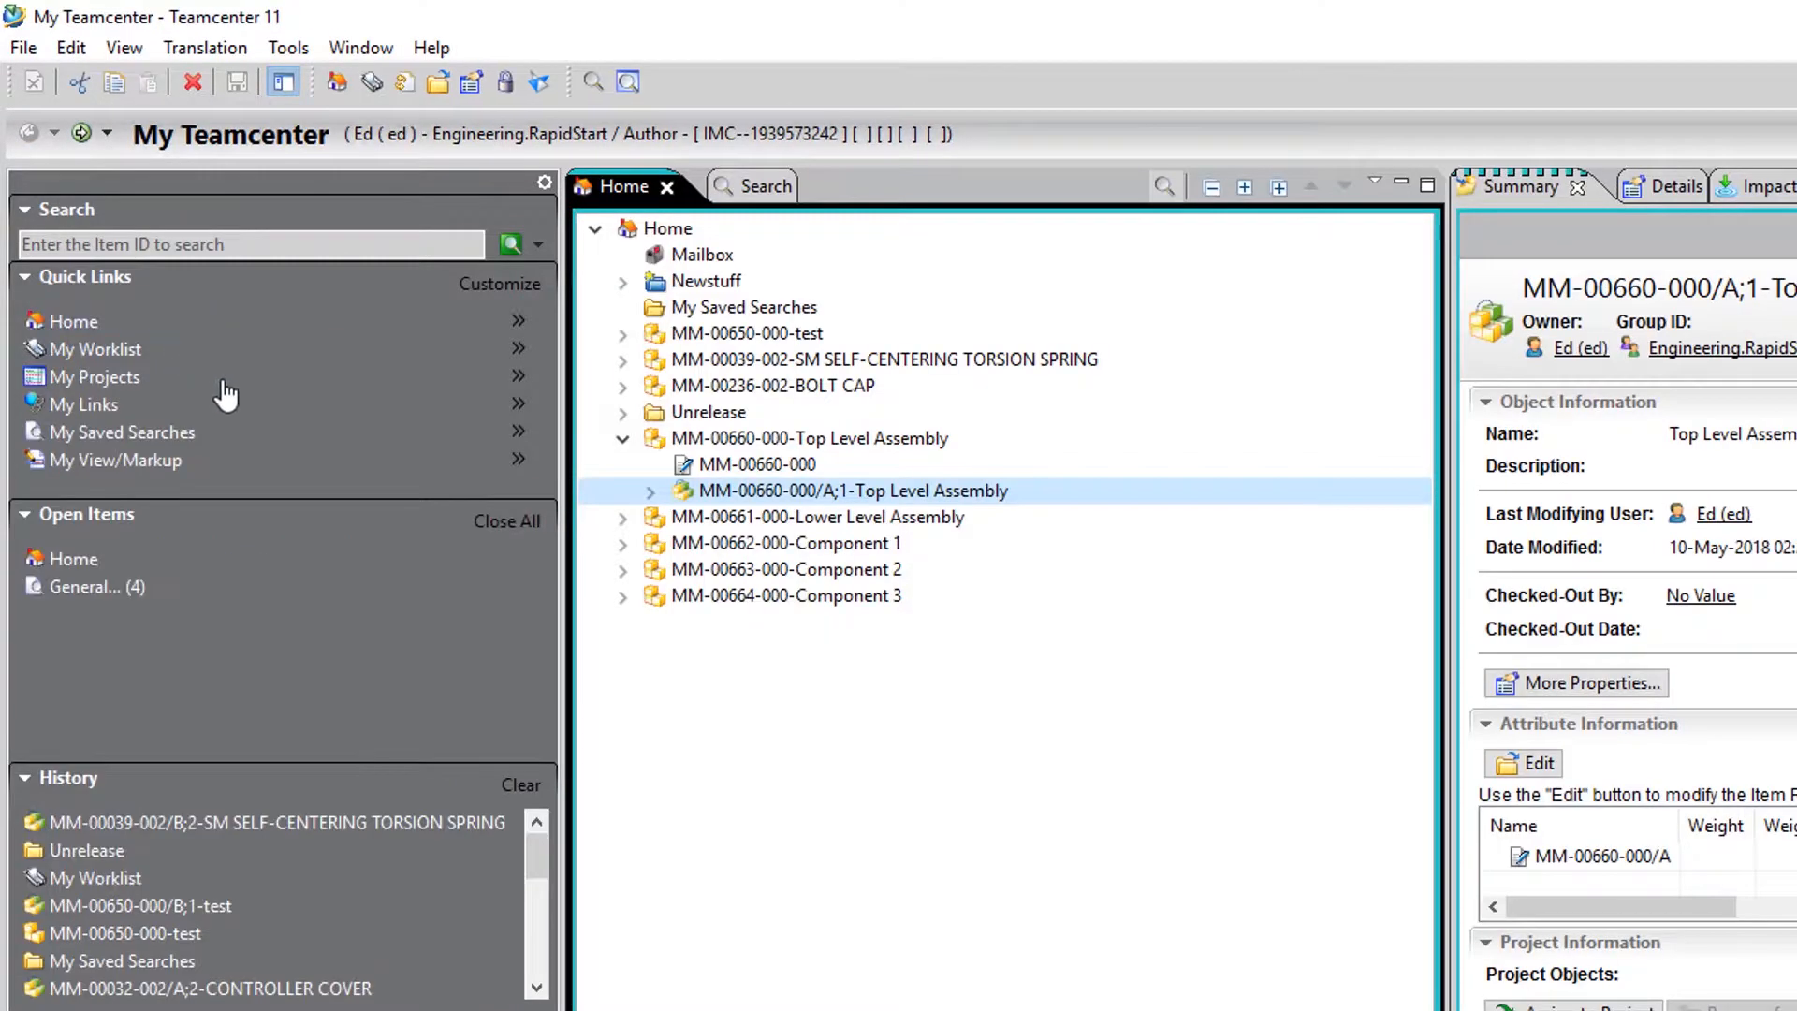
pyautogui.click(624, 517)
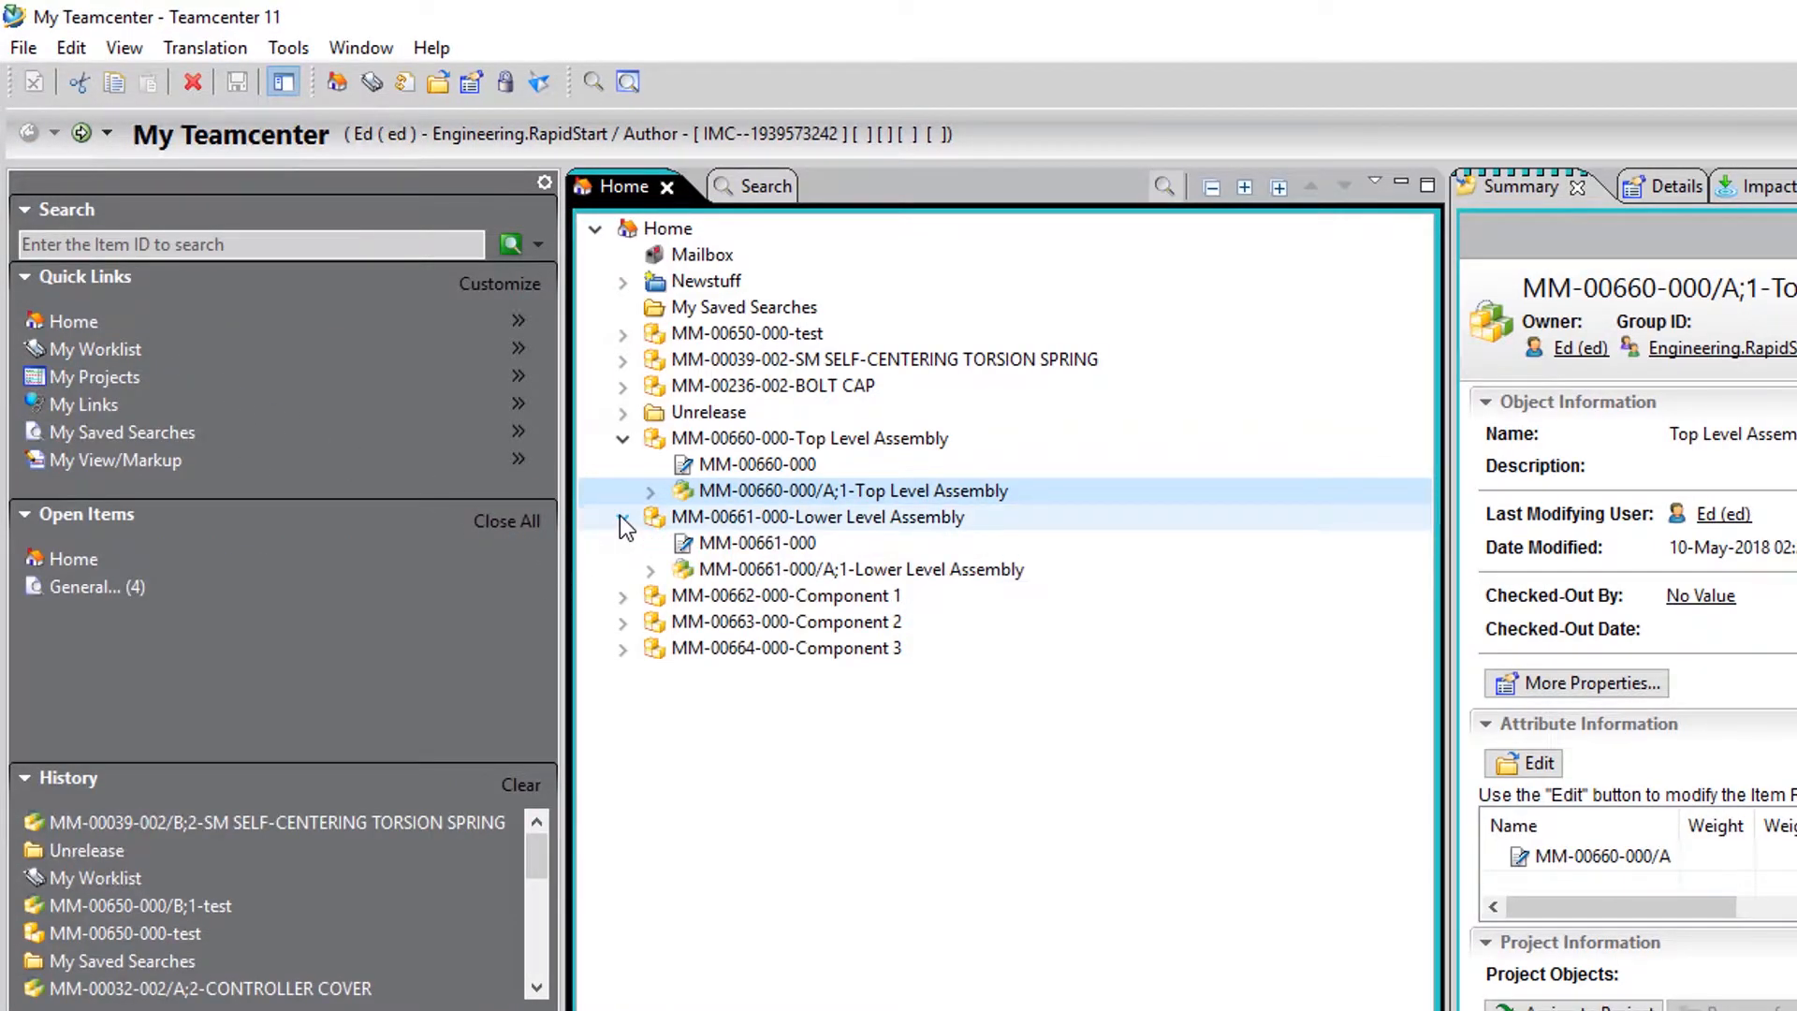
pyautogui.click(859, 569)
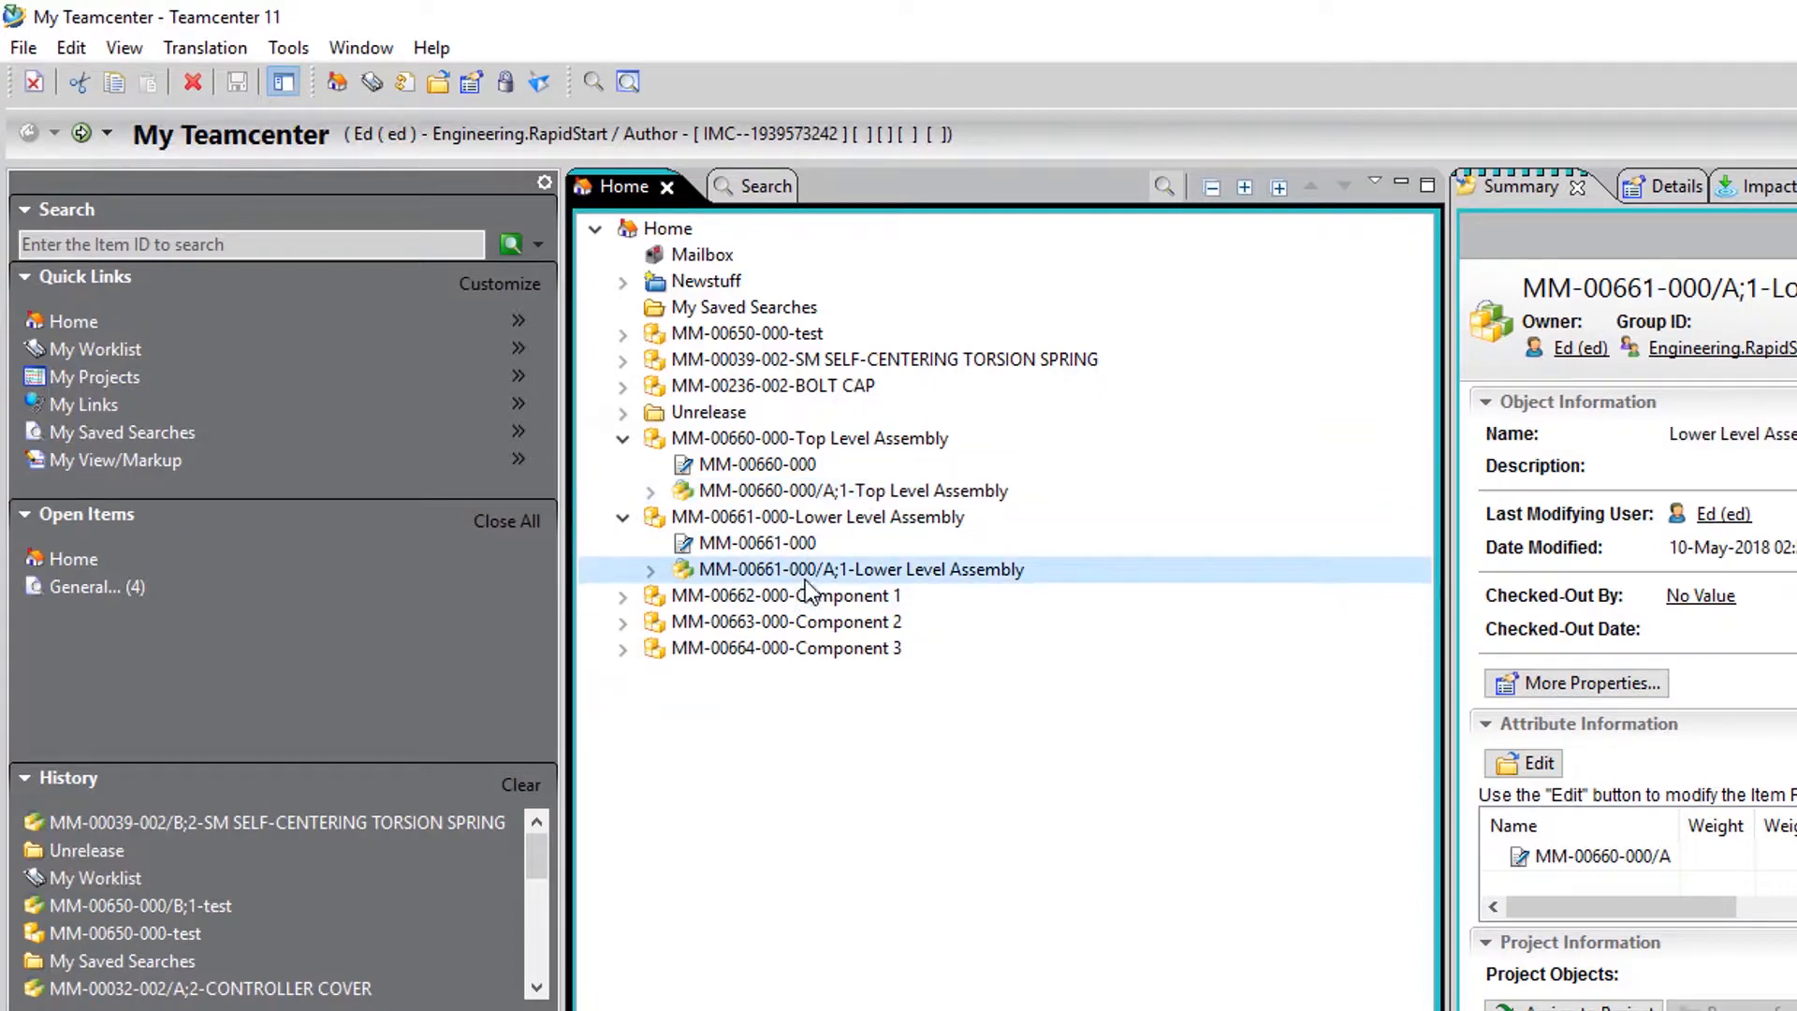
pyautogui.rightClick(859, 569)
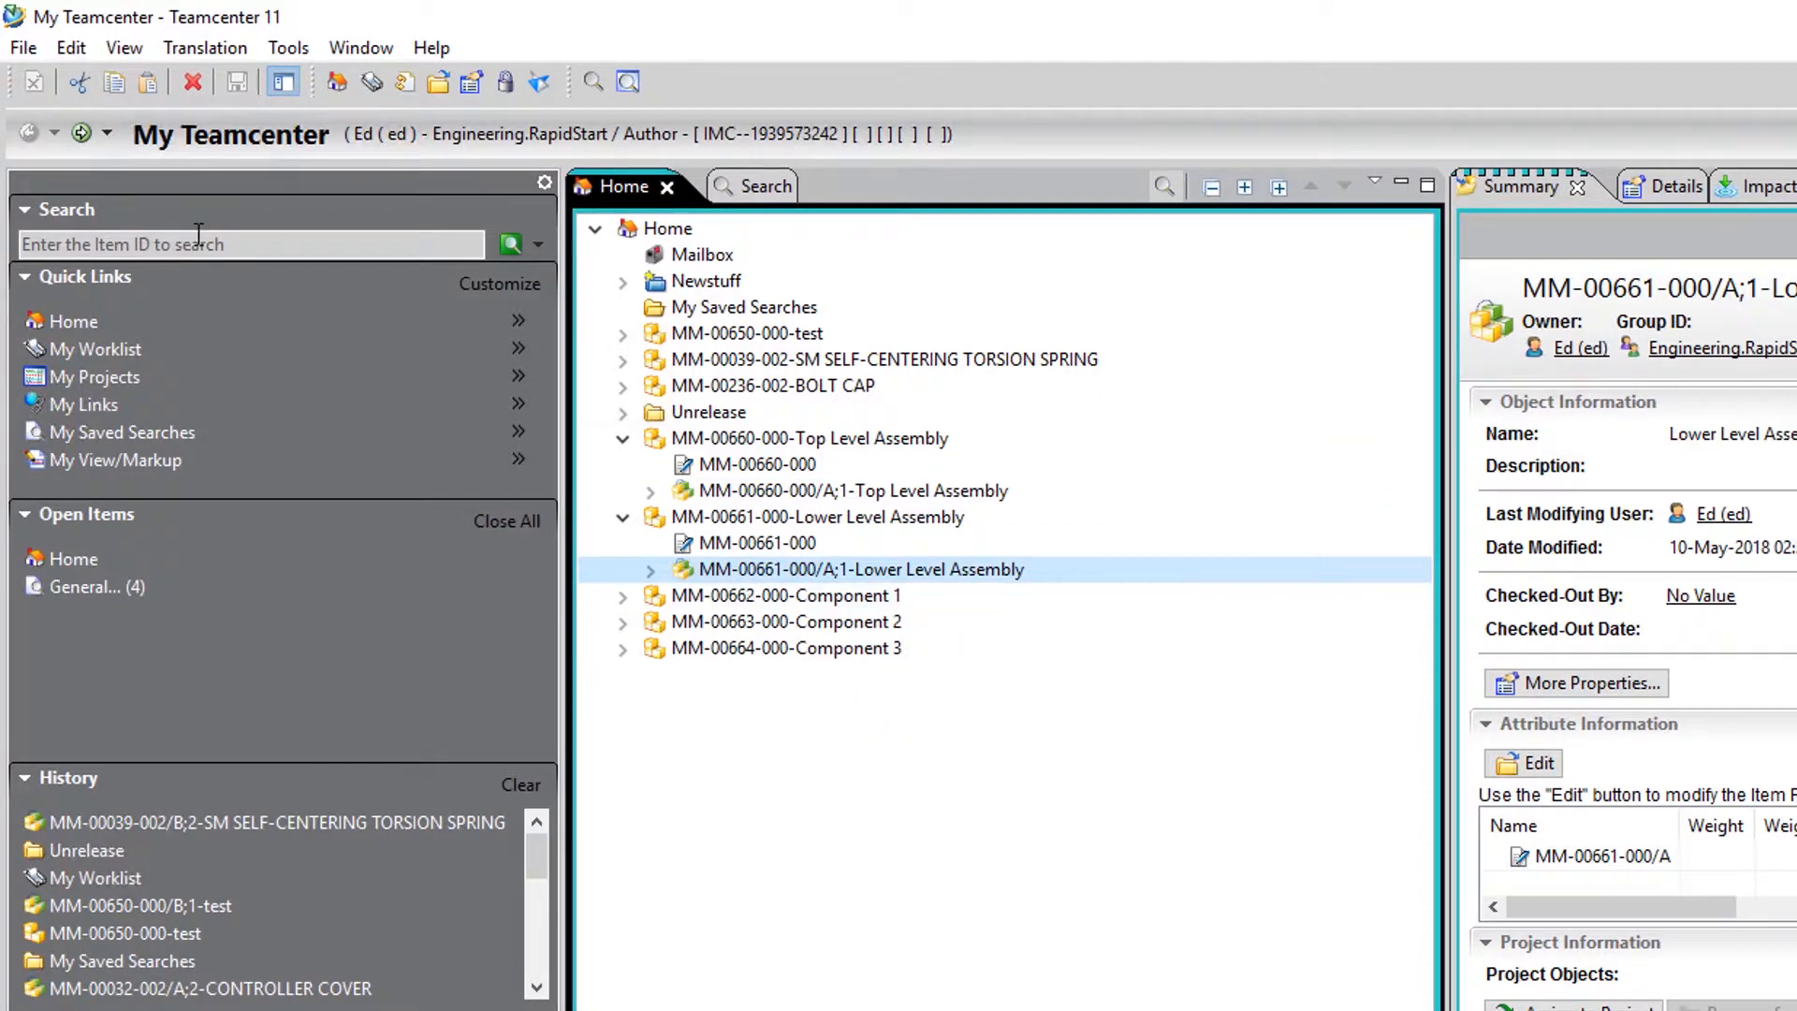
pyautogui.click(80, 133)
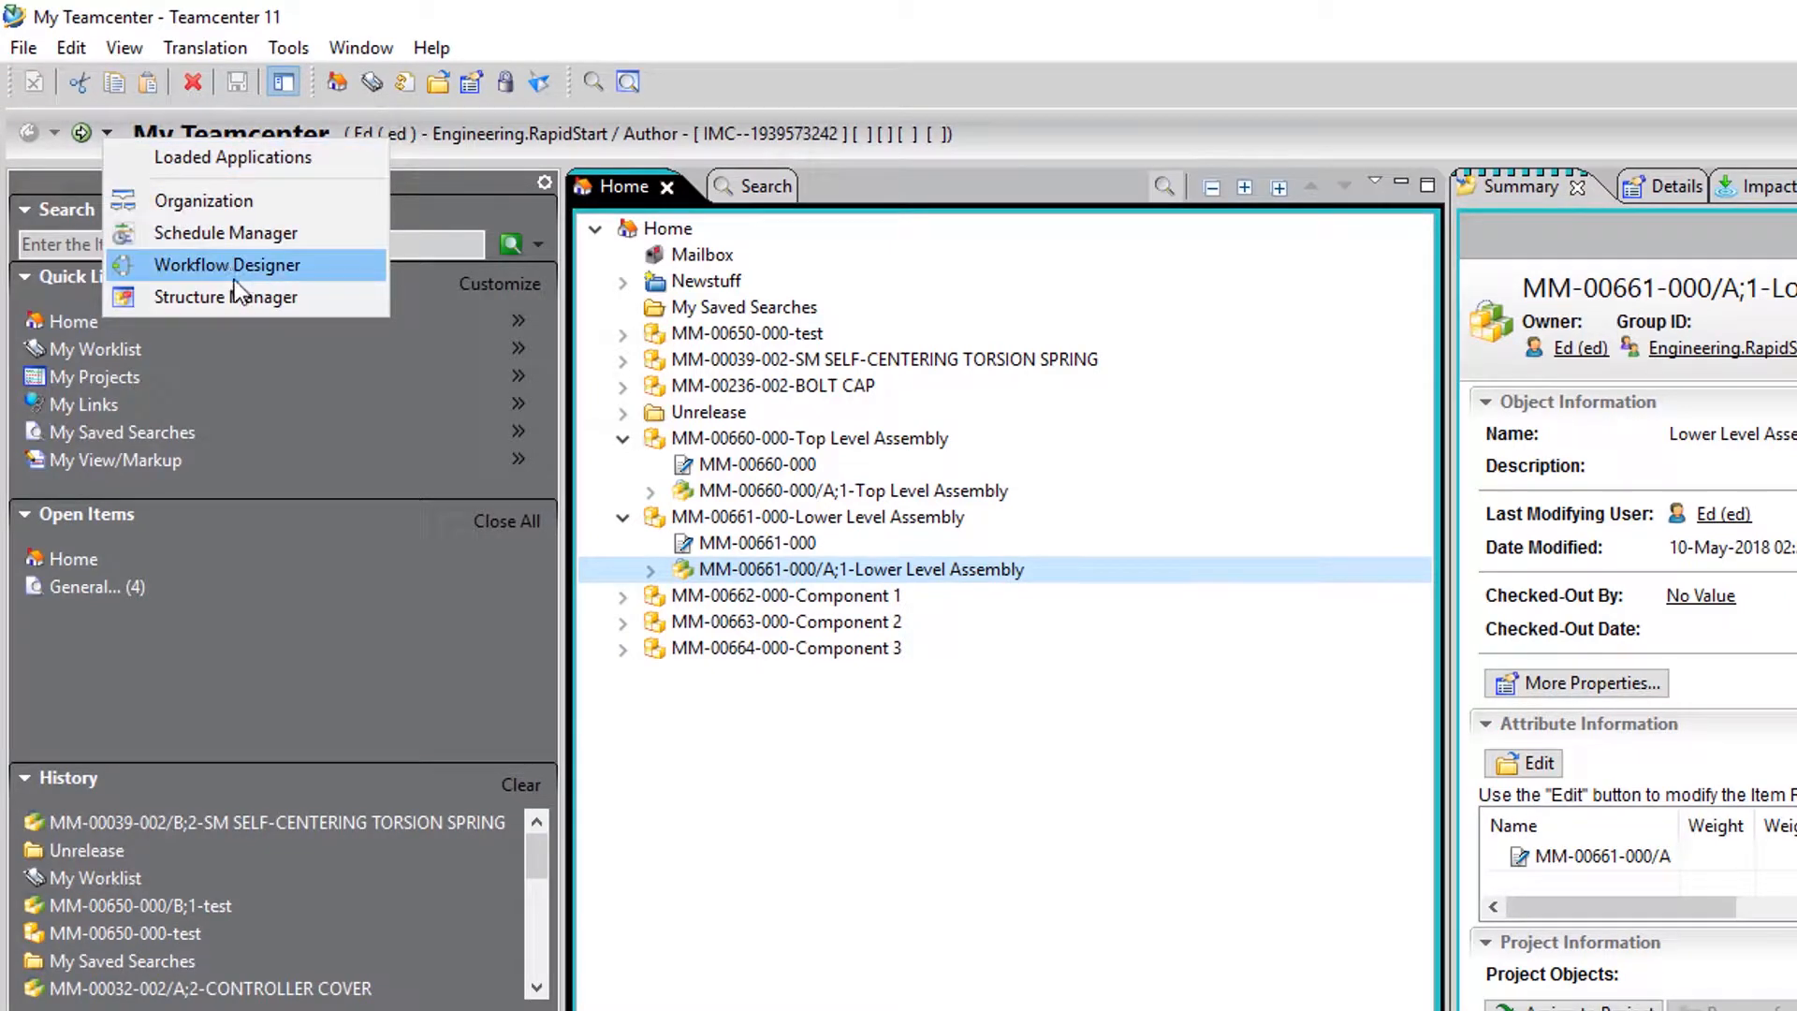
pyautogui.click(227, 298)
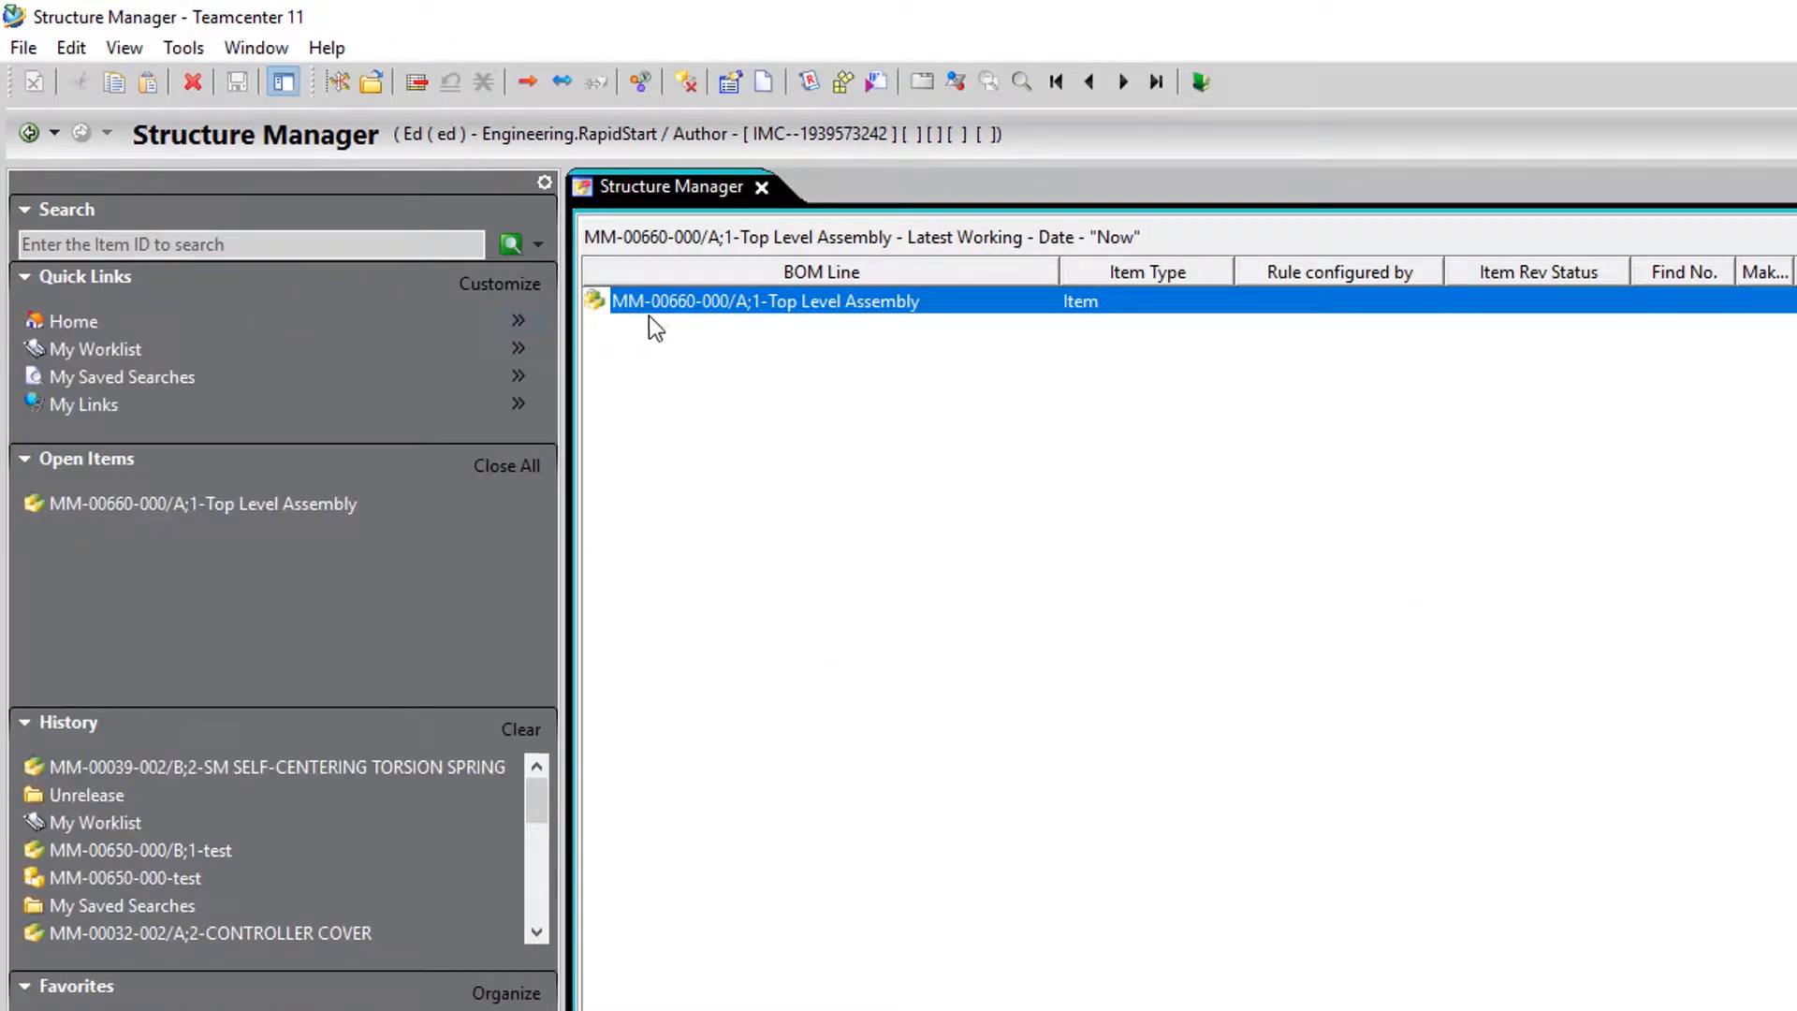
pyautogui.rightClick(766, 299)
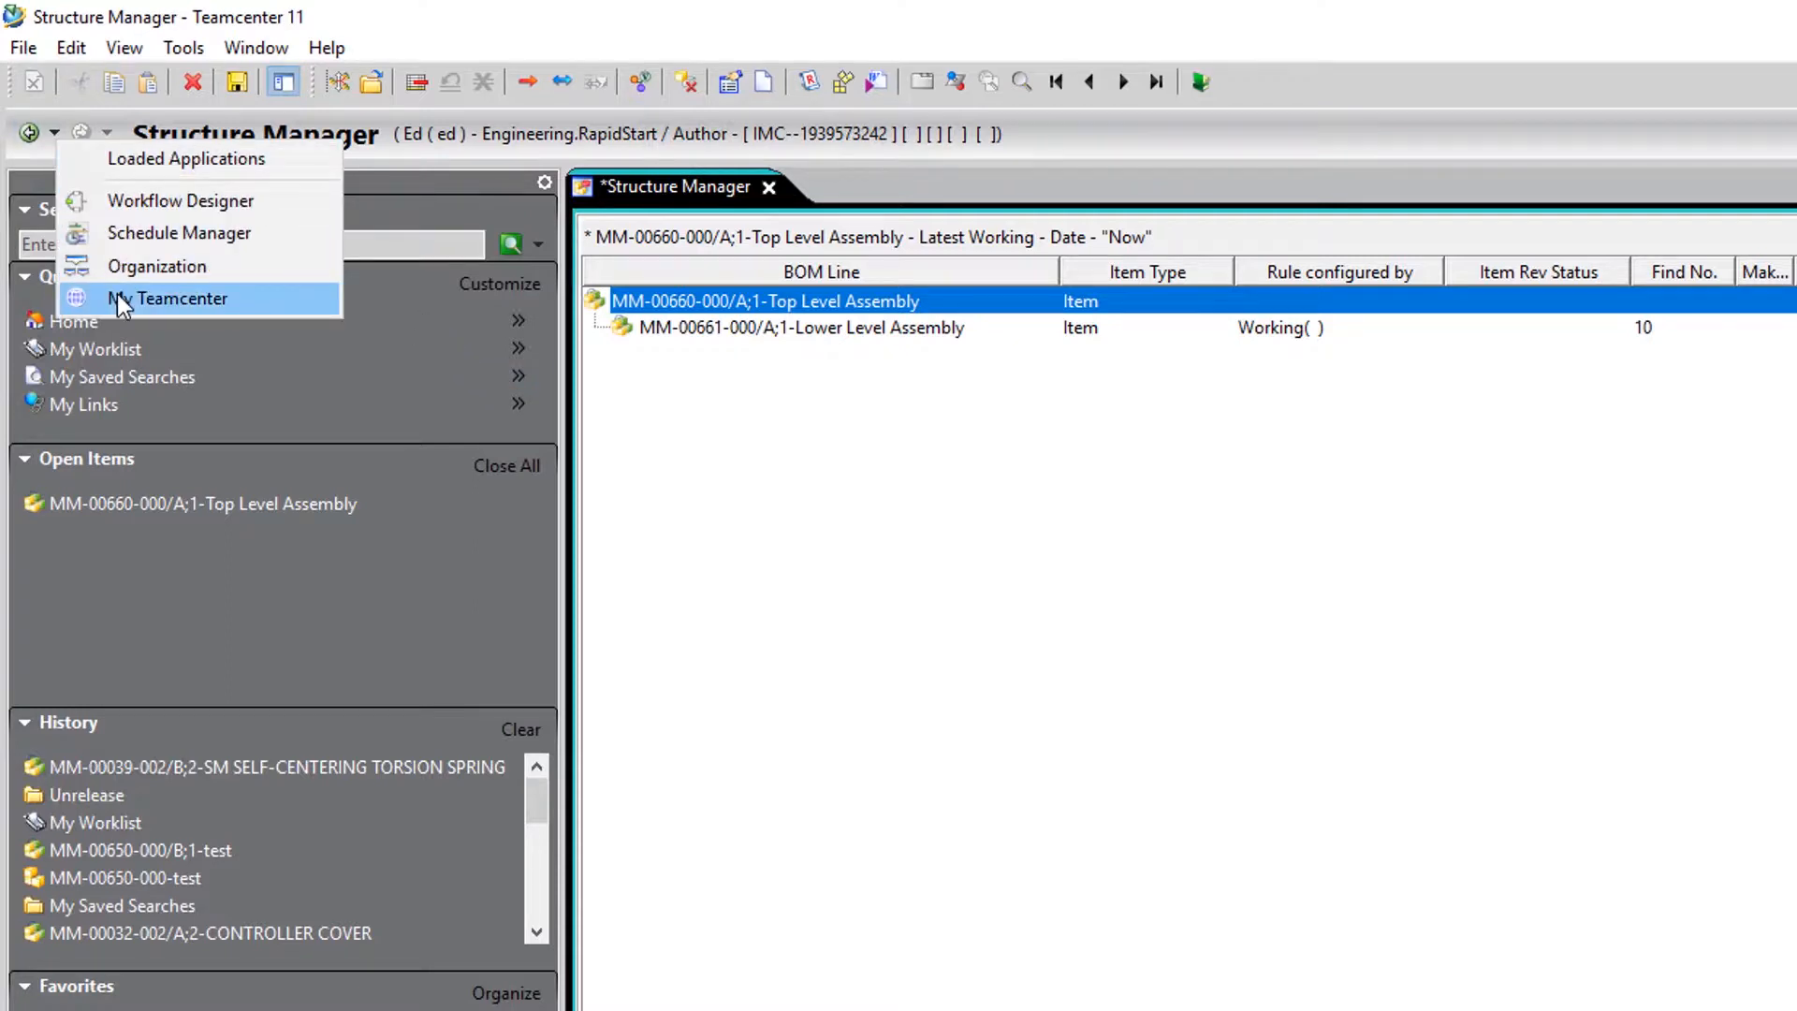
# Copy the Component 1 revision and paste it under the Lower Level Assembly BOM line
pyautogui.click(167, 298)
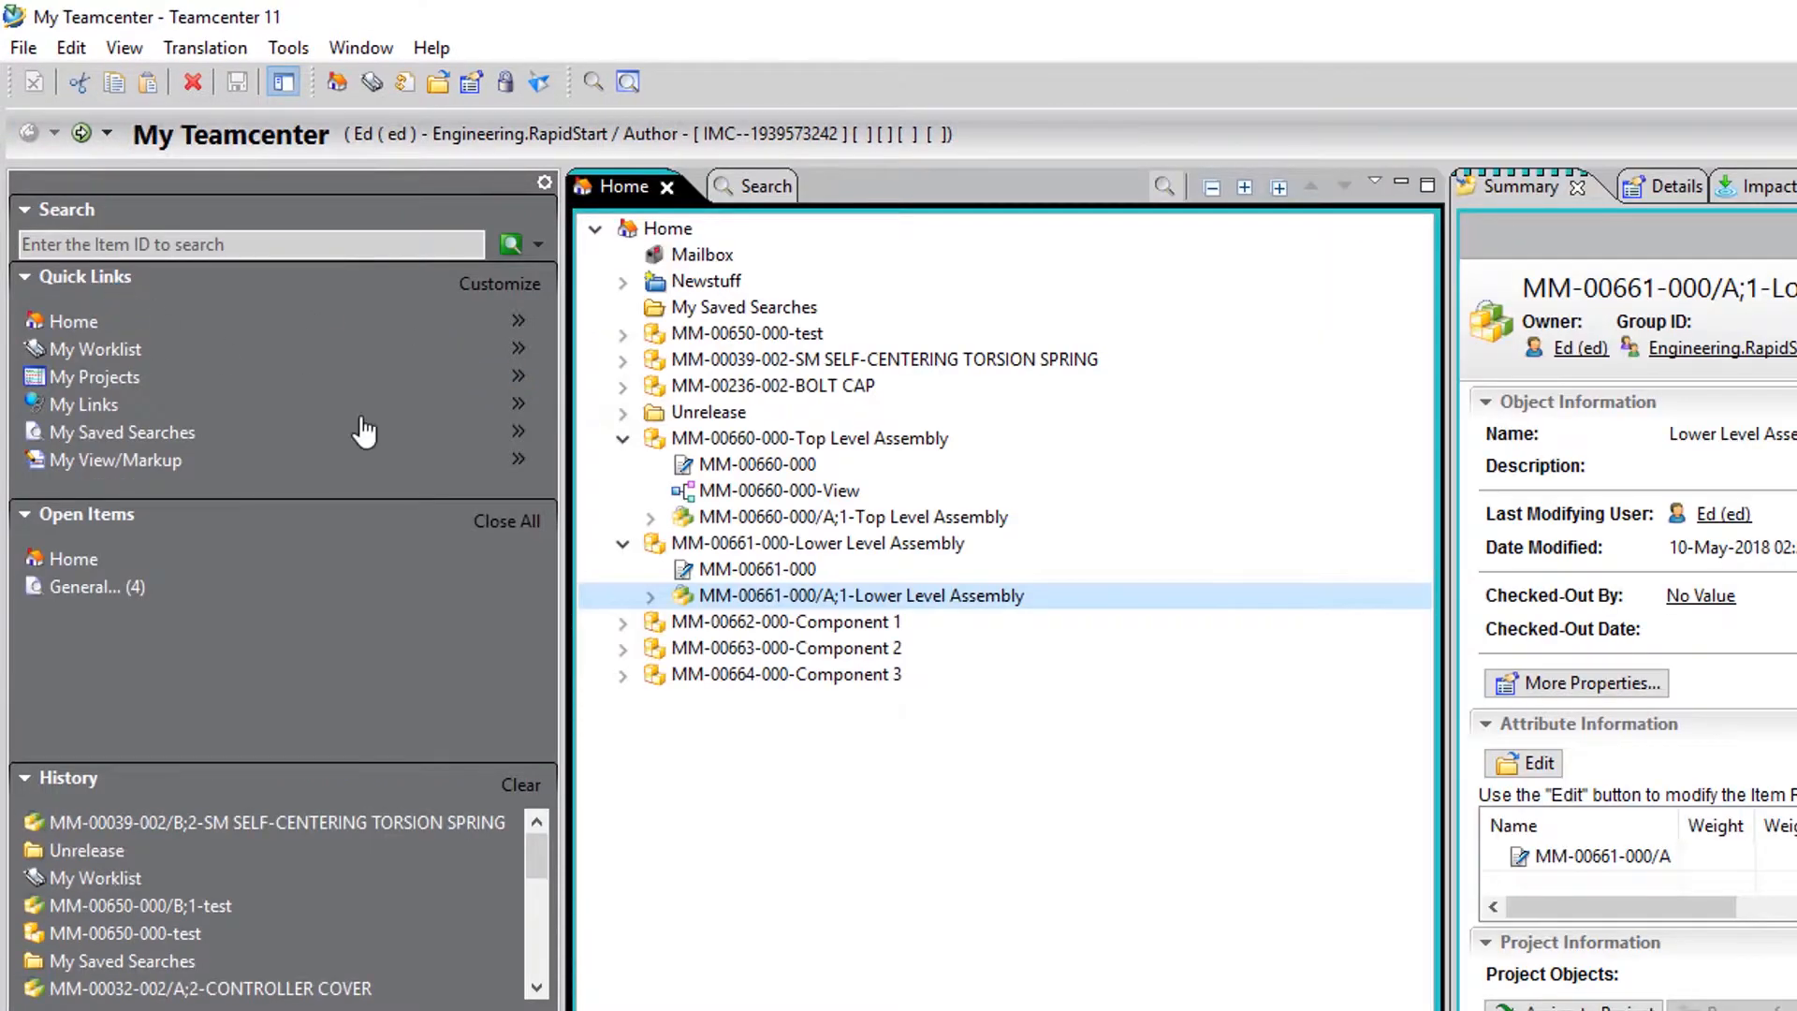
pyautogui.click(623, 621)
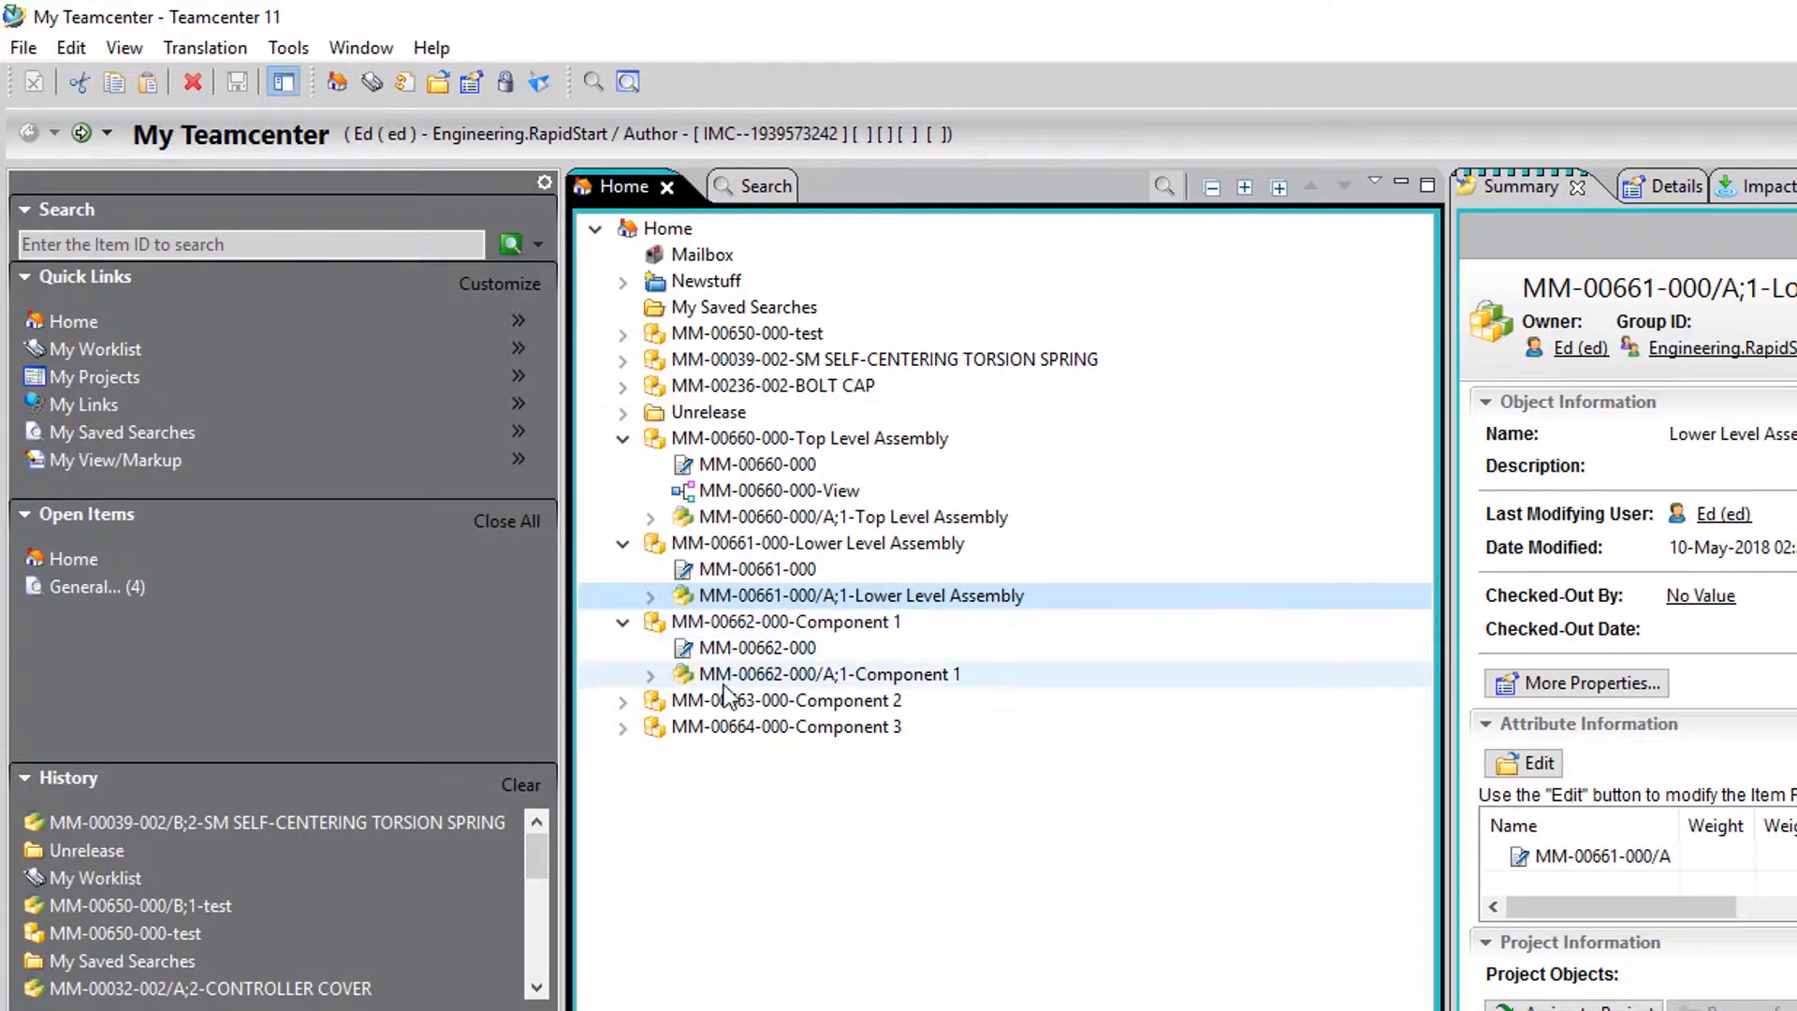
pyautogui.rightClick(831, 674)
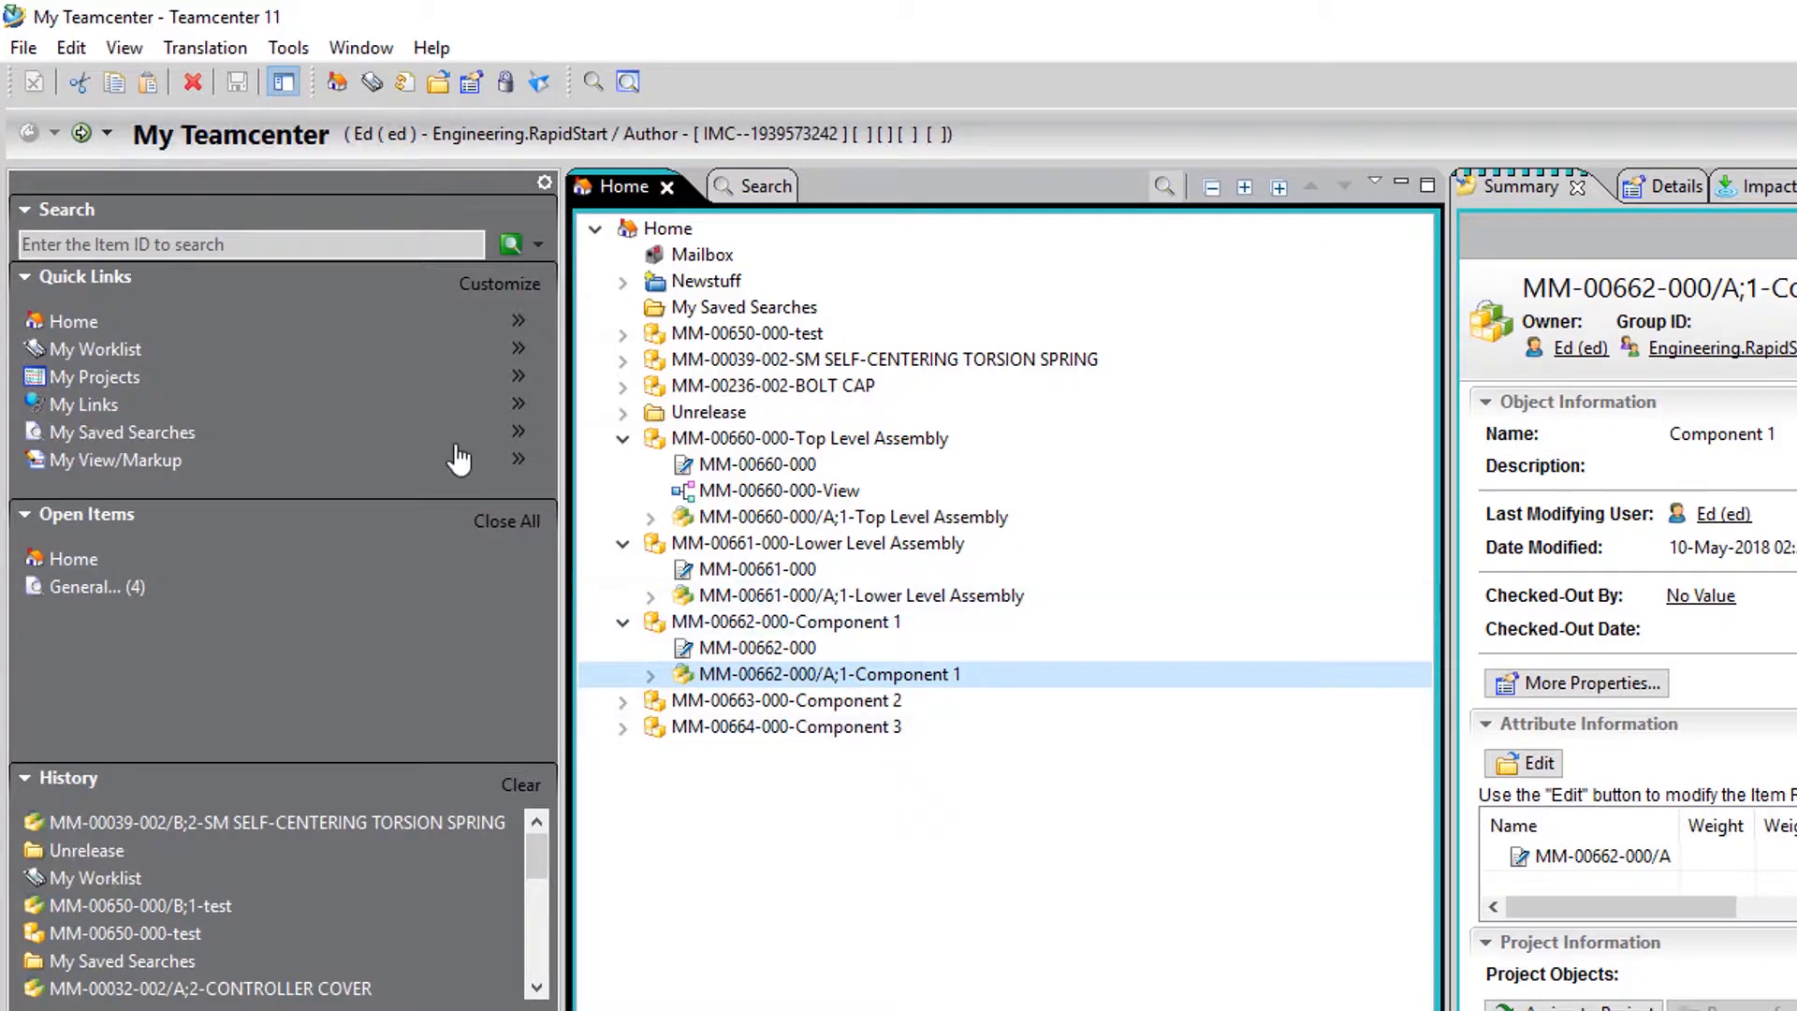
pyautogui.click(109, 133)
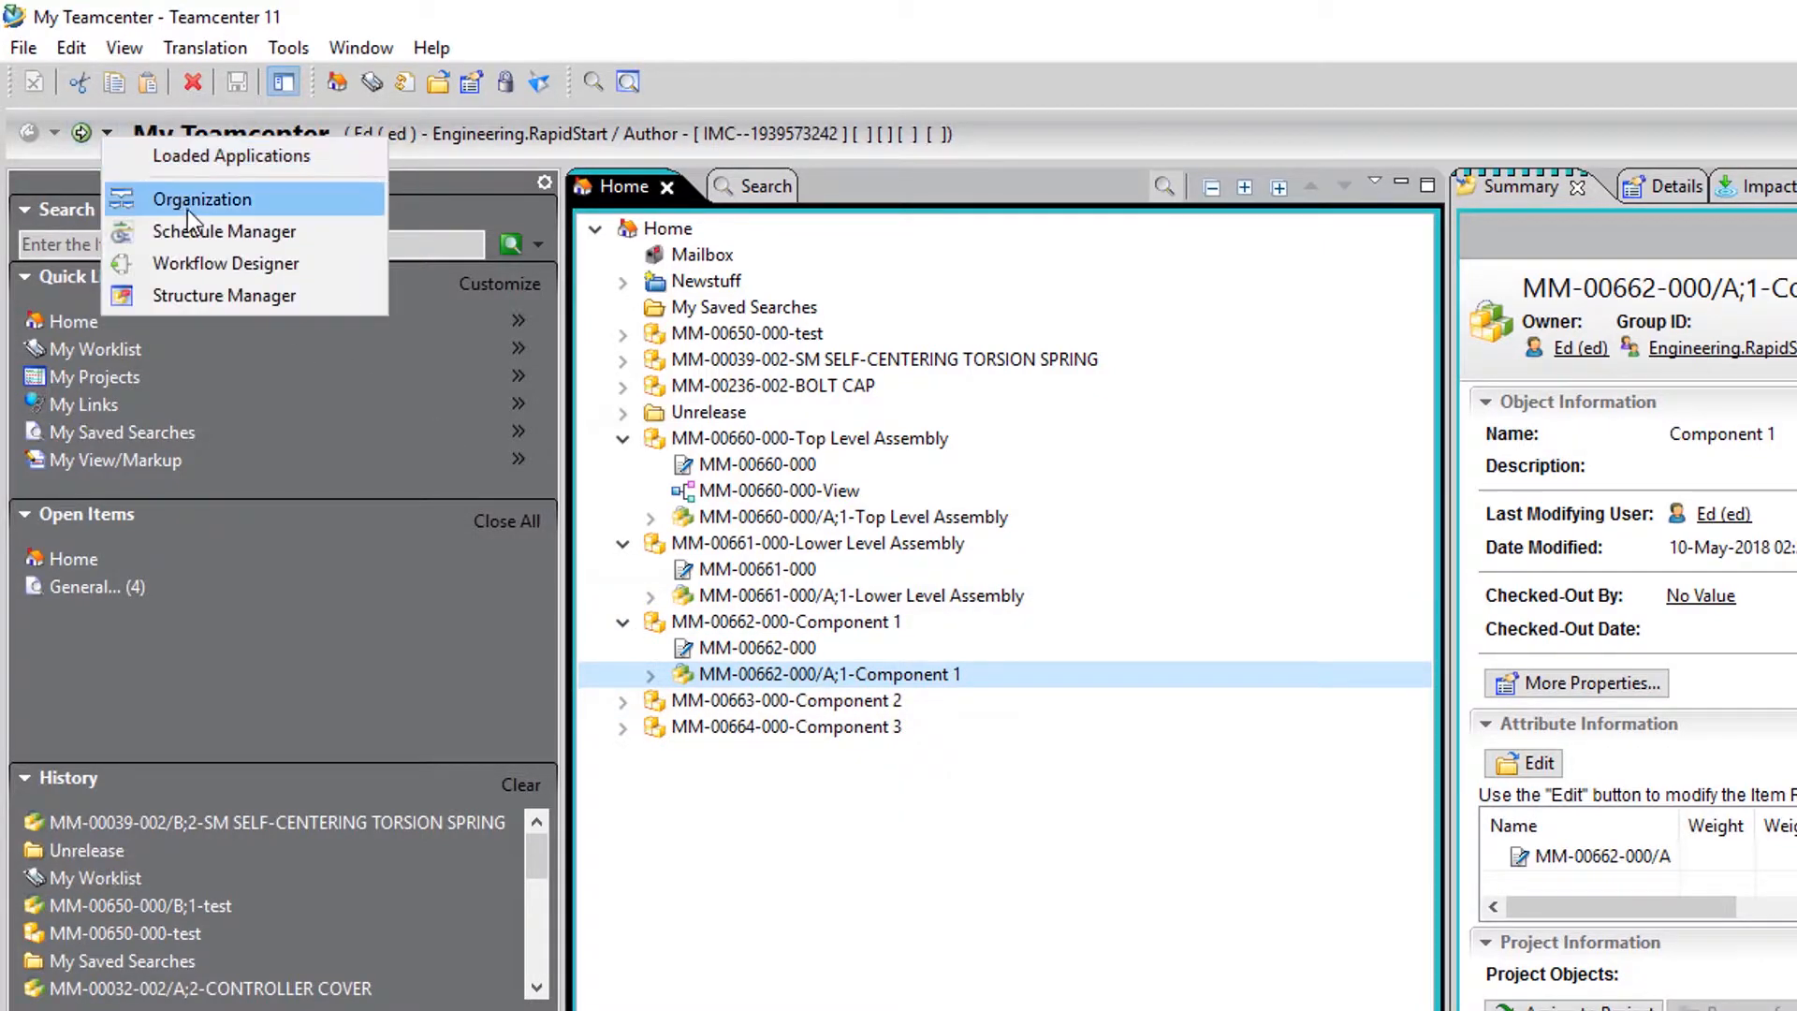
pyautogui.click(227, 296)
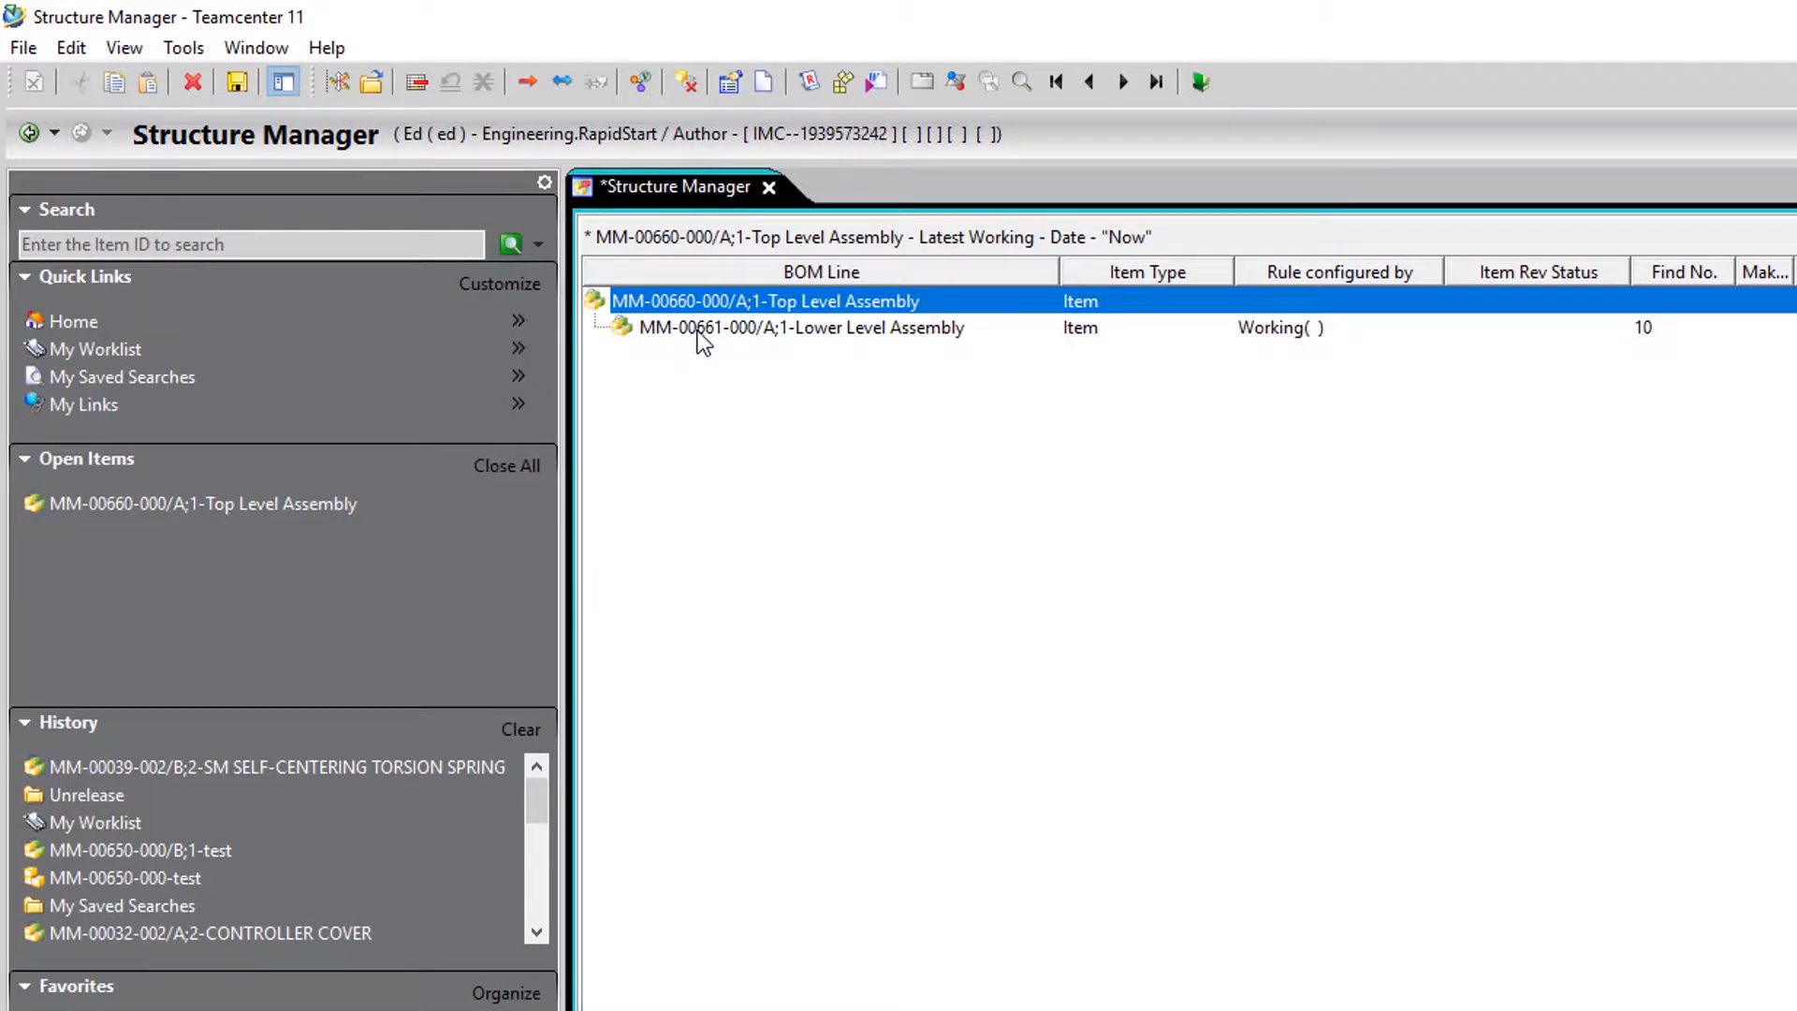
pyautogui.rightClick(799, 326)
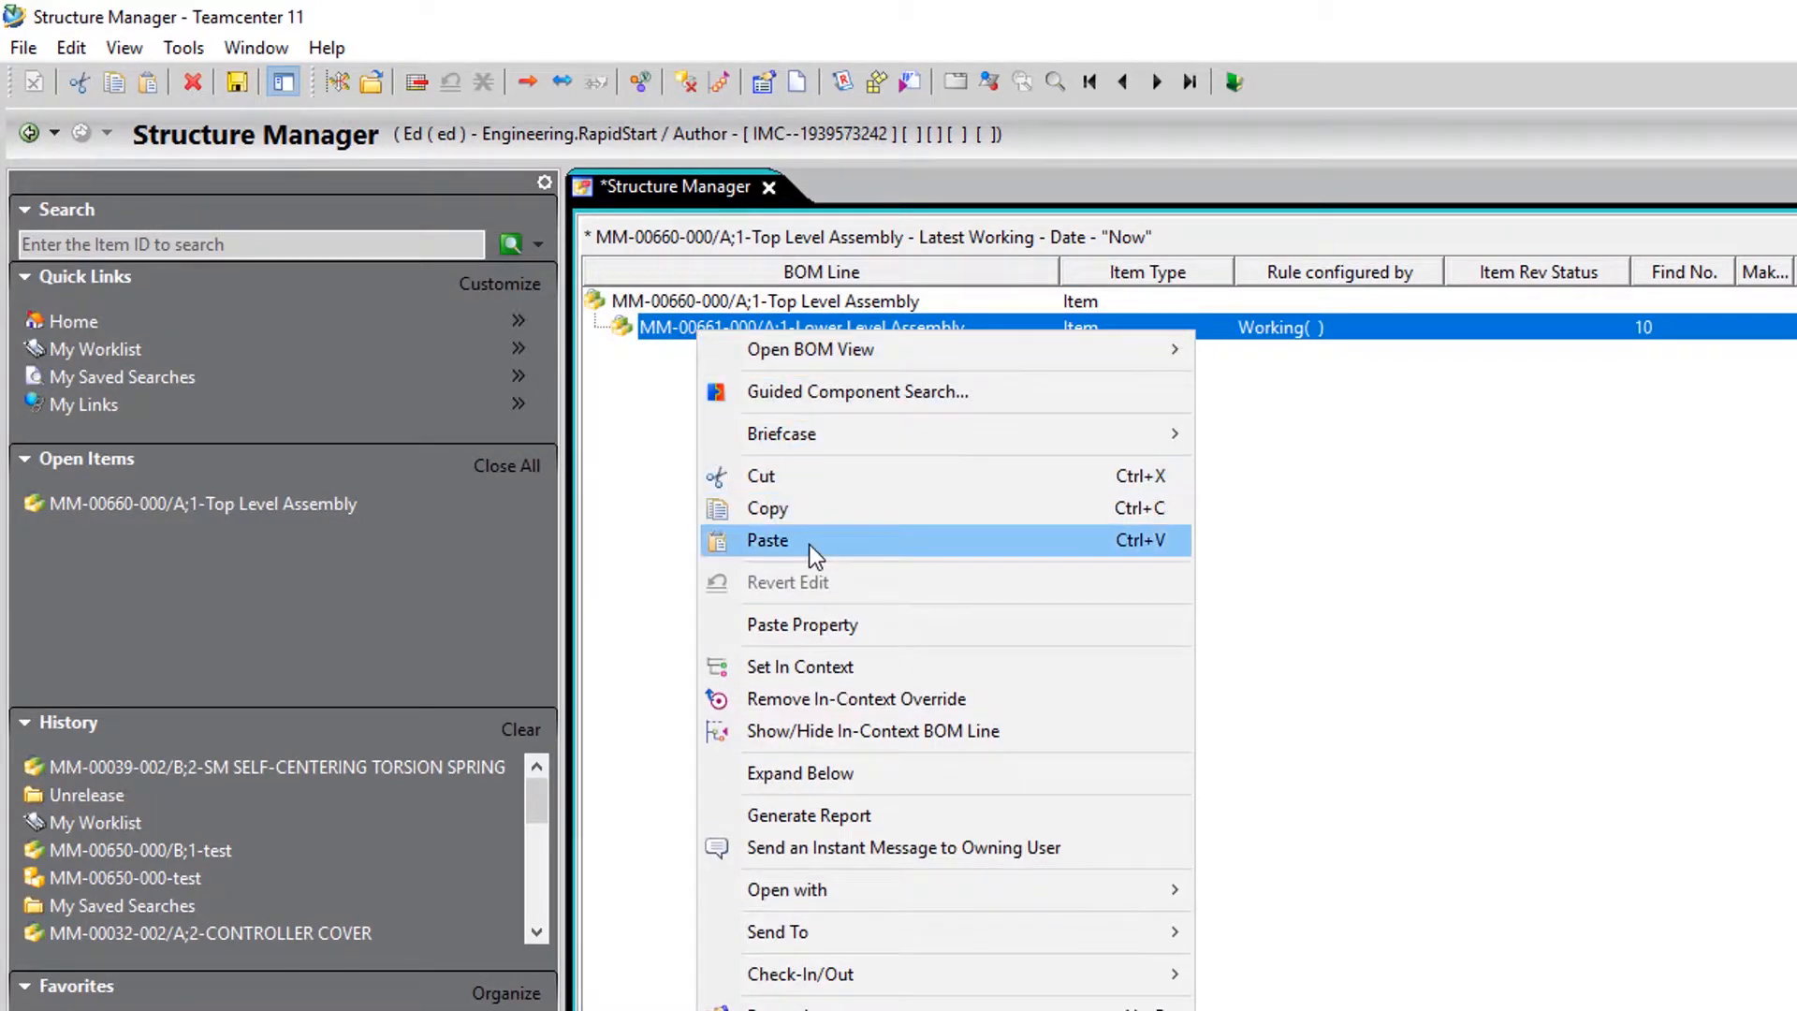
pyautogui.click(768, 540)
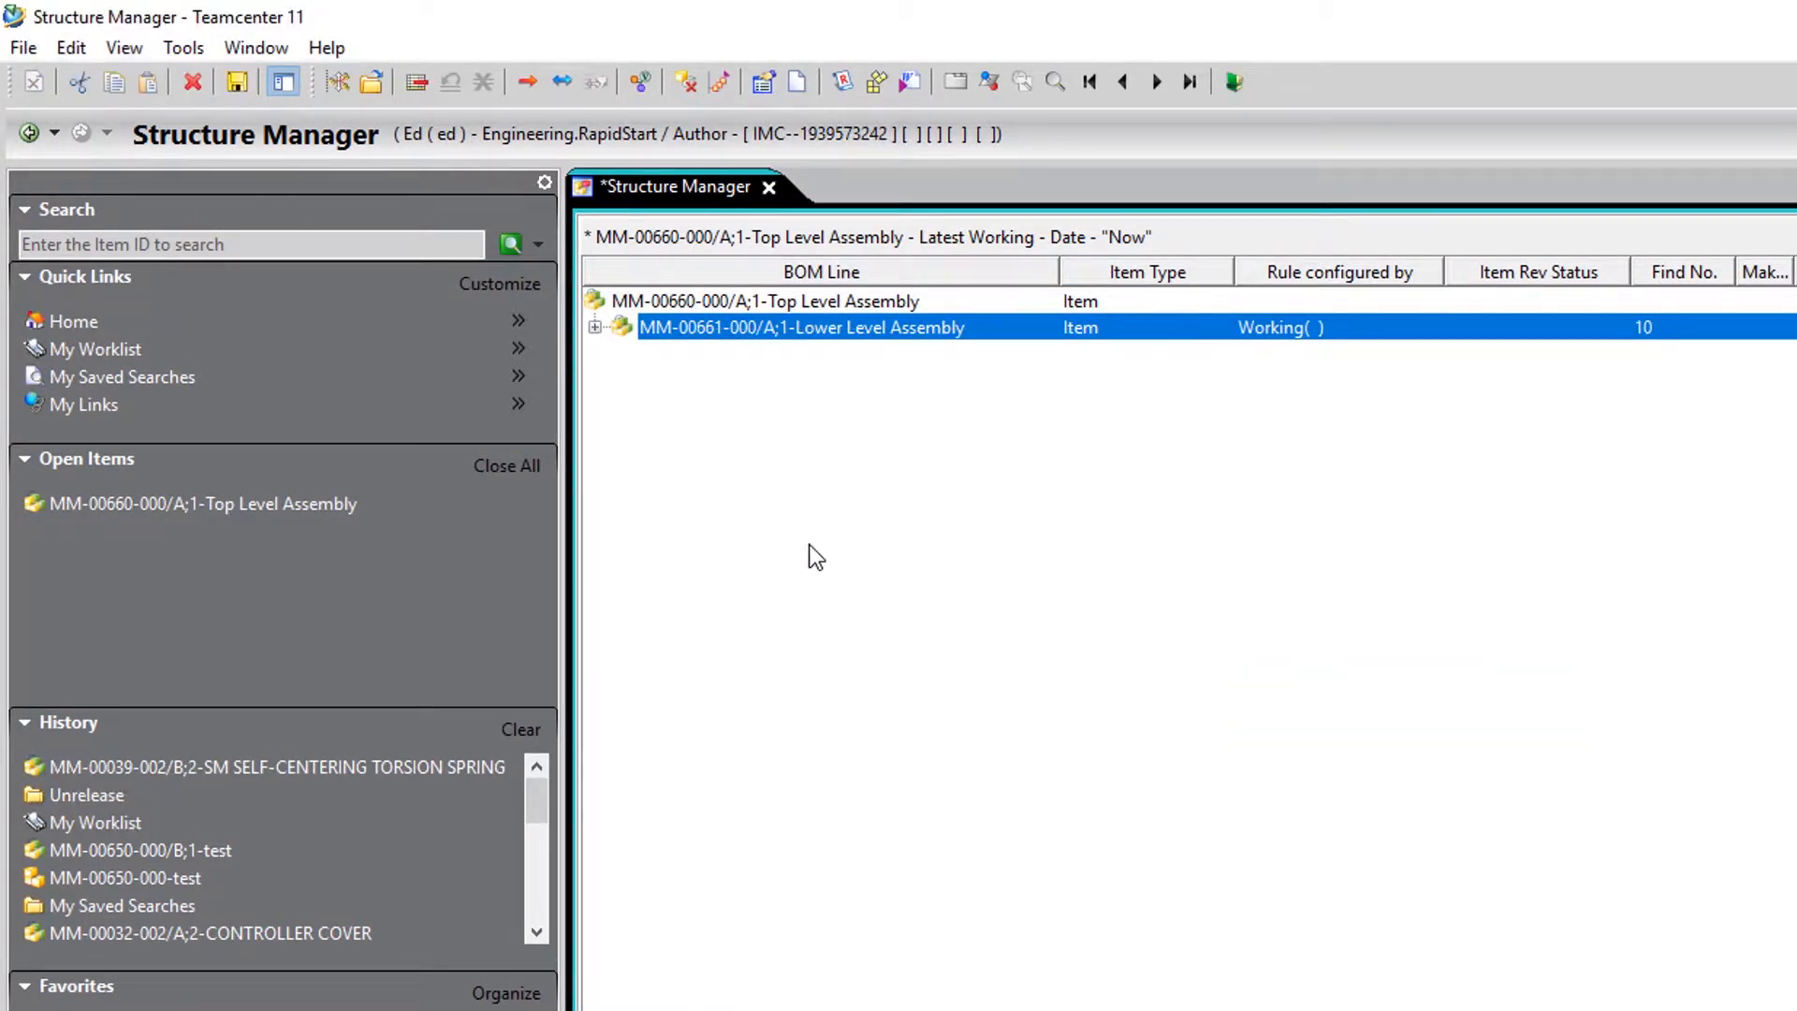
# Copy the Component 2 revision and paste it under Lower Level Assembly beside Component 1
pyautogui.click(595, 330)
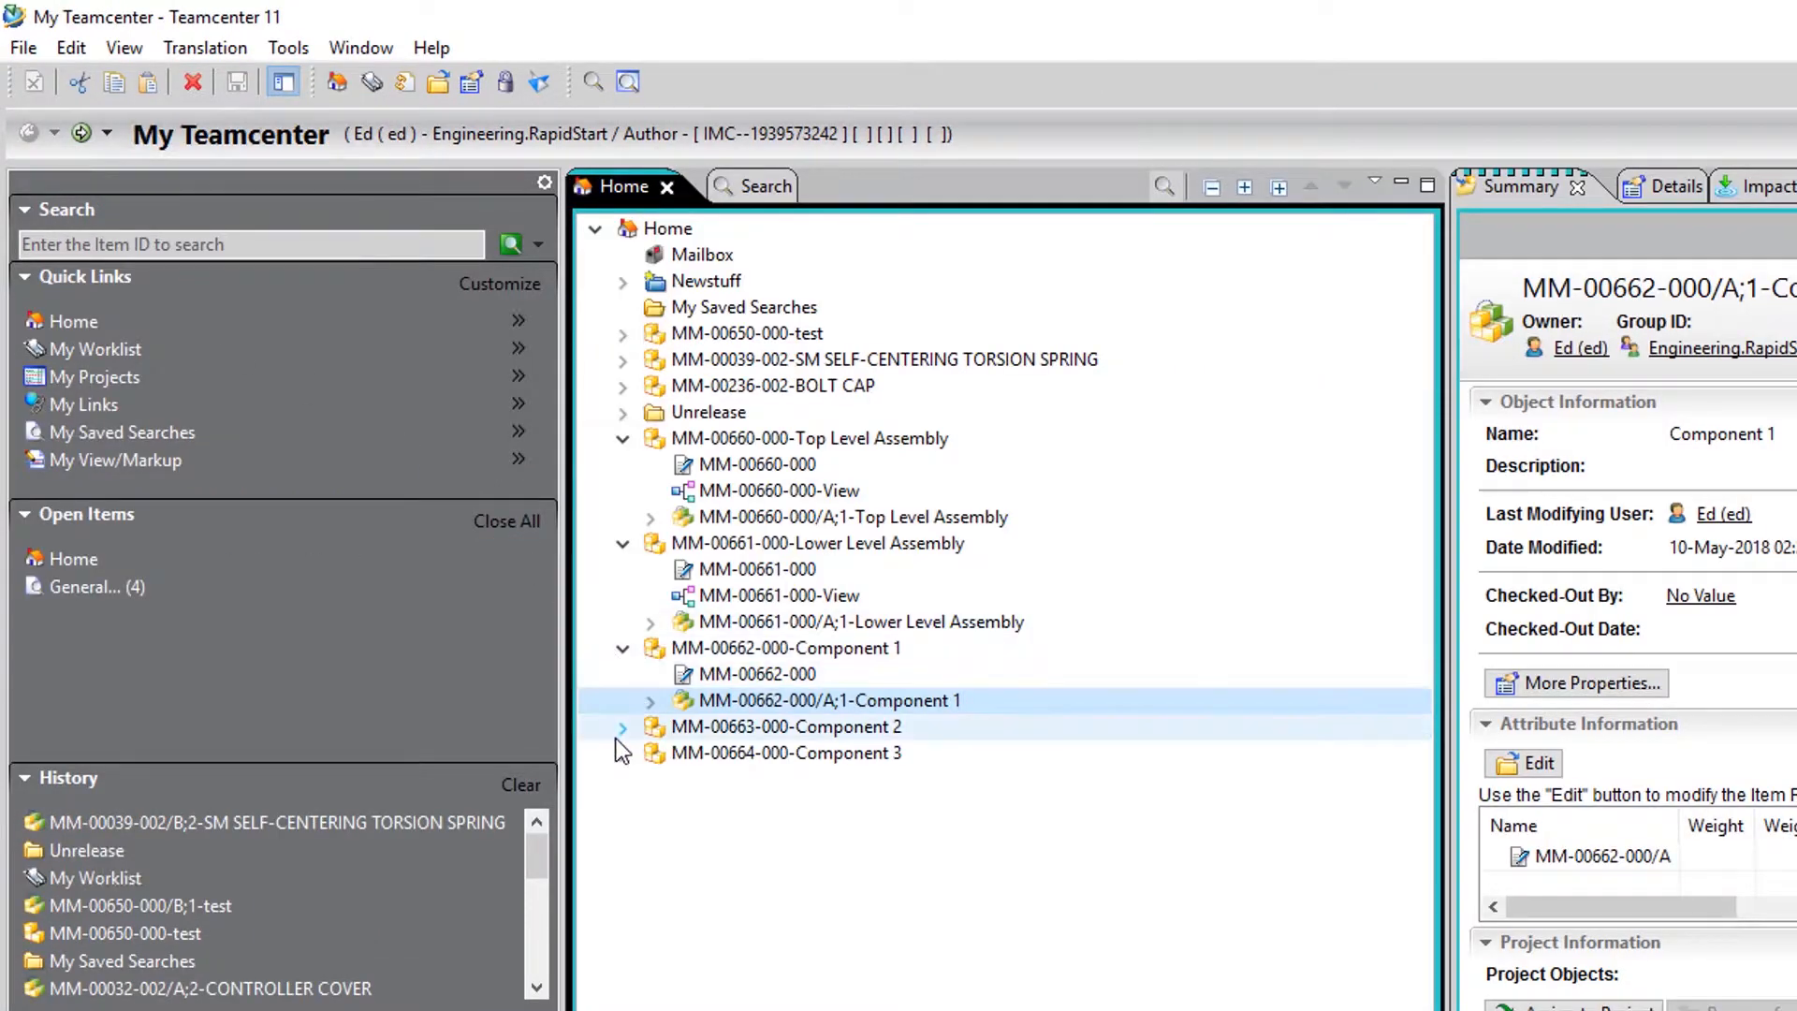
pyautogui.rightClick(757, 779)
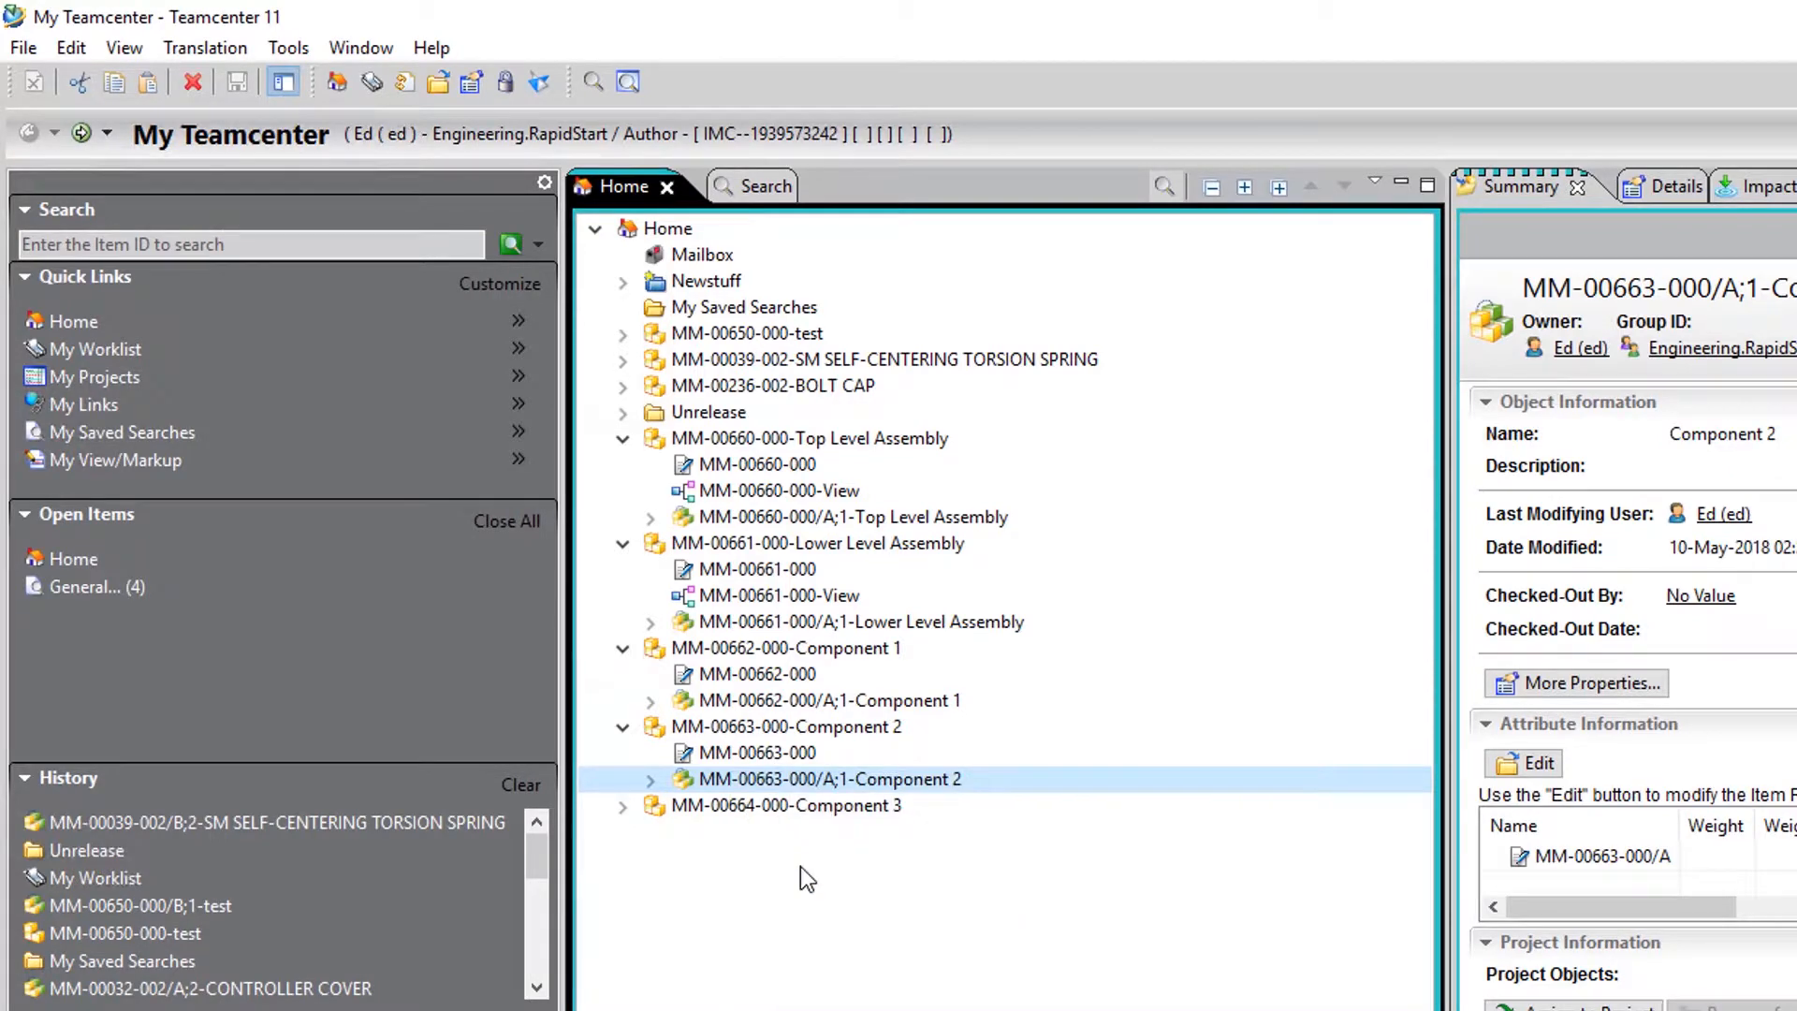
pyautogui.moveTo(123, 157)
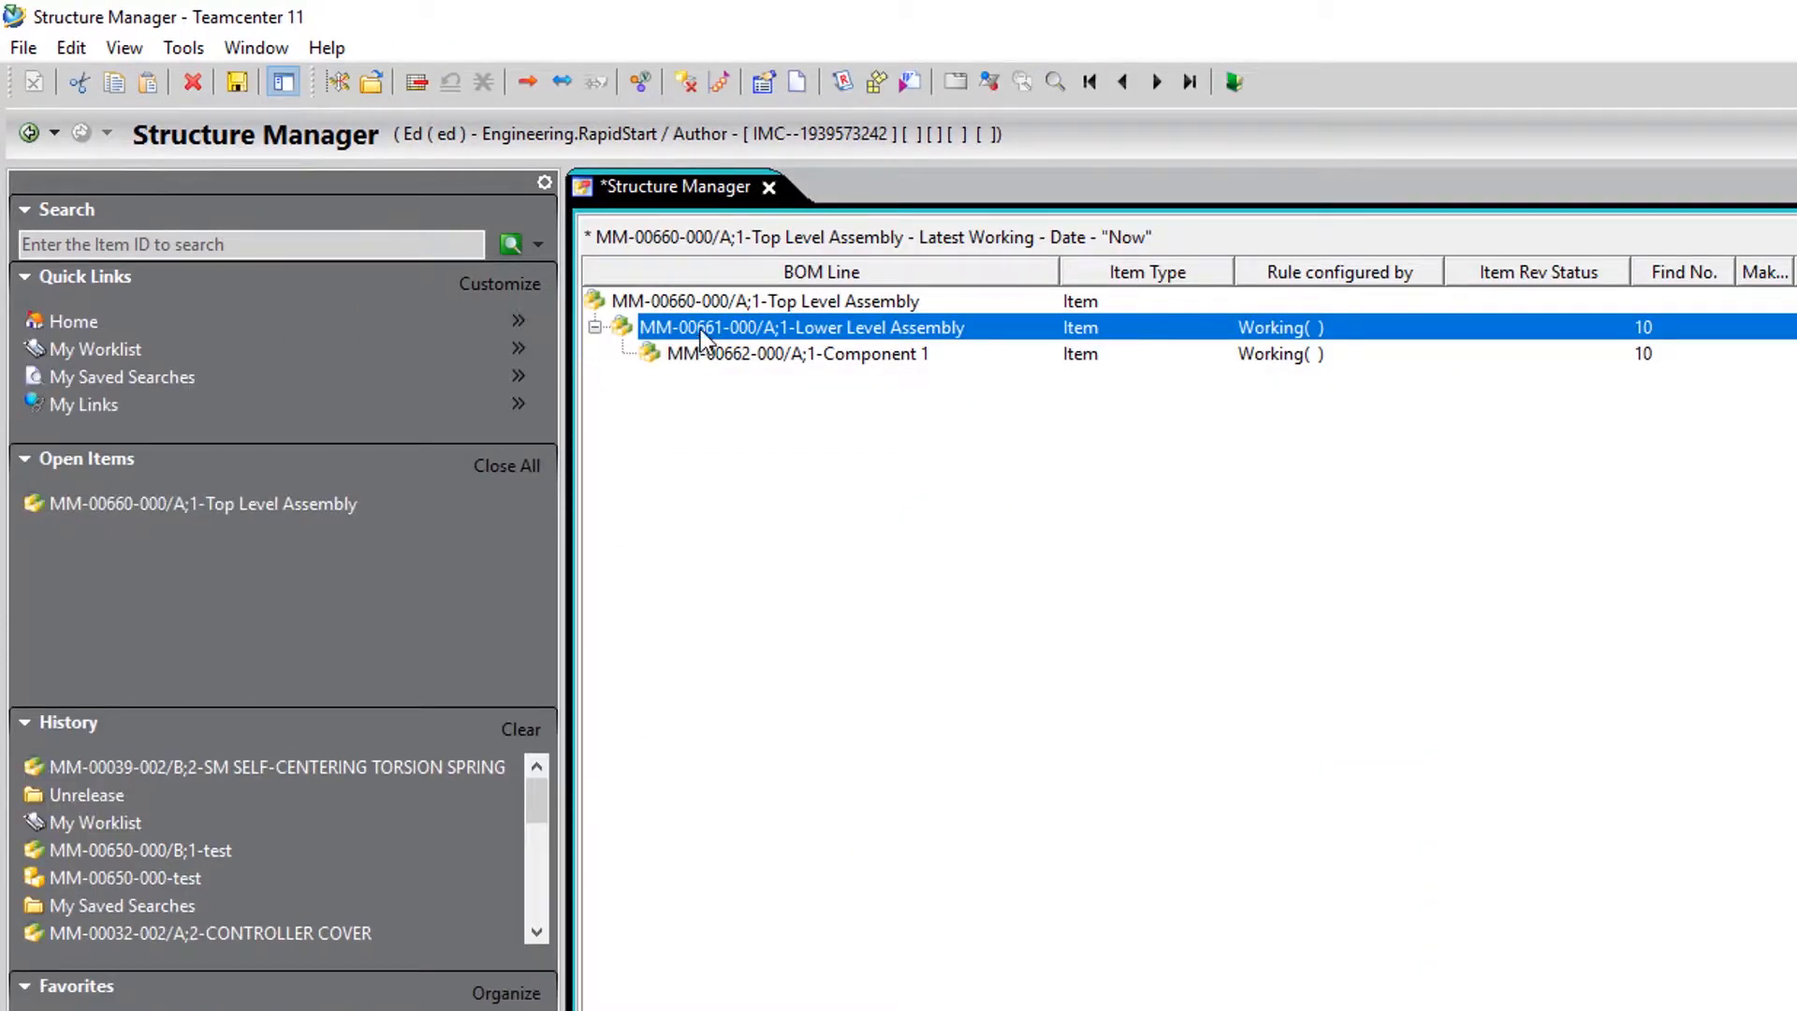
pyautogui.rightClick(803, 325)
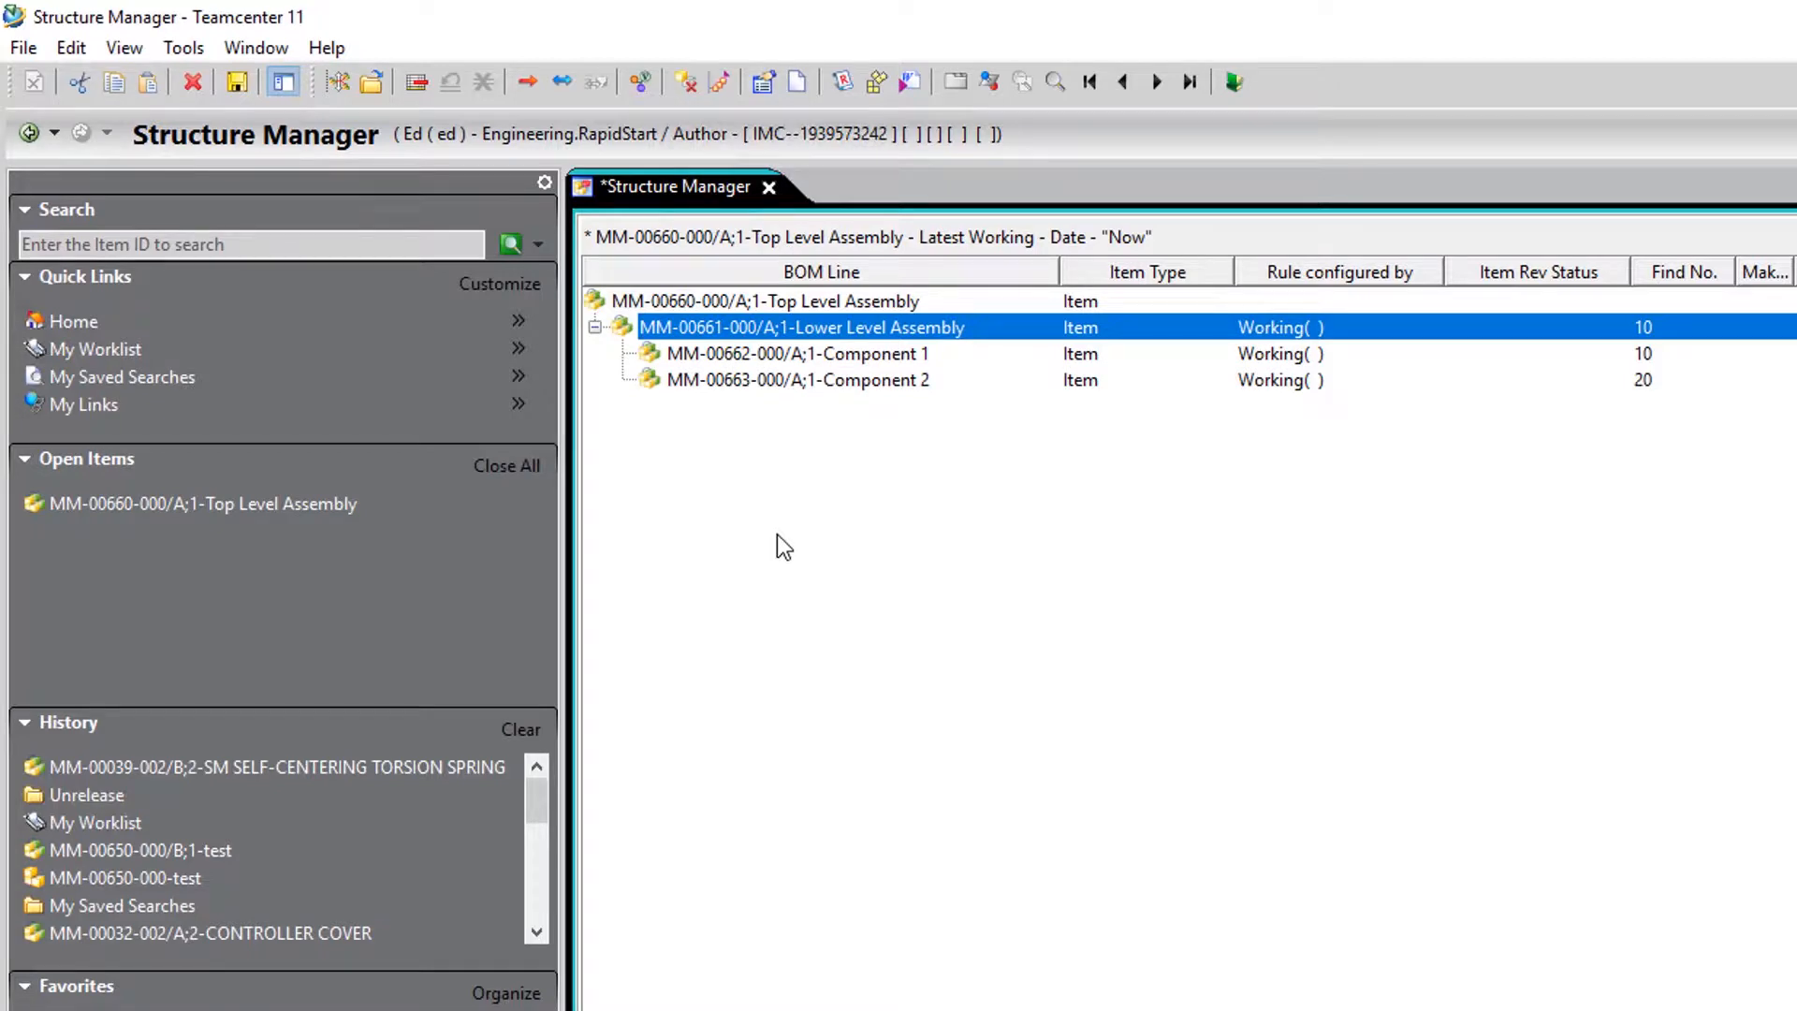
pyautogui.moveTo(53, 150)
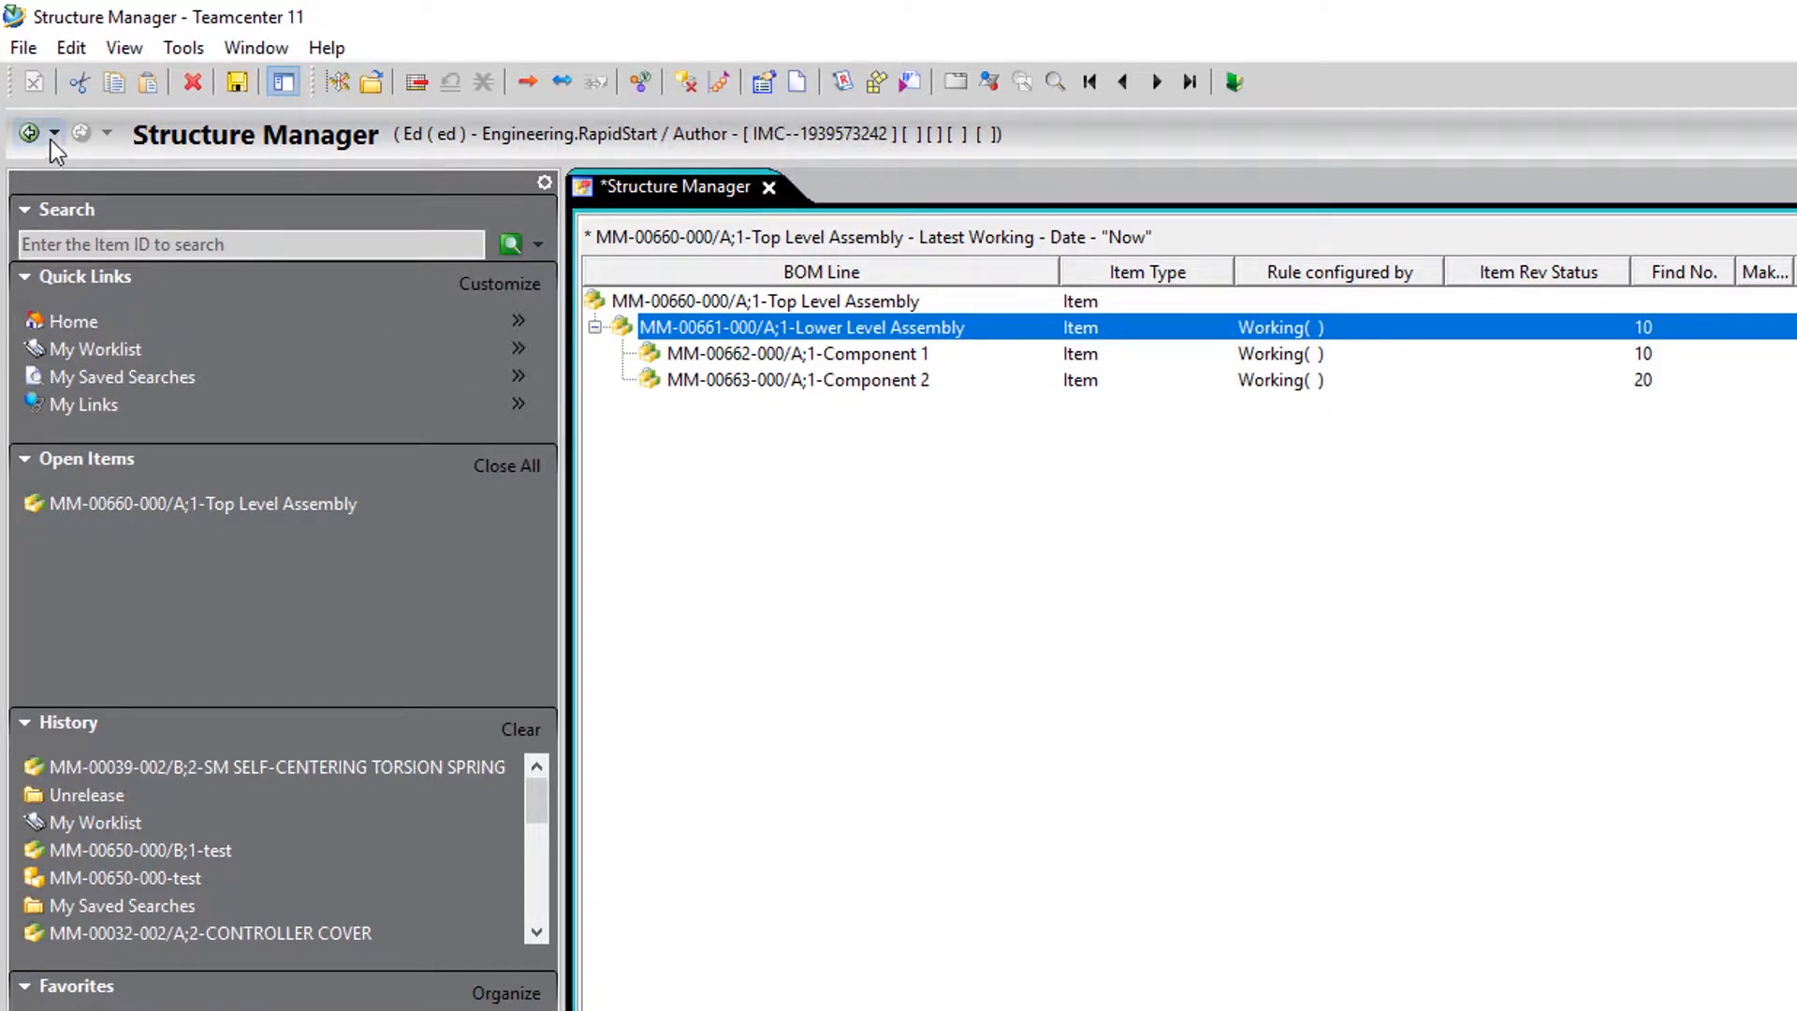
# Copy Component 3 and paste it directly under the Top Level Assembly line
pyautogui.click(28, 132)
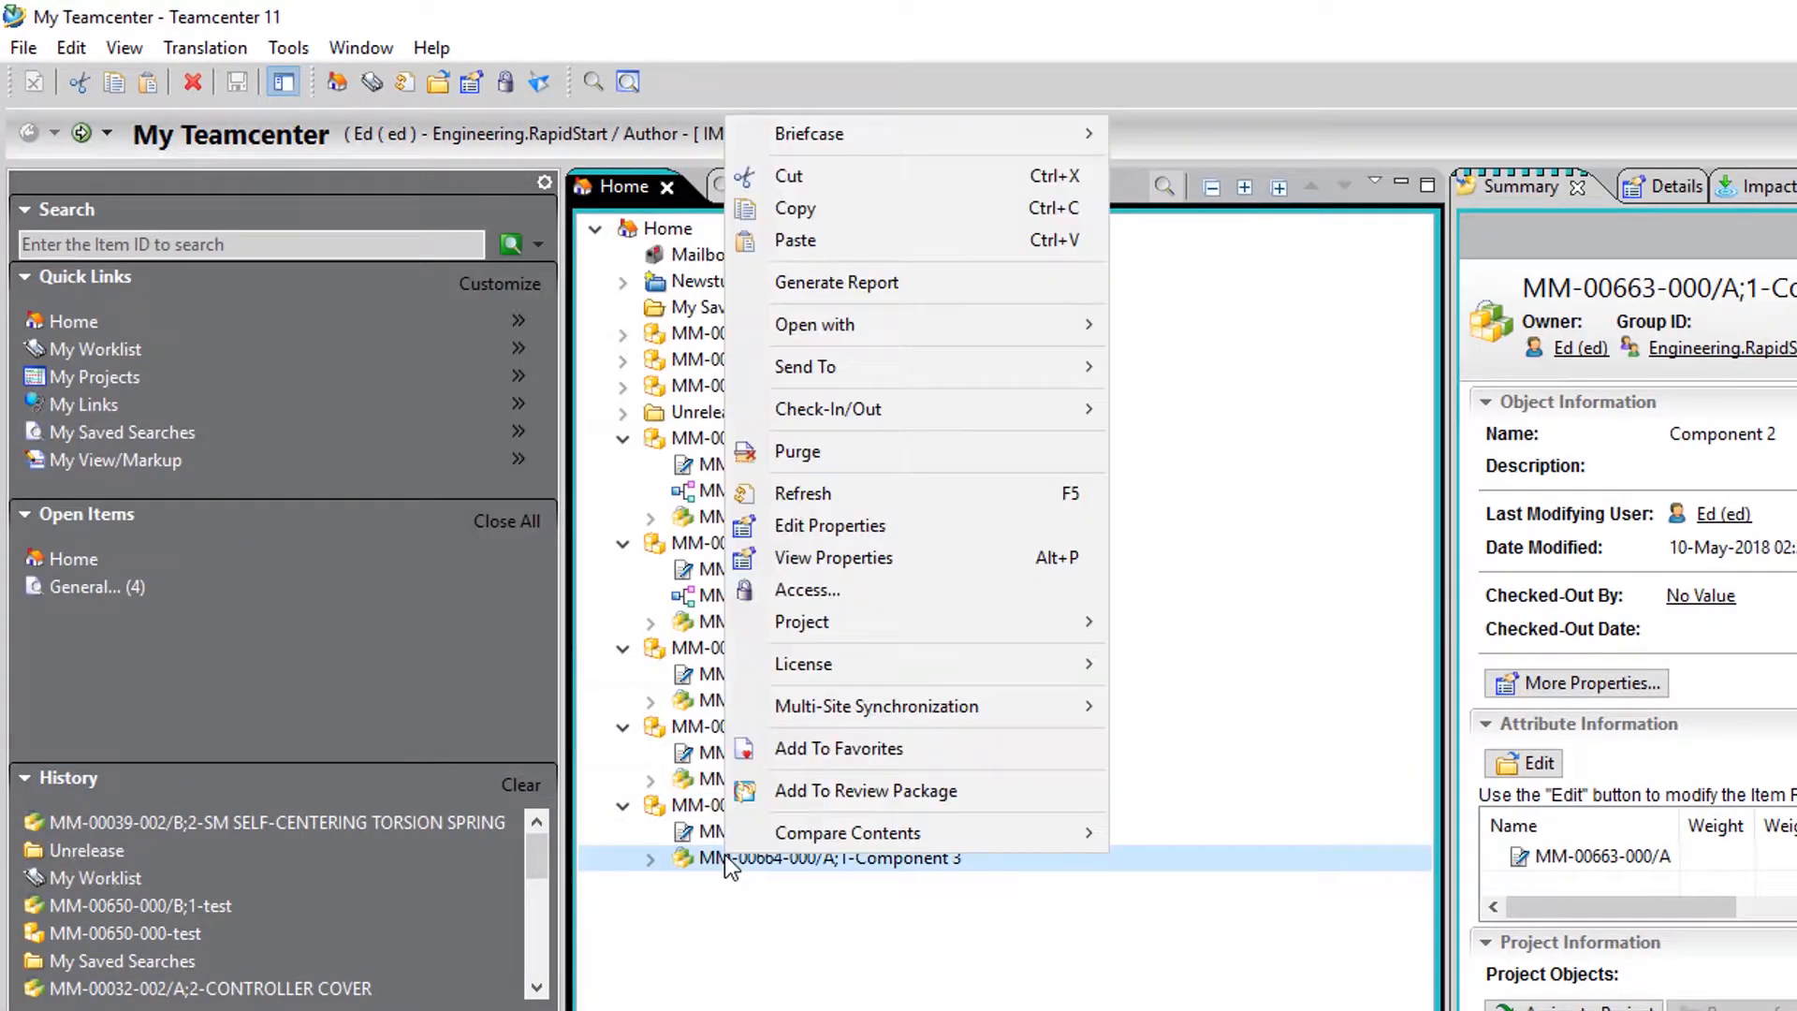
pyautogui.moveTo(793, 207)
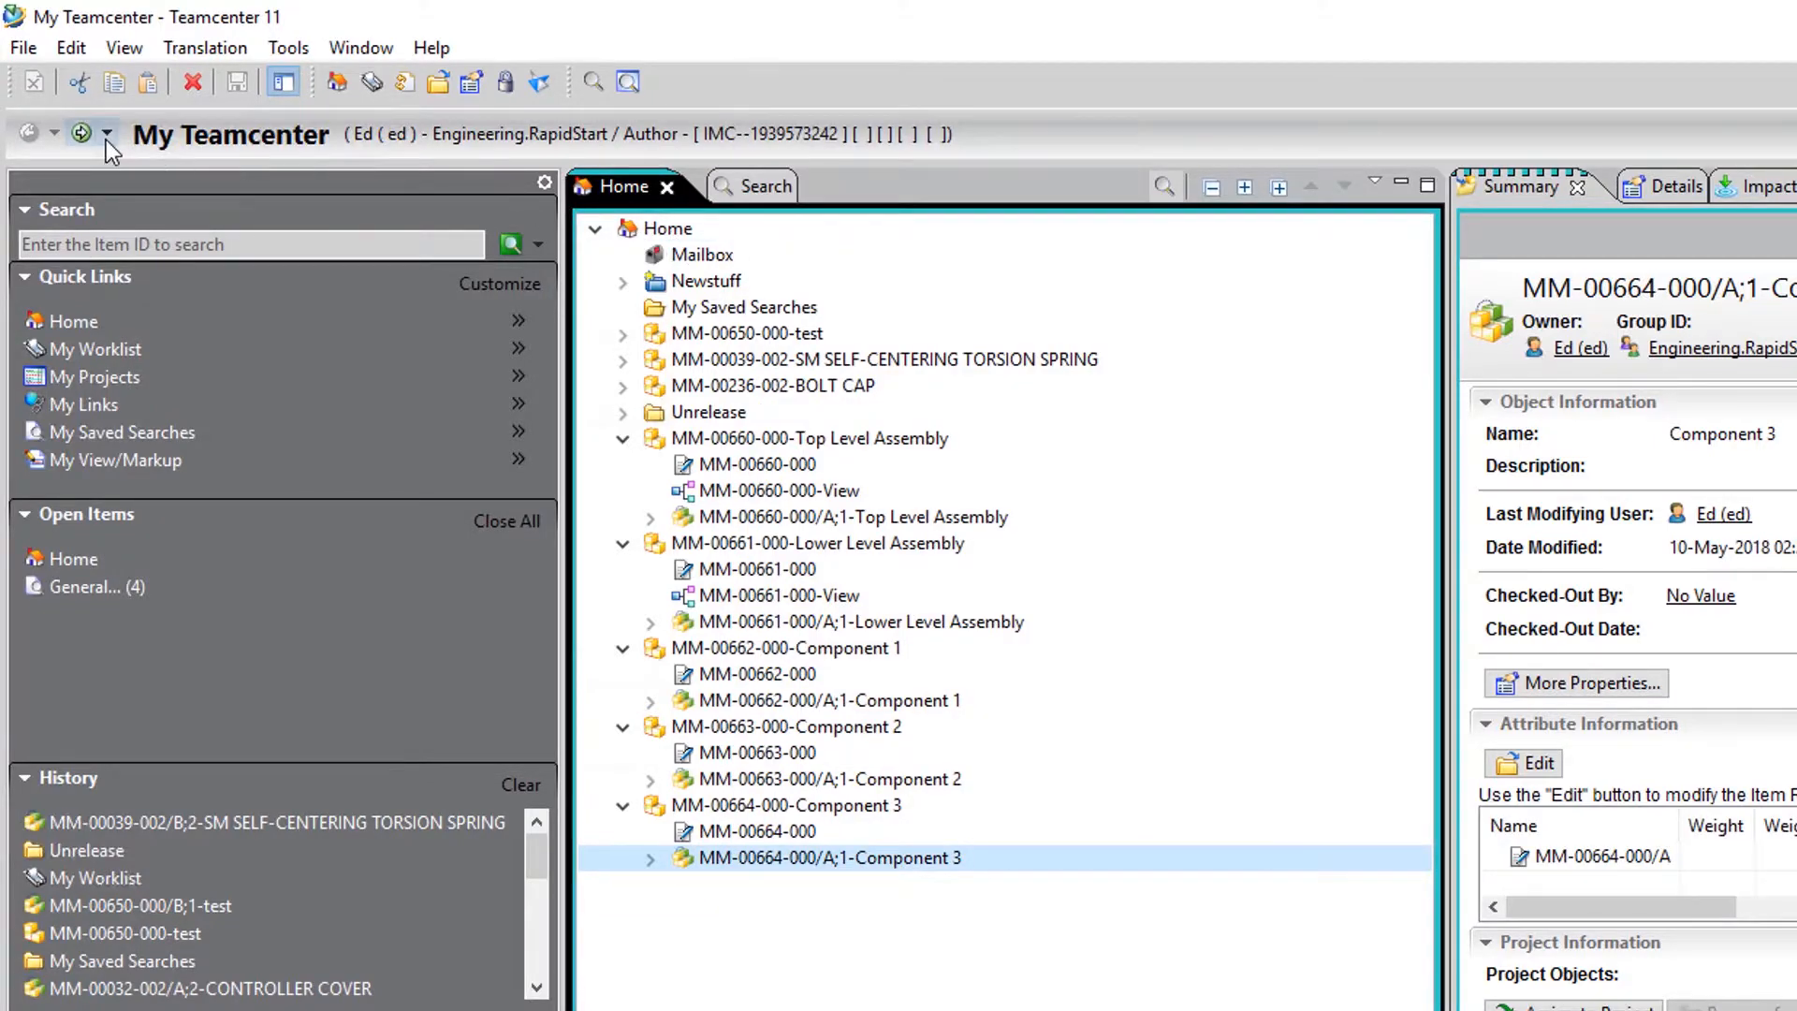
pyautogui.click(107, 135)
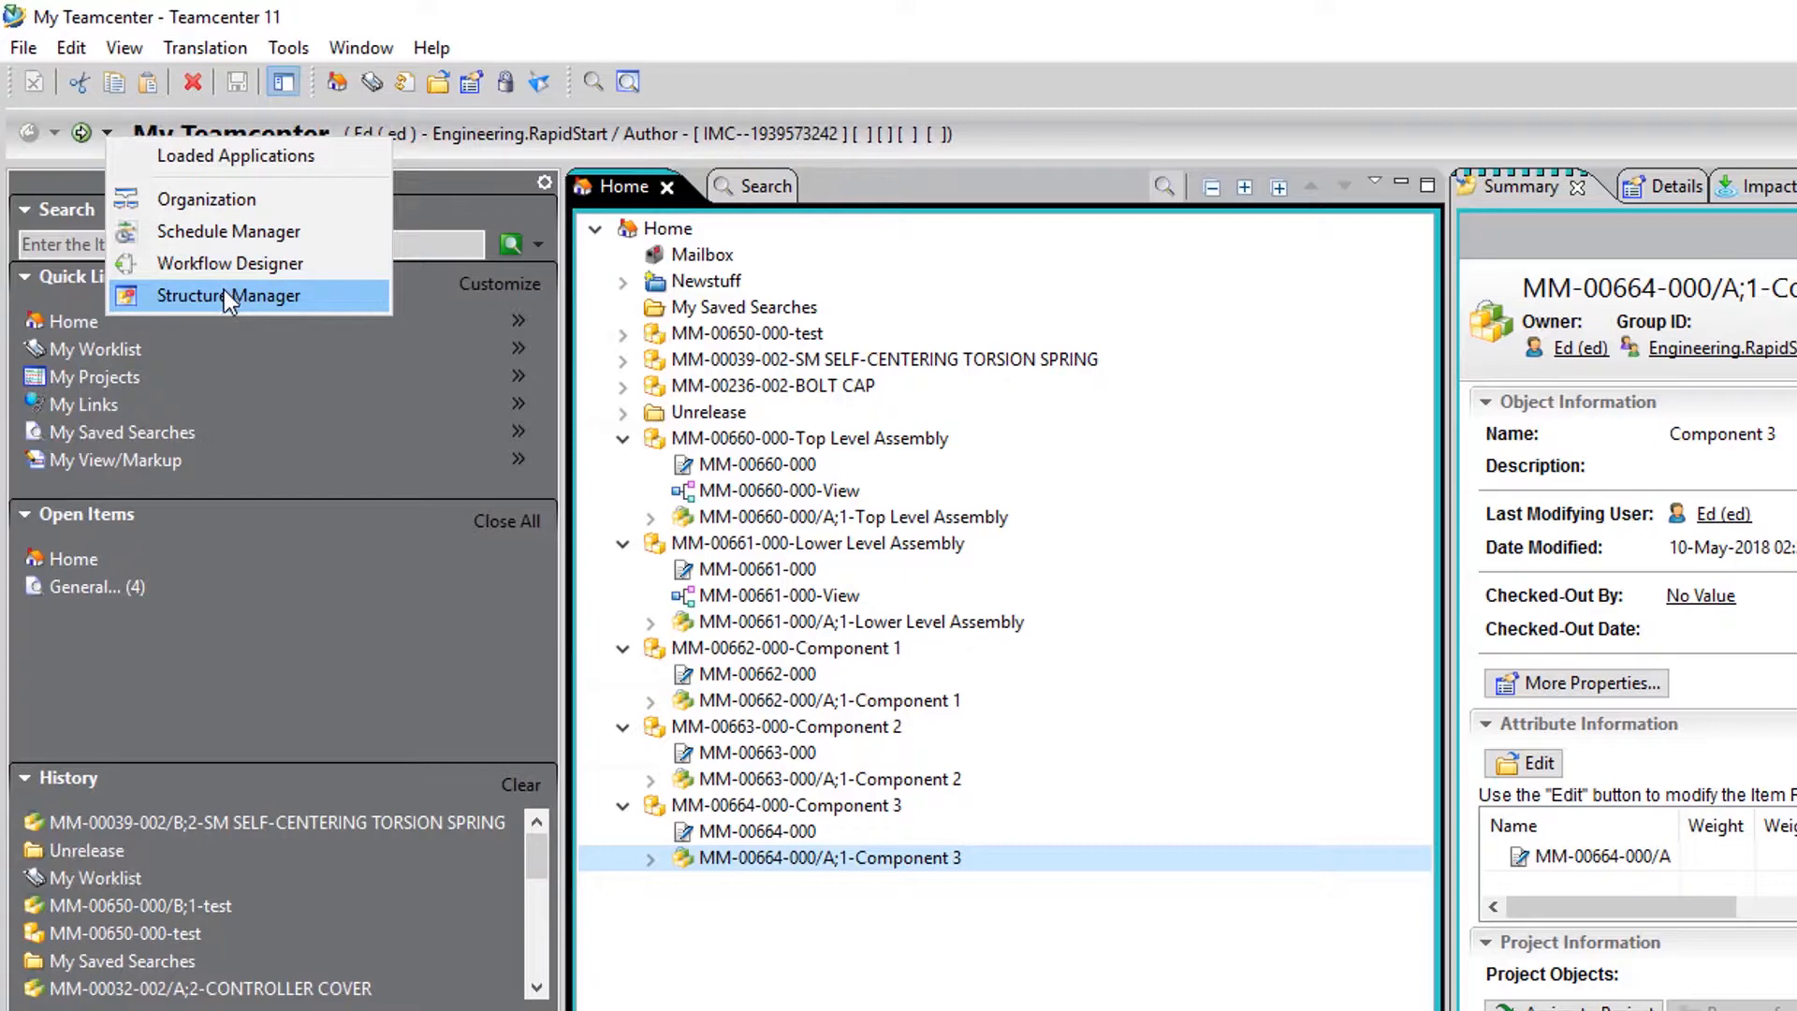
pyautogui.click(226, 296)
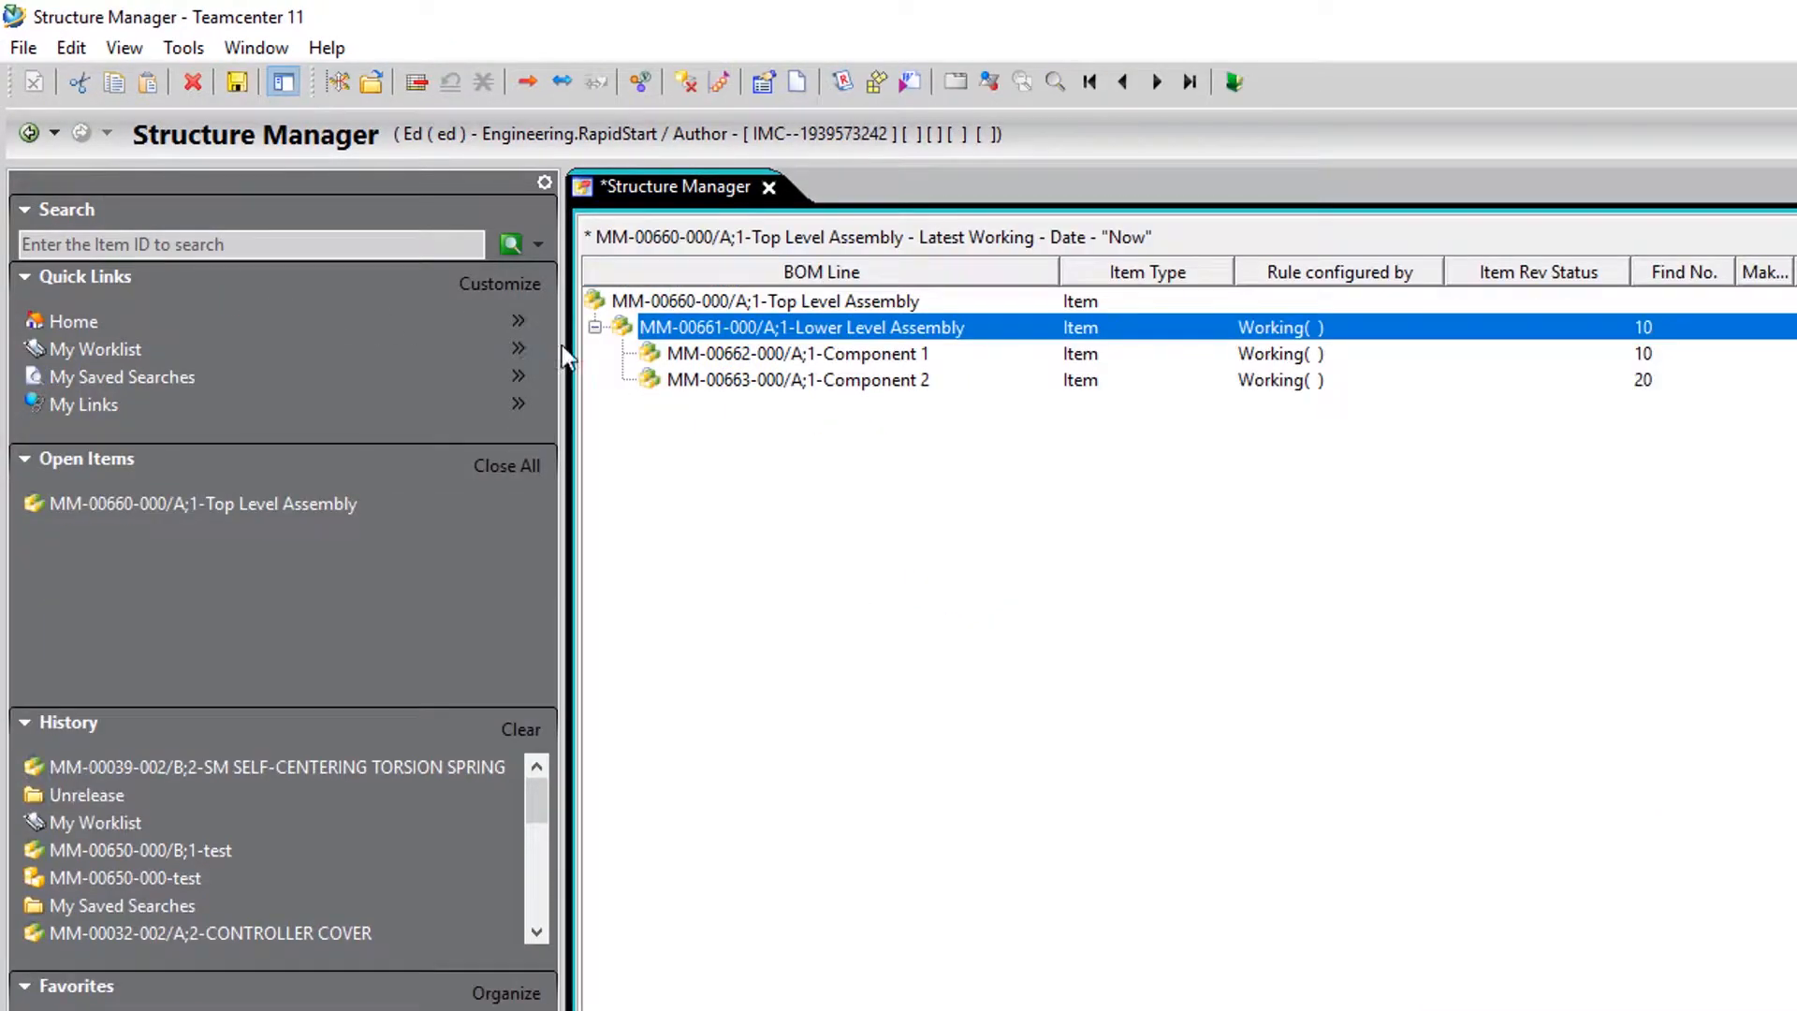
pyautogui.rightClick(766, 299)
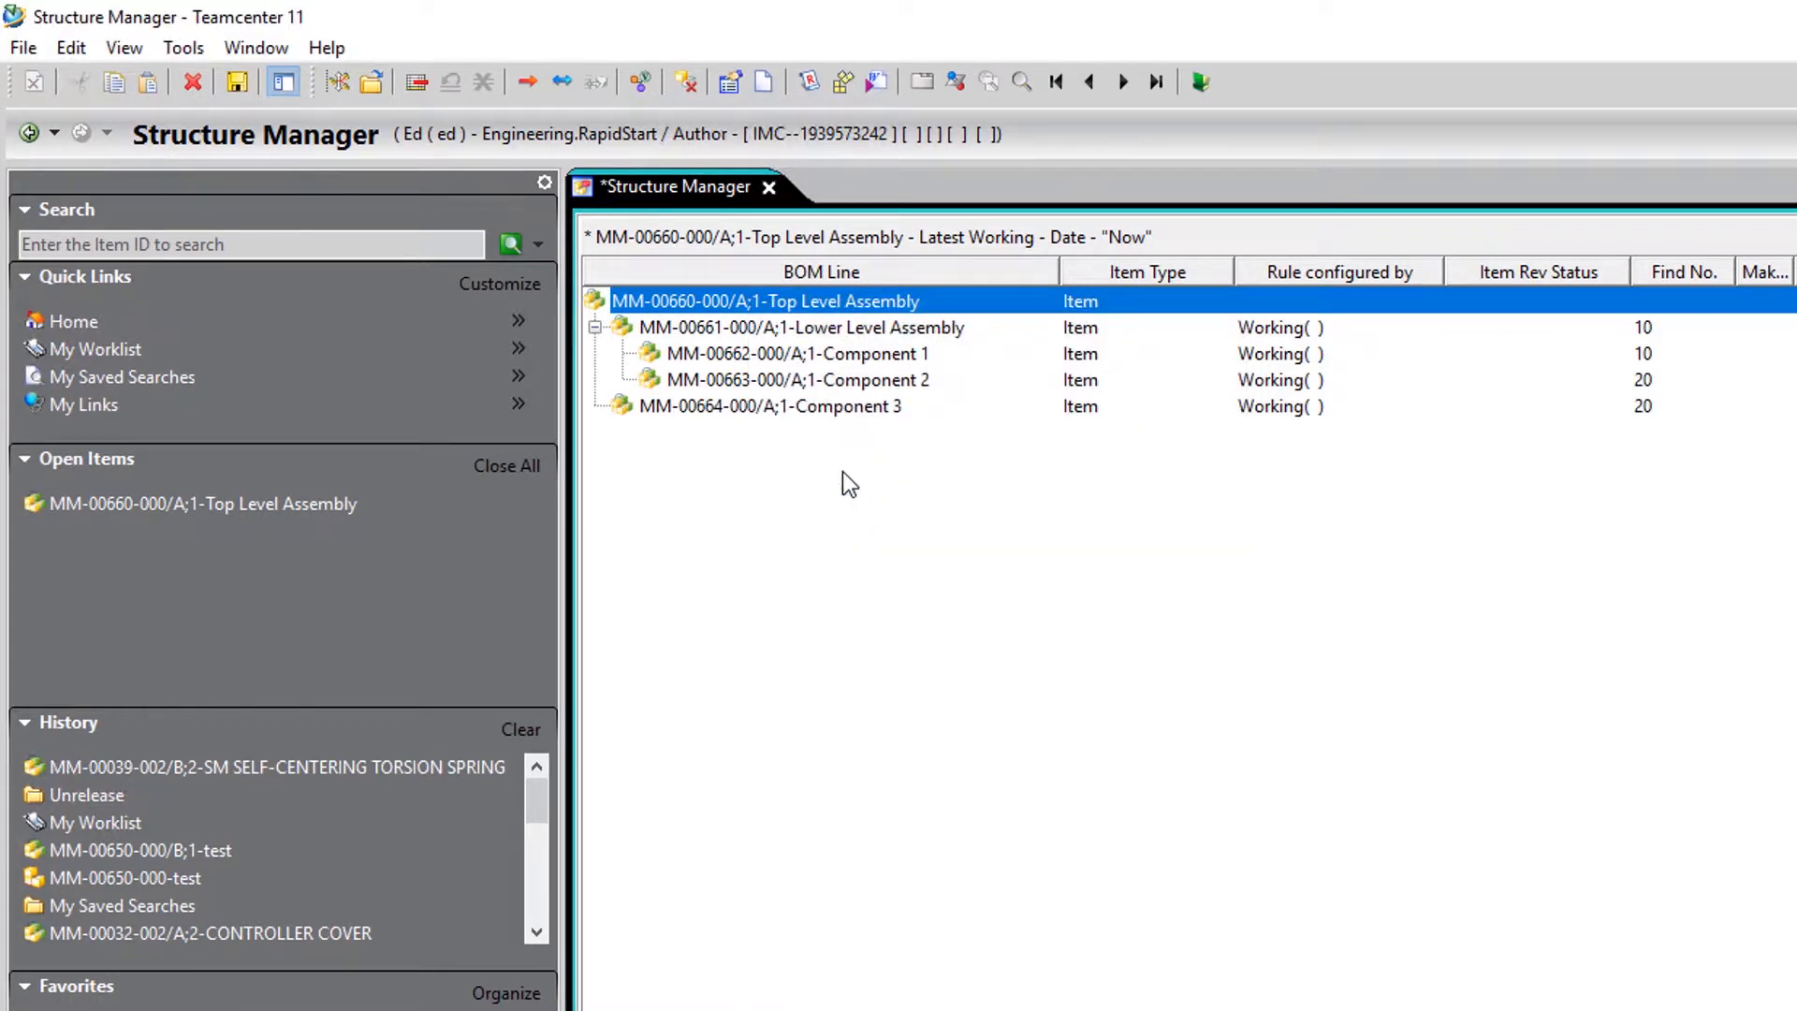
pyautogui.moveTo(412, 237)
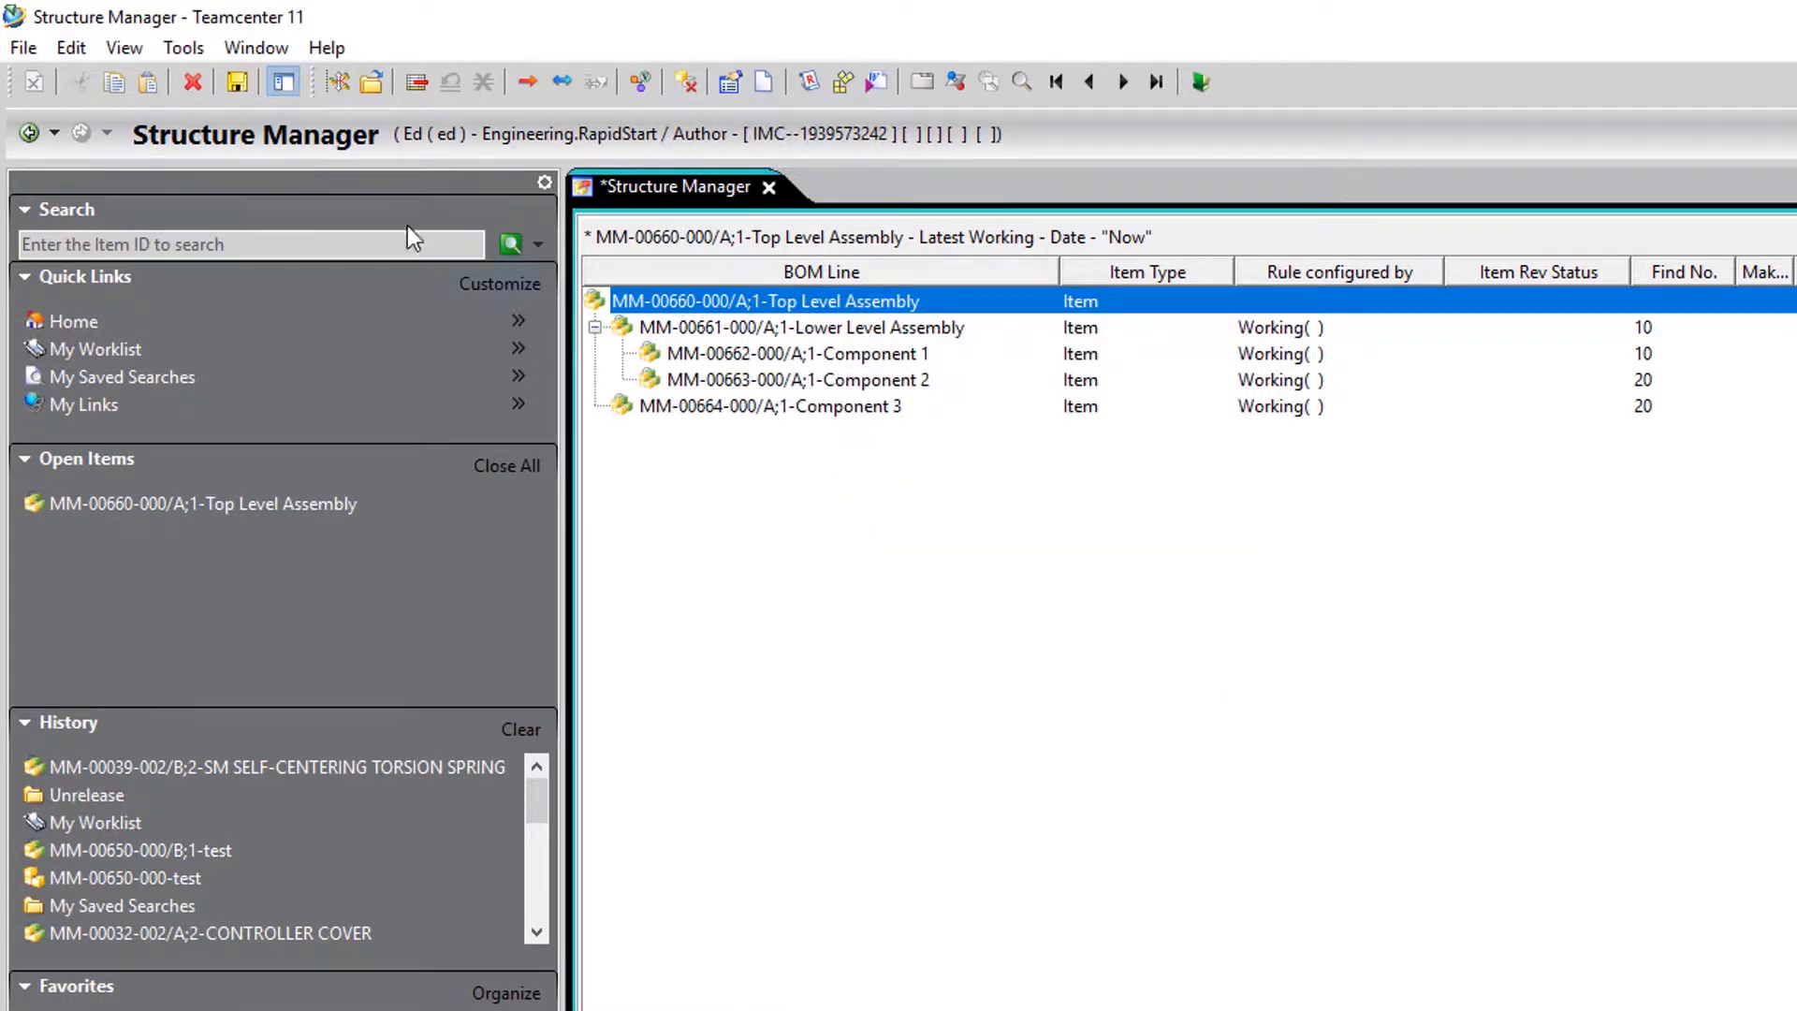
pyautogui.click(238, 80)
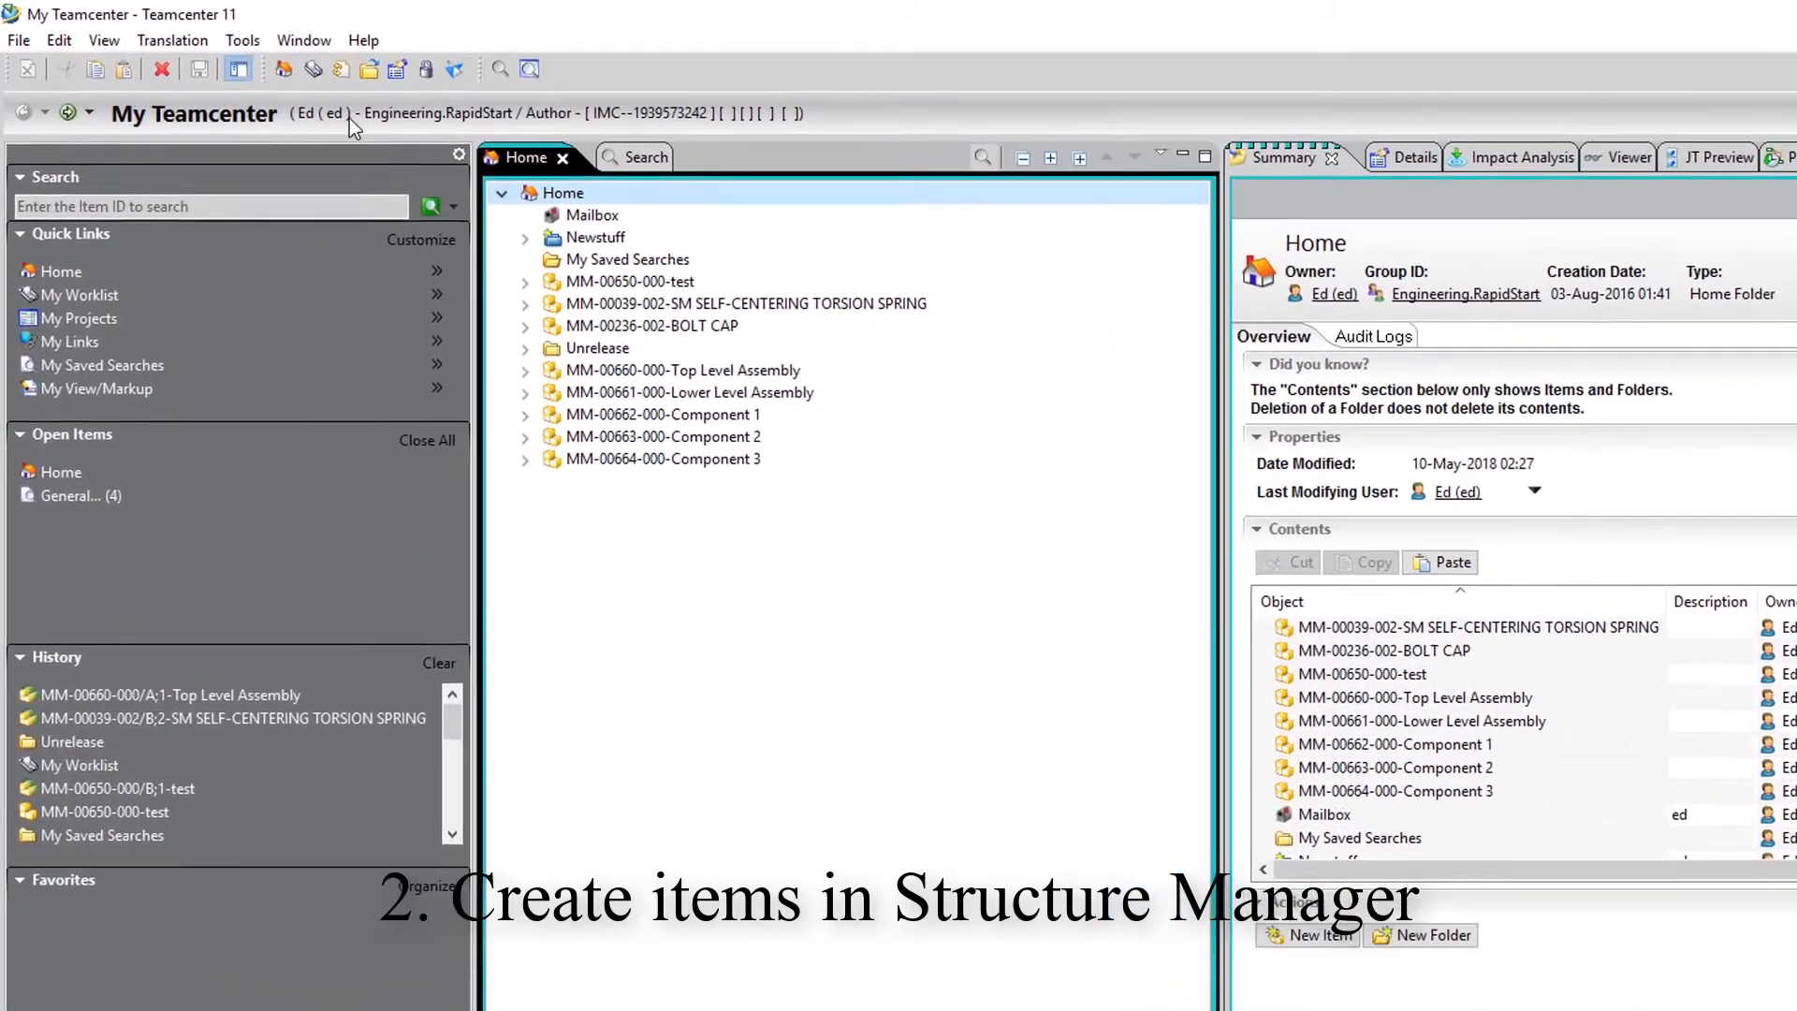
# Open an empty Structure Manager perspective via Window > Open Perspective
pyautogui.click(303, 39)
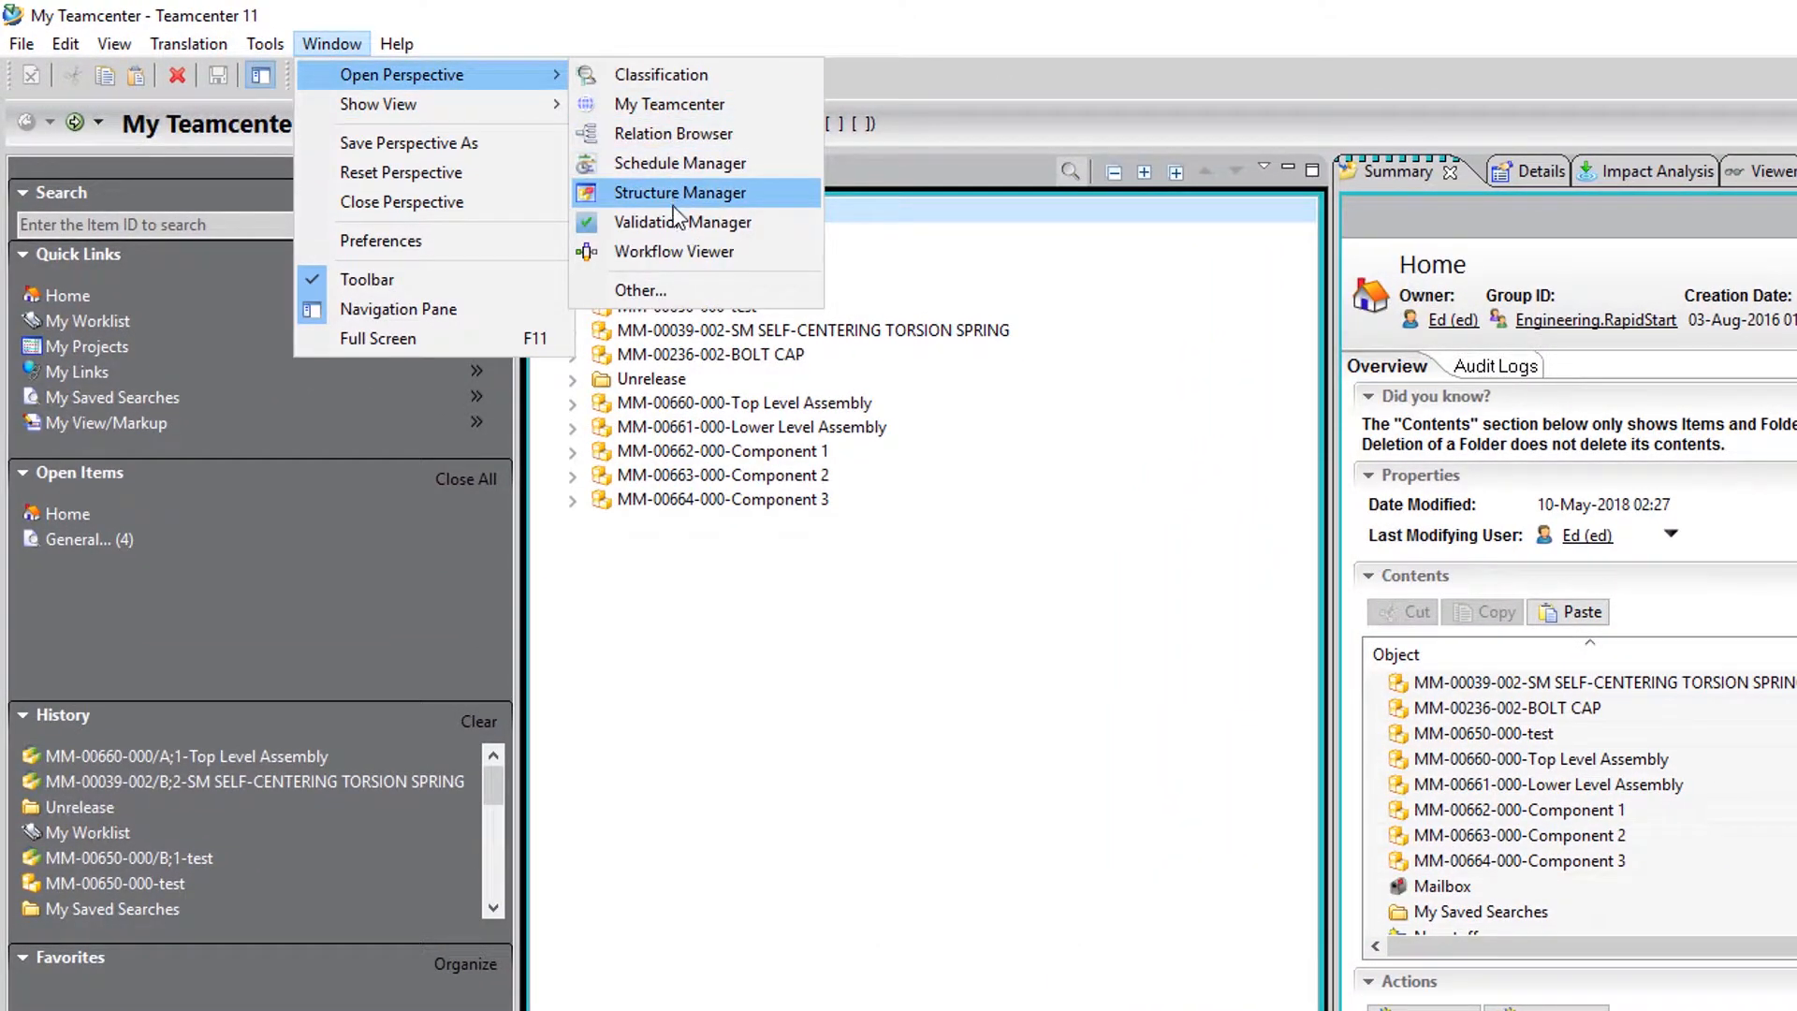
pyautogui.click(678, 193)
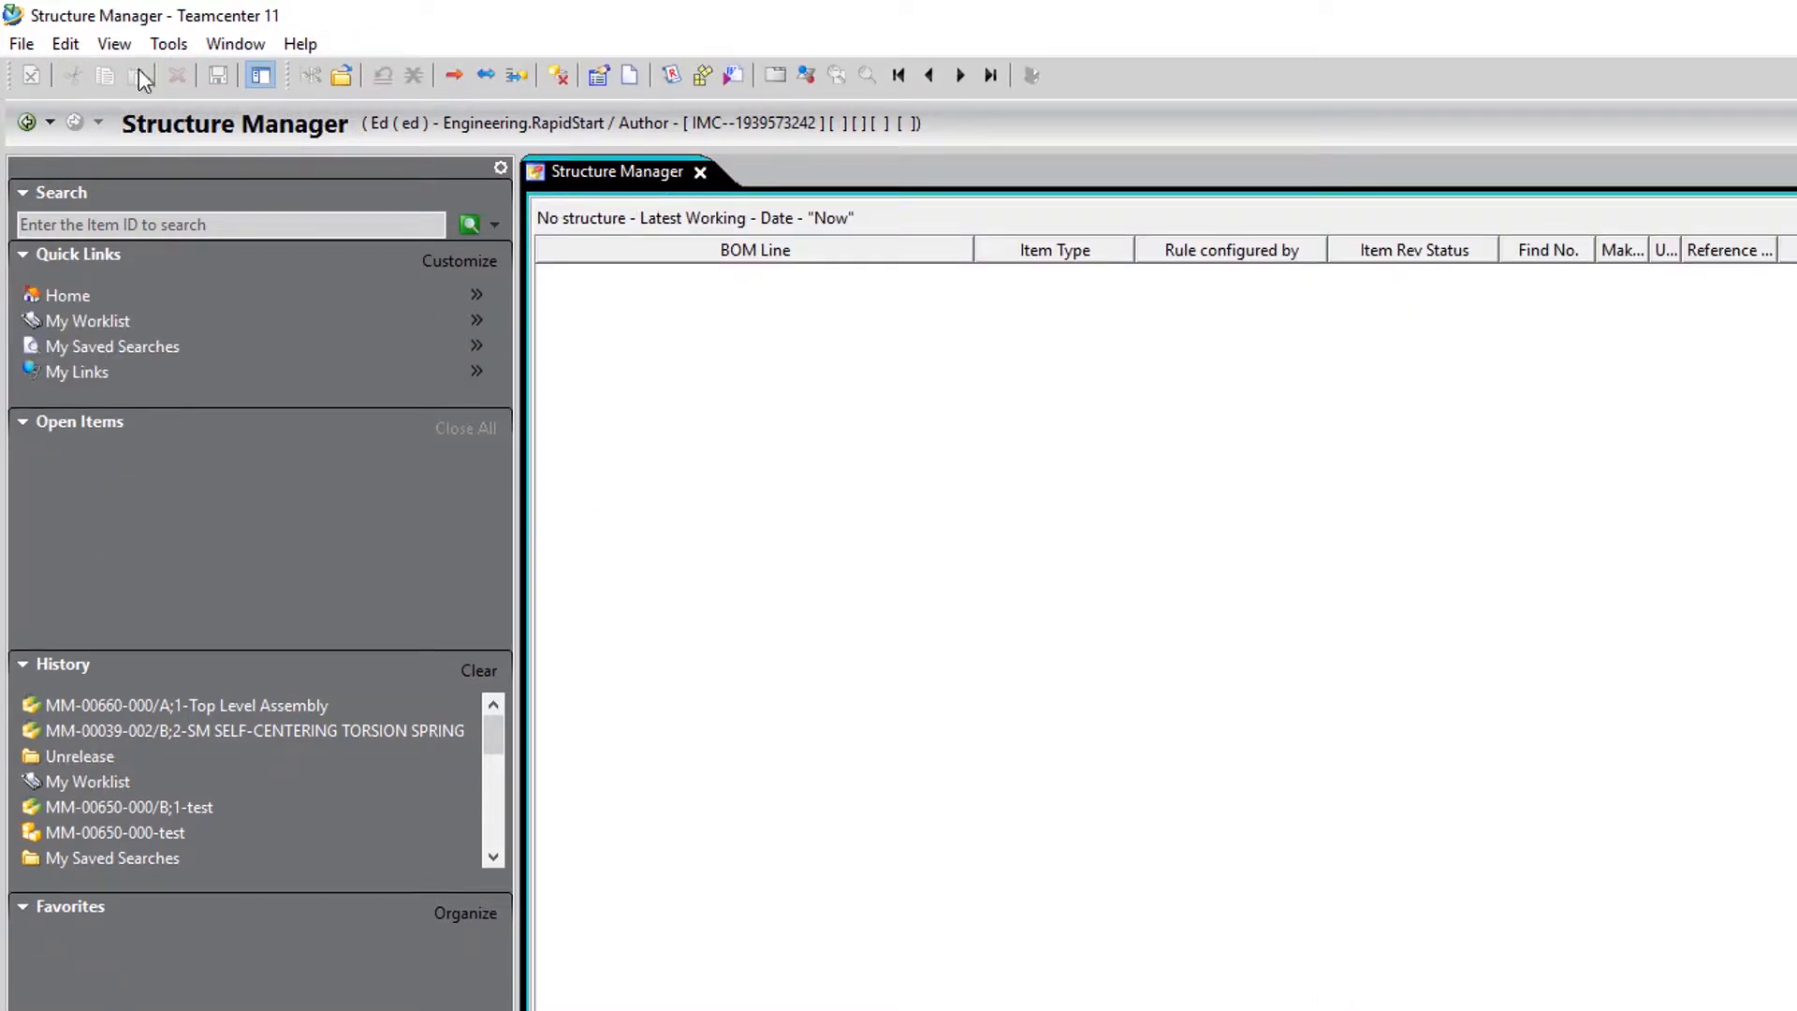
pyautogui.click(19, 43)
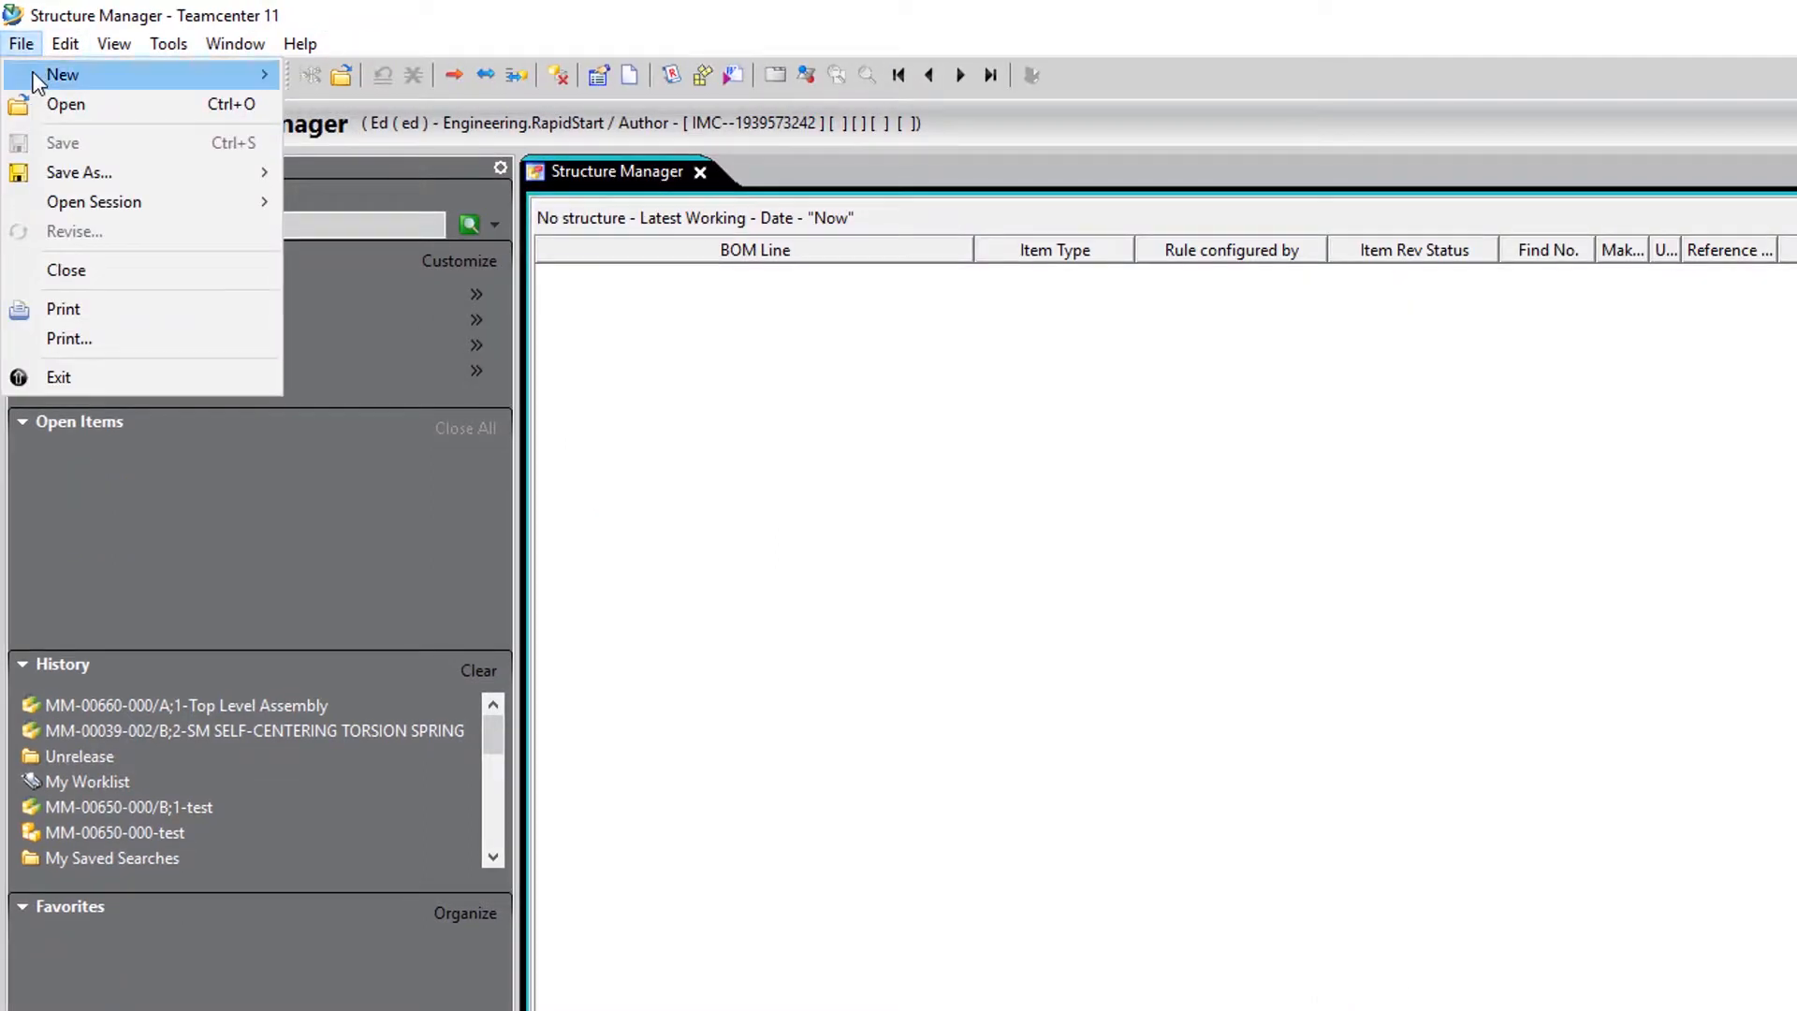
# Fill a new Item with auto-assigned ID MM-00665-000 and name Another Top Level Assembly
pyautogui.click(64, 75)
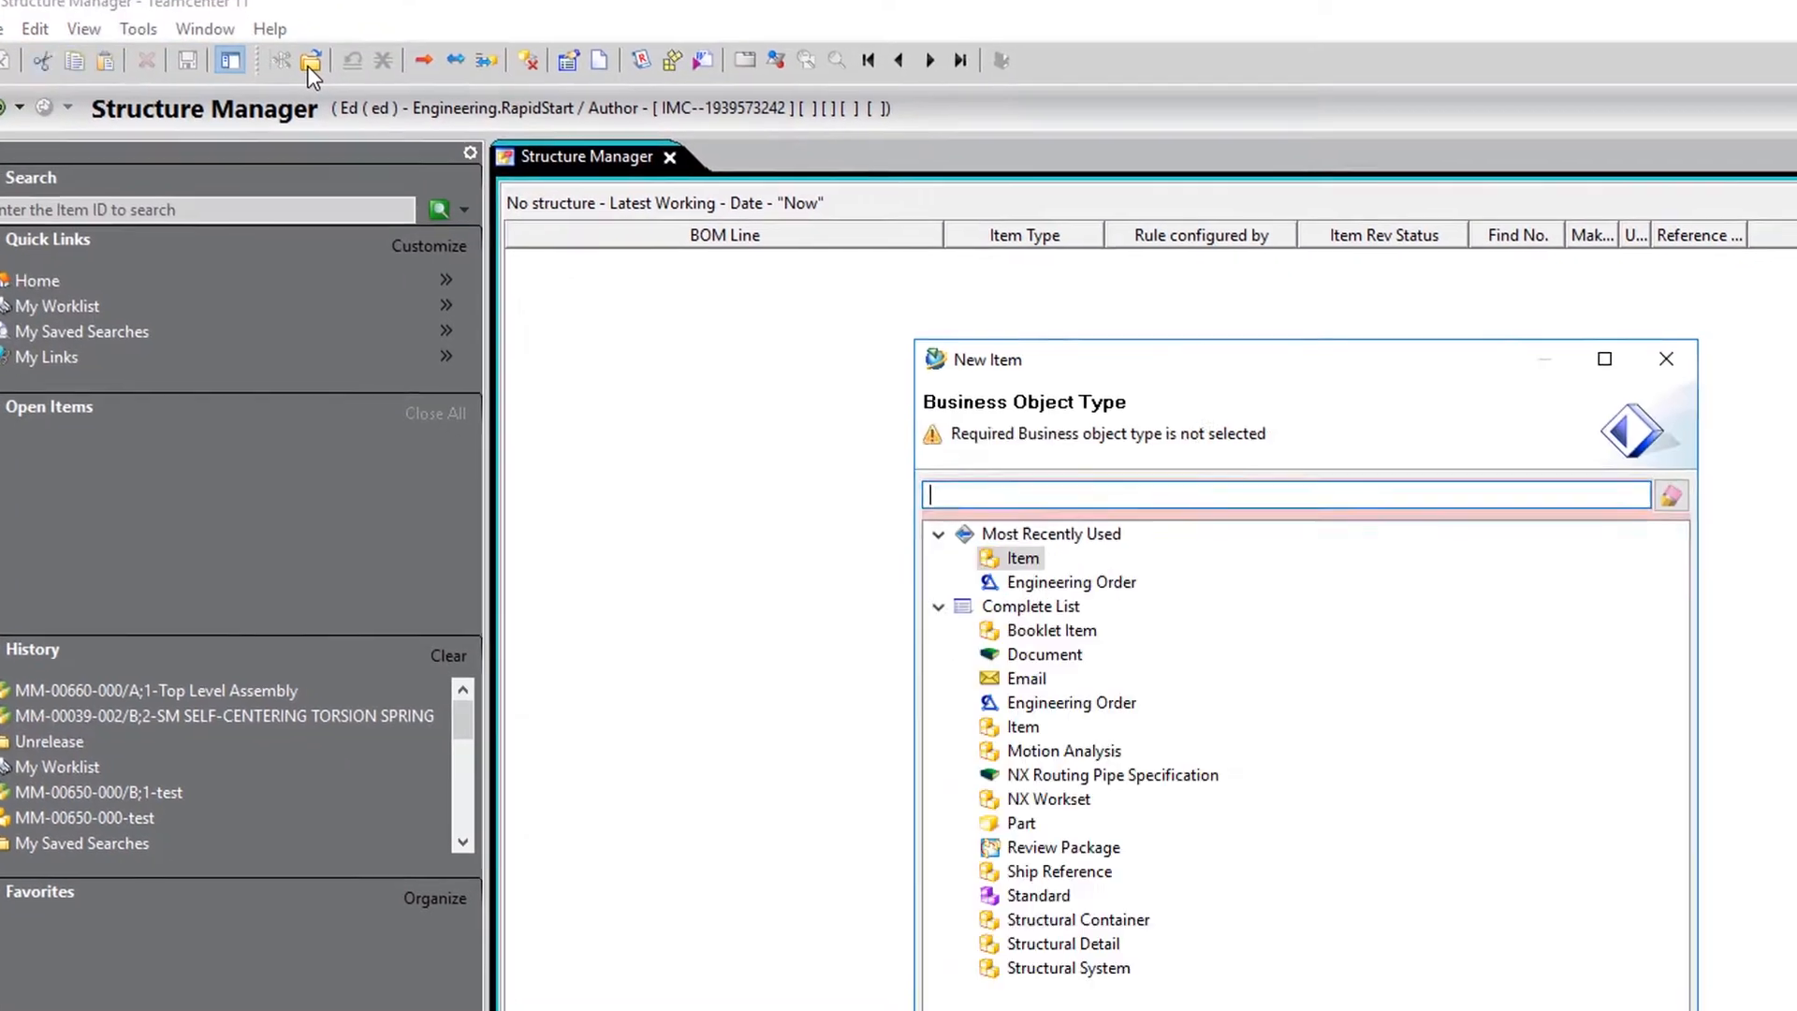
pyautogui.click(1022, 558)
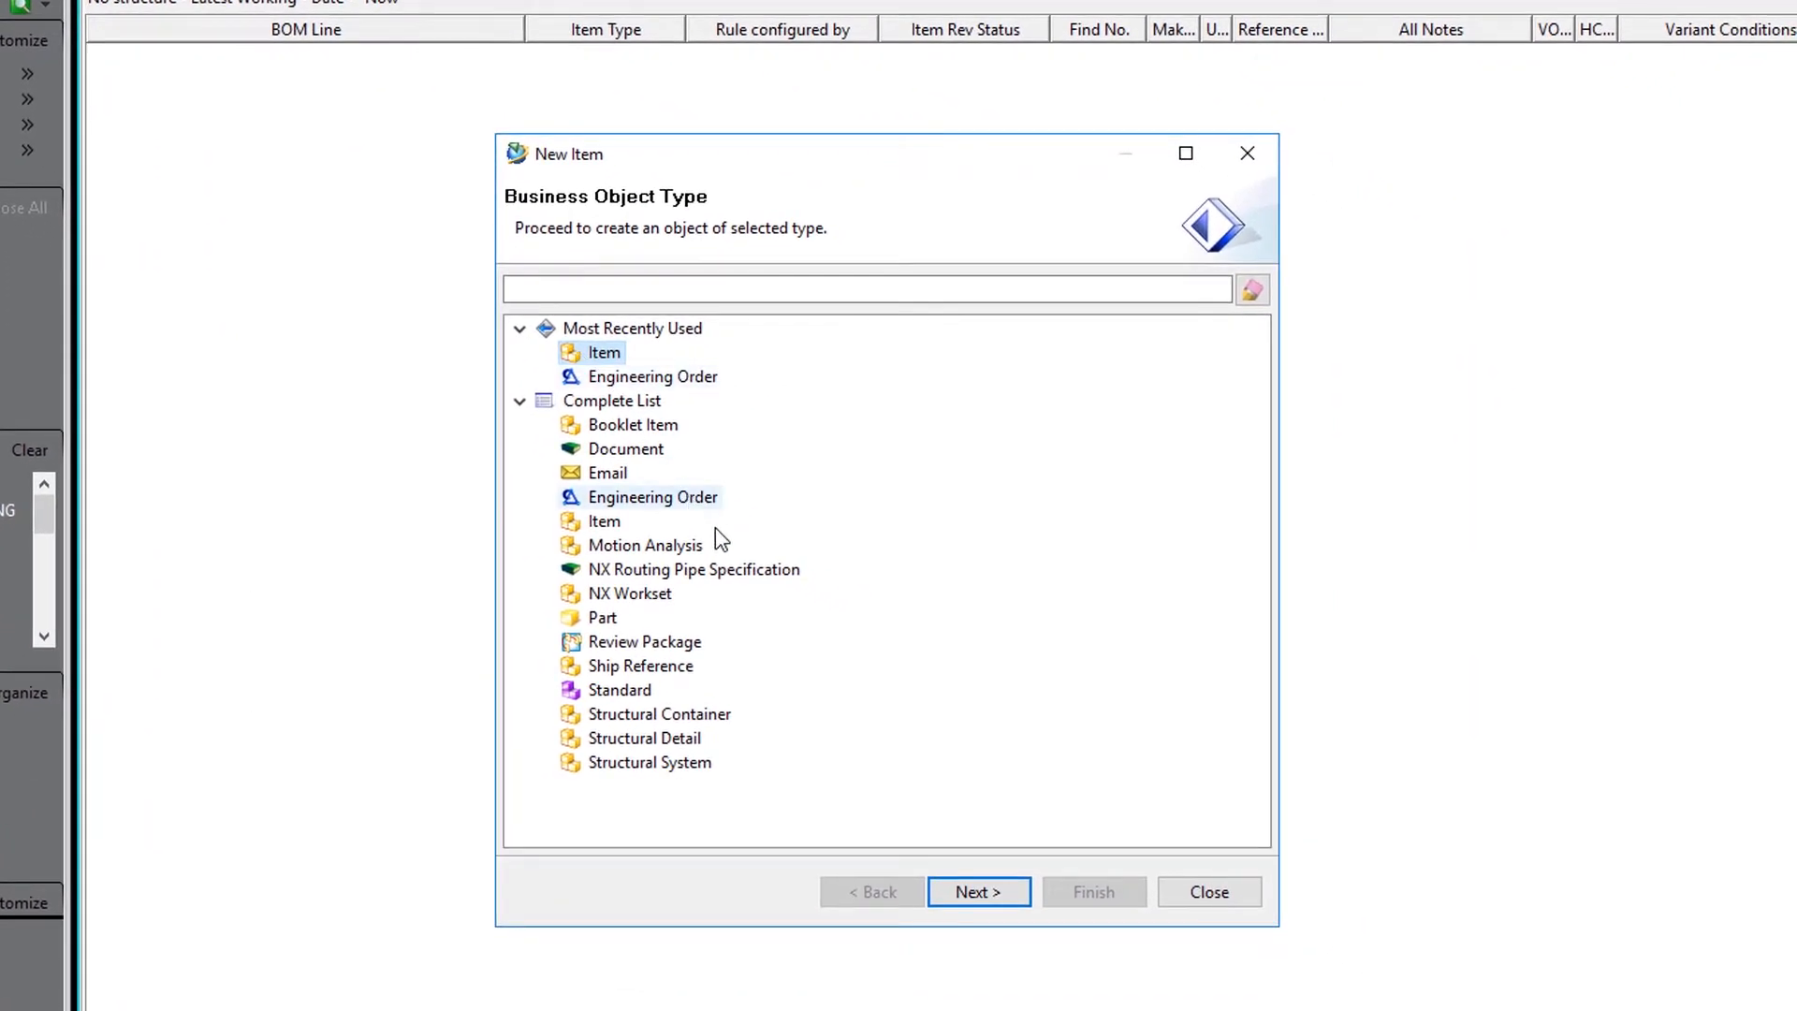
pyautogui.click(979, 891)
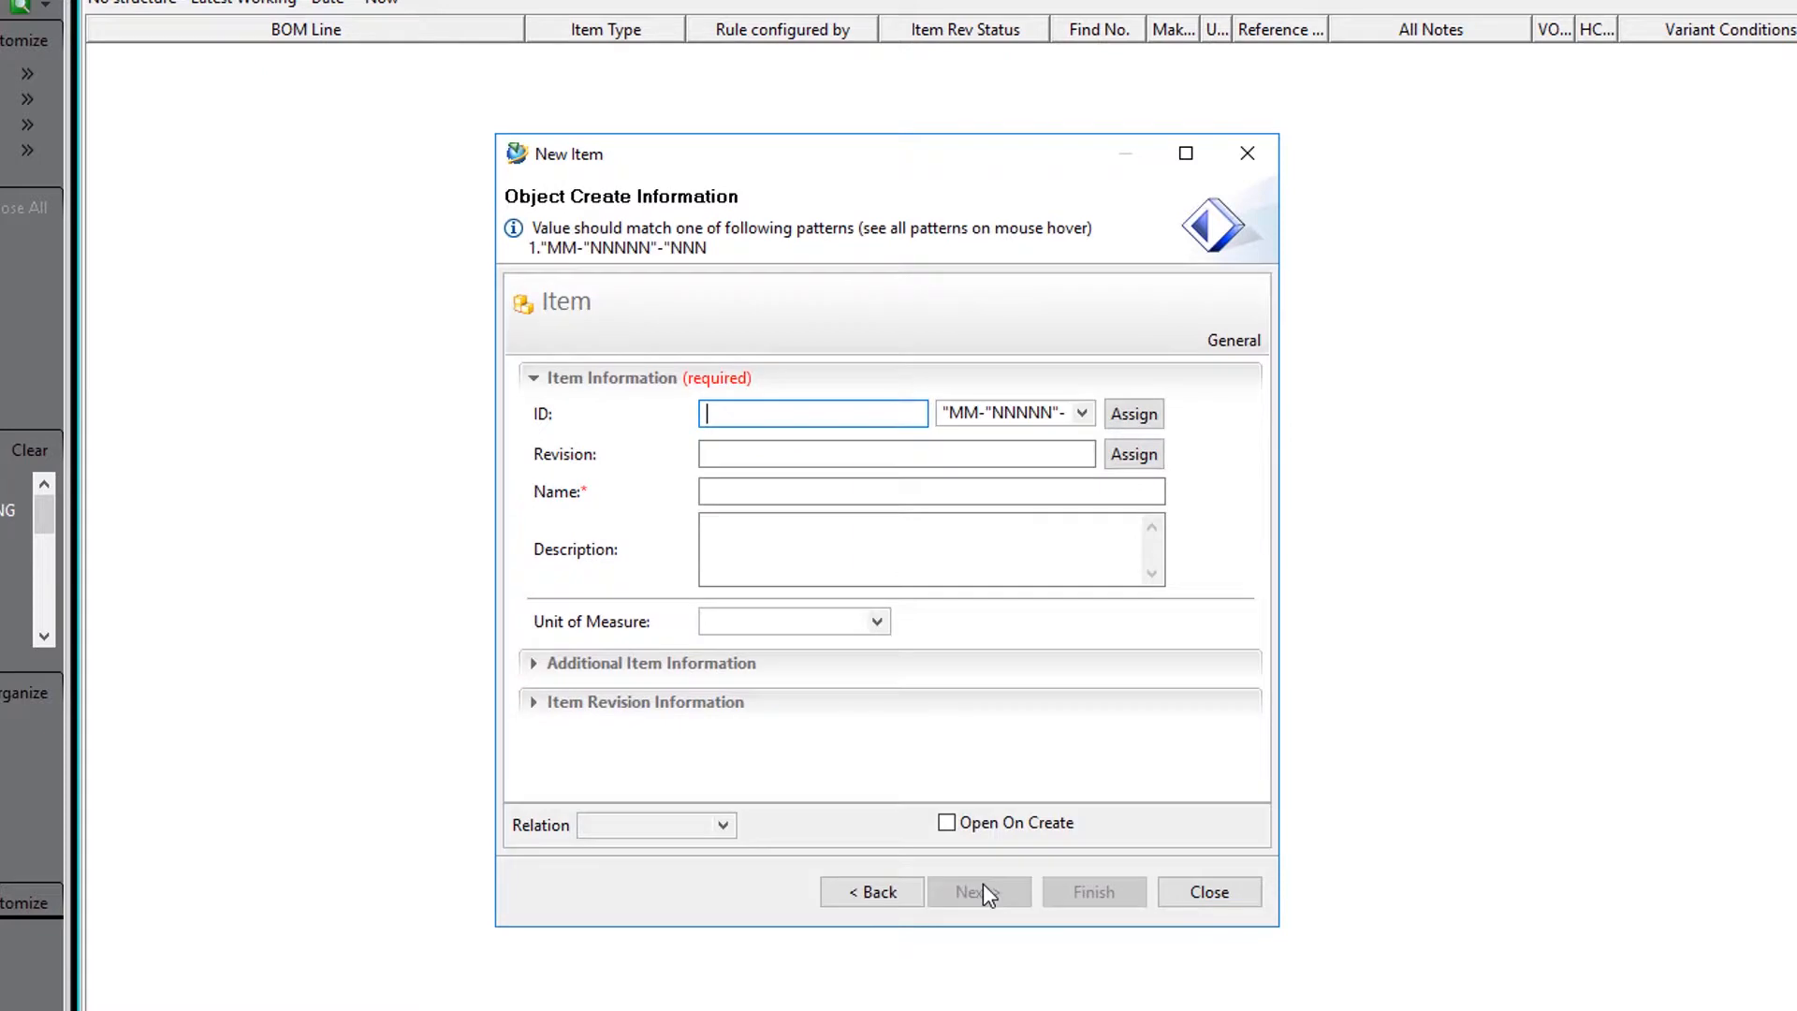
pyautogui.click(1131, 414)
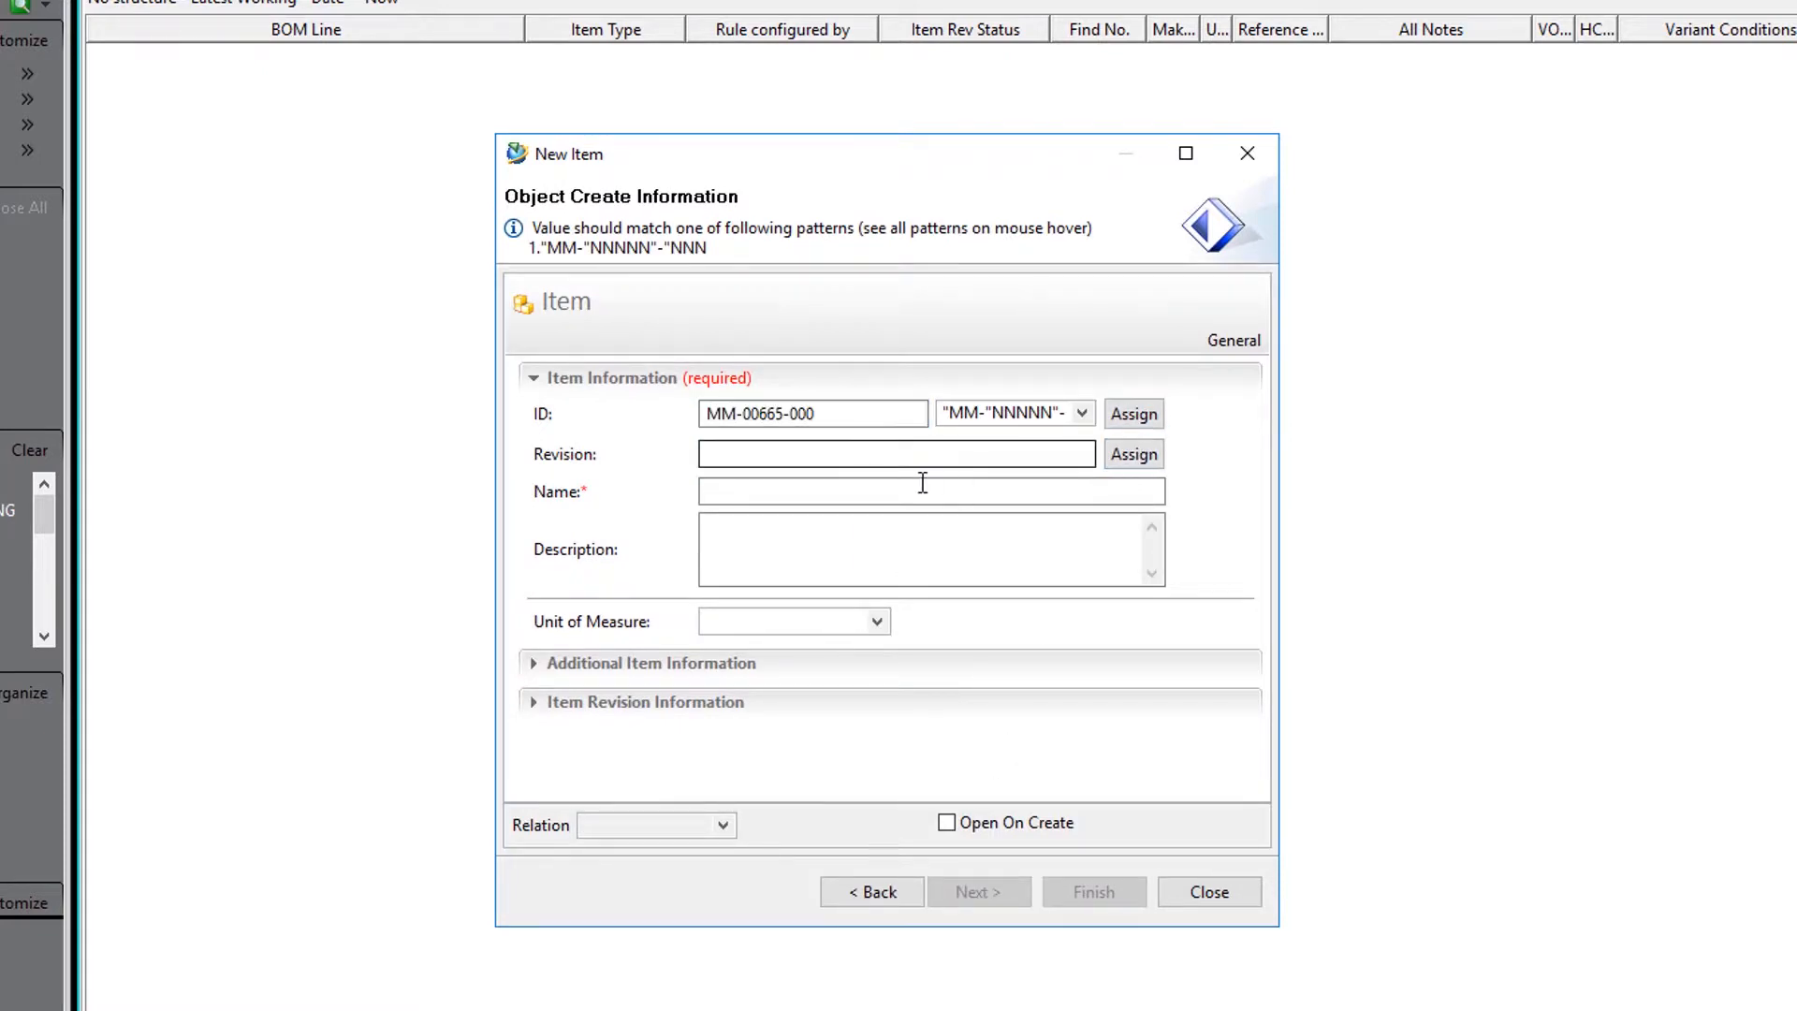
pyautogui.write('A')
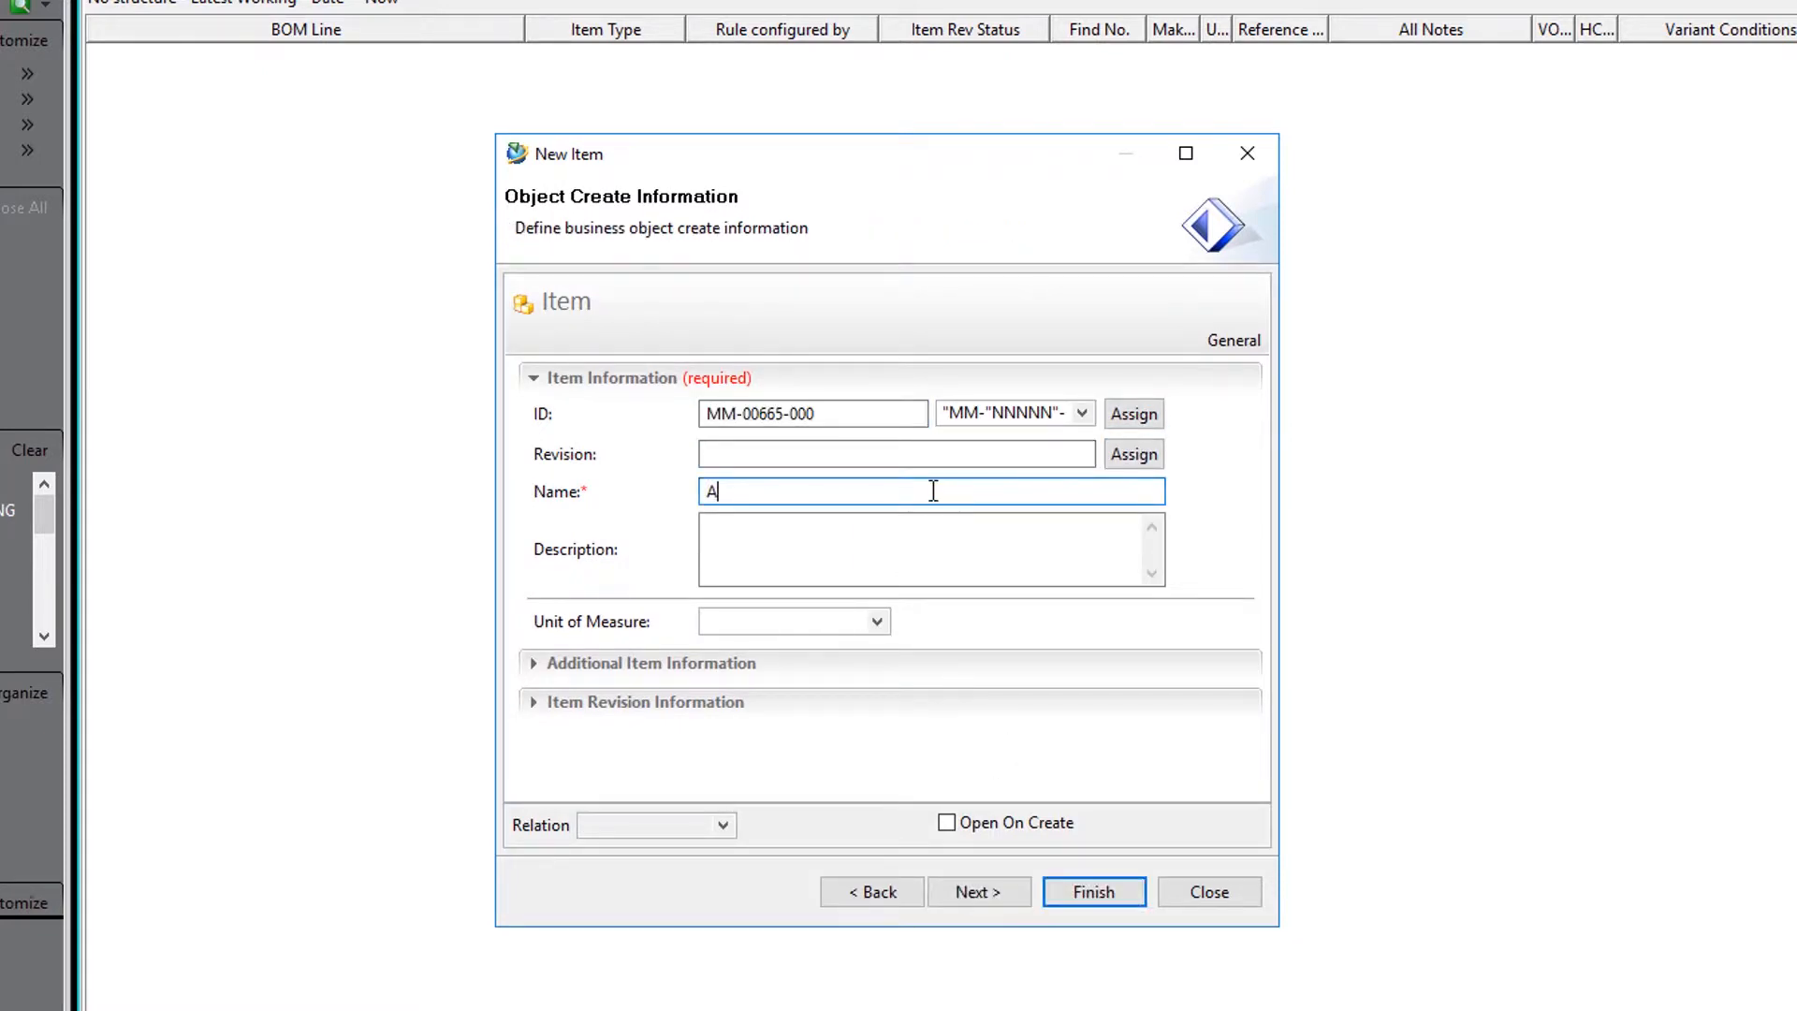
pyautogui.write('nother To')
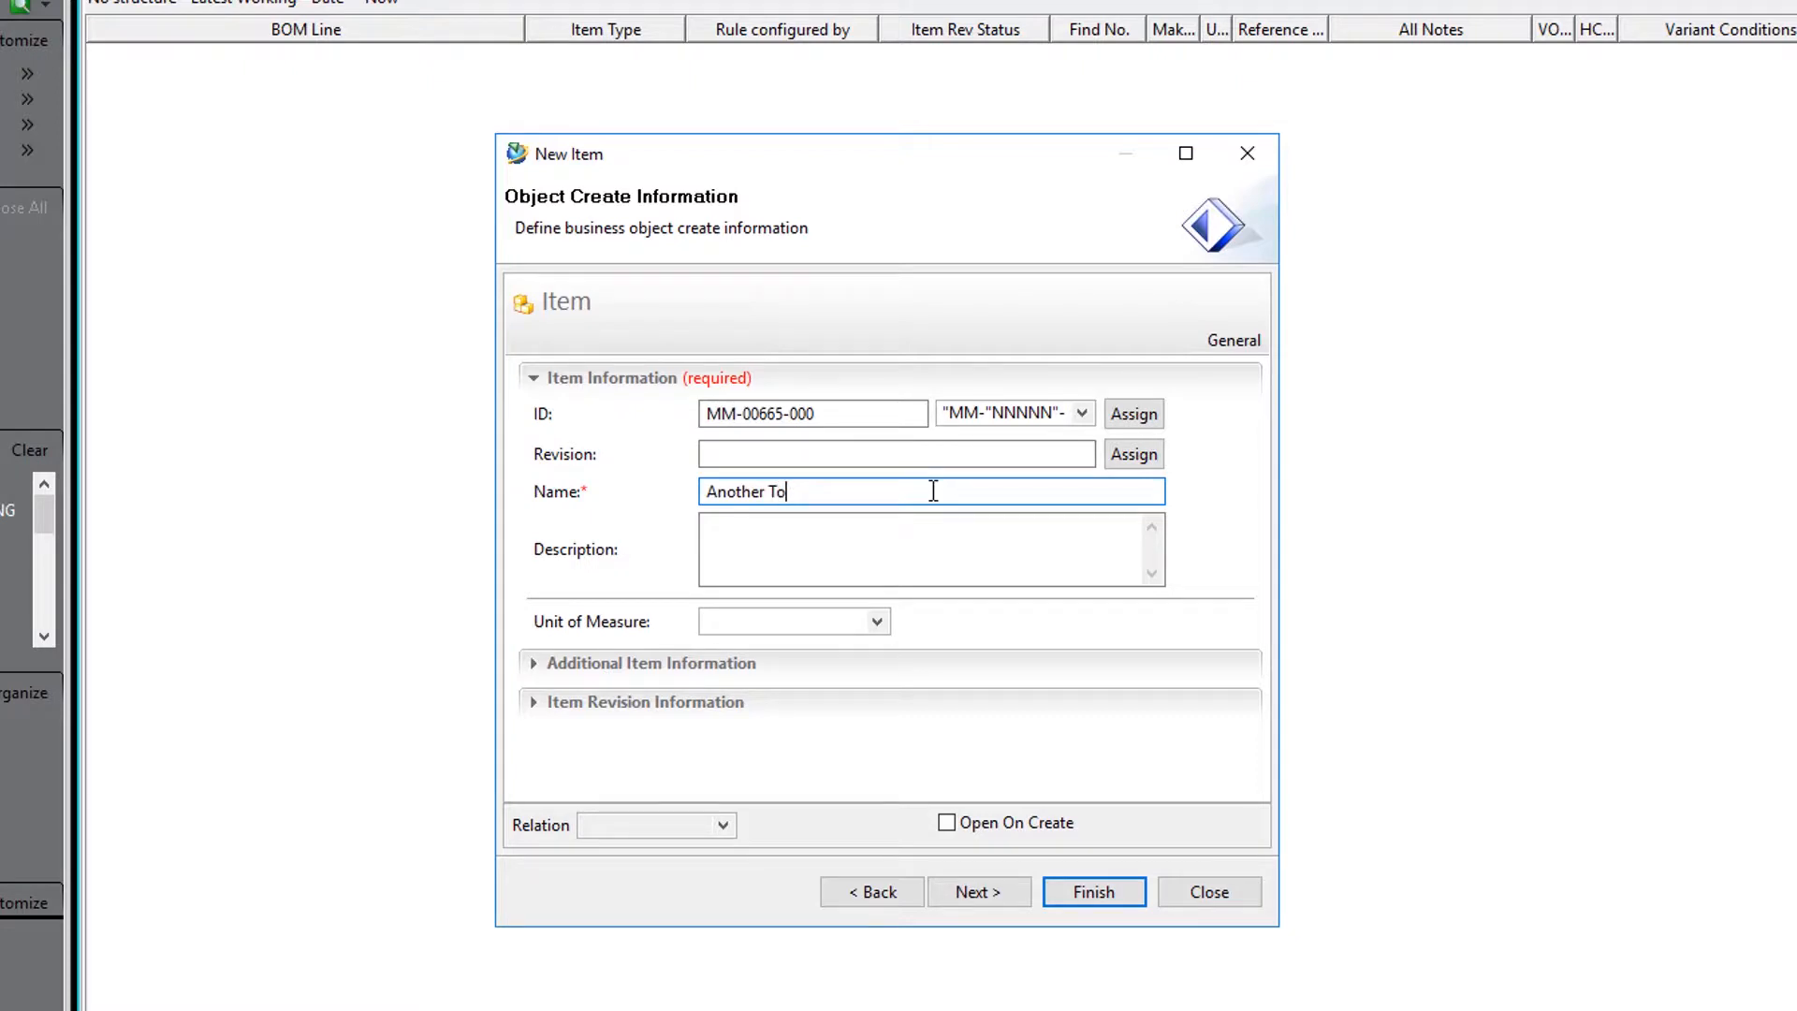
pyautogui.write('p Level A')
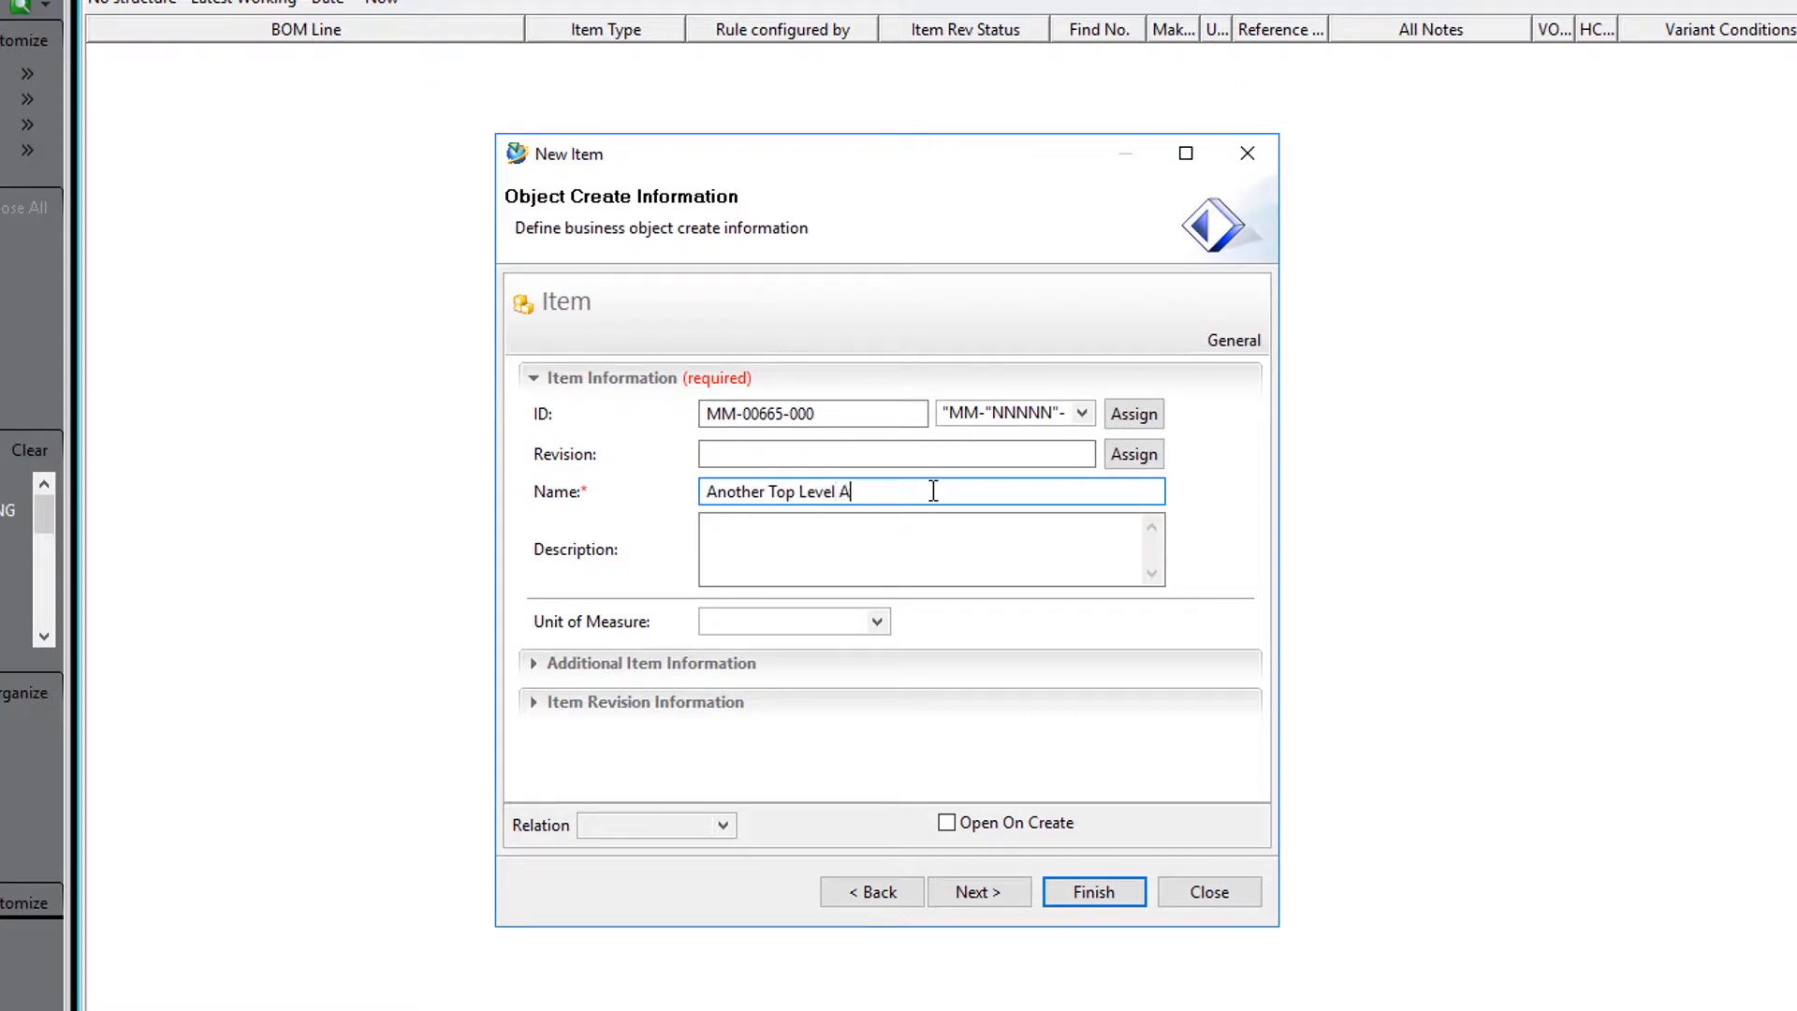
pyautogui.write('ssembly')
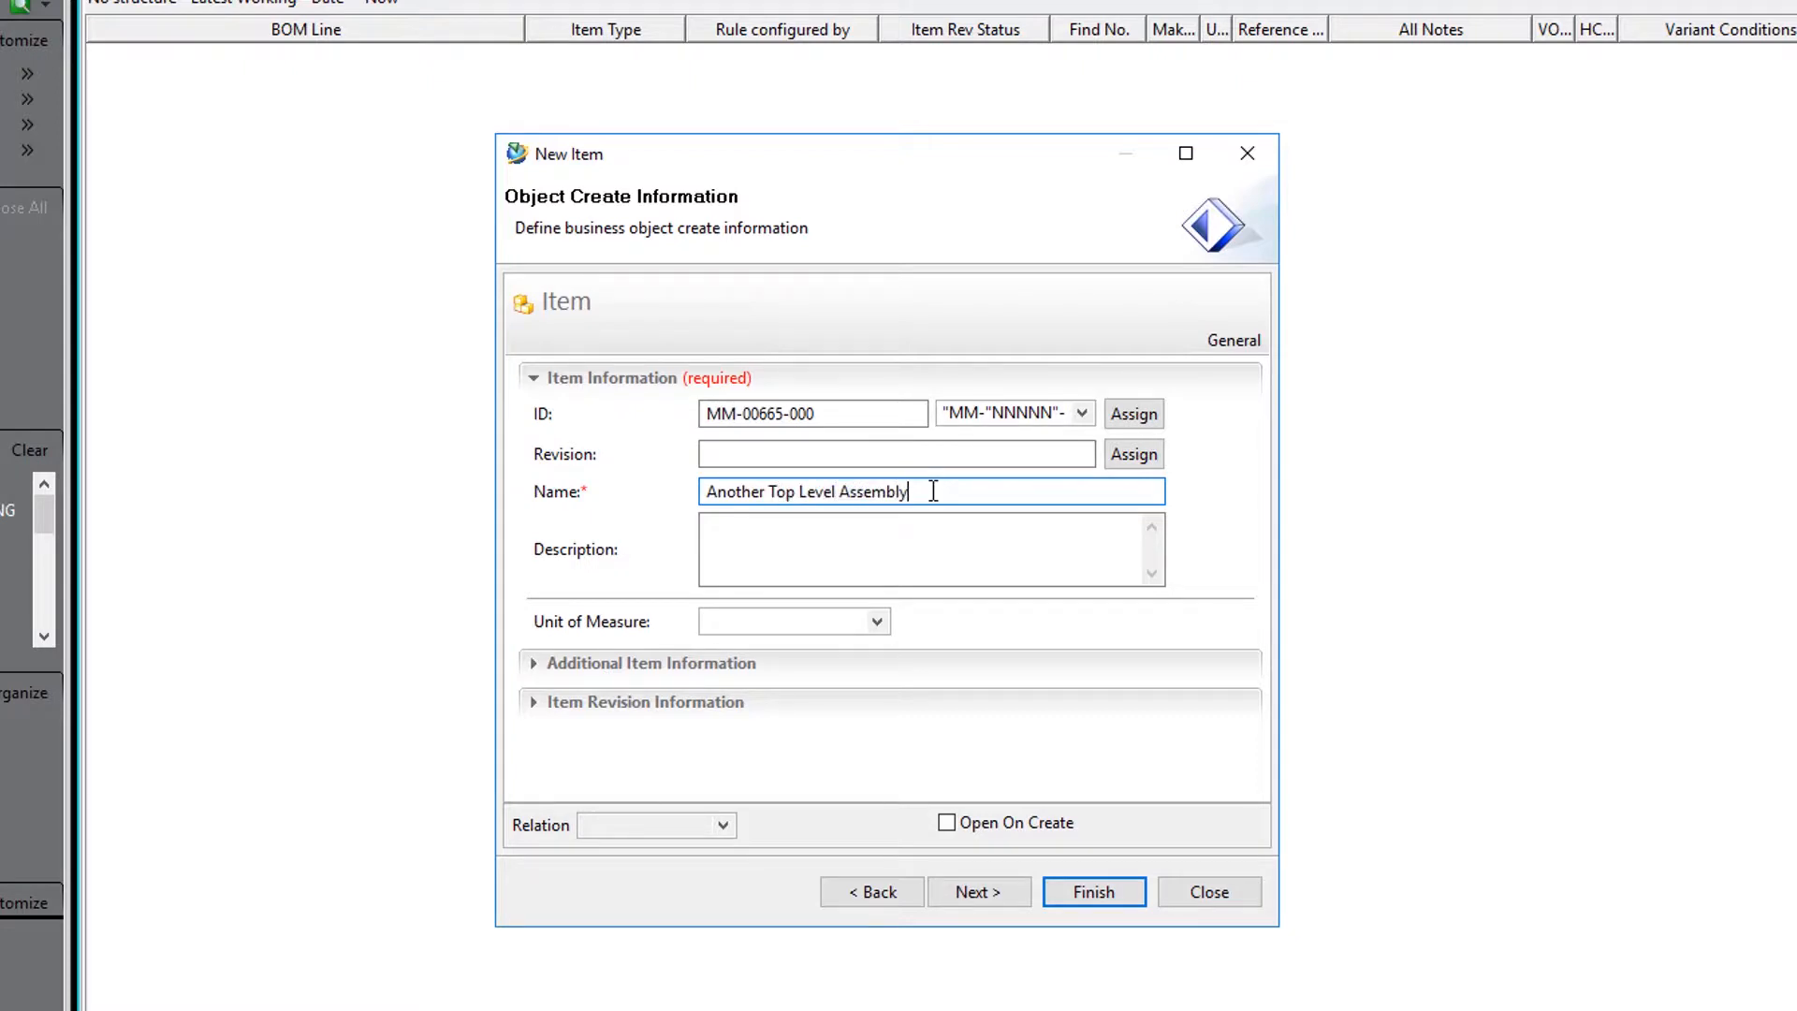
pyautogui.moveTo(1093, 891)
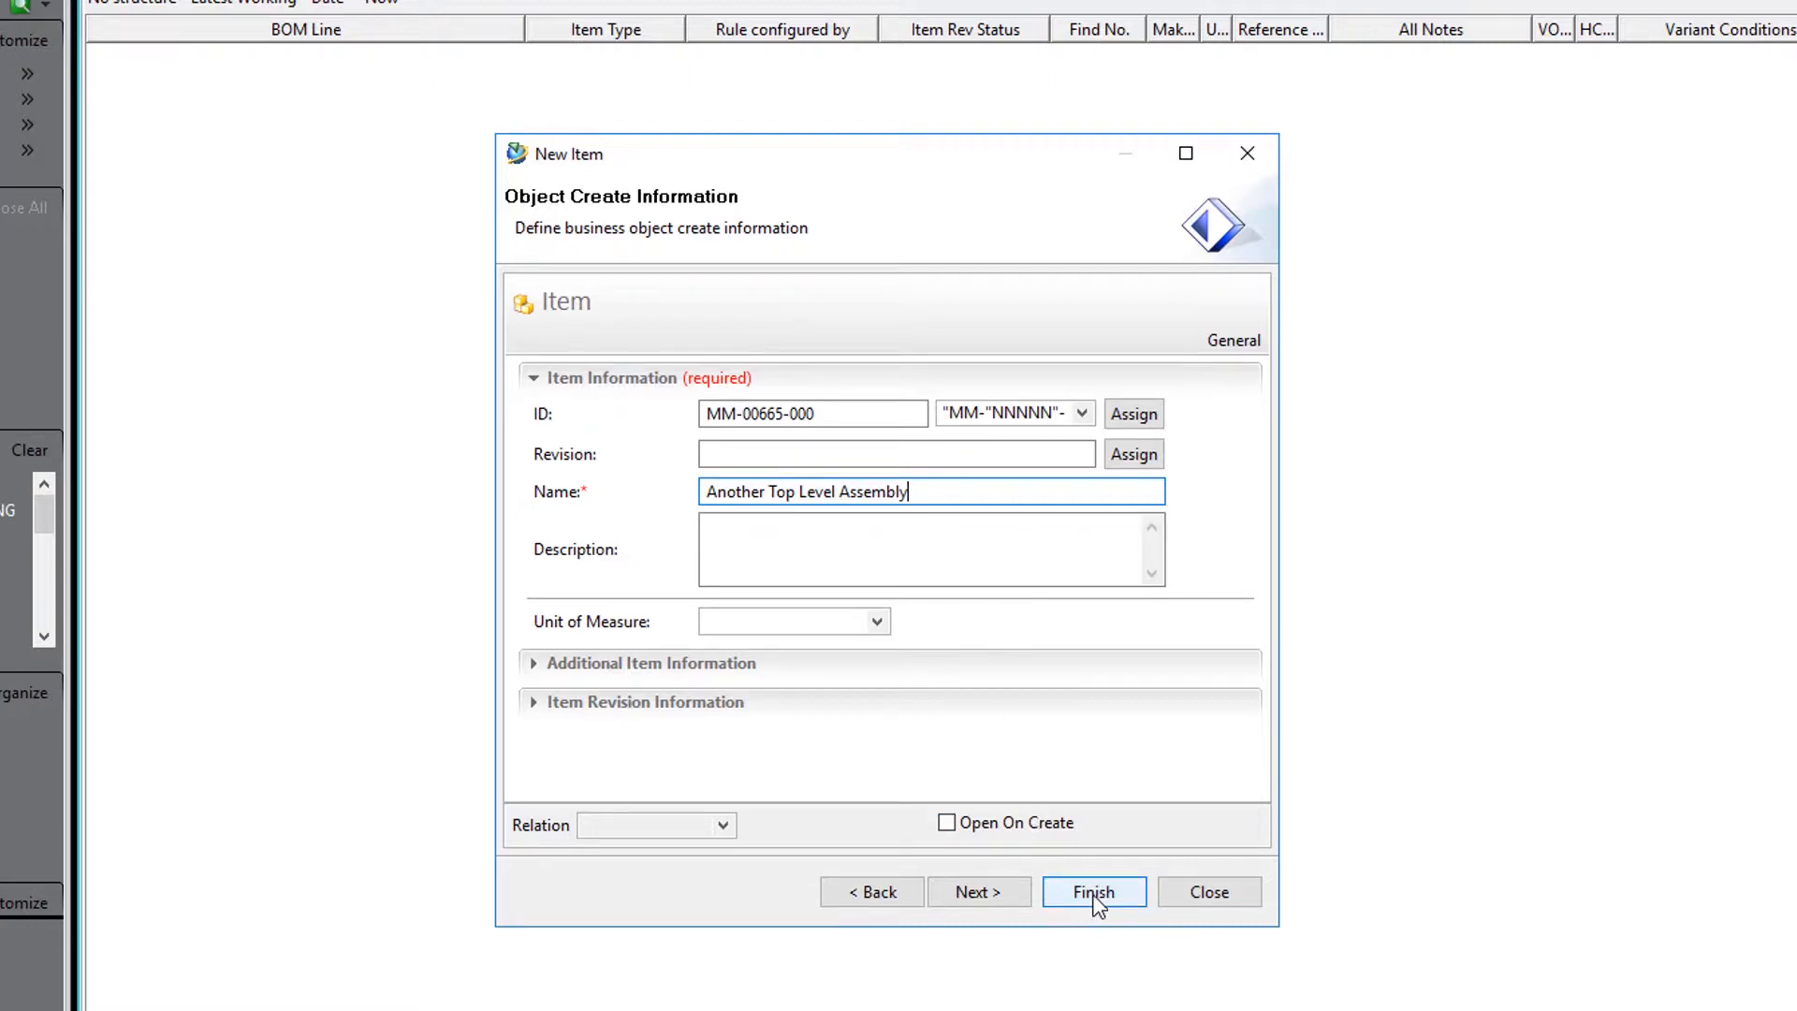
# Finish the top assembly, then add Another Lower Level Assembly beneath it with an assigned ID
pyautogui.click(1093, 892)
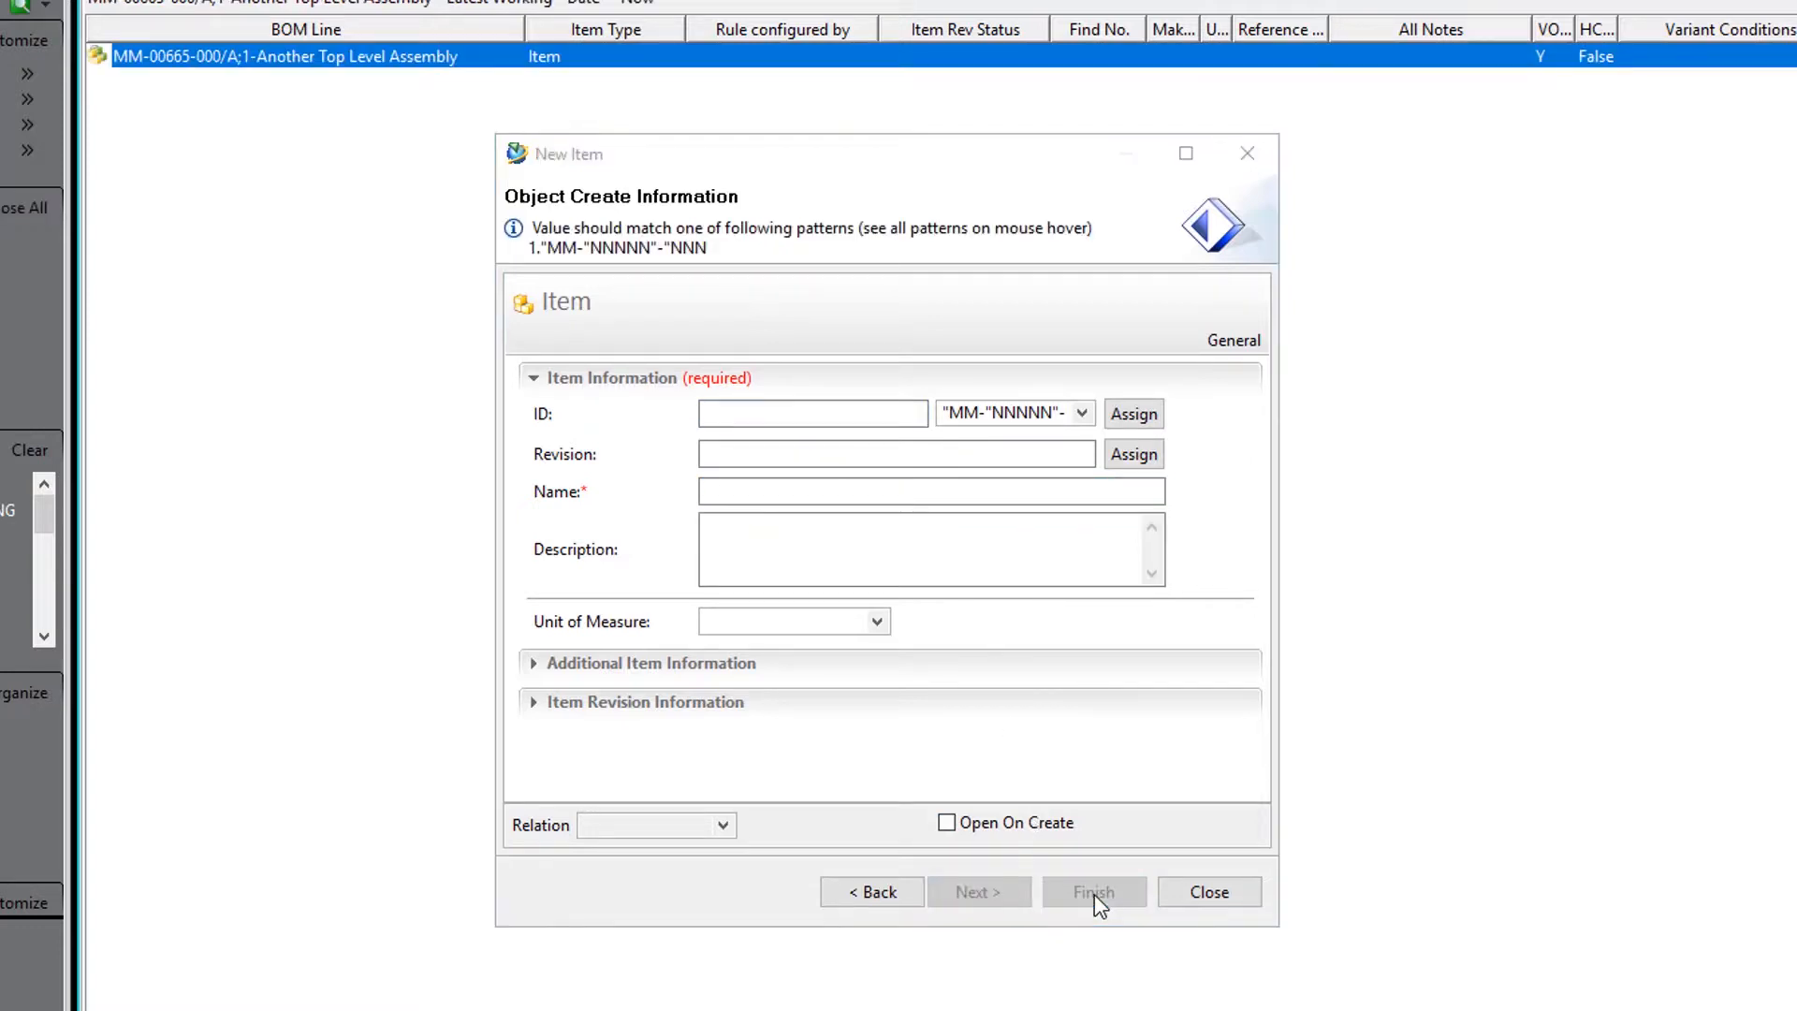
pyautogui.moveTo(861, 476)
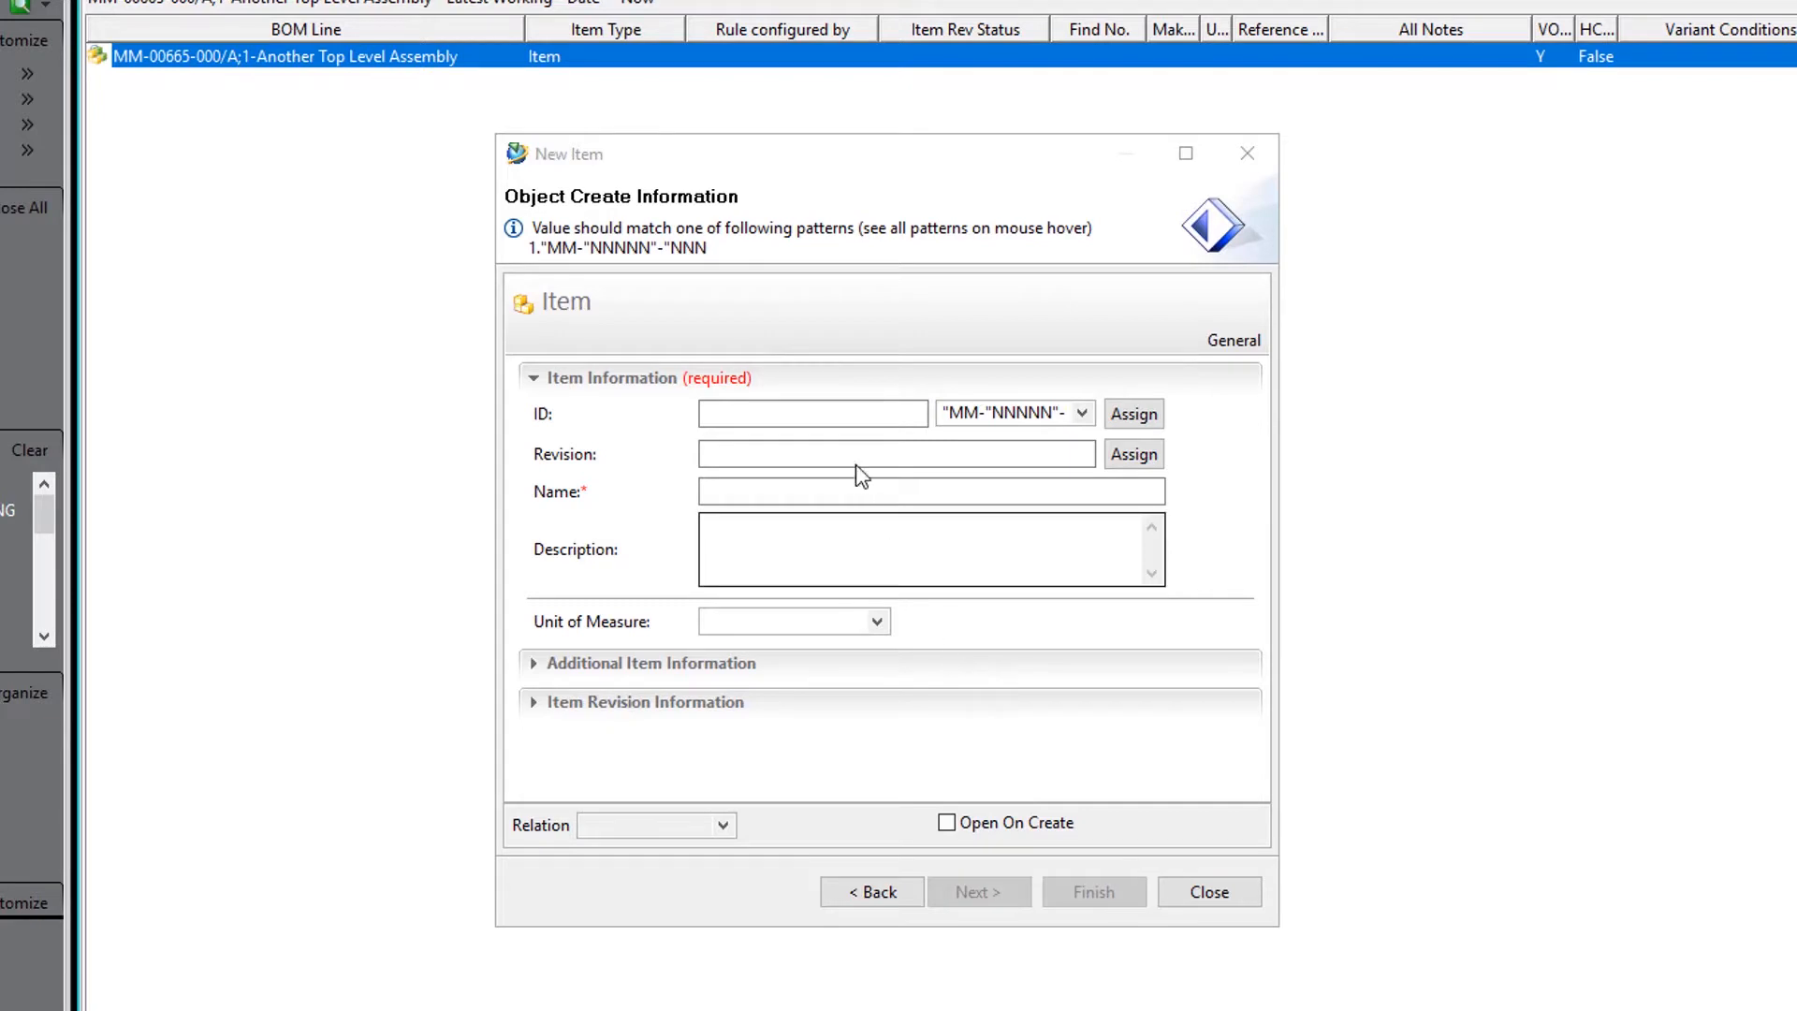
pyautogui.click(1132, 414)
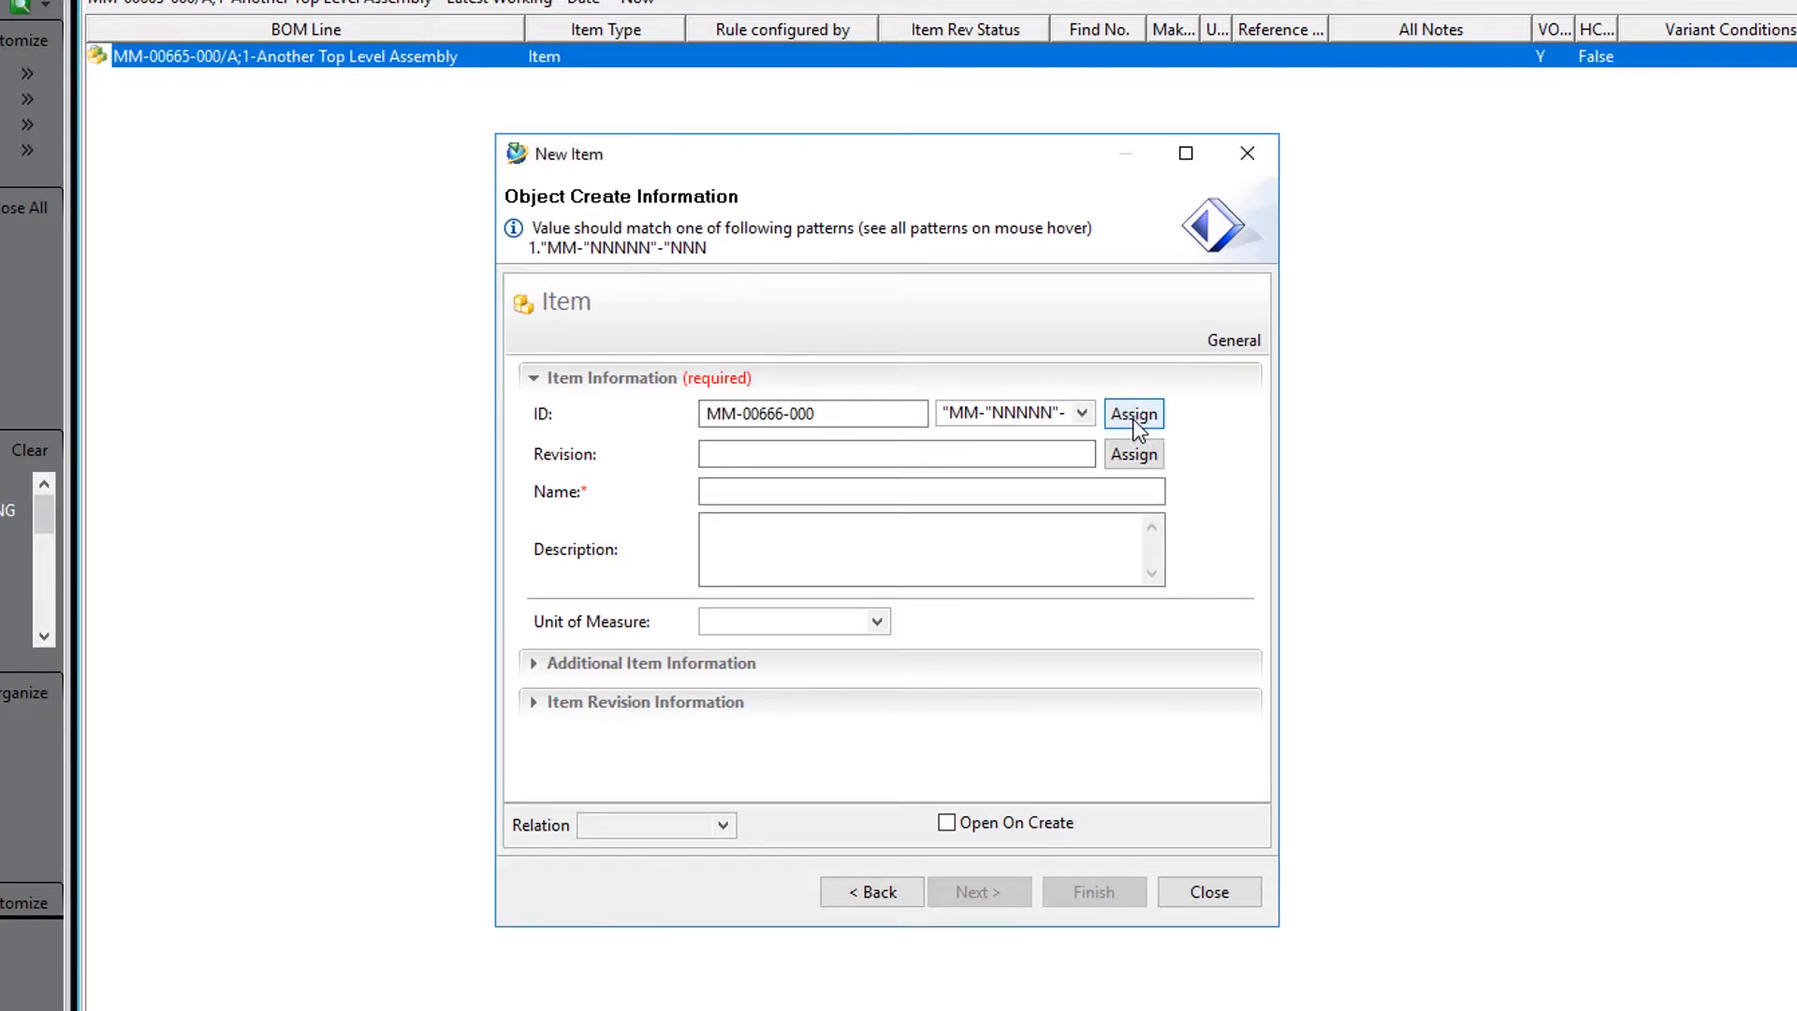
pyautogui.click(928, 491)
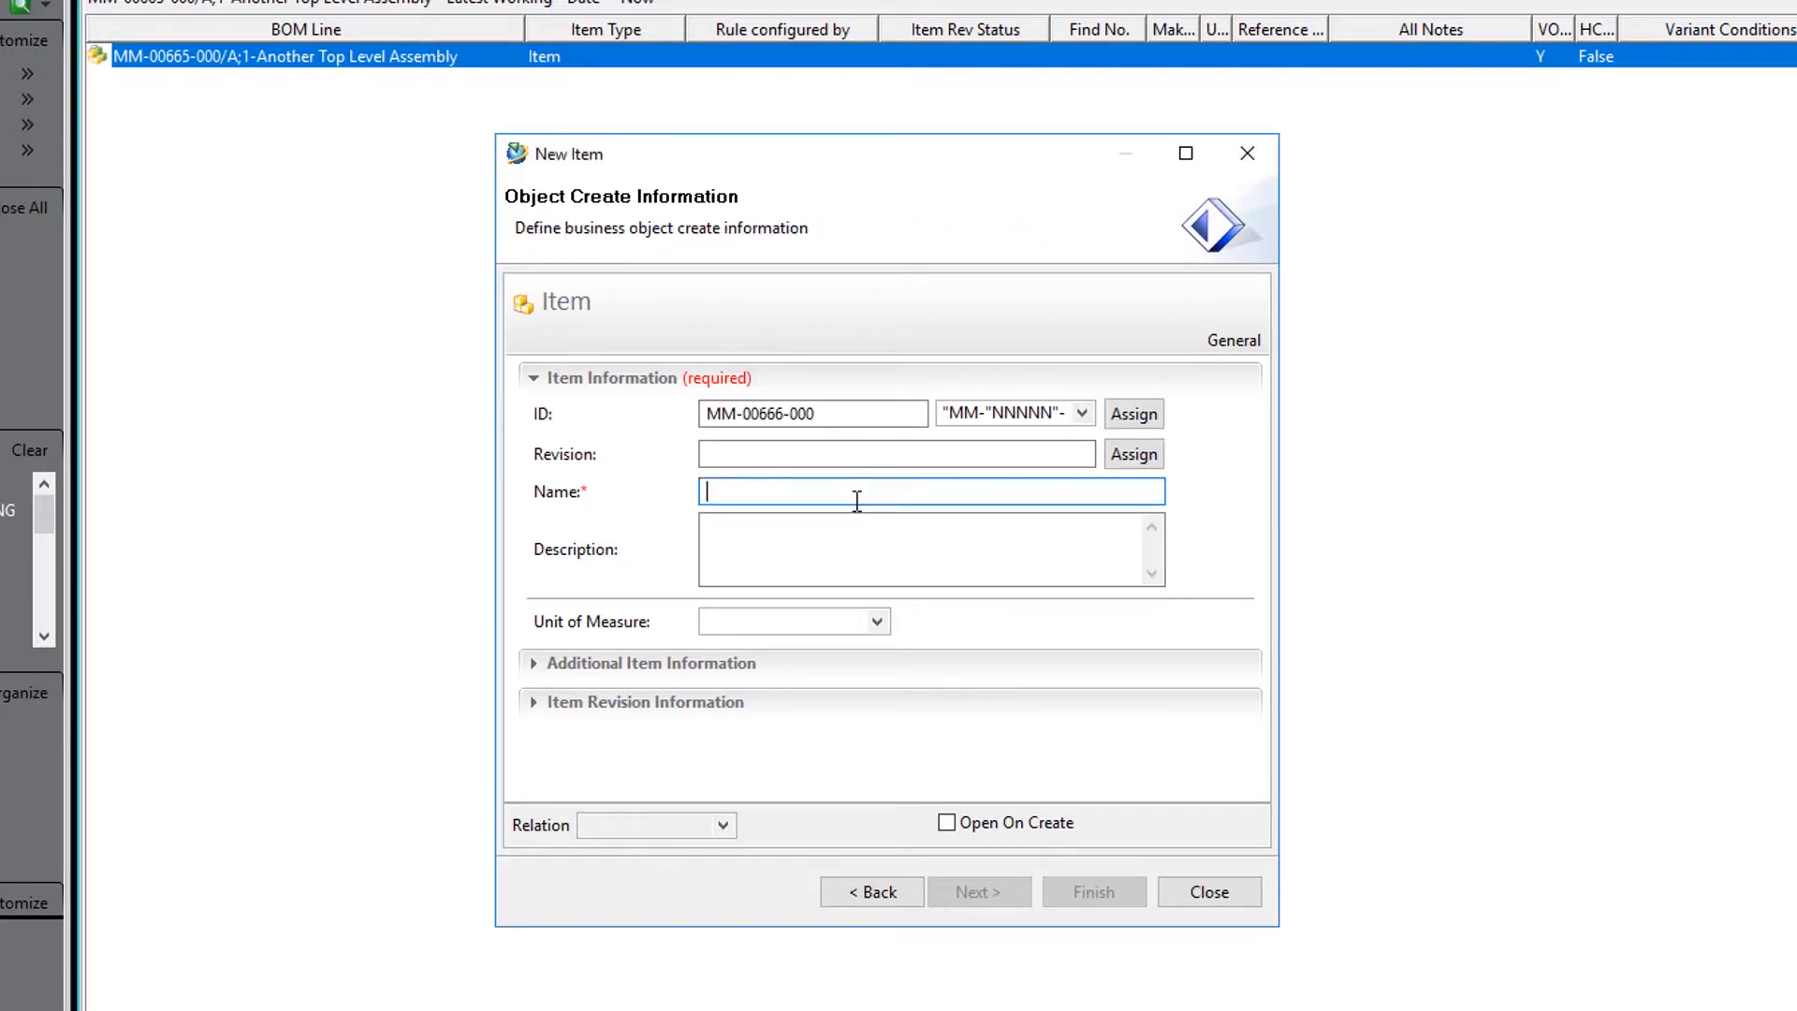
pyautogui.write('Anoth')
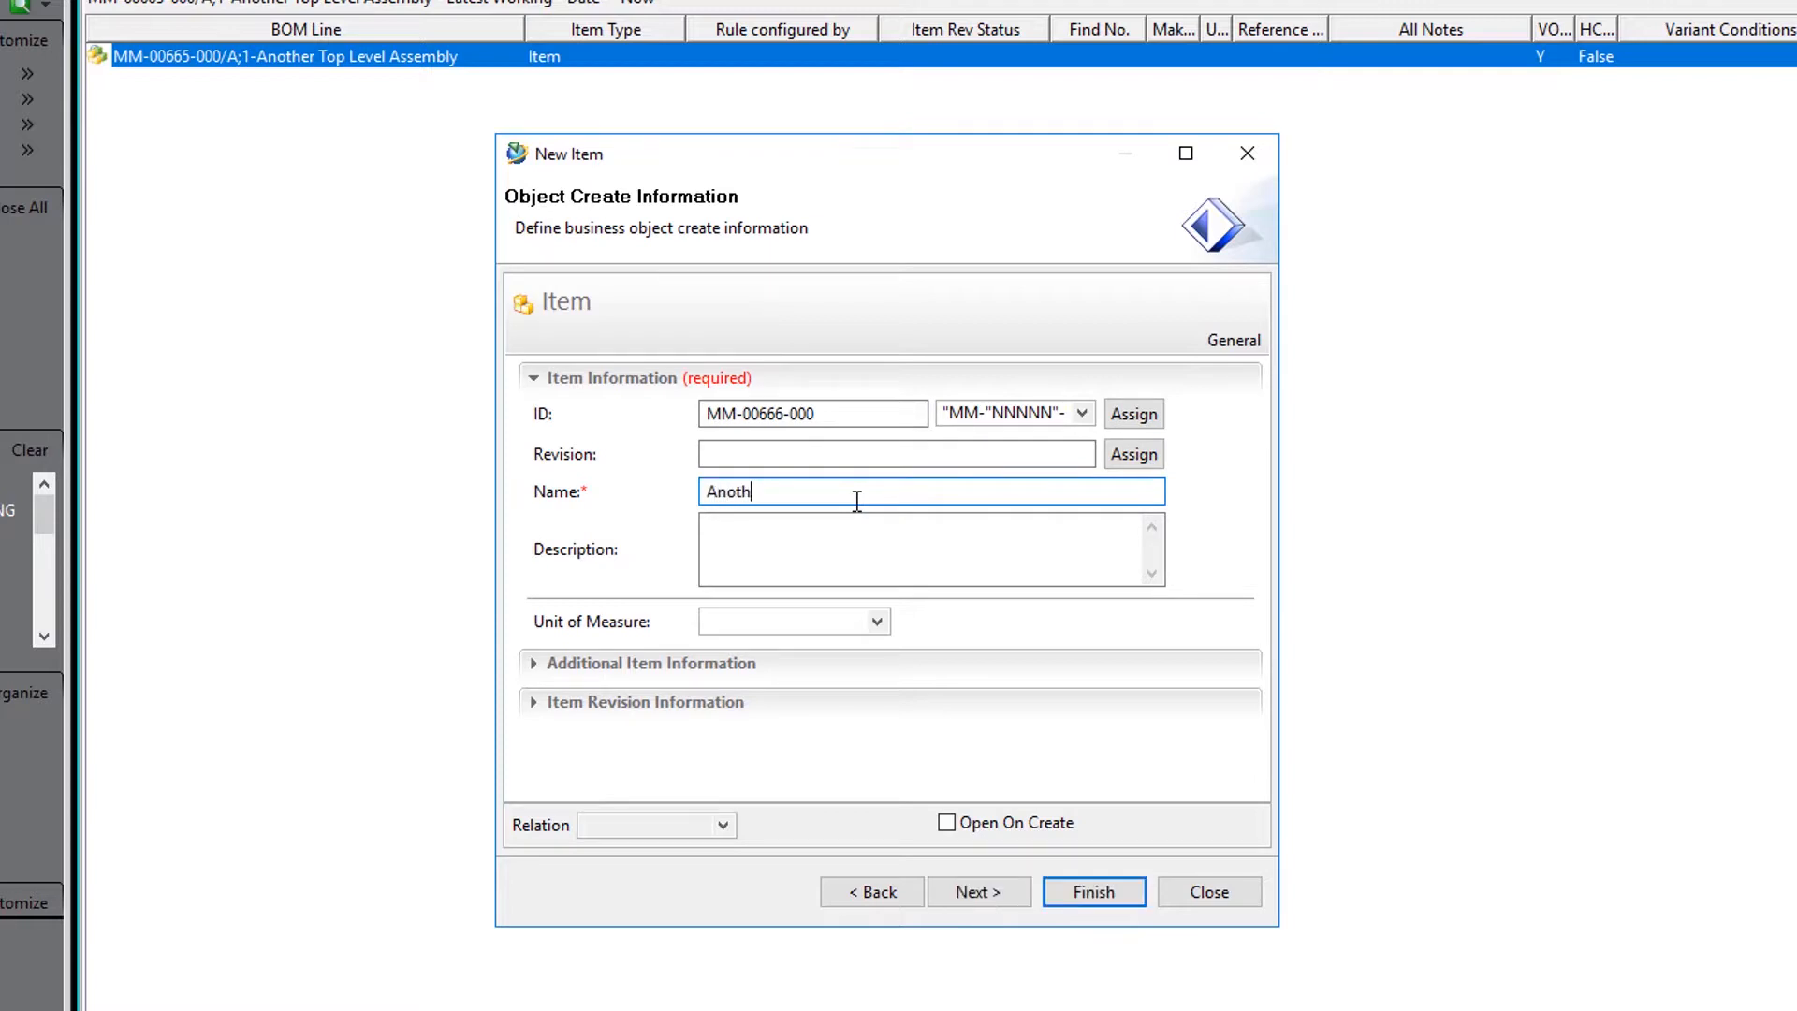
pyautogui.write('er Lower')
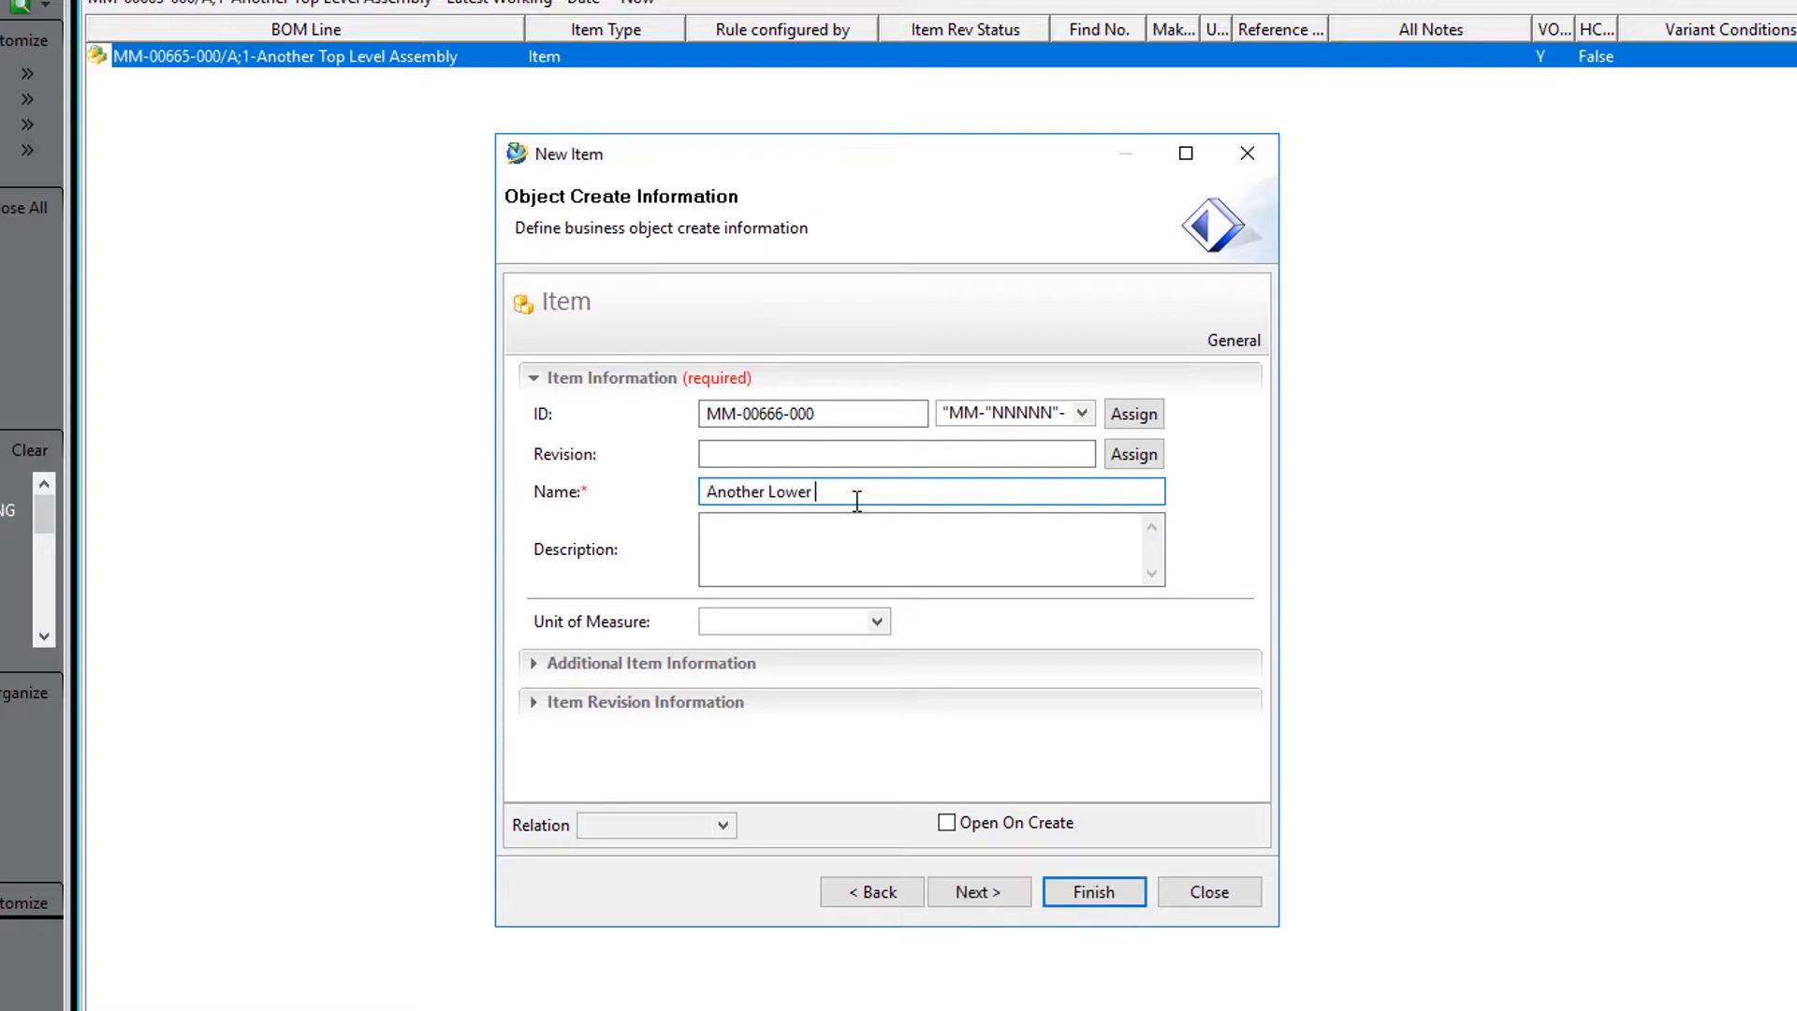
pyautogui.write('Level Asse')
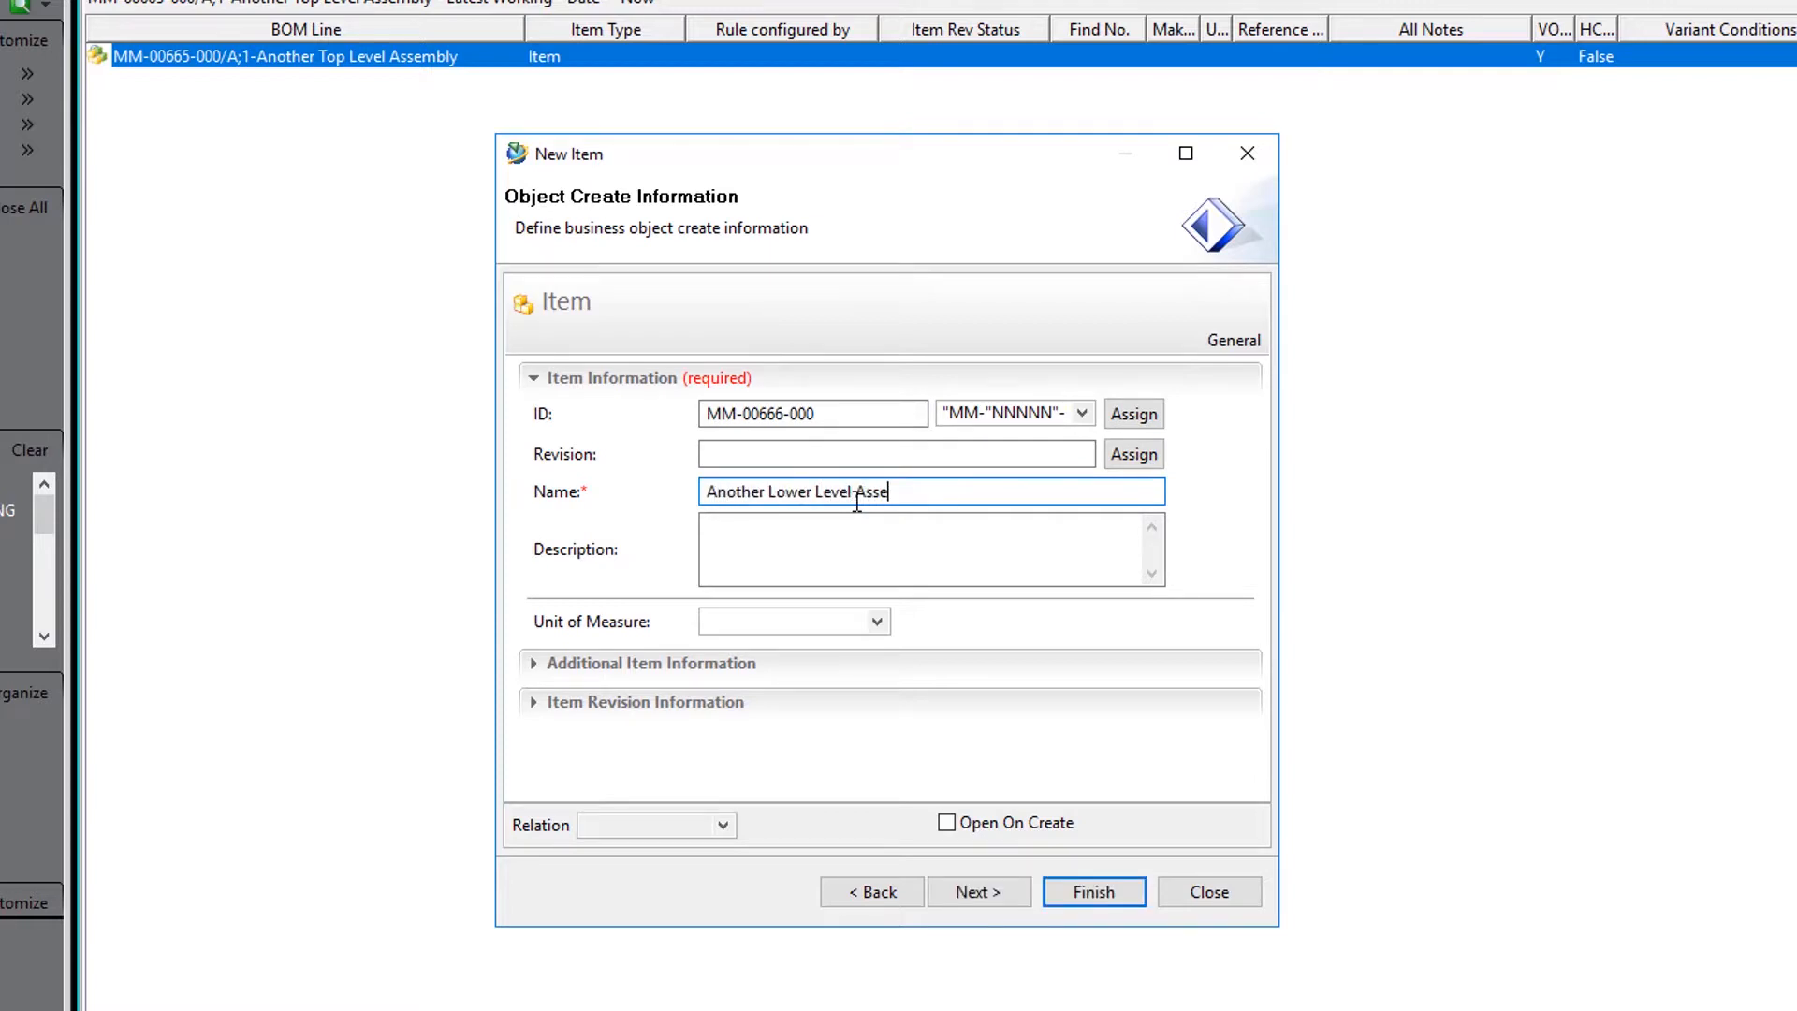
pyautogui.write('mbly')
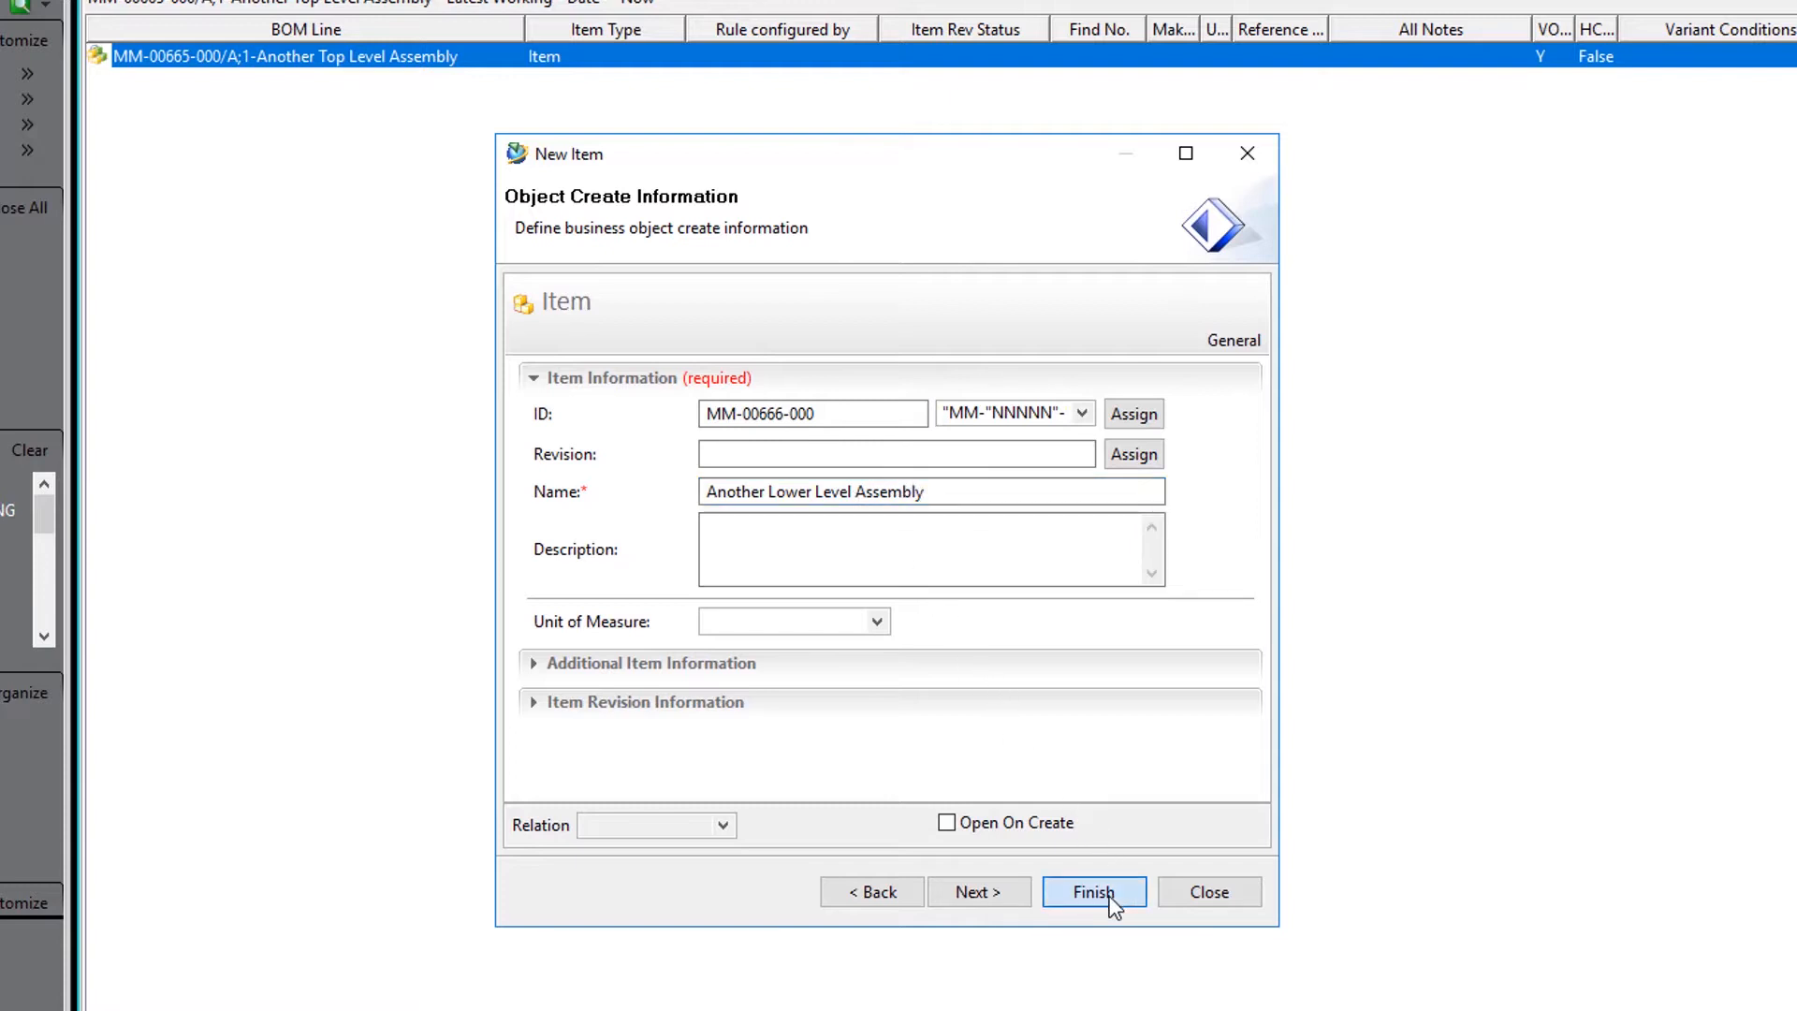
pyautogui.click(1091, 891)
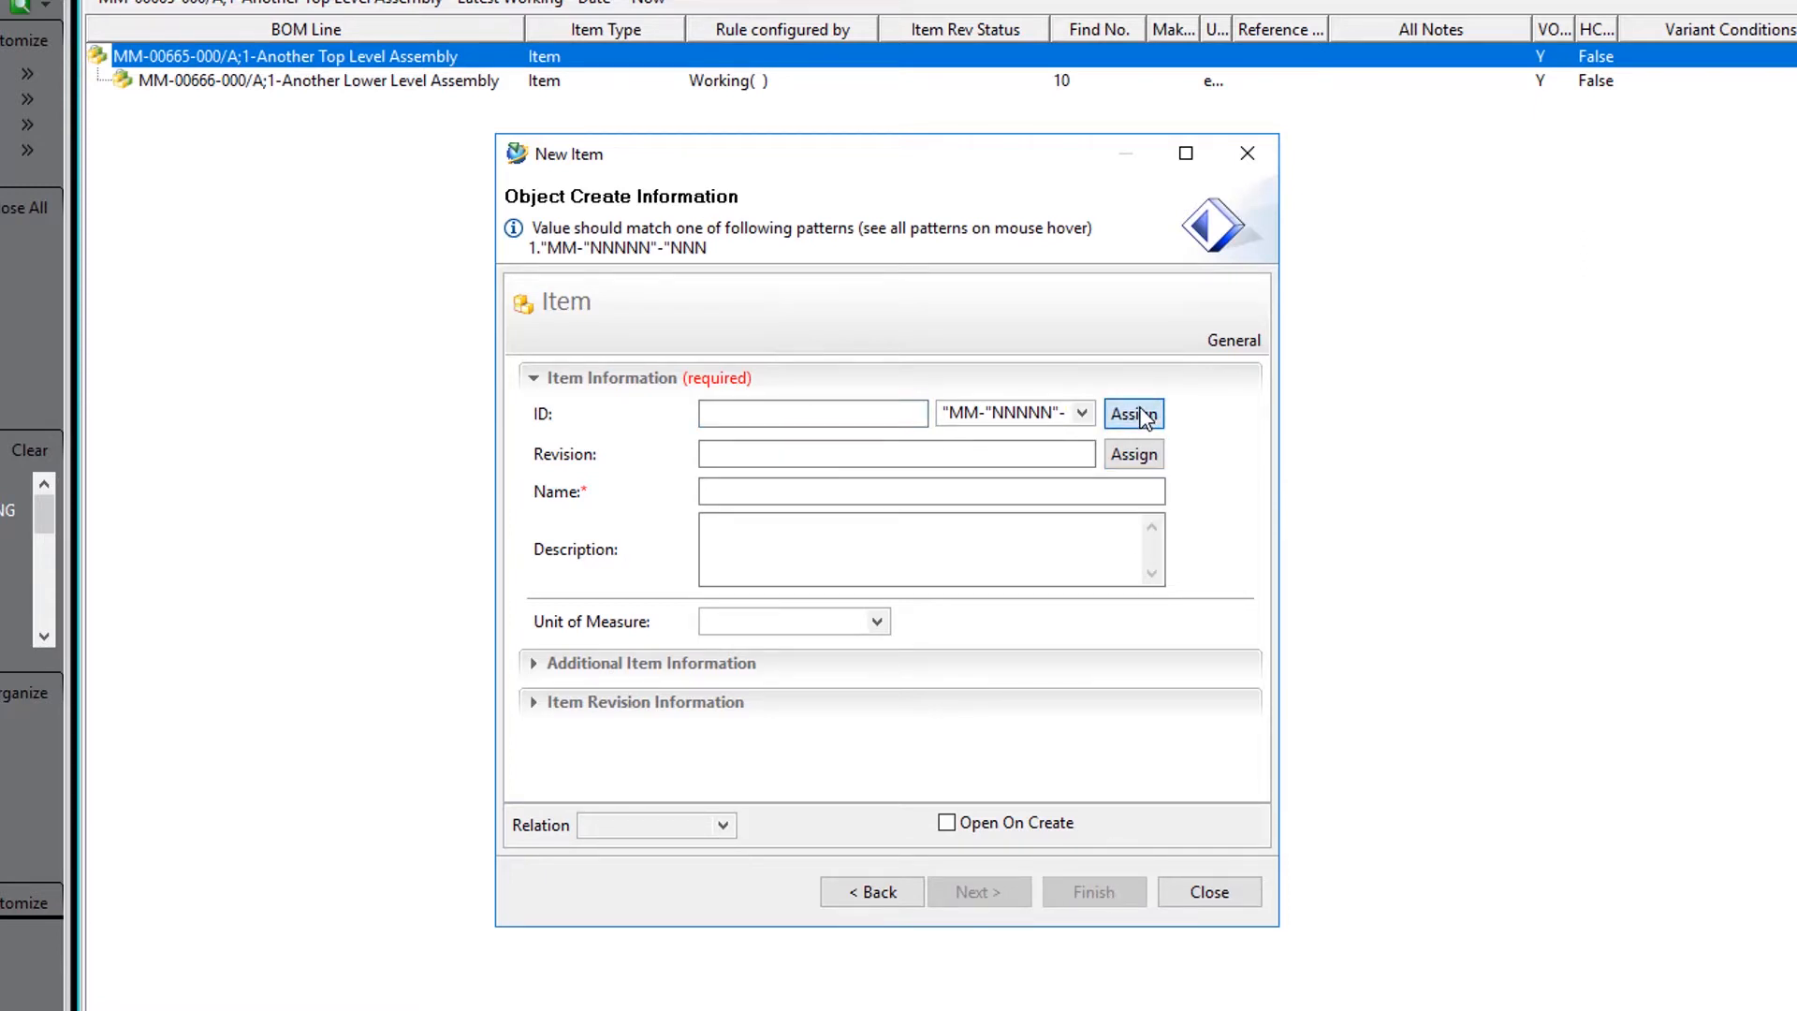
# Add Component 4 (MM-00667-000) under Another Top Level Assembly at find number 20
pyautogui.click(1132, 414)
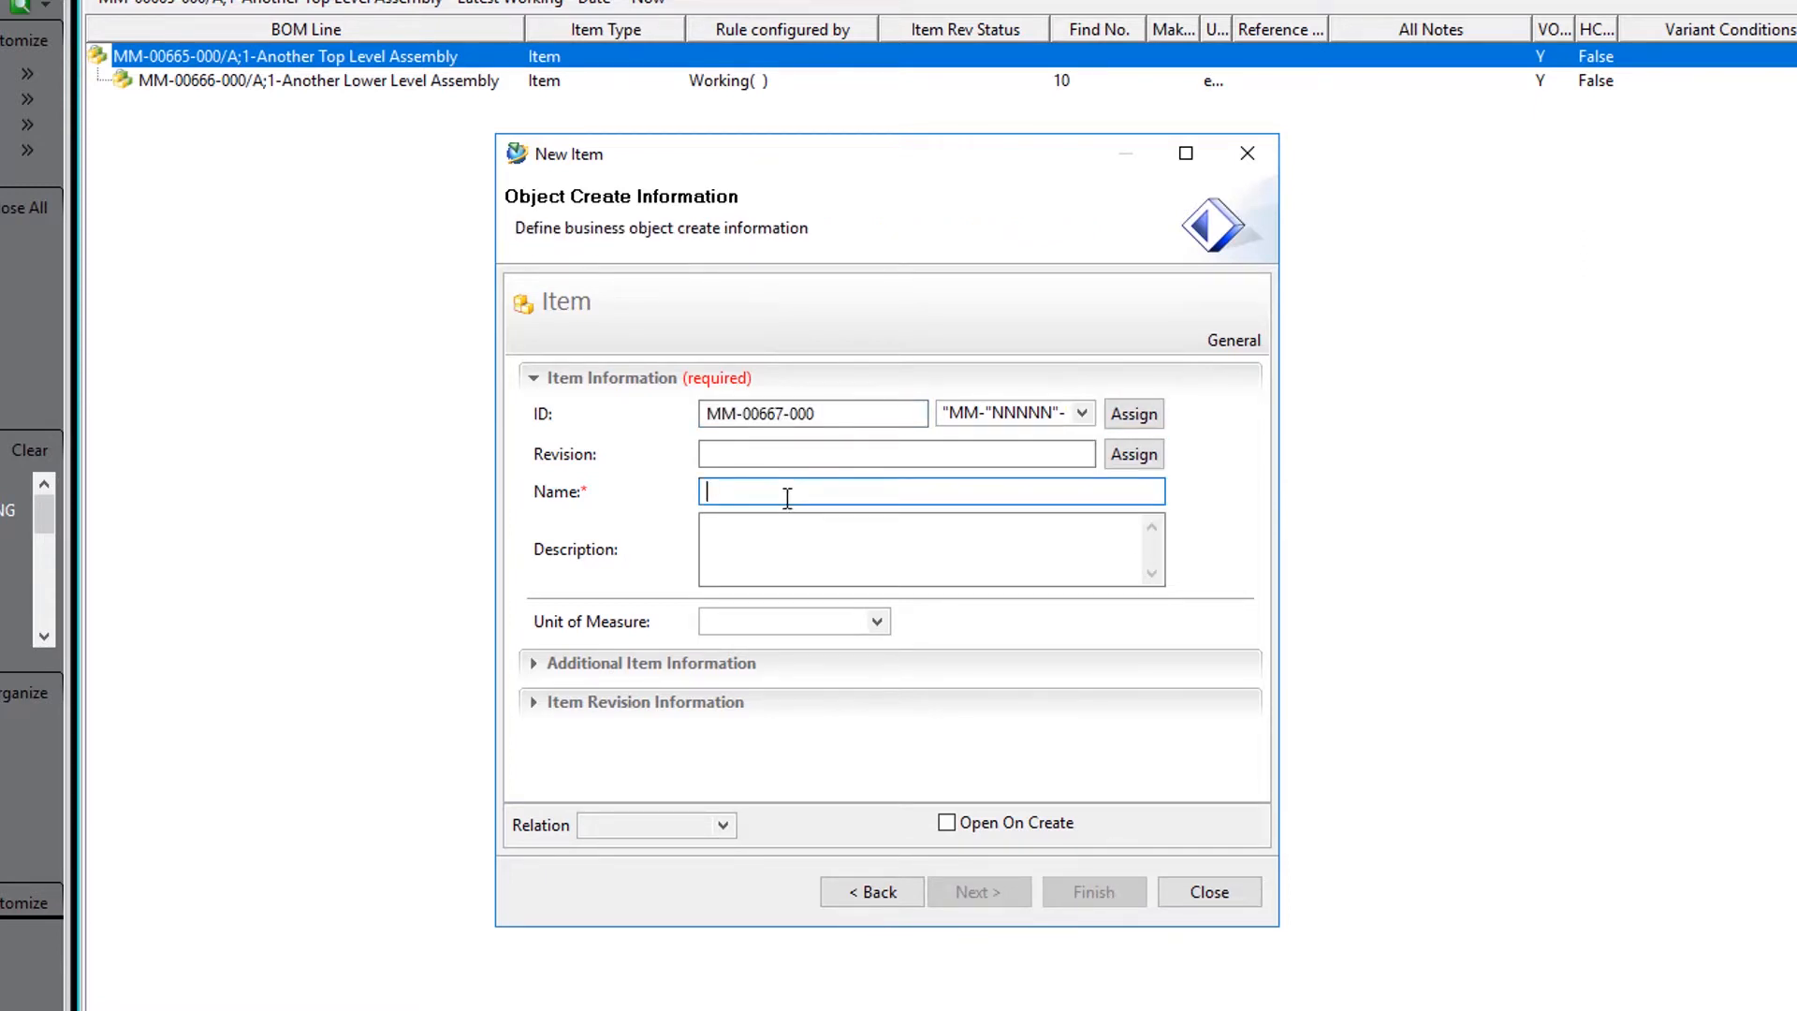
pyautogui.write('Compo')
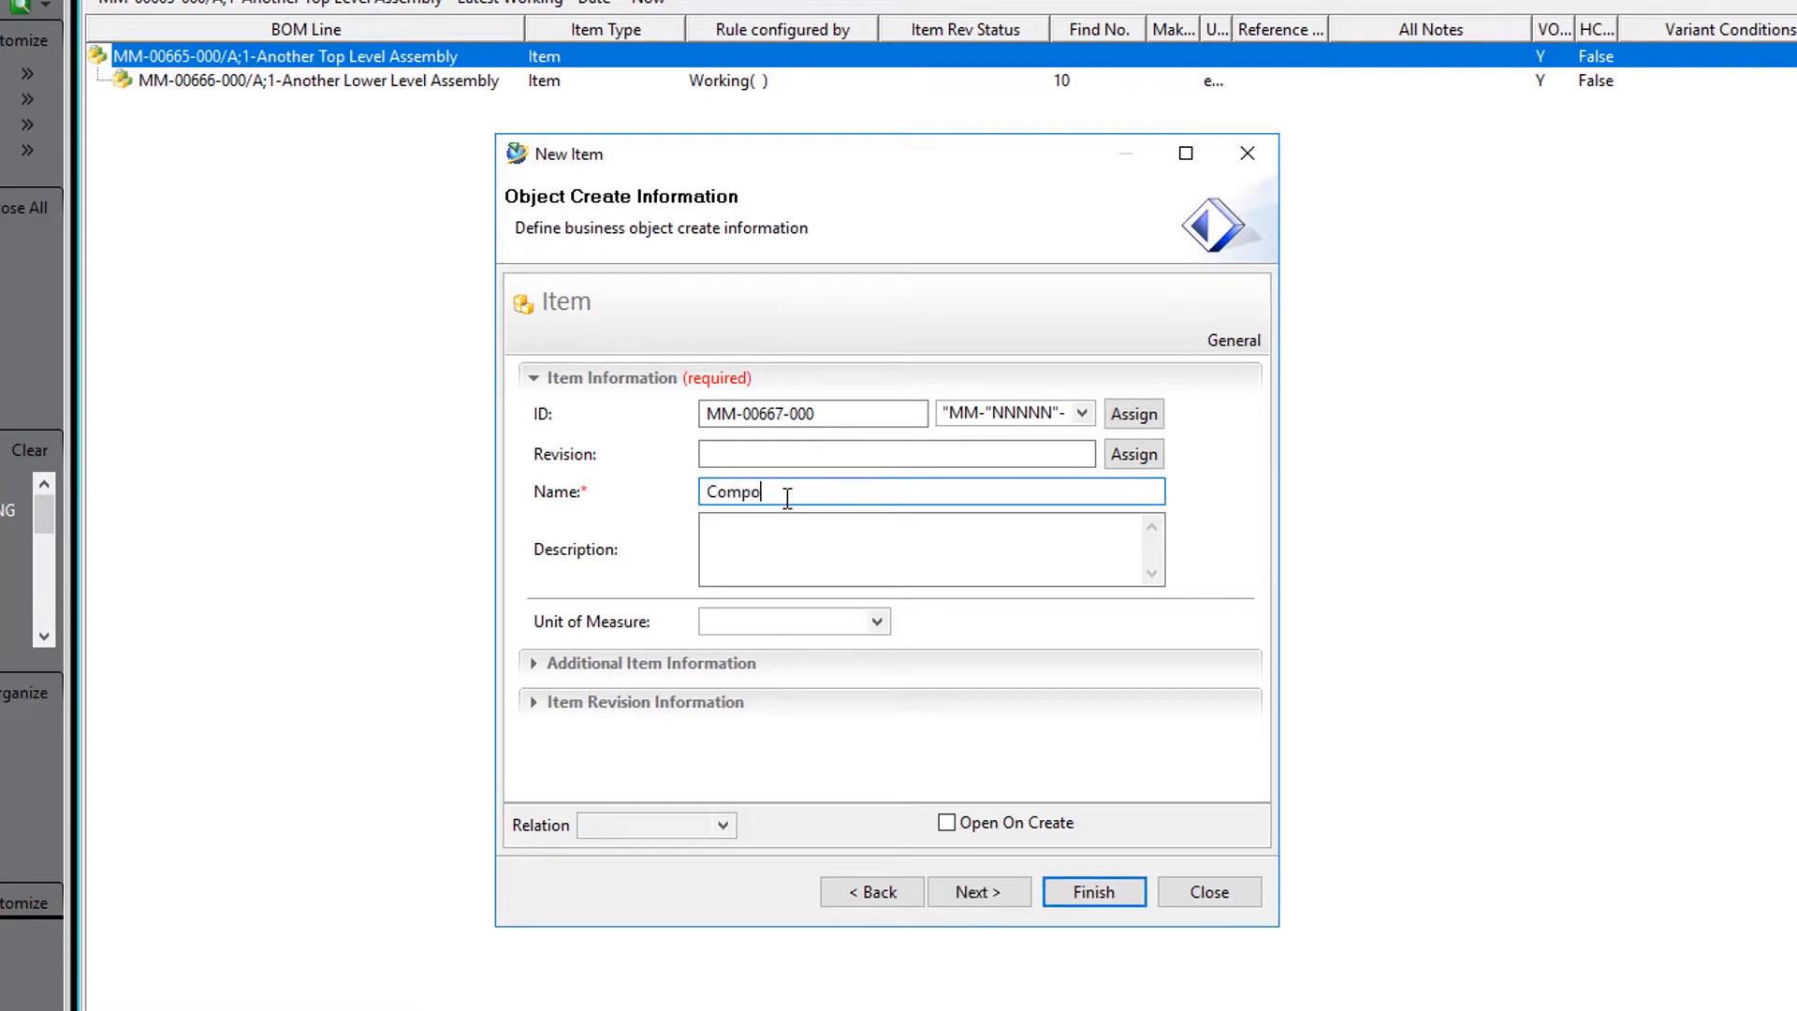
pyautogui.write('nent')
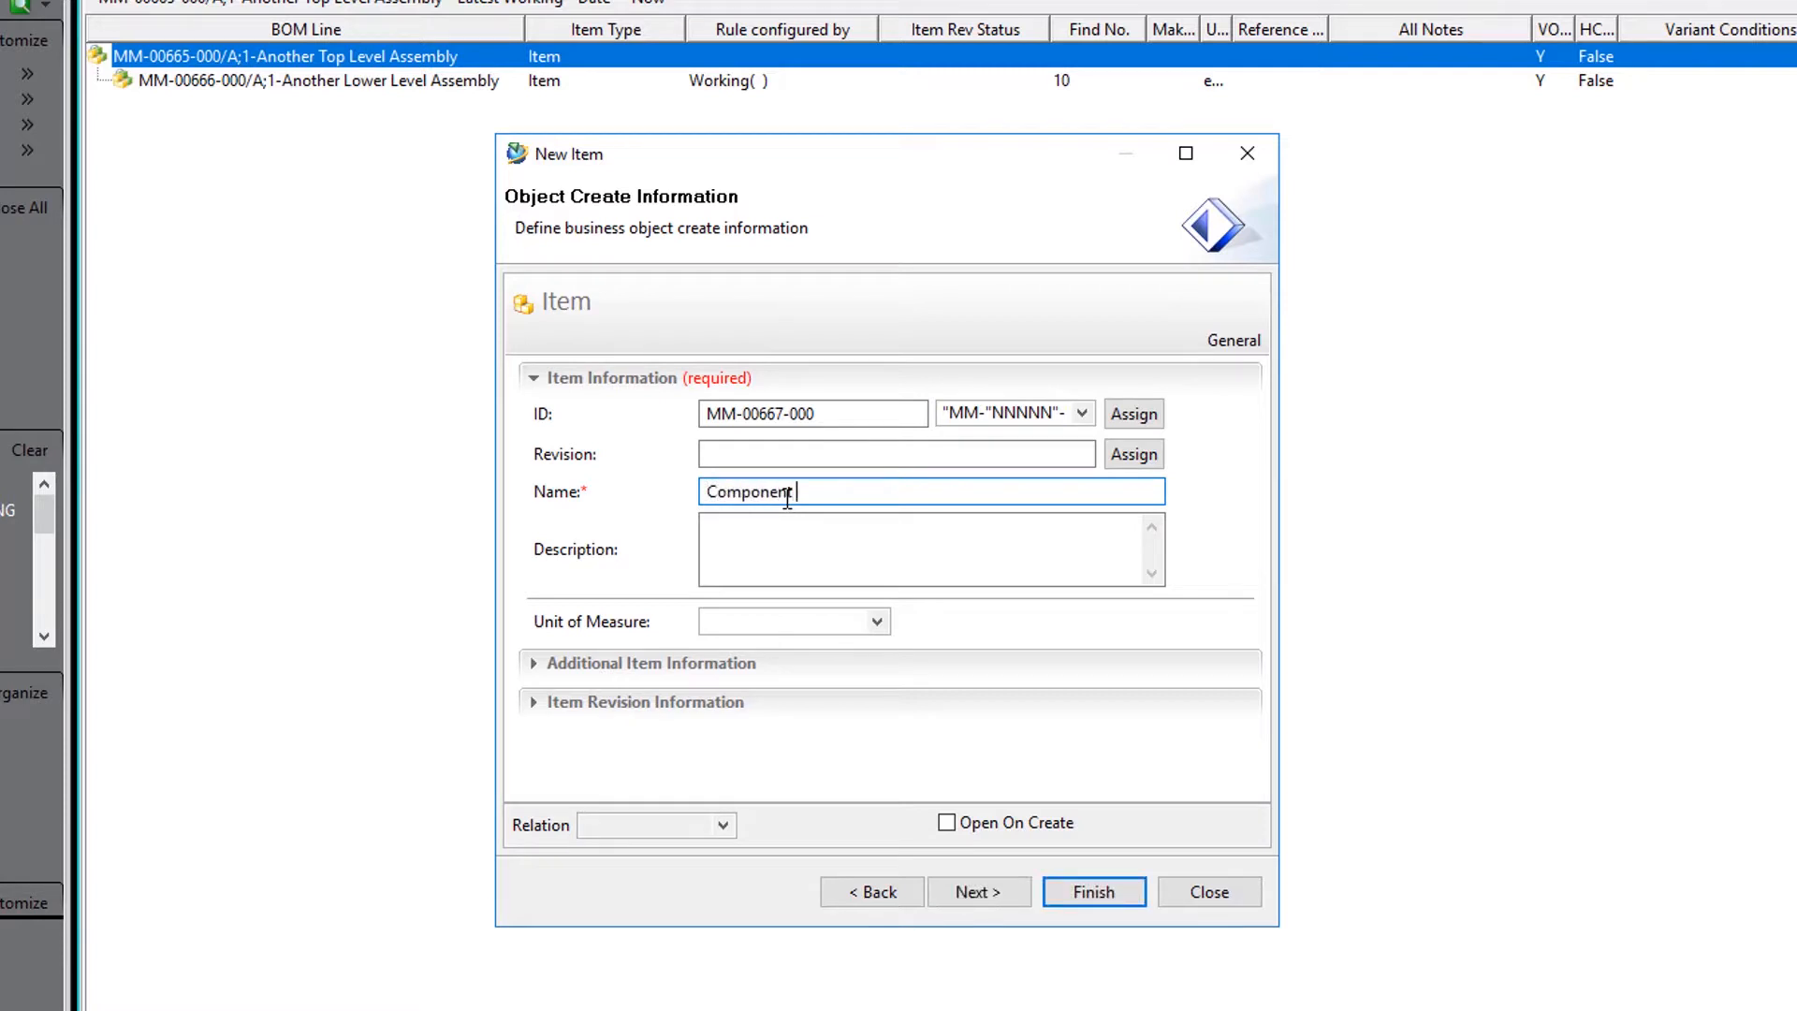
pyautogui.write('4')
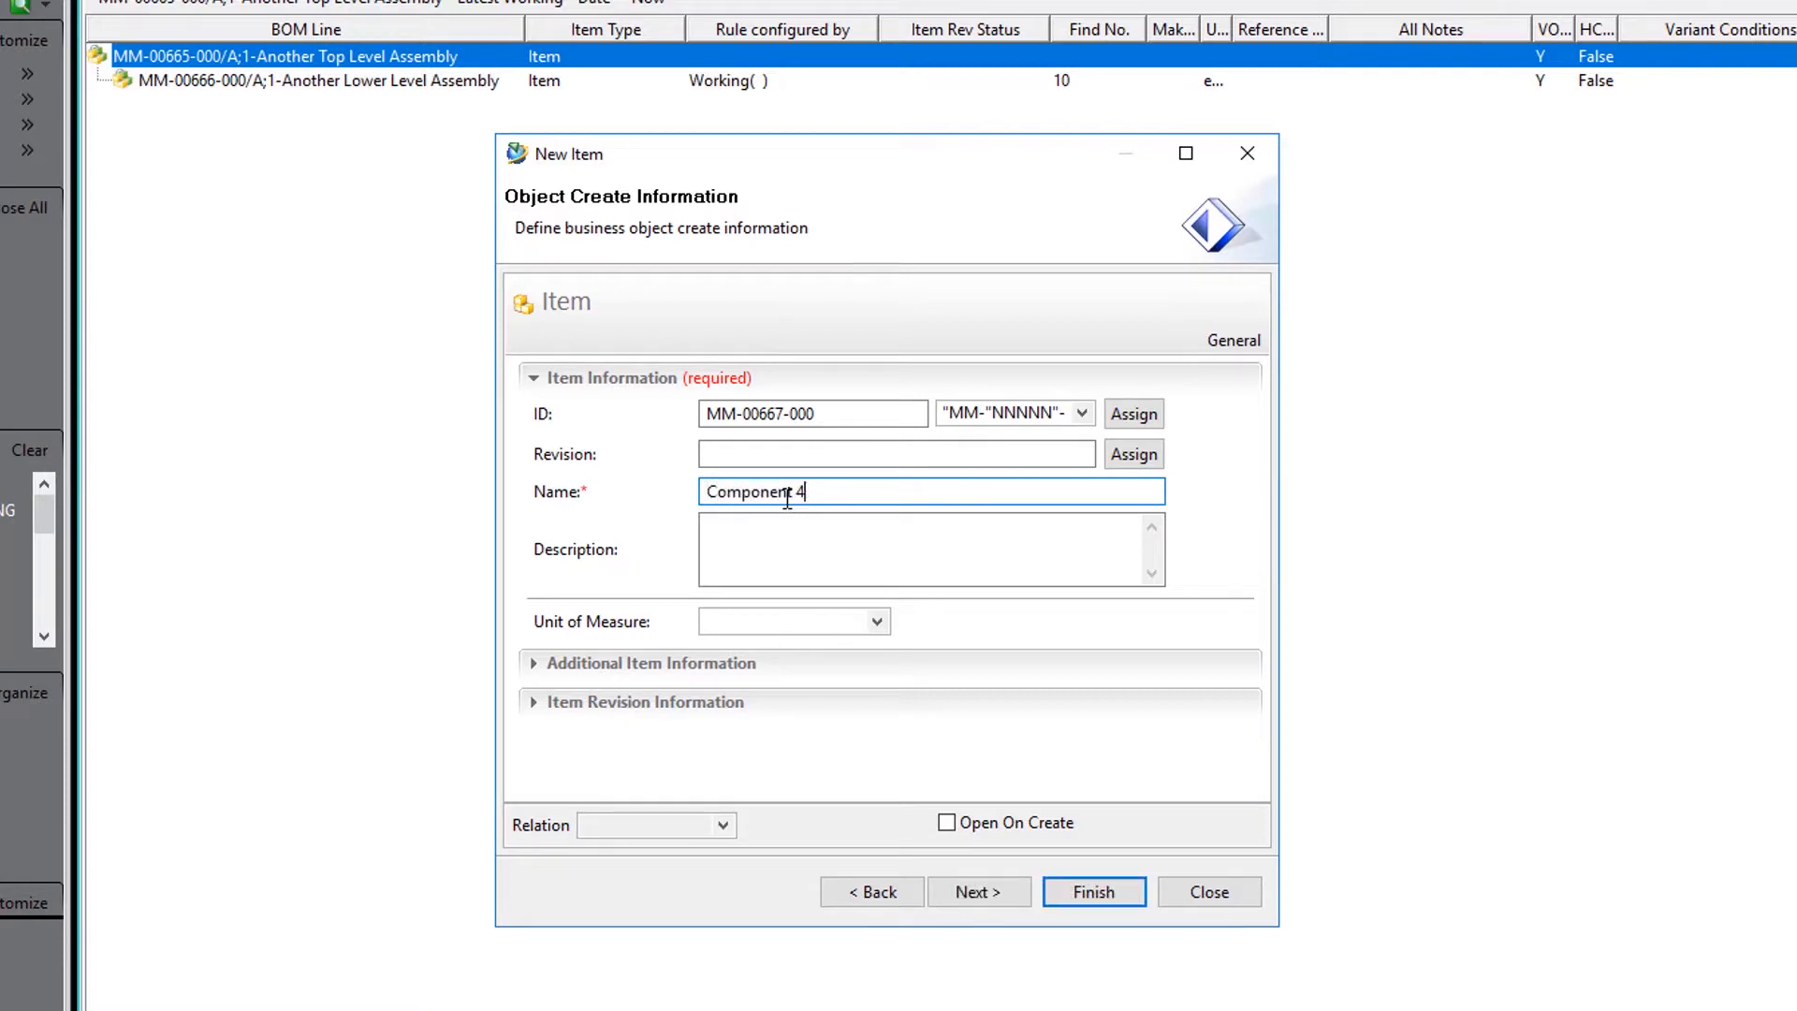
pyautogui.moveTo(1104, 918)
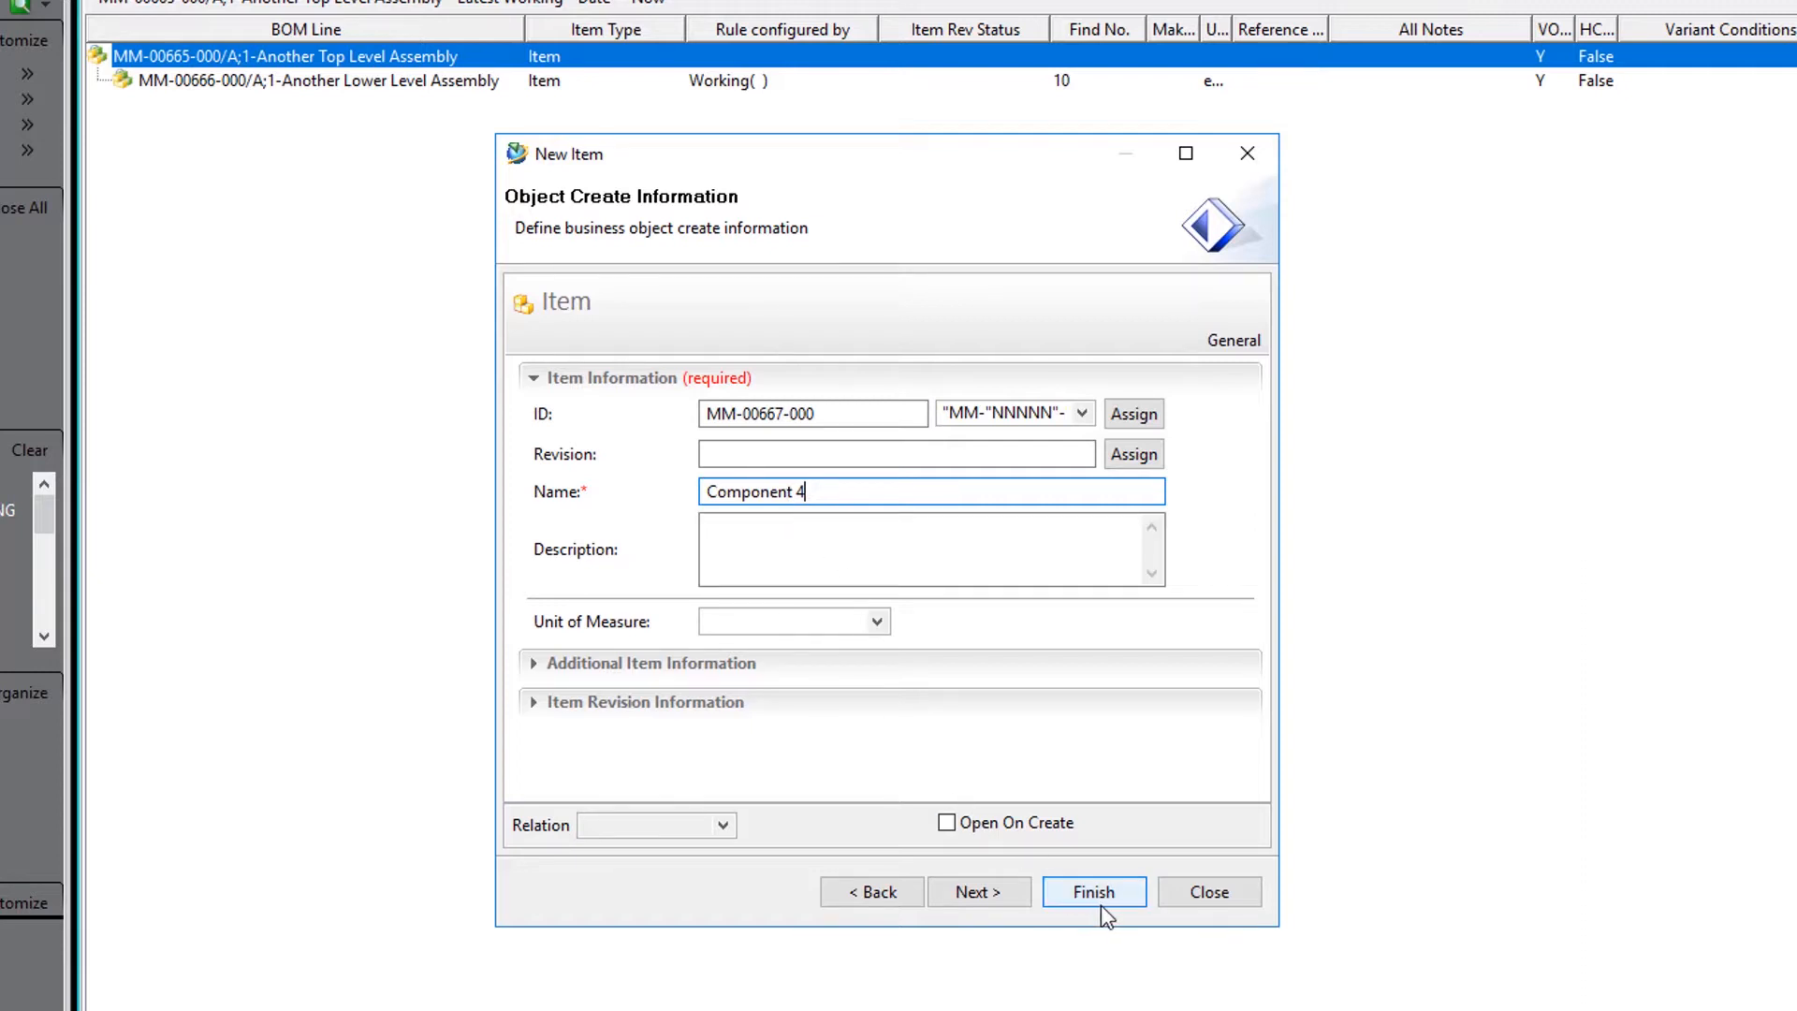
pyautogui.click(1091, 891)
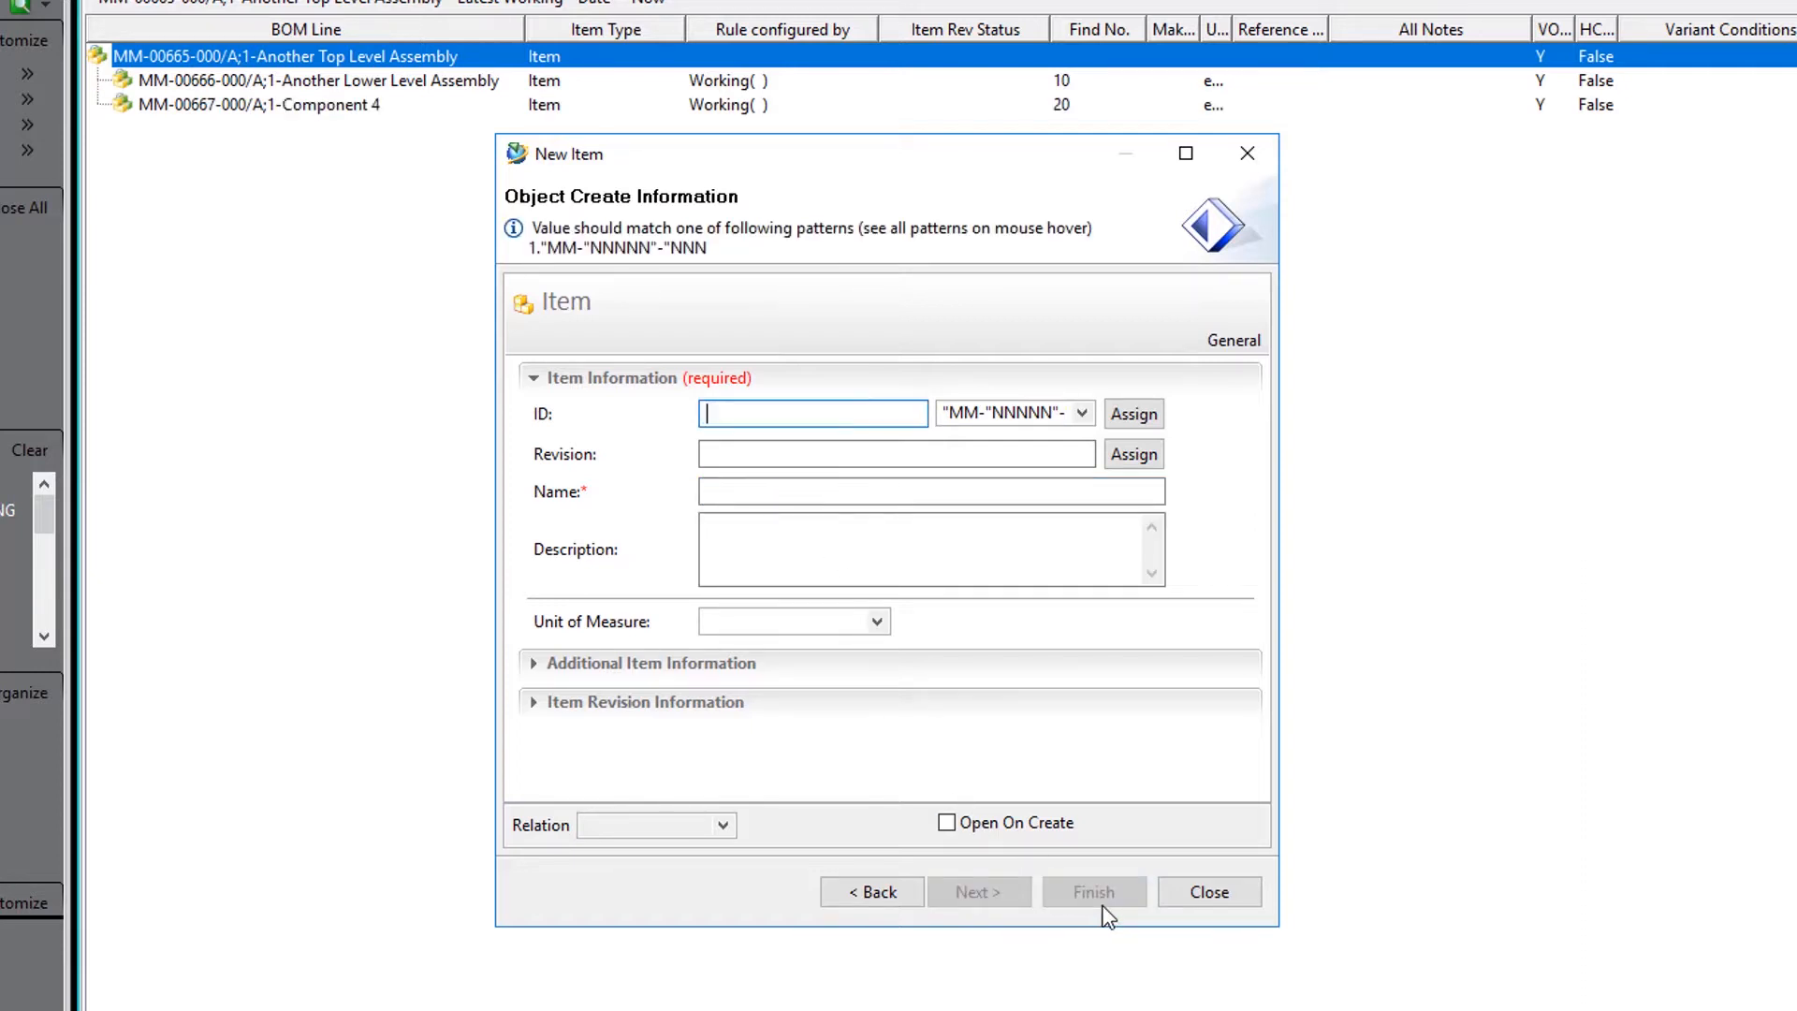
pyautogui.moveTo(1106, 917)
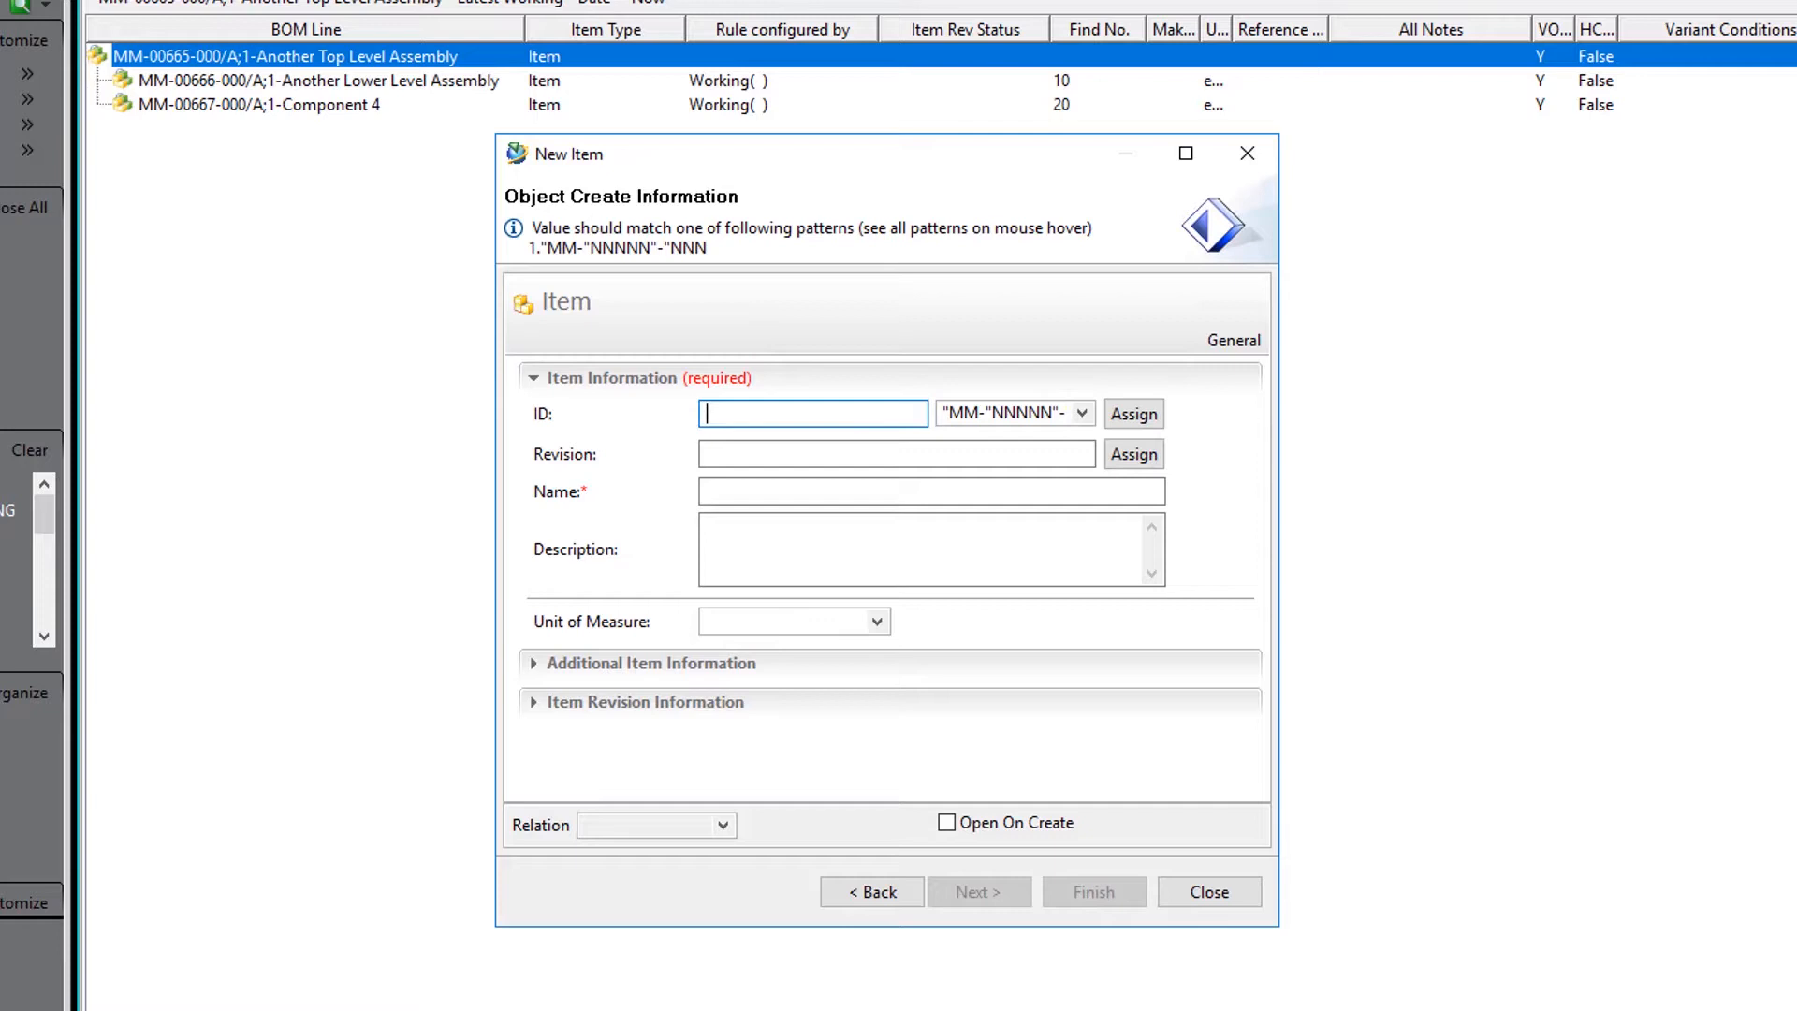
# Begin a new item from the Another Lower Level Assembly line via File > New > Item
pyautogui.click(1207, 891)
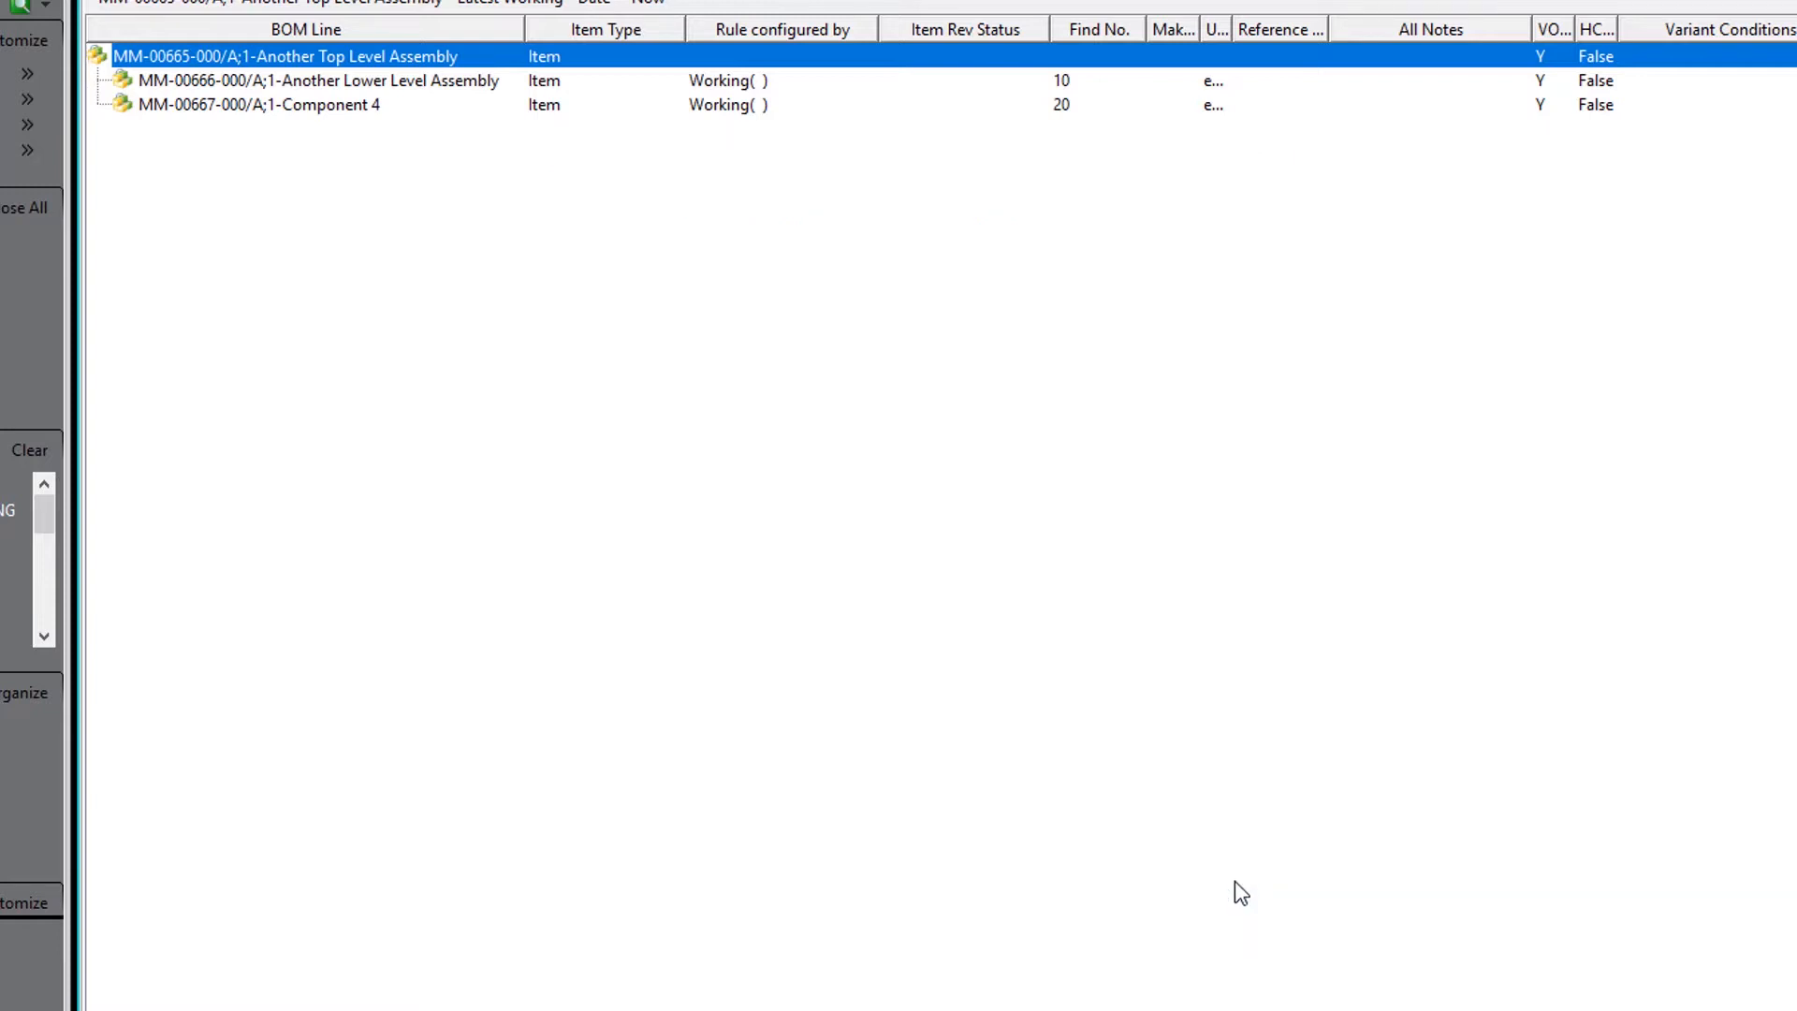
pyautogui.click(314, 80)
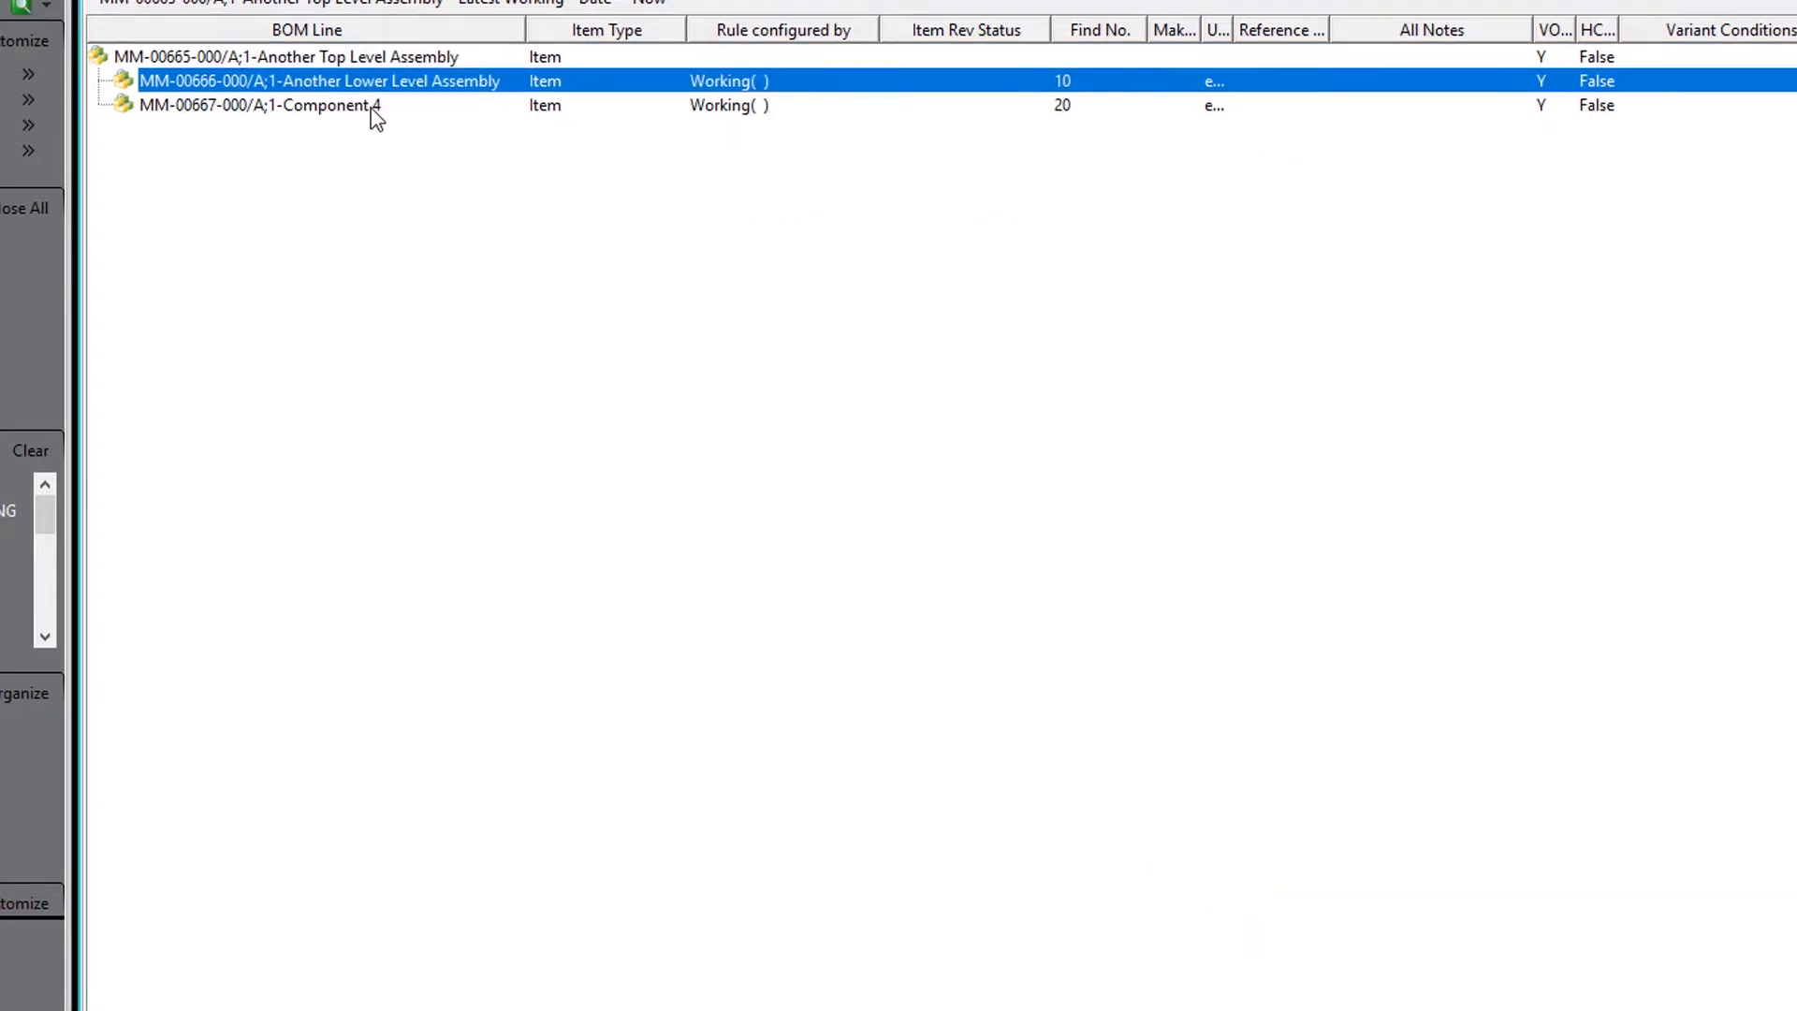
pyautogui.click(18, 43)
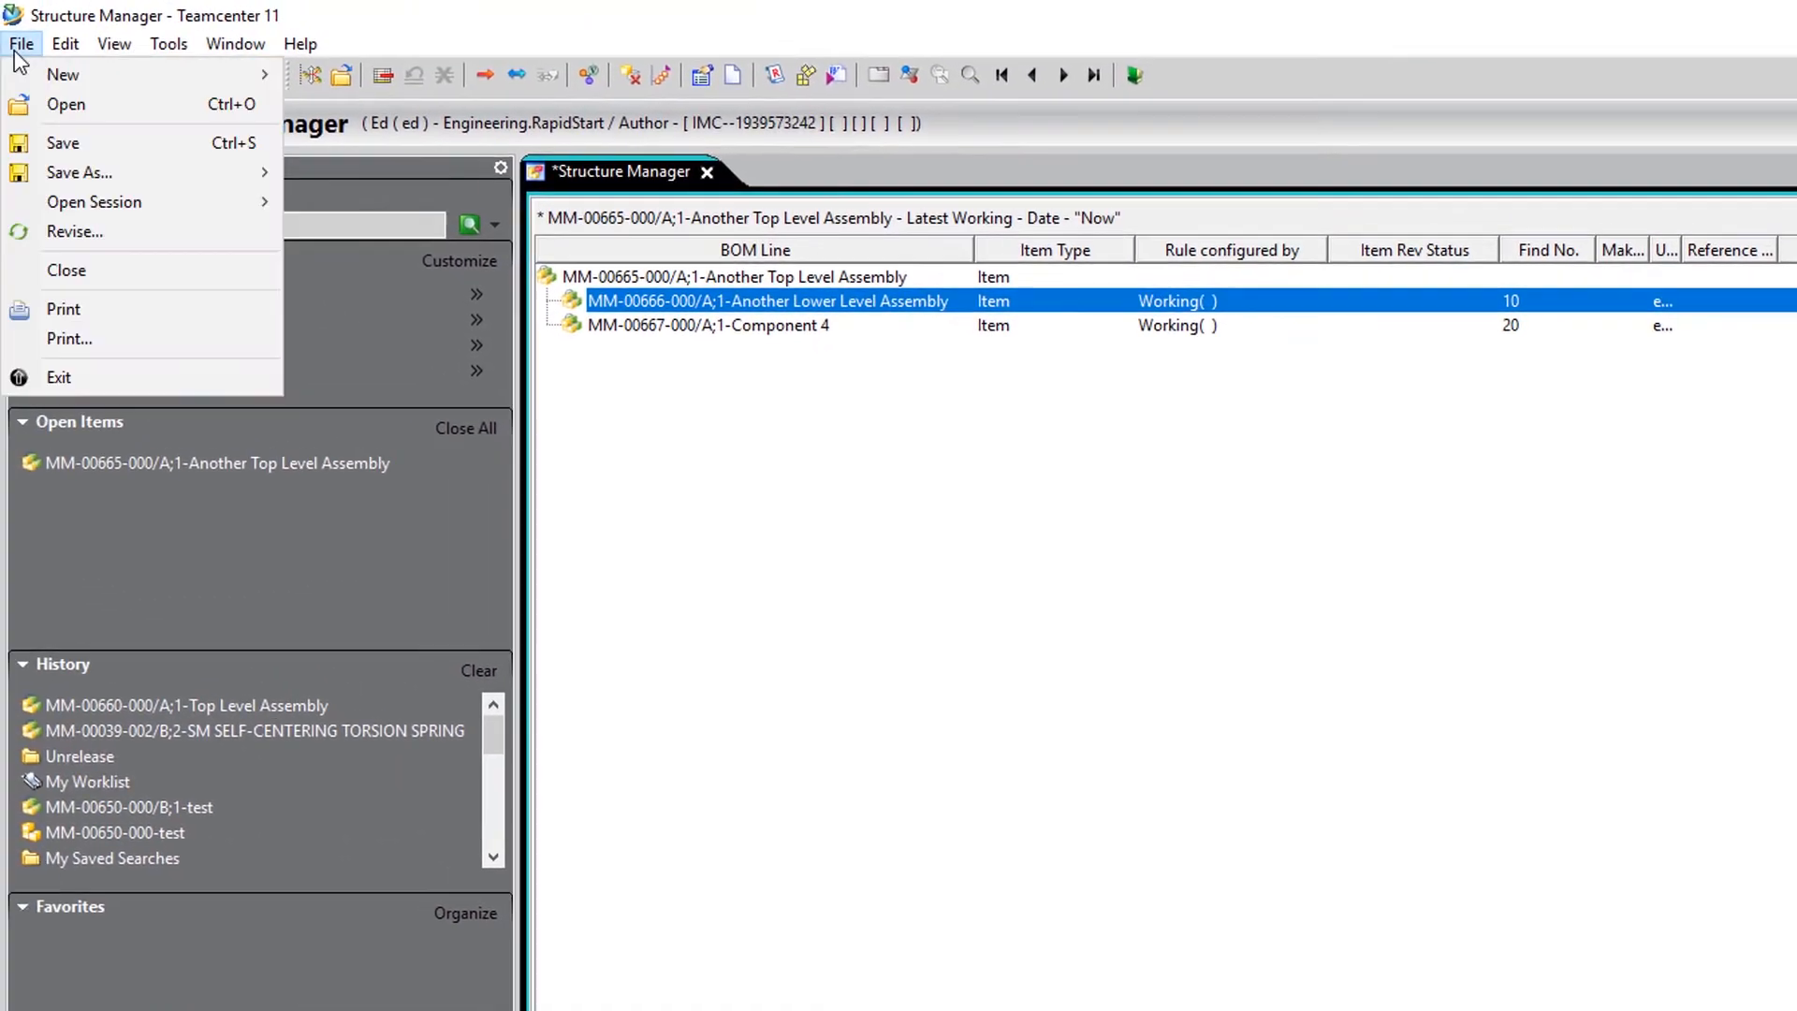
pyautogui.click(62, 75)
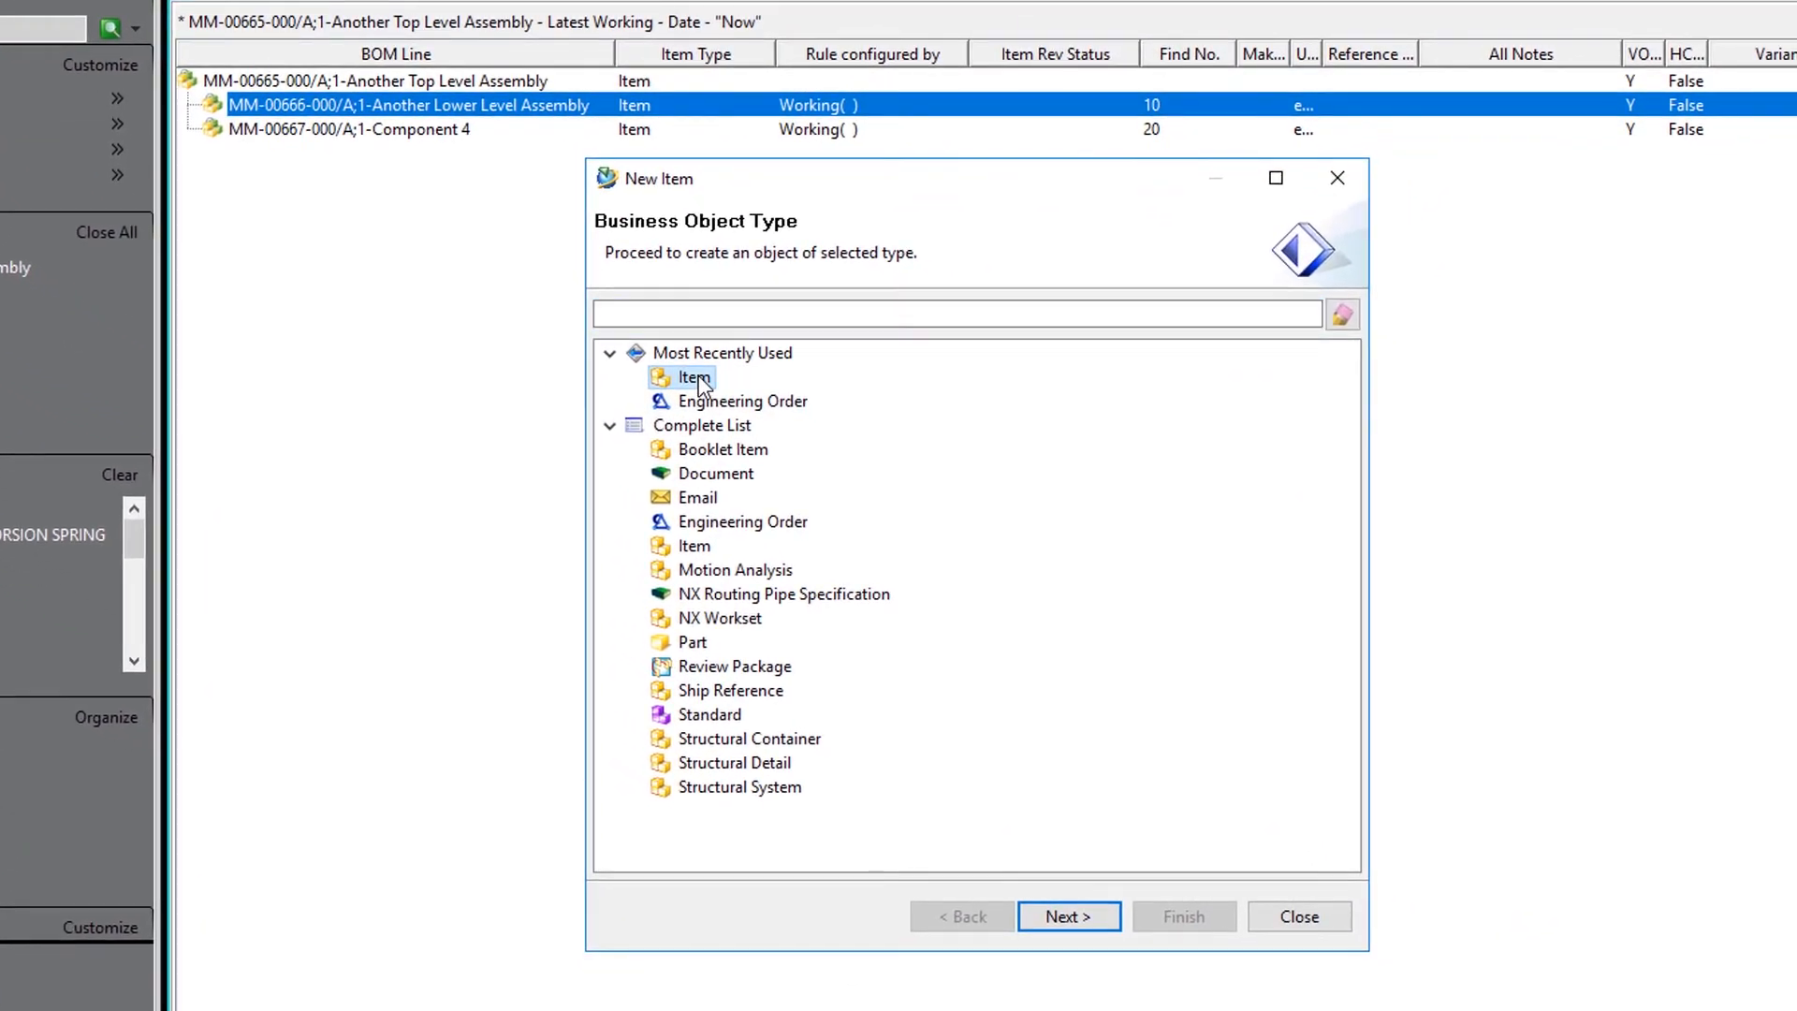
# Add Component 5 (MM-00668-000) under Another Lower Level Assembly at find number 10
pyautogui.click(1067, 915)
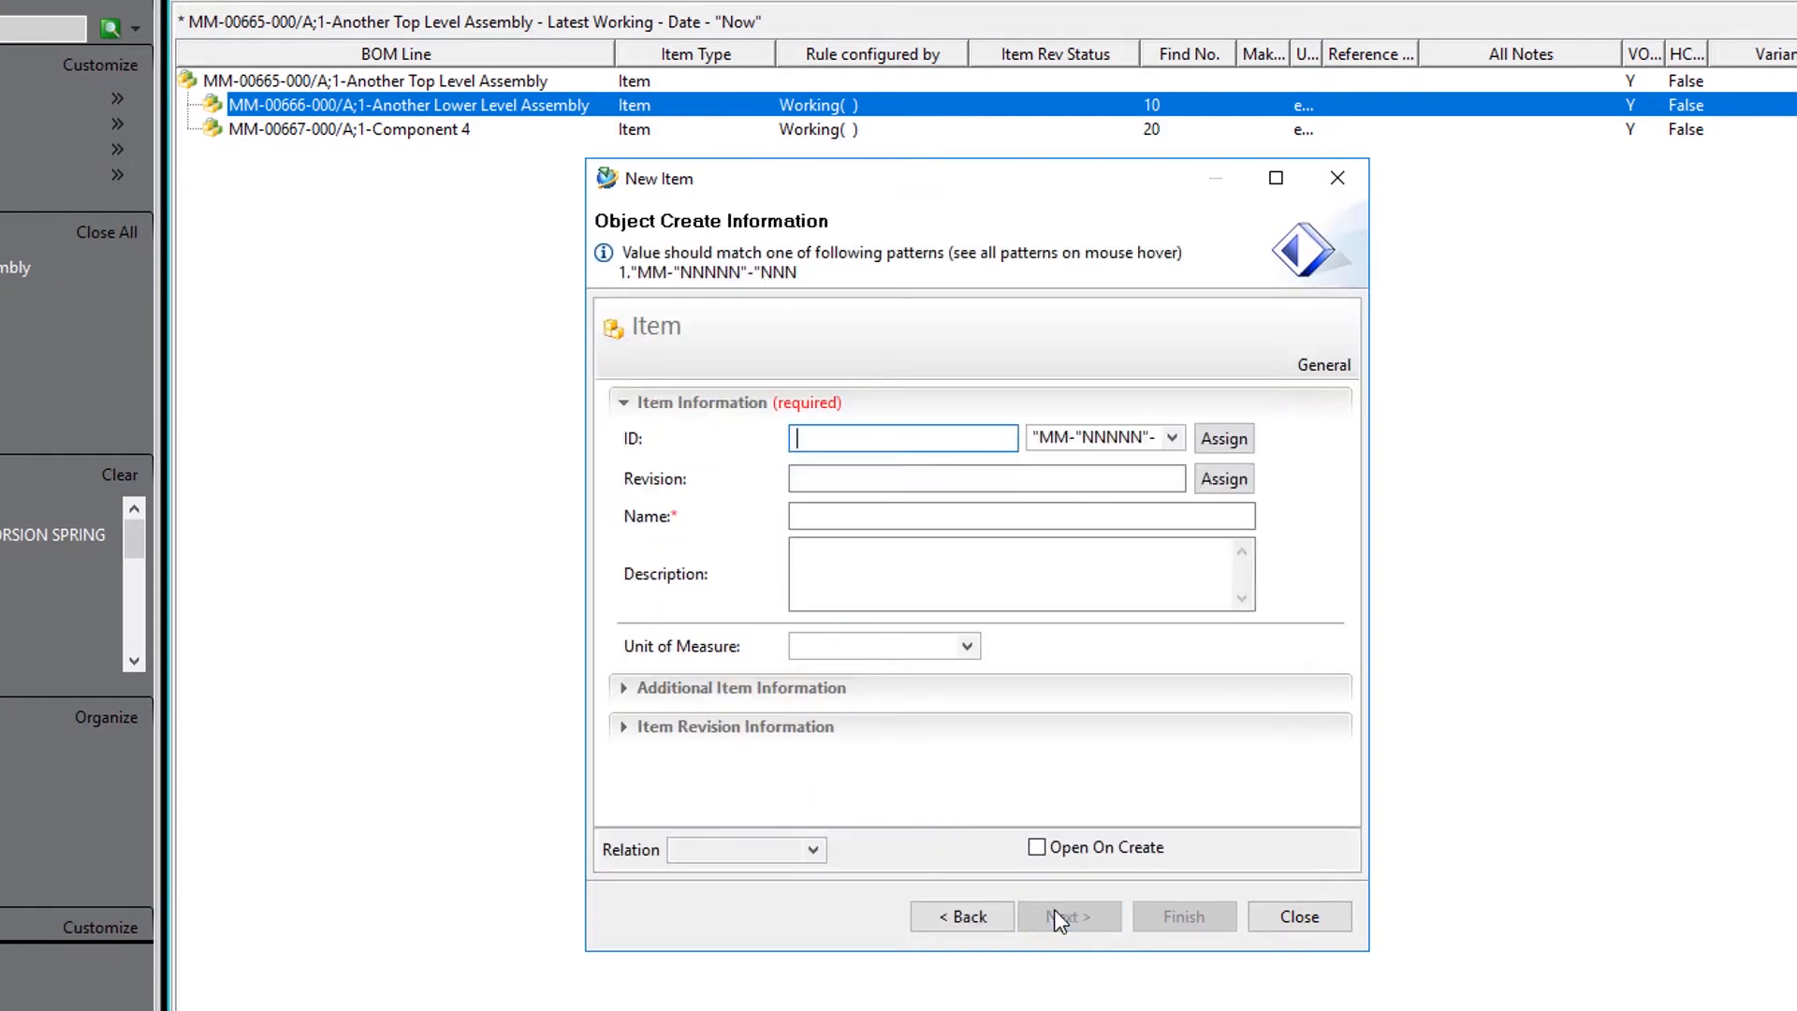
pyautogui.click(1222, 438)
pyautogui.write('C')
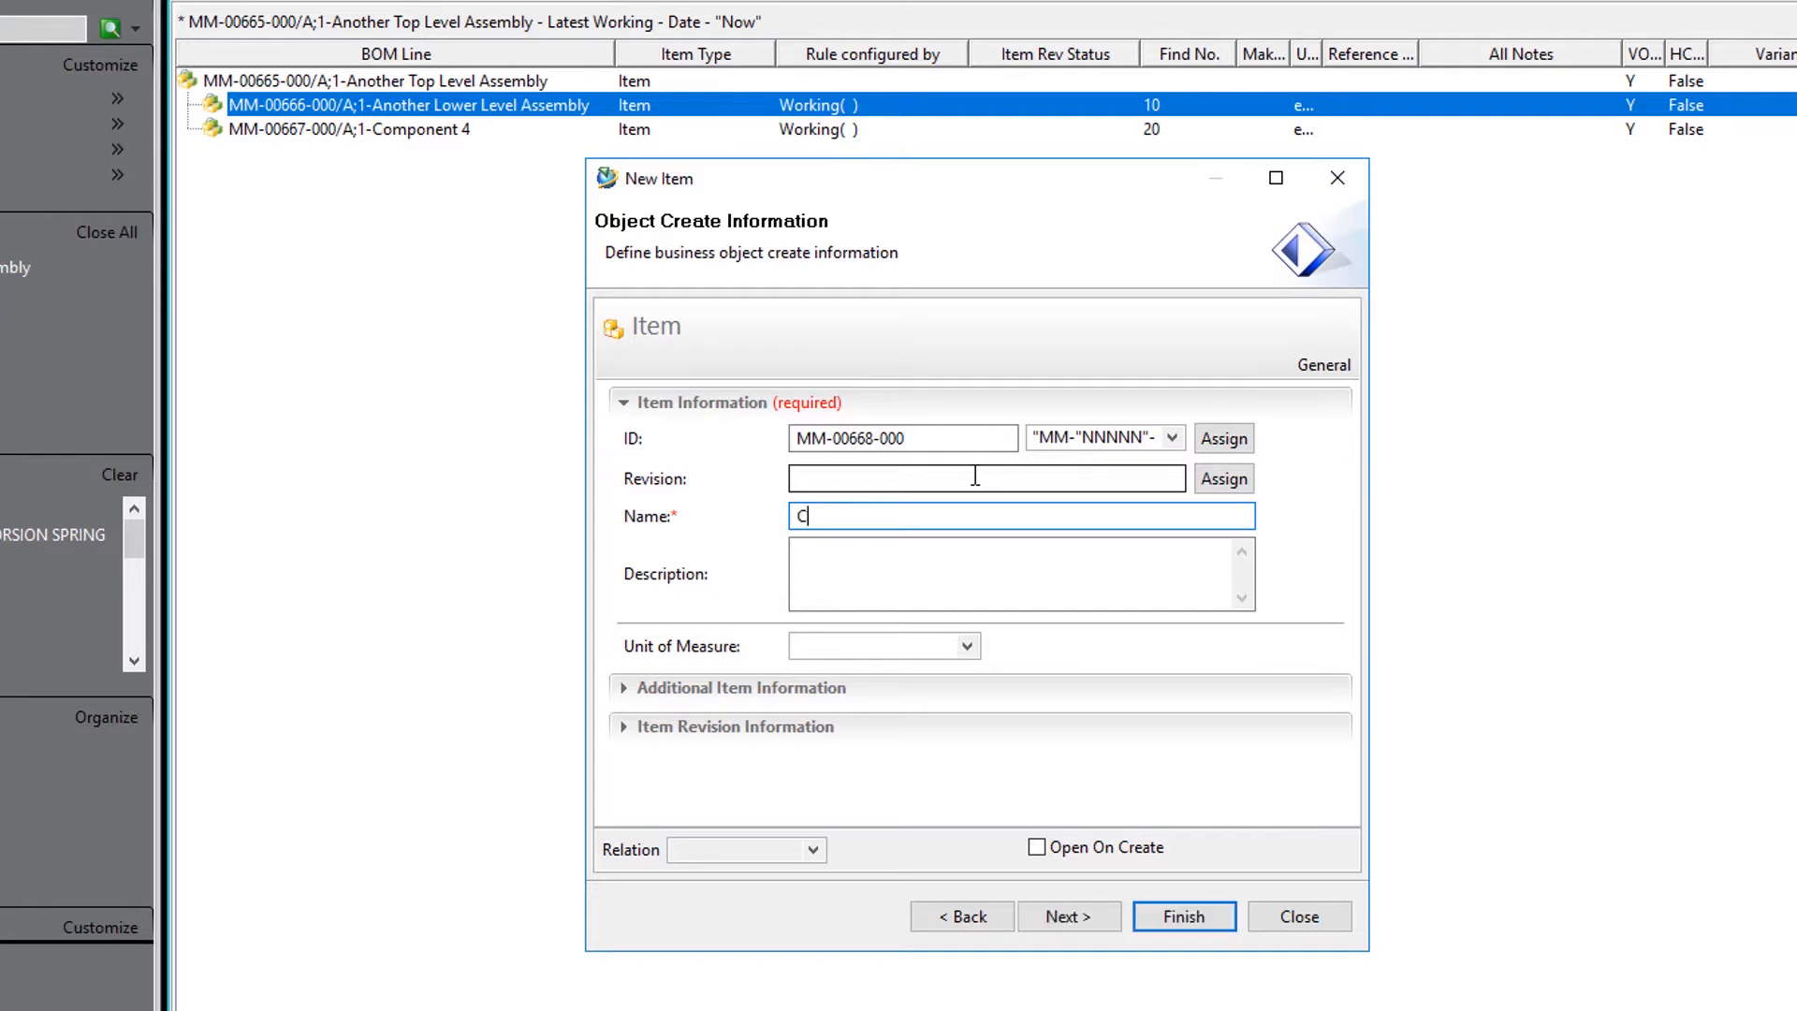
pyautogui.write('omponent')
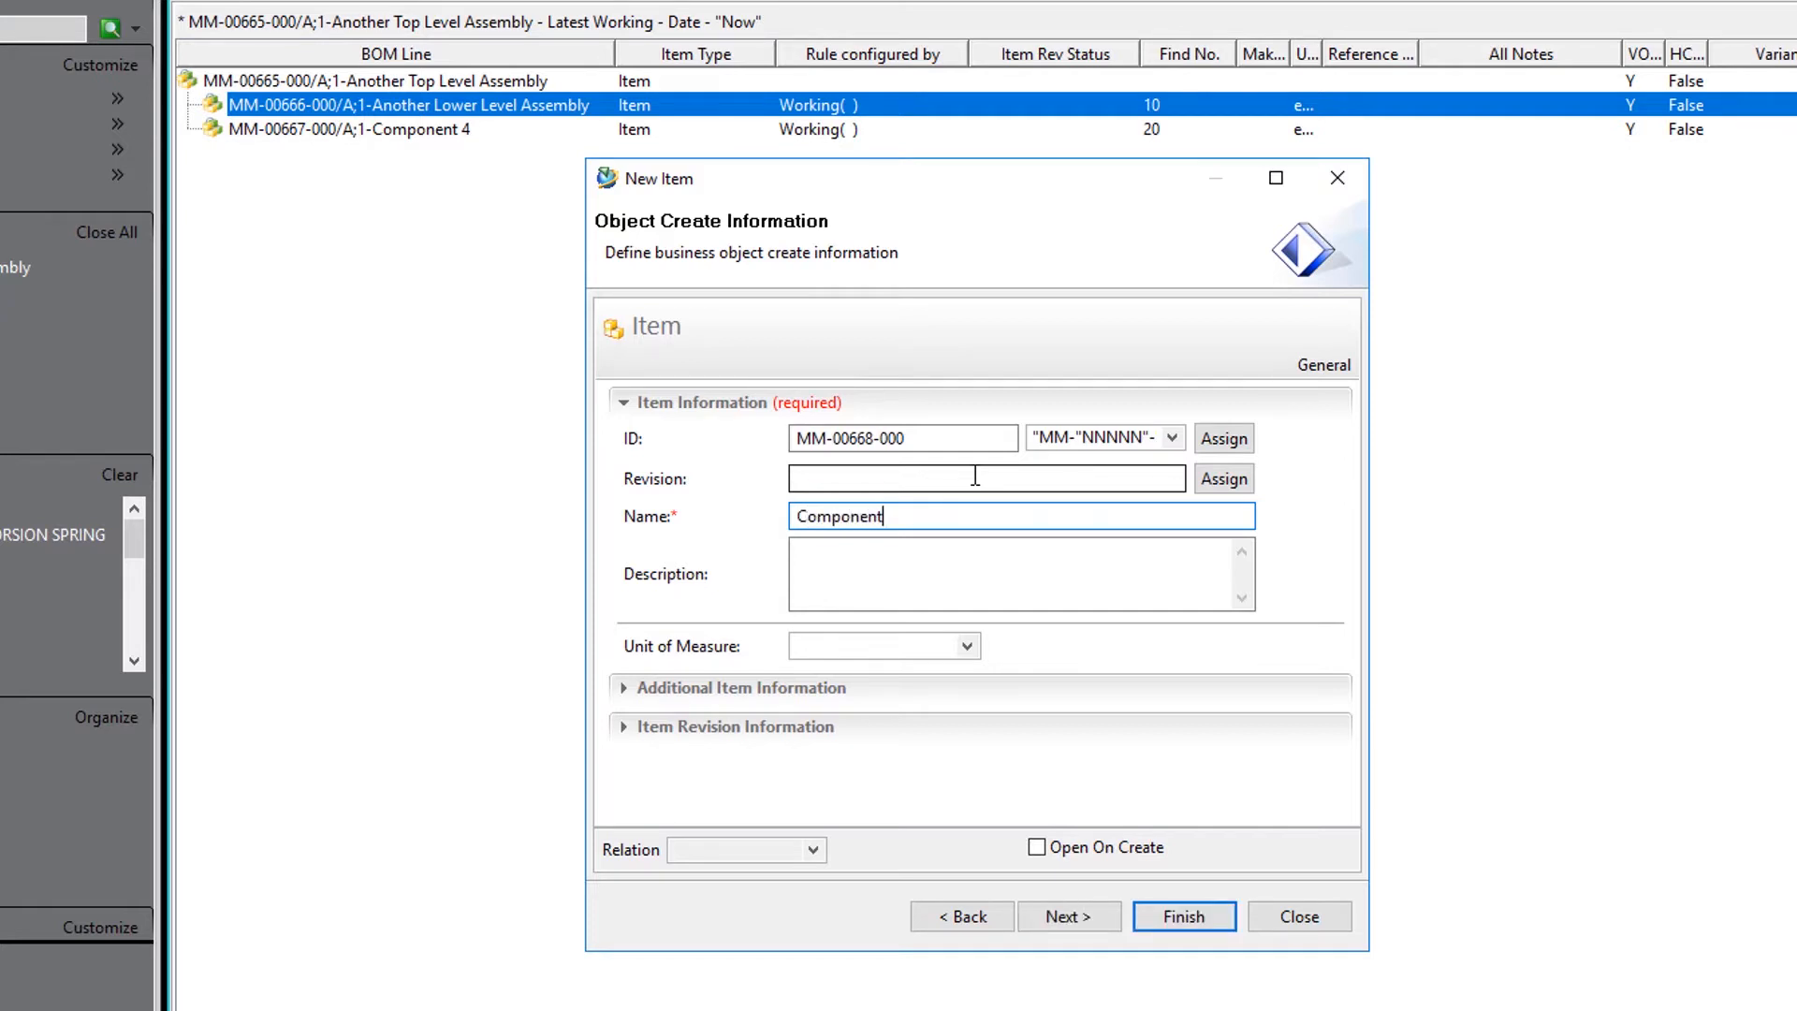
pyautogui.write('5')
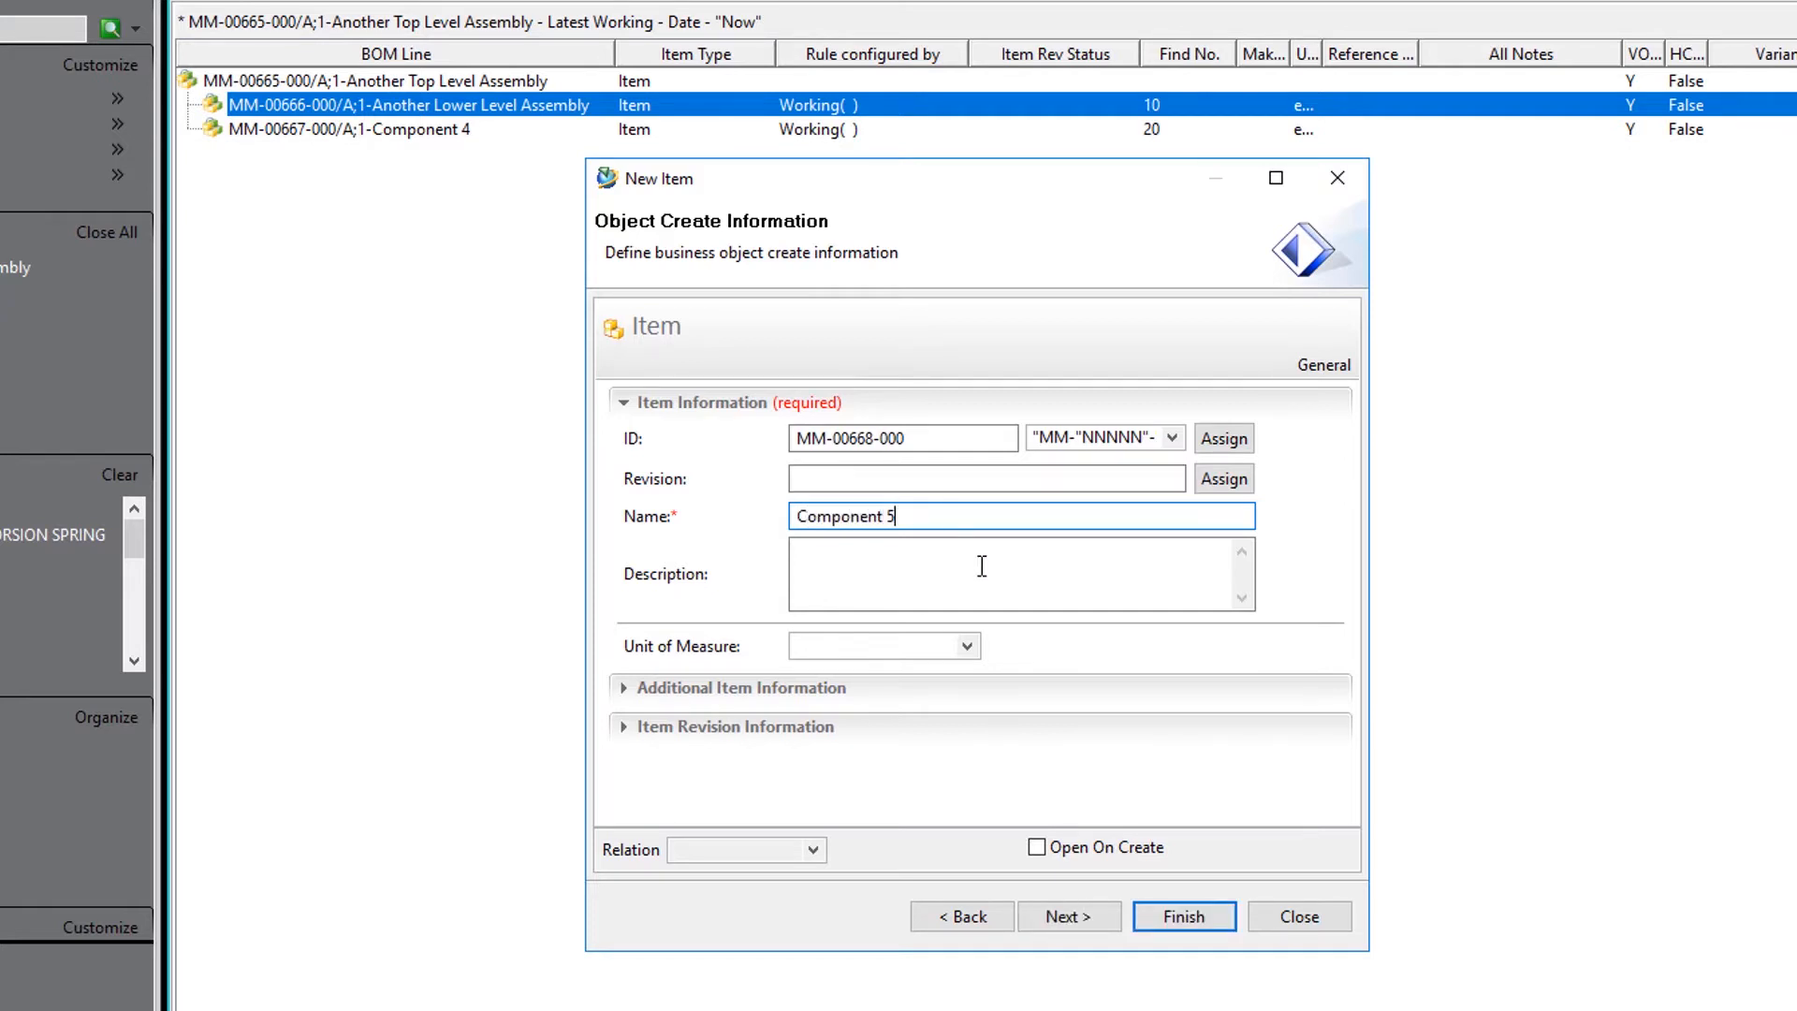
pyautogui.click(1183, 915)
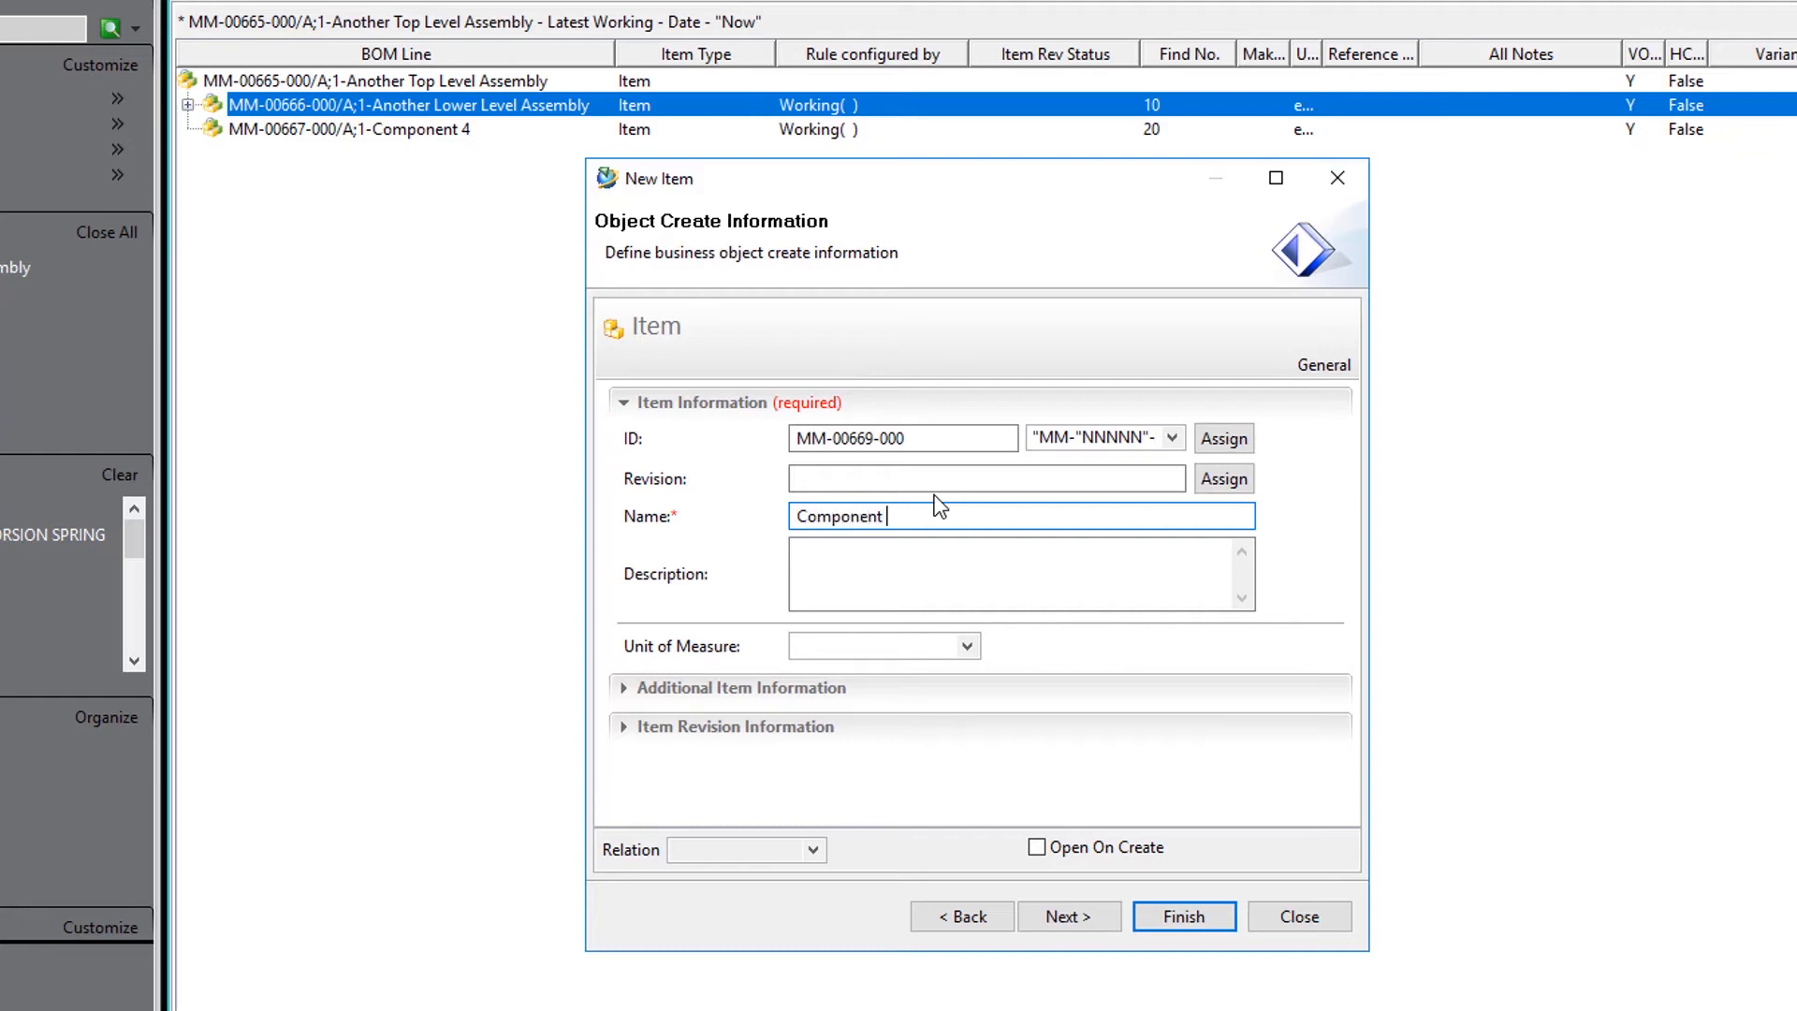
# Add Component 6 (MM-00669-000) at find number 20 and expand the lower assembly to show both
pyautogui.write('6')
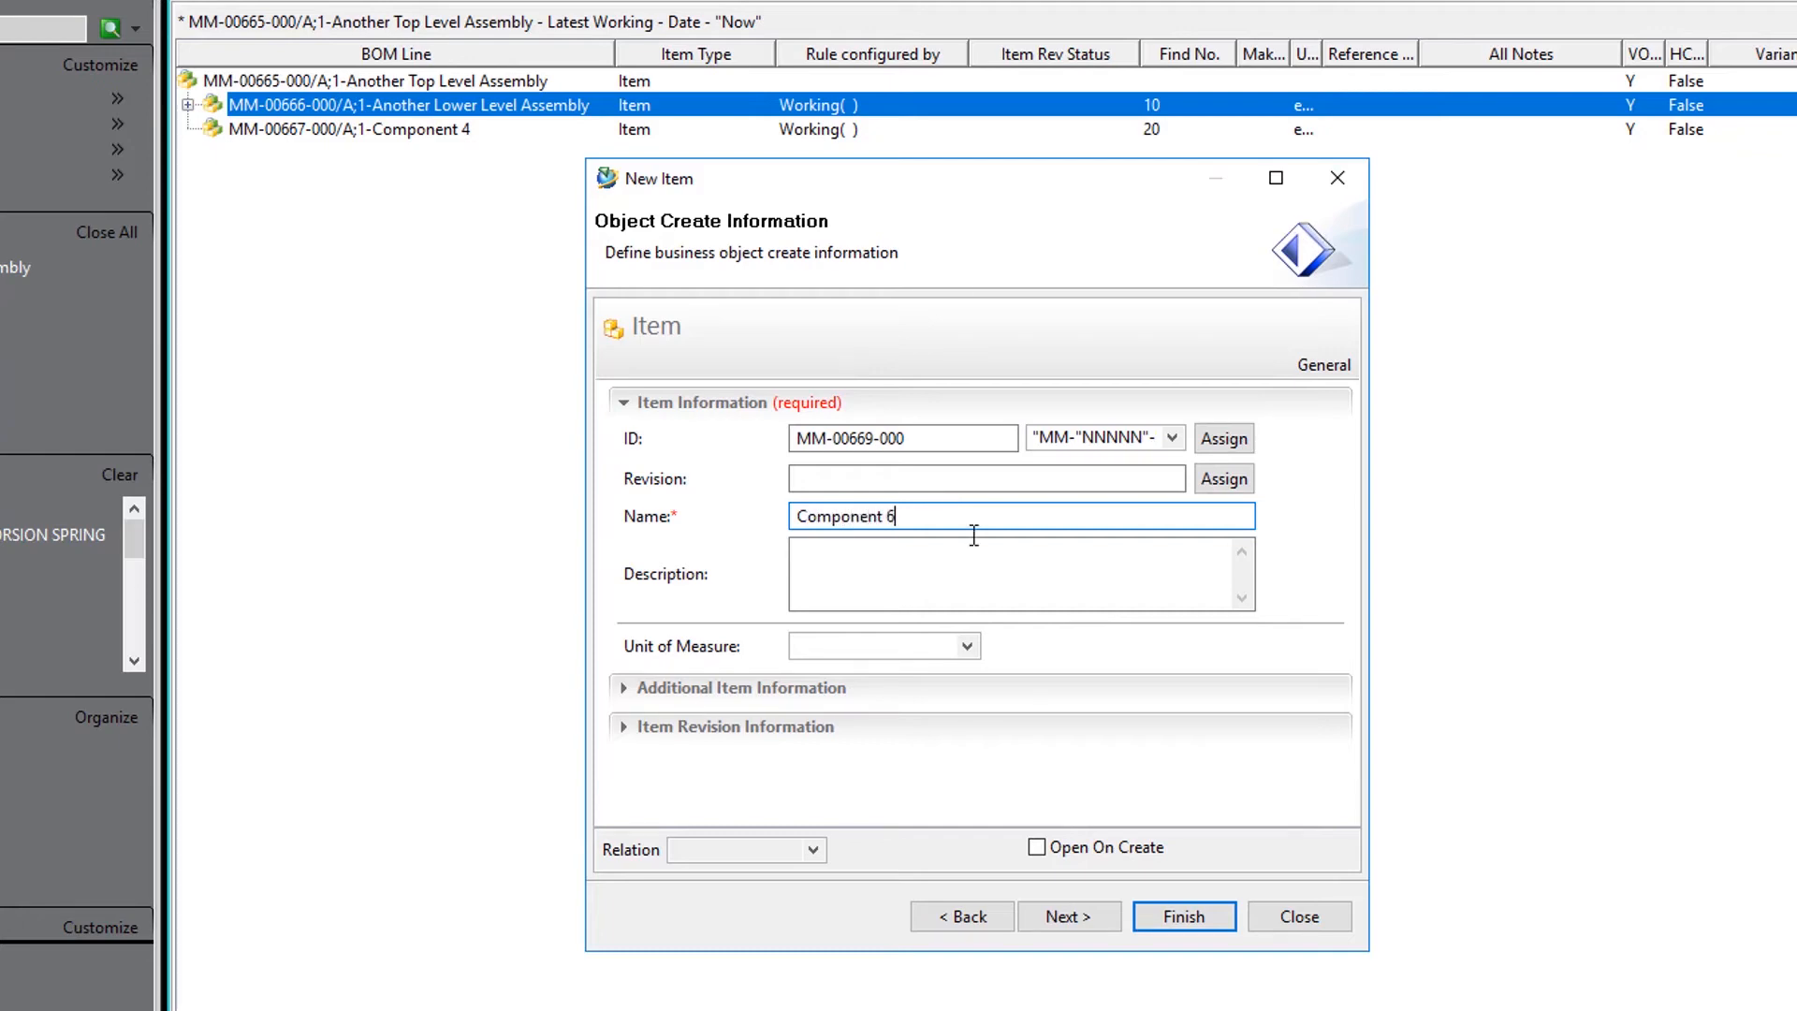
pyautogui.click(1183, 915)
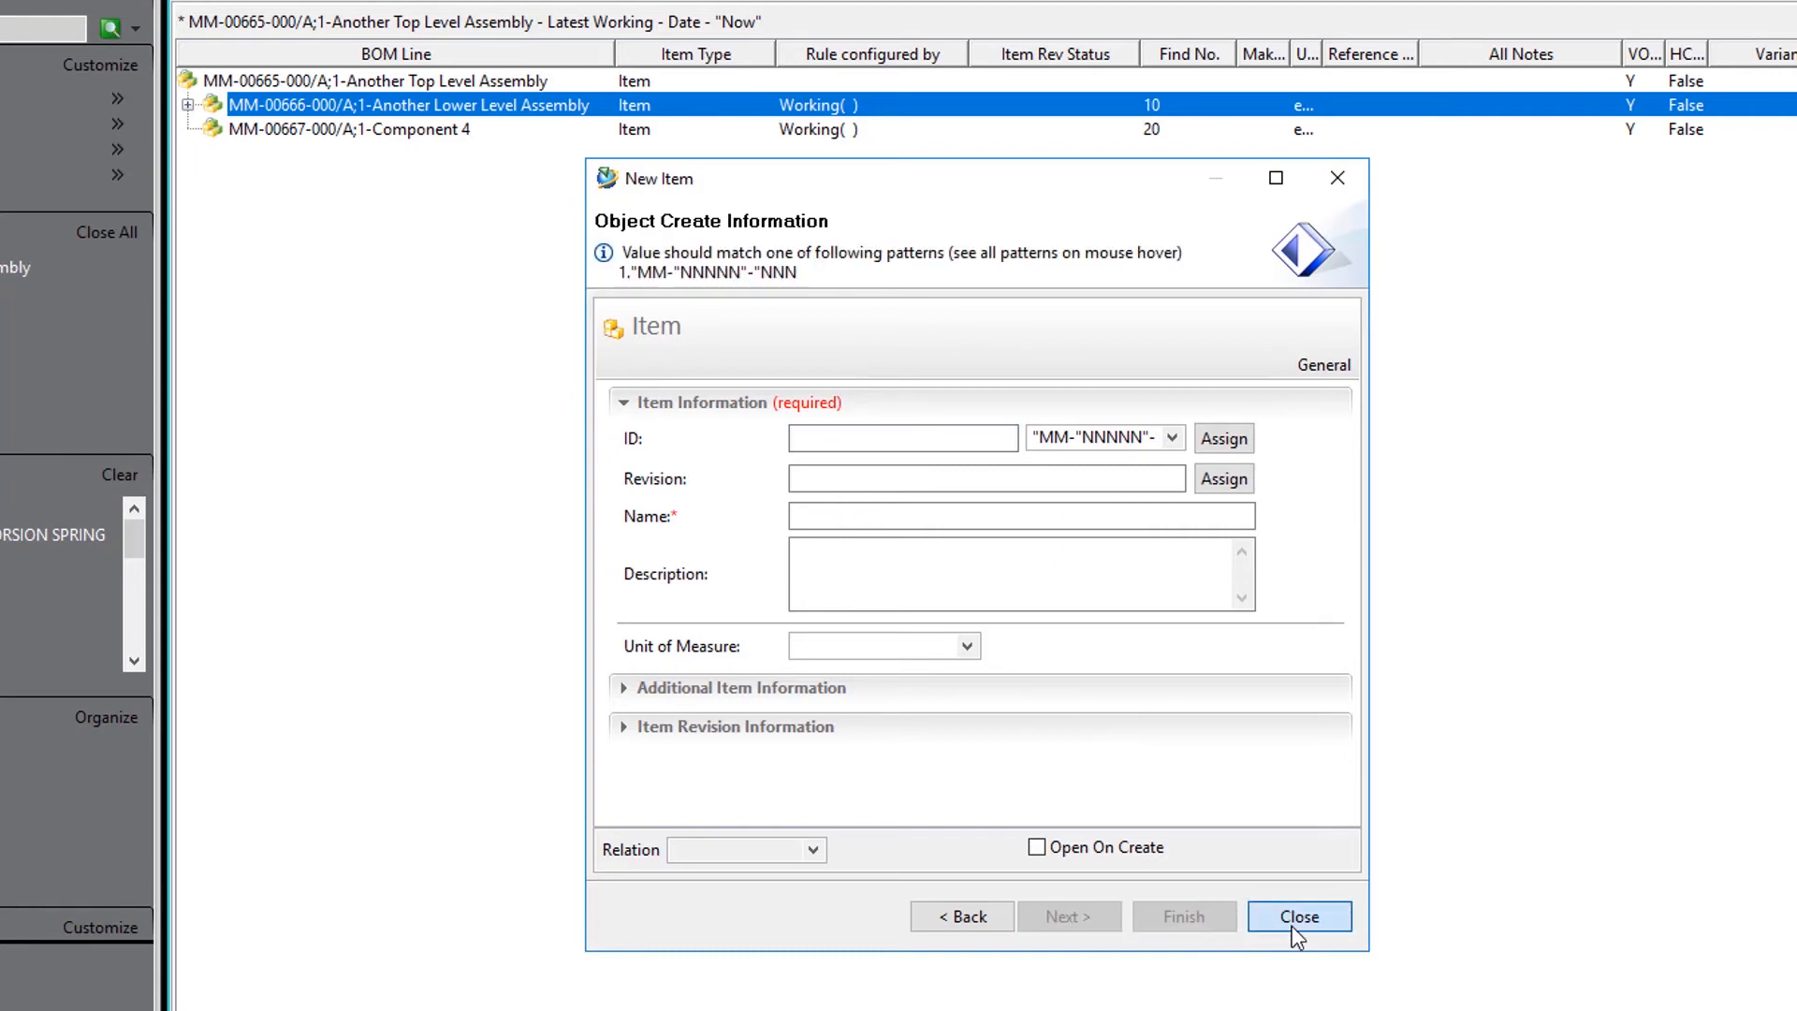
pyautogui.click(1299, 915)
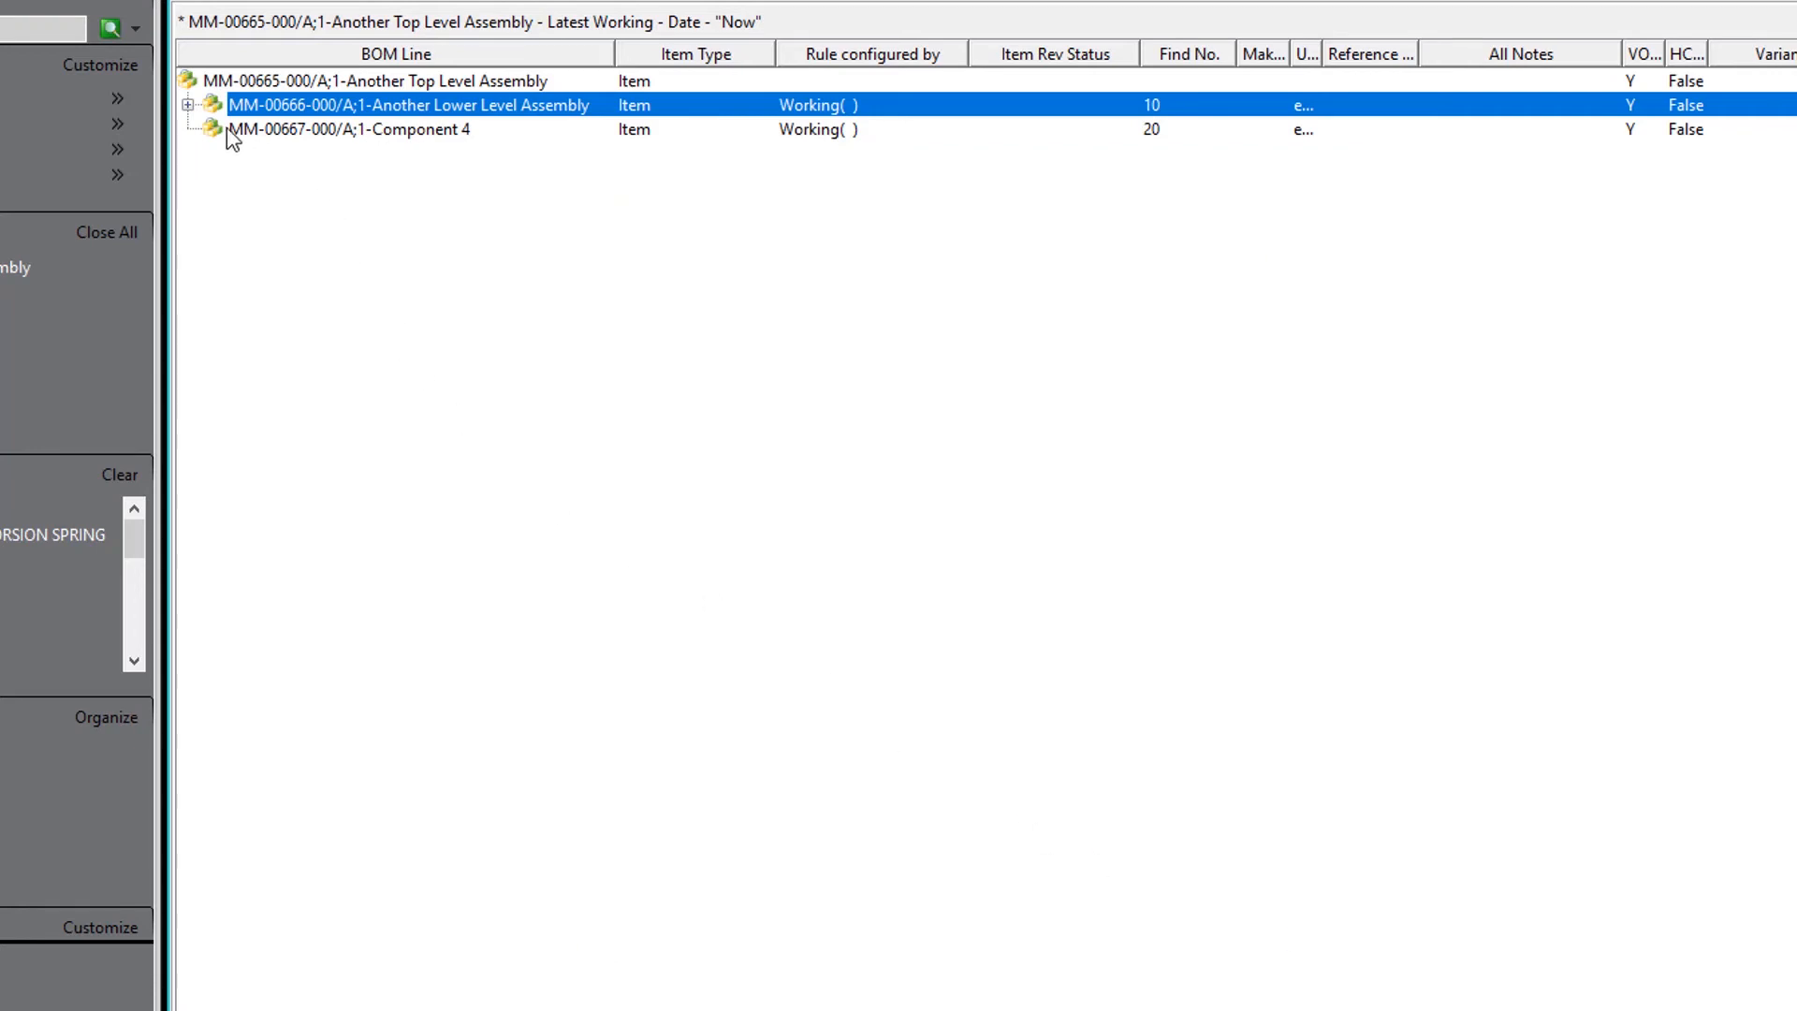
pyautogui.click(189, 105)
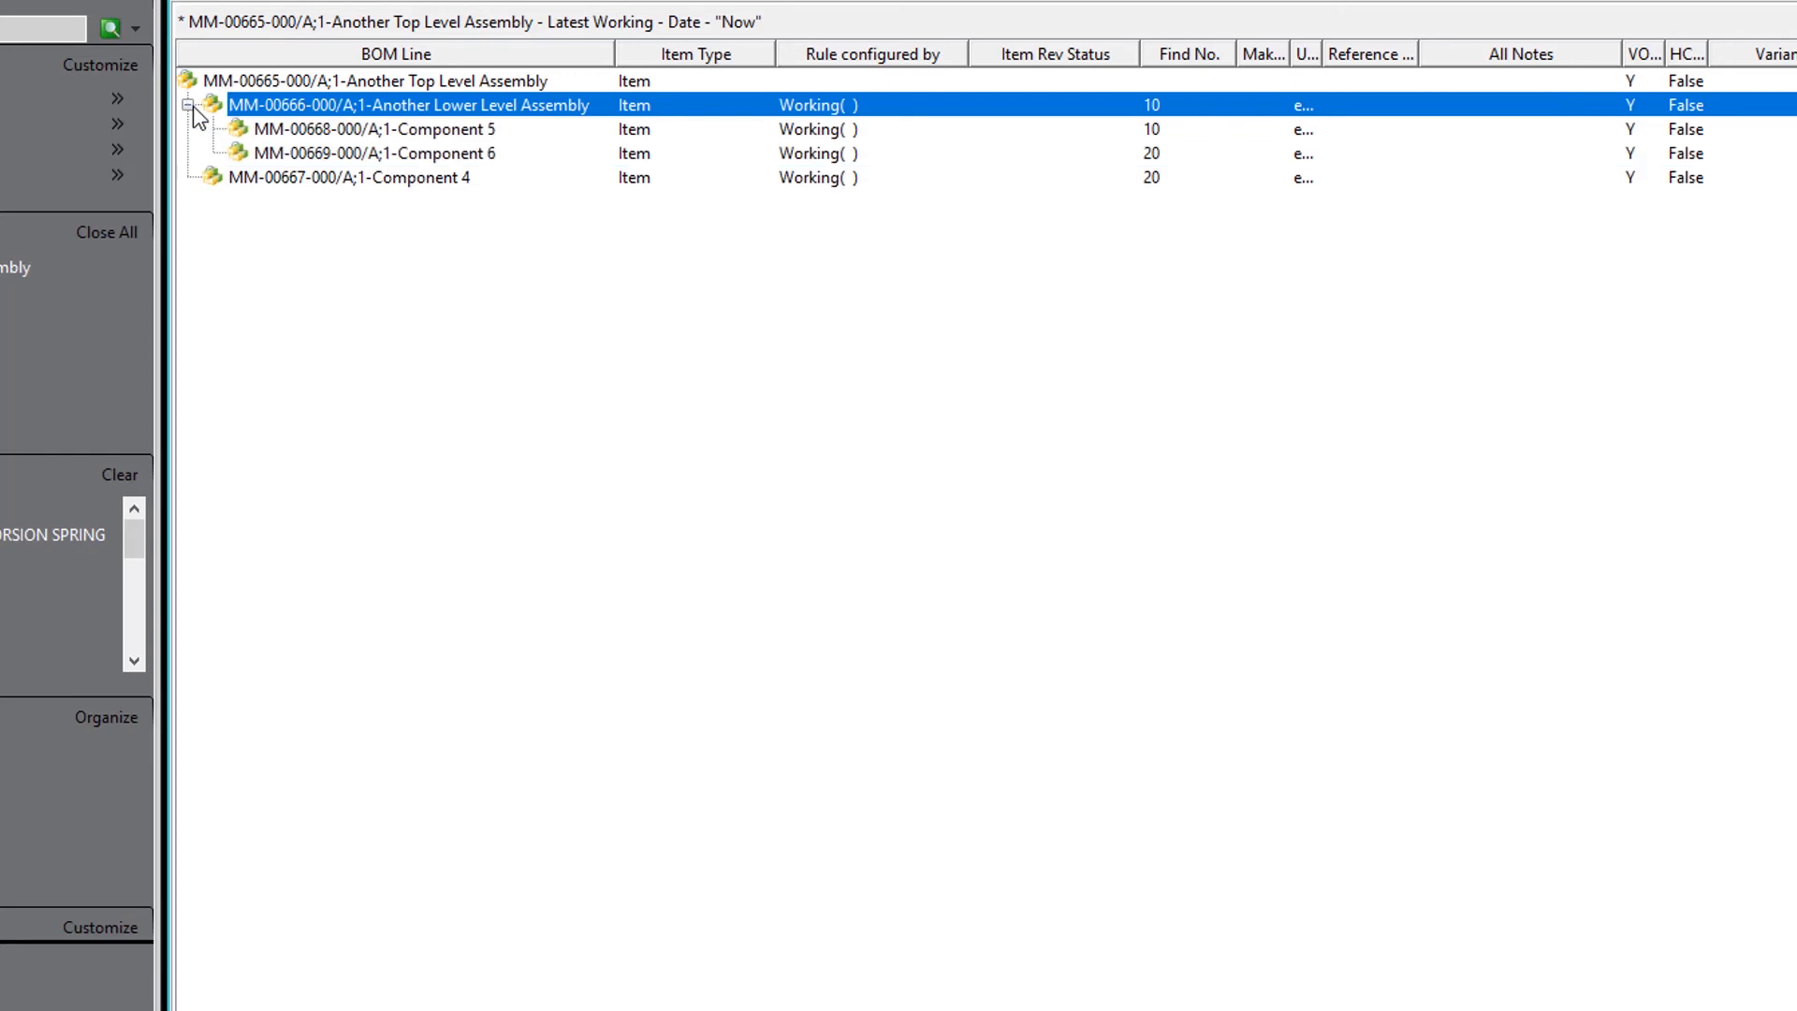